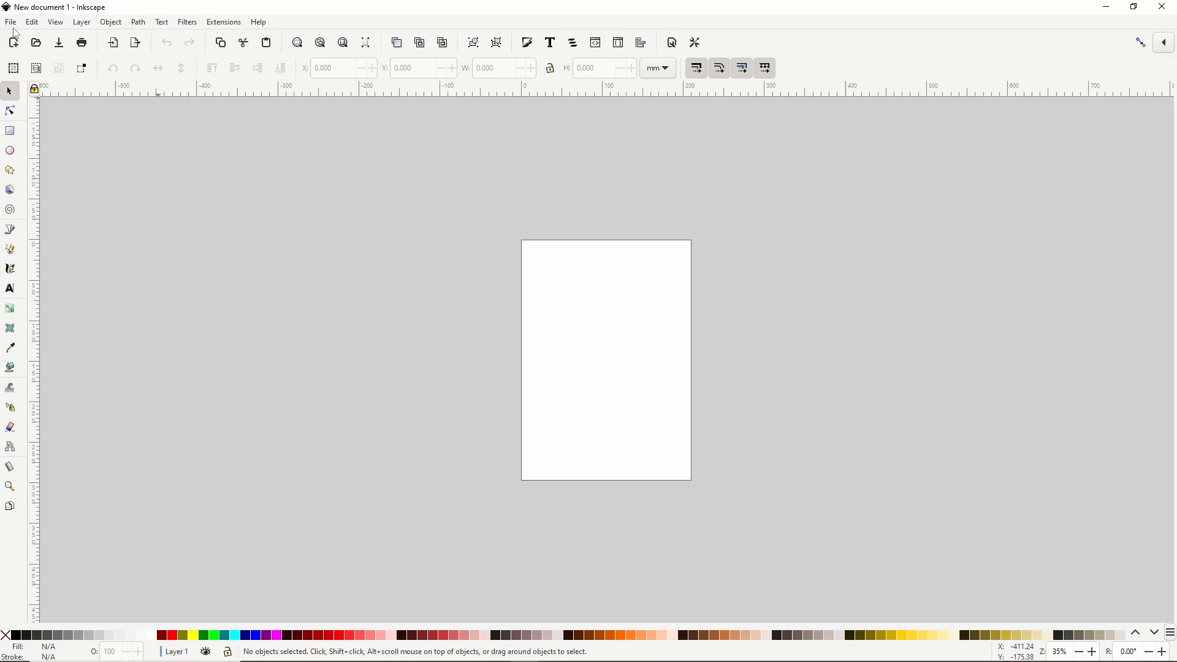
Import the brown-bear image file into the new document via File > Import
click(11, 21)
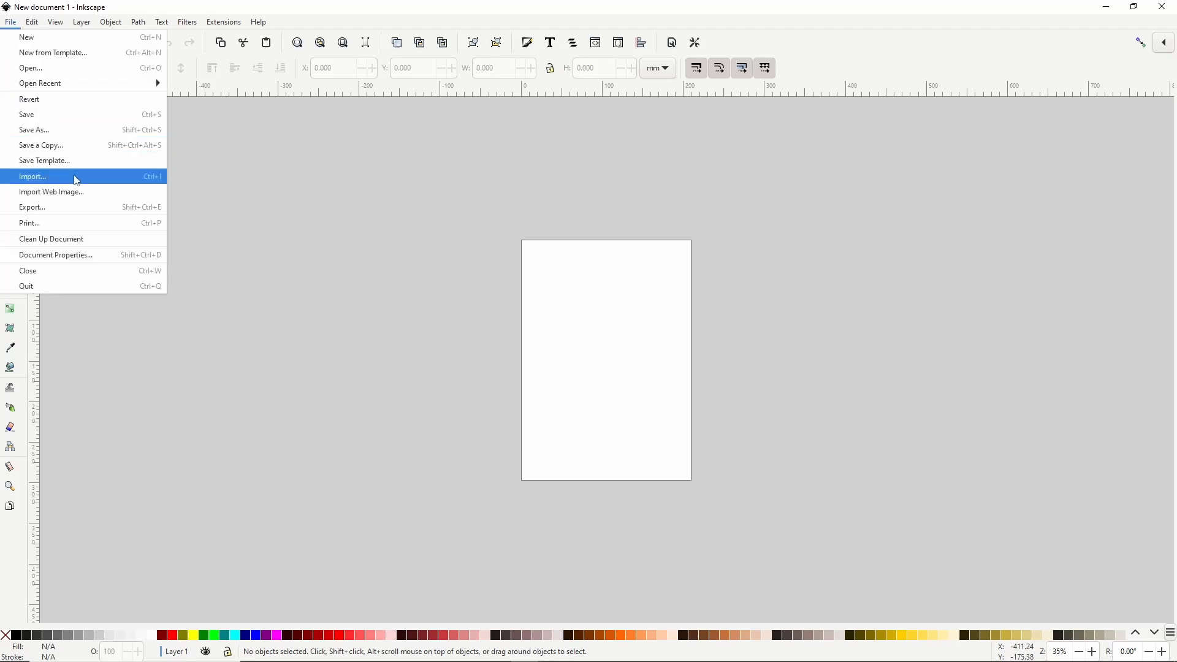
click(32, 176)
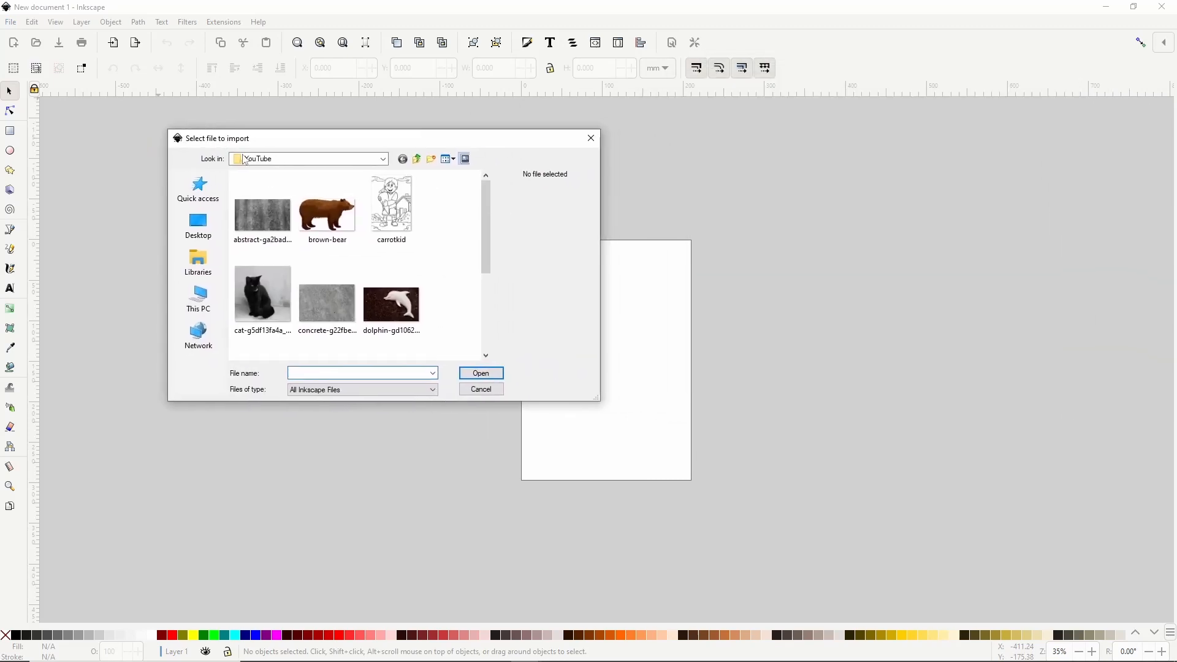
click(327, 206)
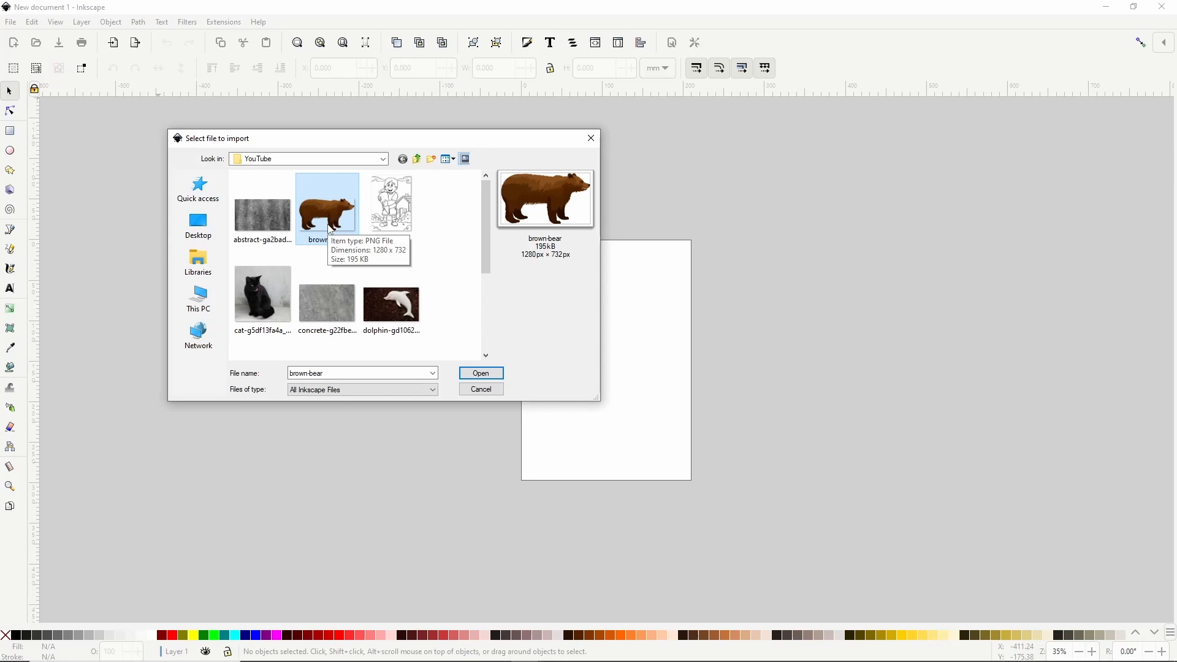
click(481, 389)
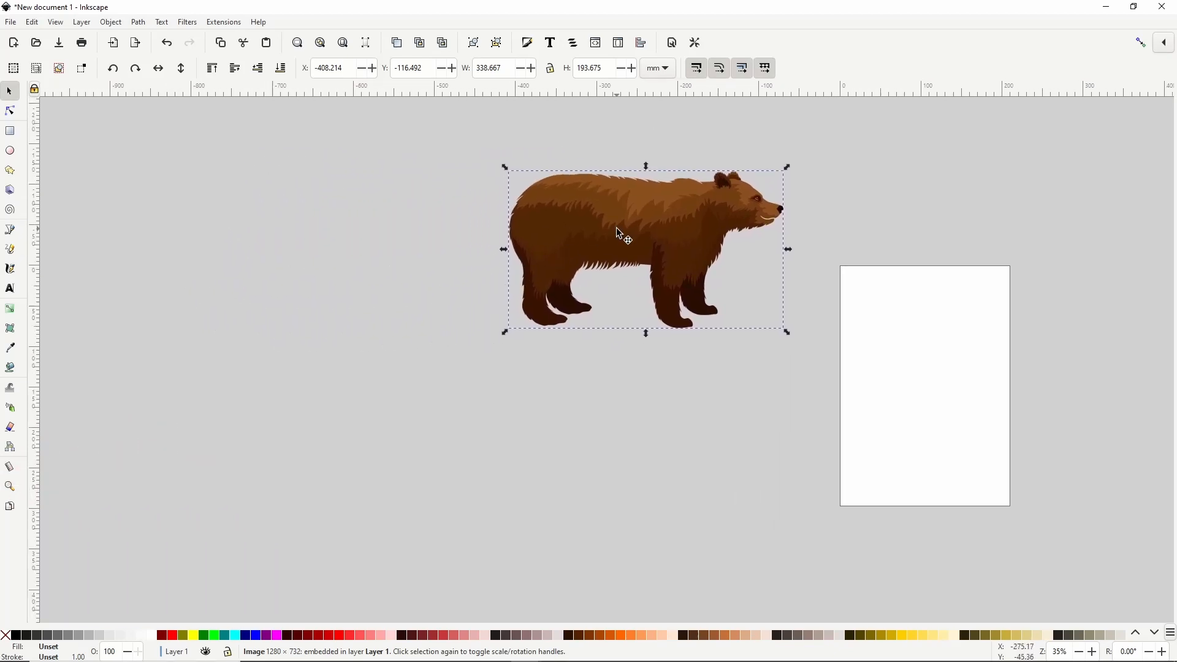
Move the bear image off the page and trace it into a black silhouette with brightness cutoff
drag(620, 233, 252, 218)
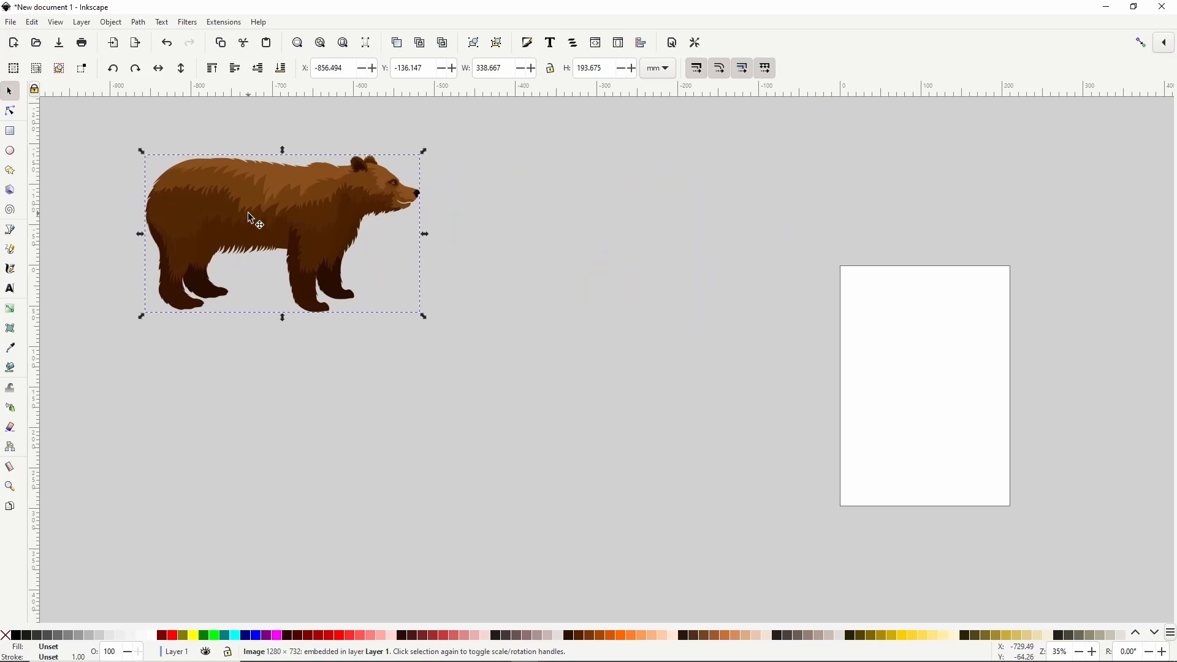
mouse_move(253, 208)
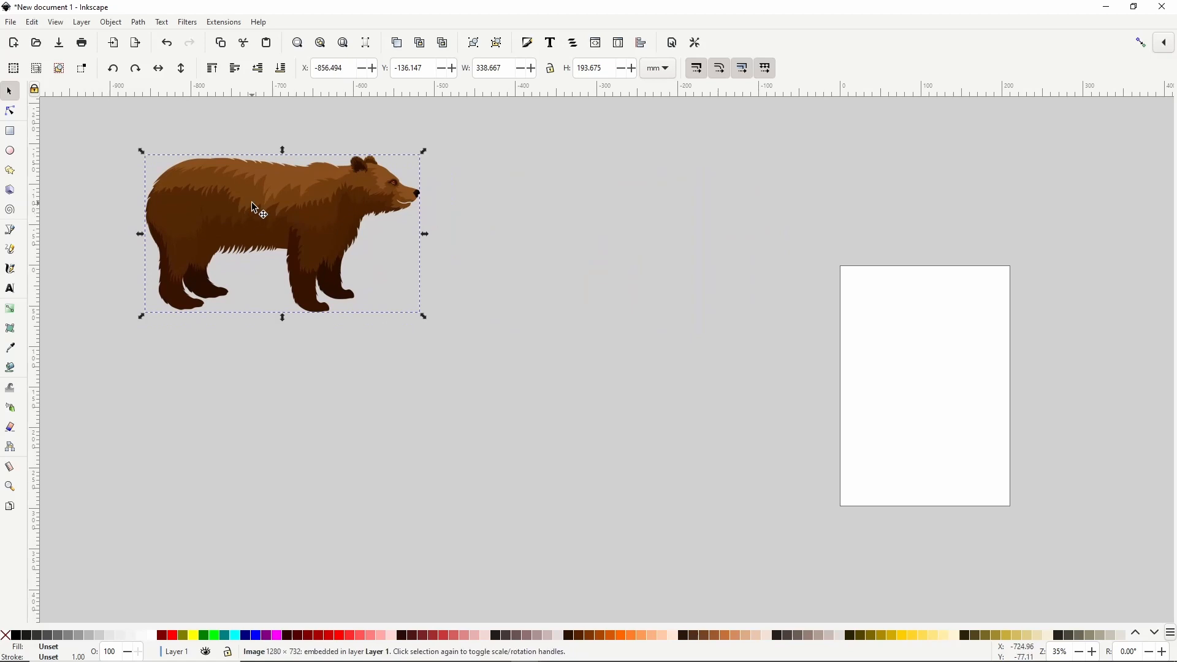
right_click(257, 213)
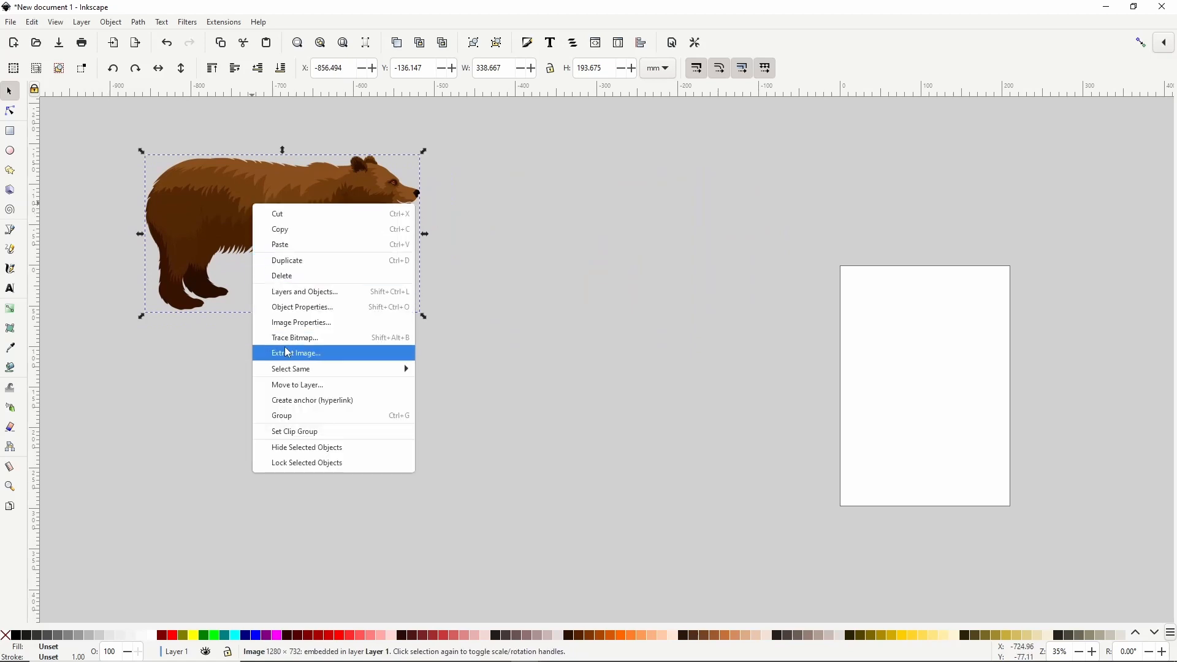
click(295, 338)
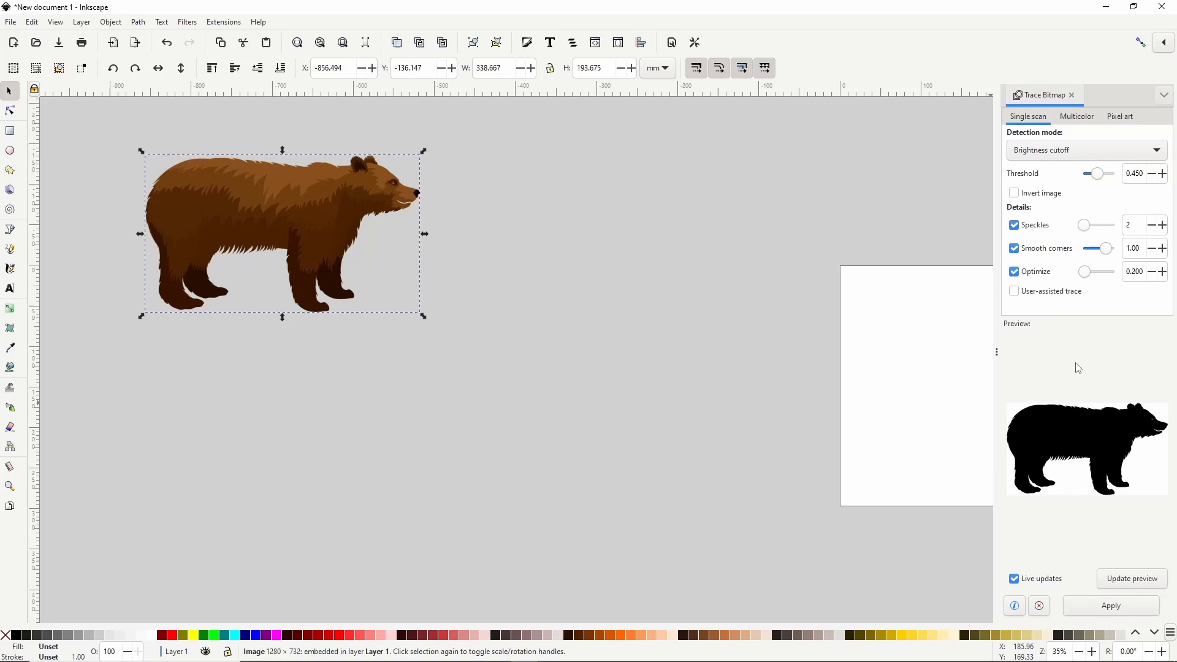
mouse_move(425, 261)
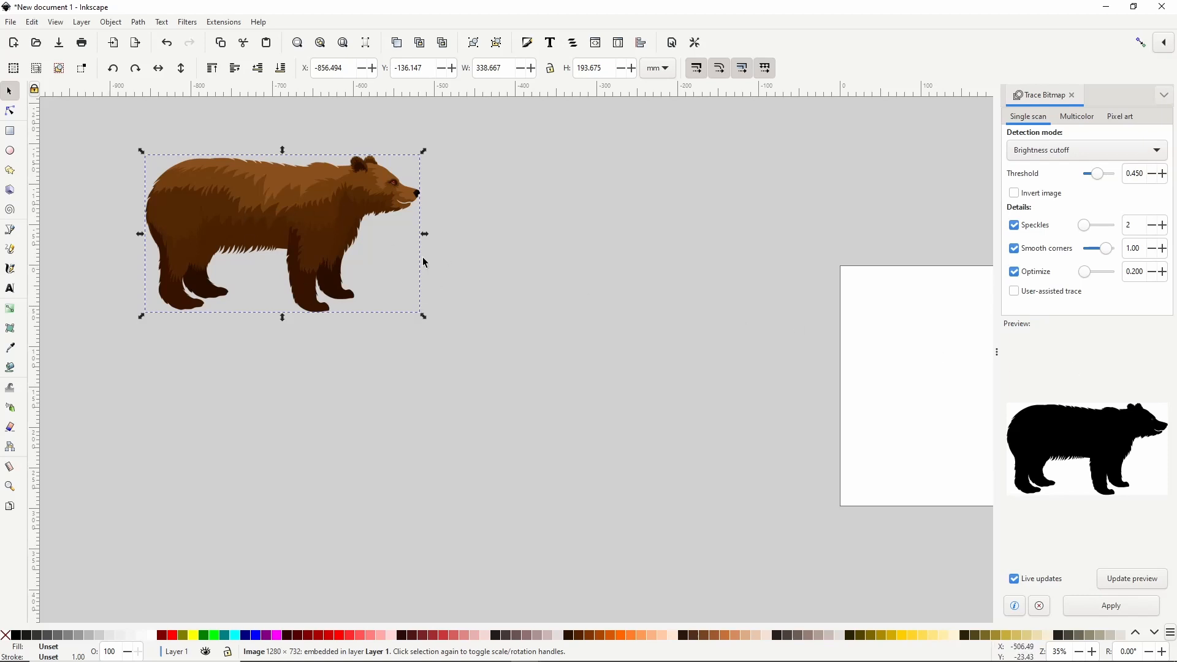
mouse_move(961, 475)
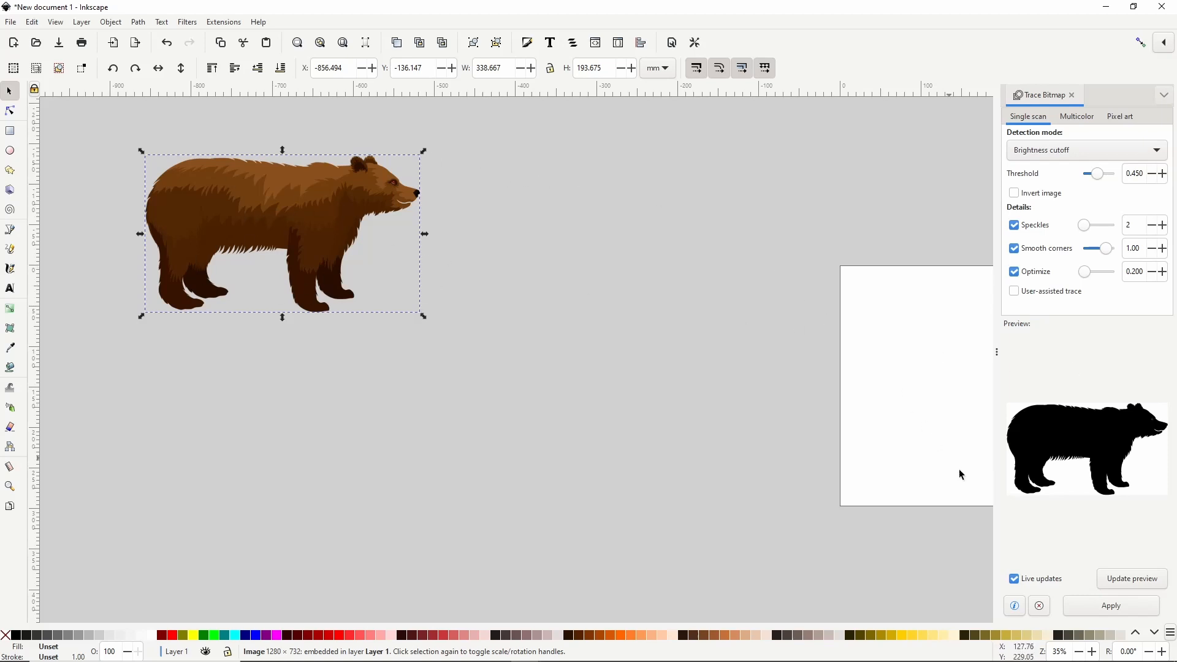
click(1111, 605)
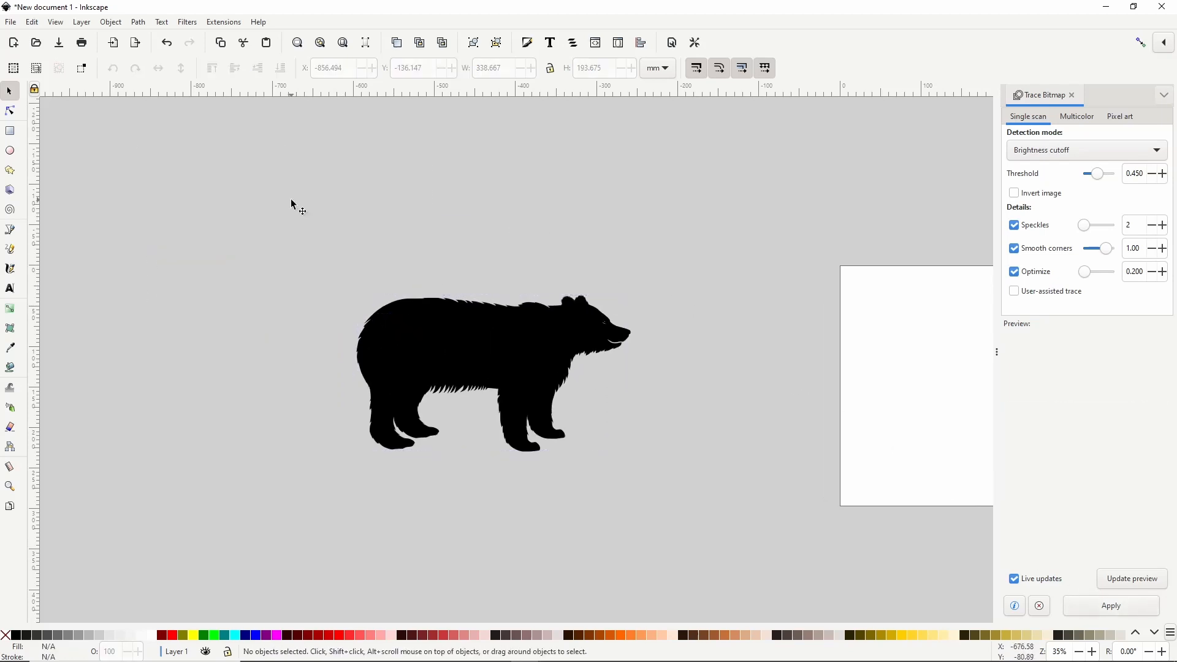
mouse_move(310, 203)
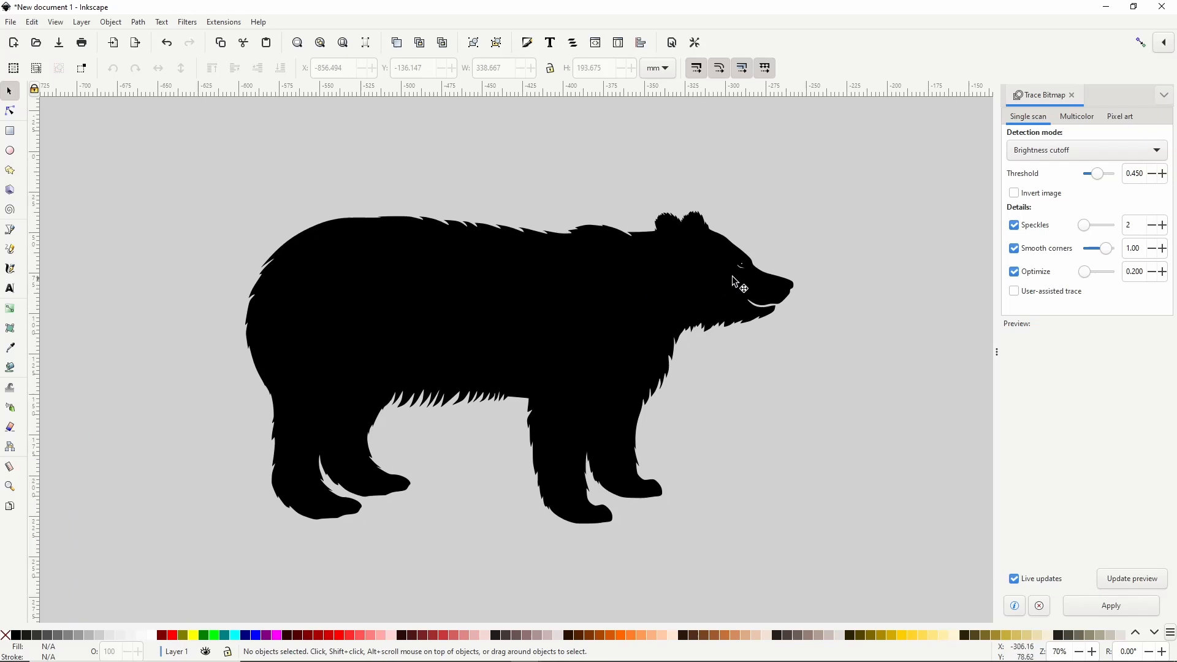
mouse_move(730, 276)
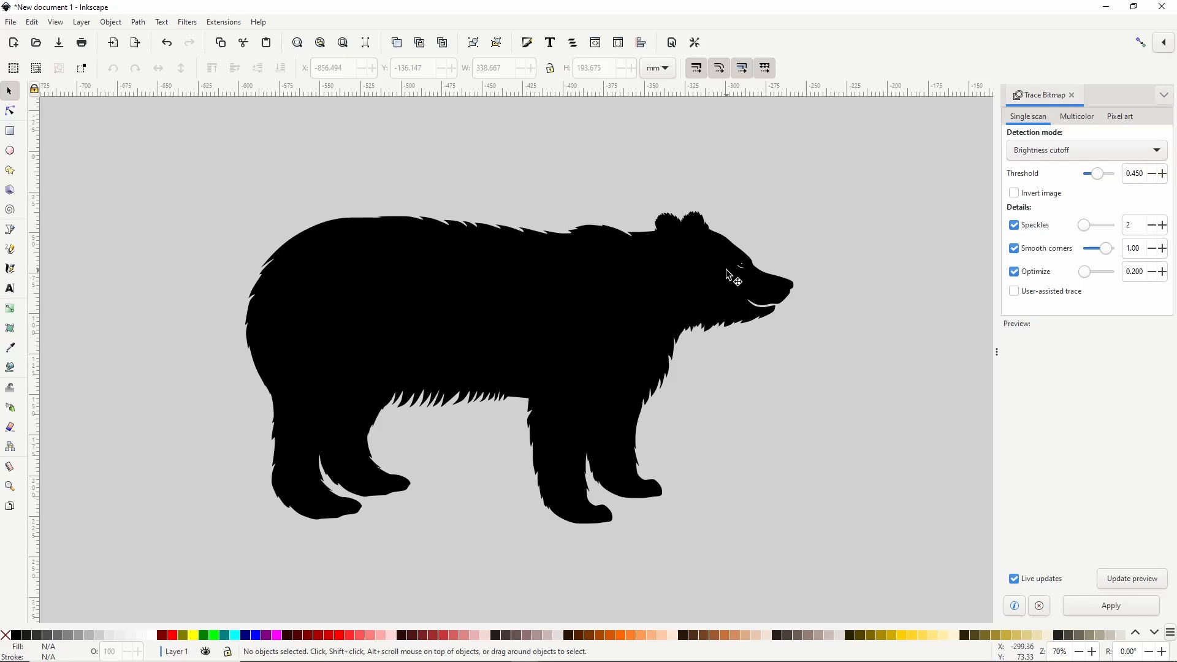
mouse_move(649, 271)
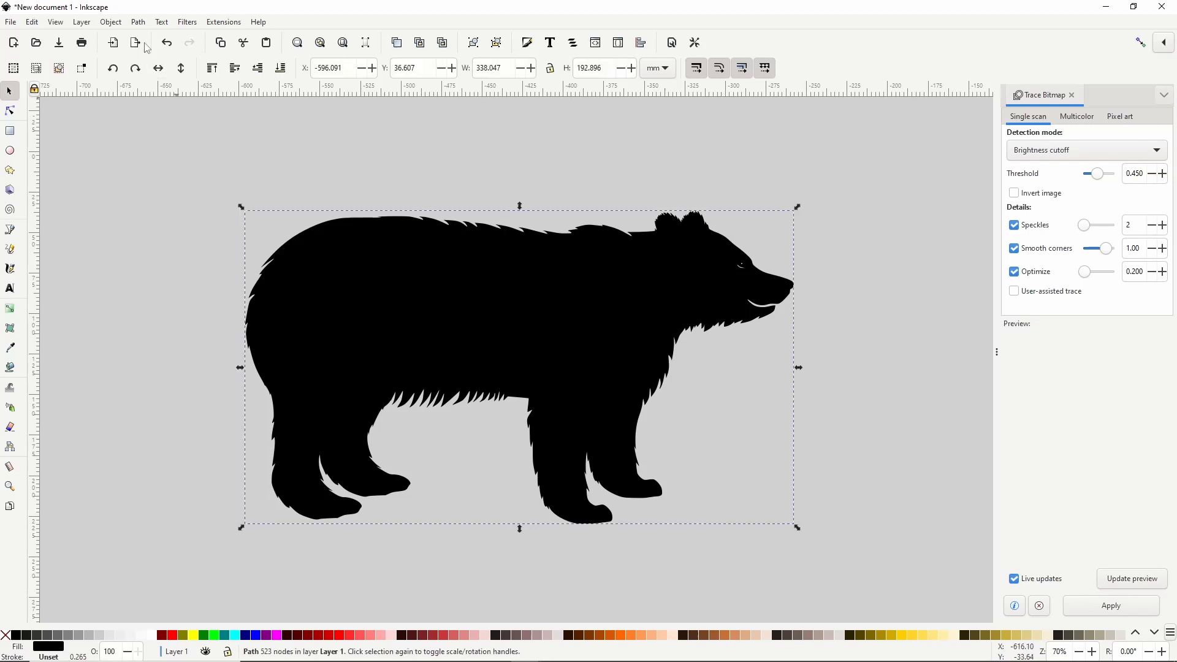
Apply Path > Break Apart to the traced bear silhouette
click(138, 21)
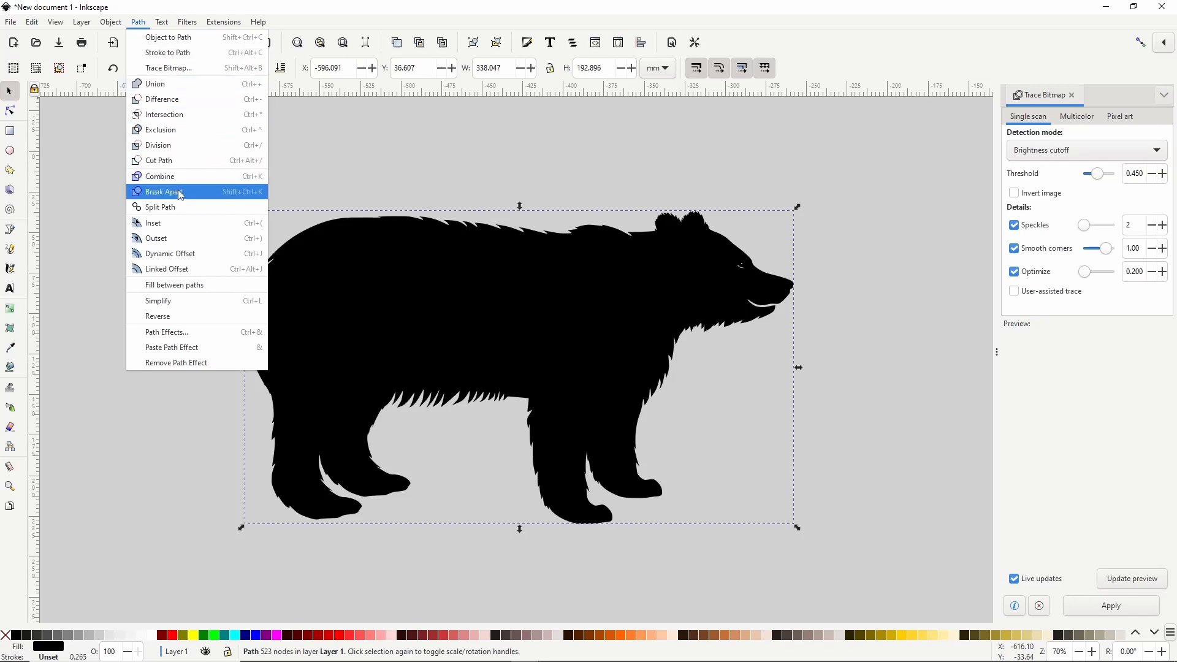
click(163, 191)
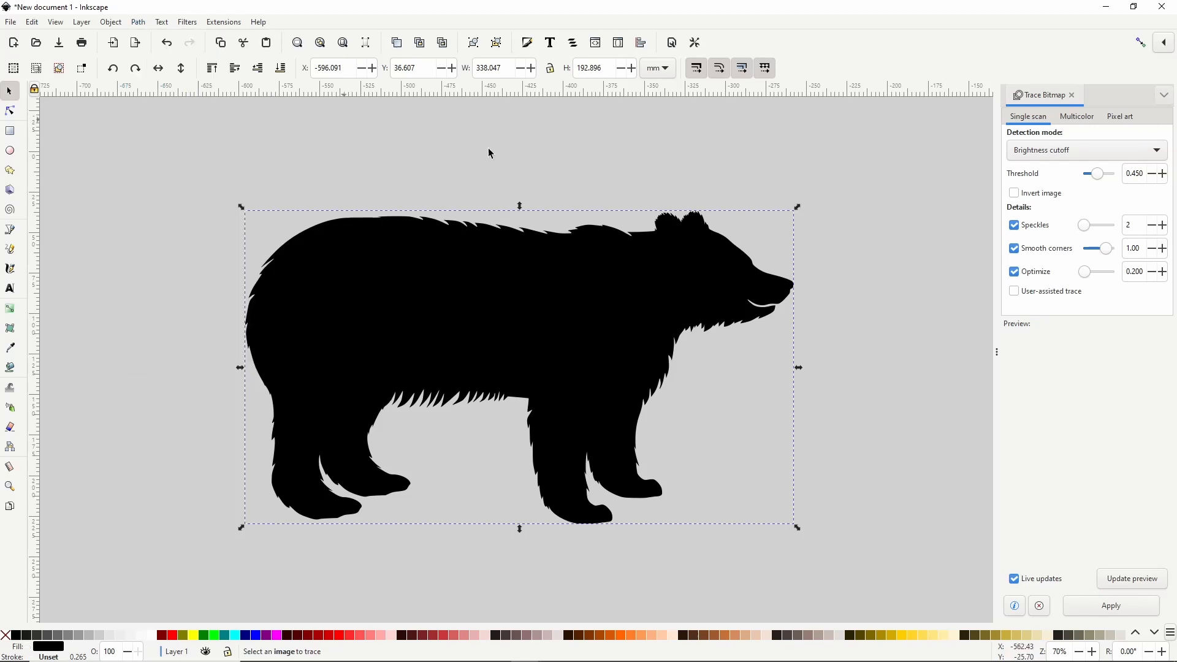
mouse_move(536, 178)
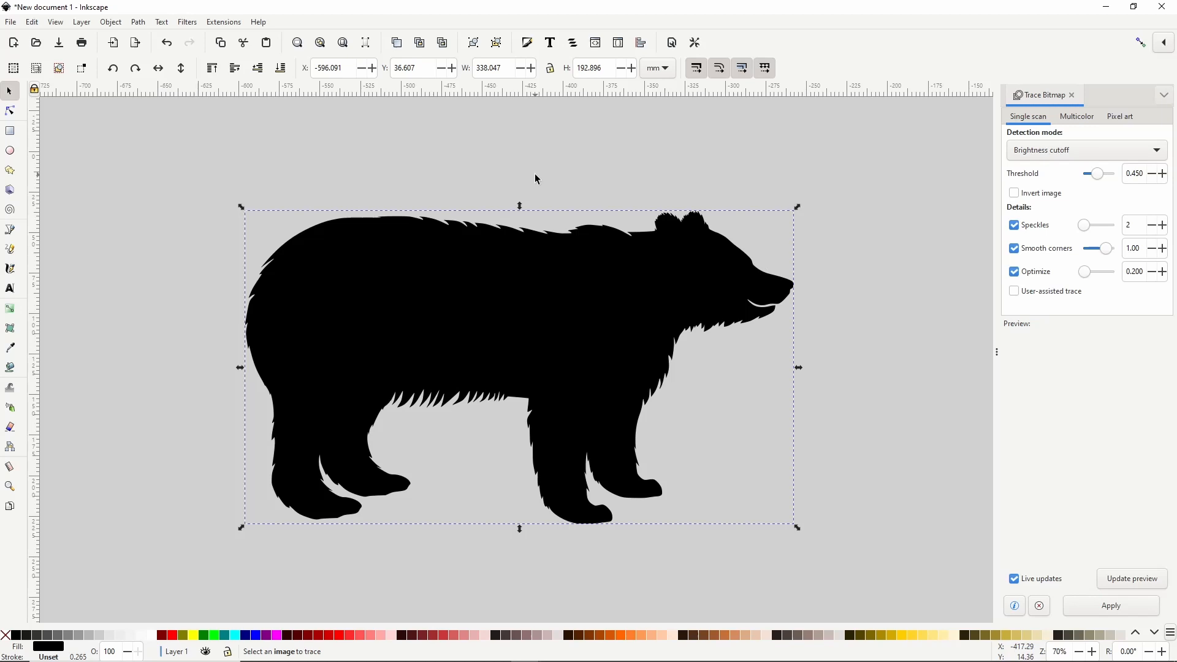
click(518, 368)
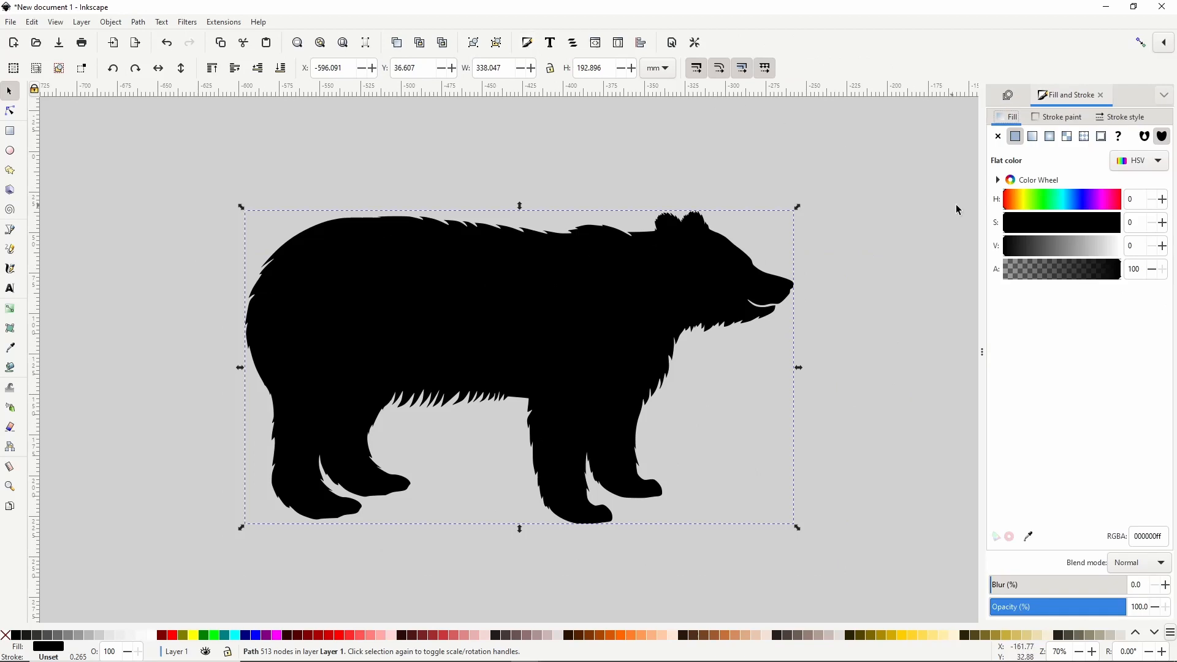
Tune the bear's fill to dark navy blue with HSV sliders, then make it a linear gradient
click(1059, 198)
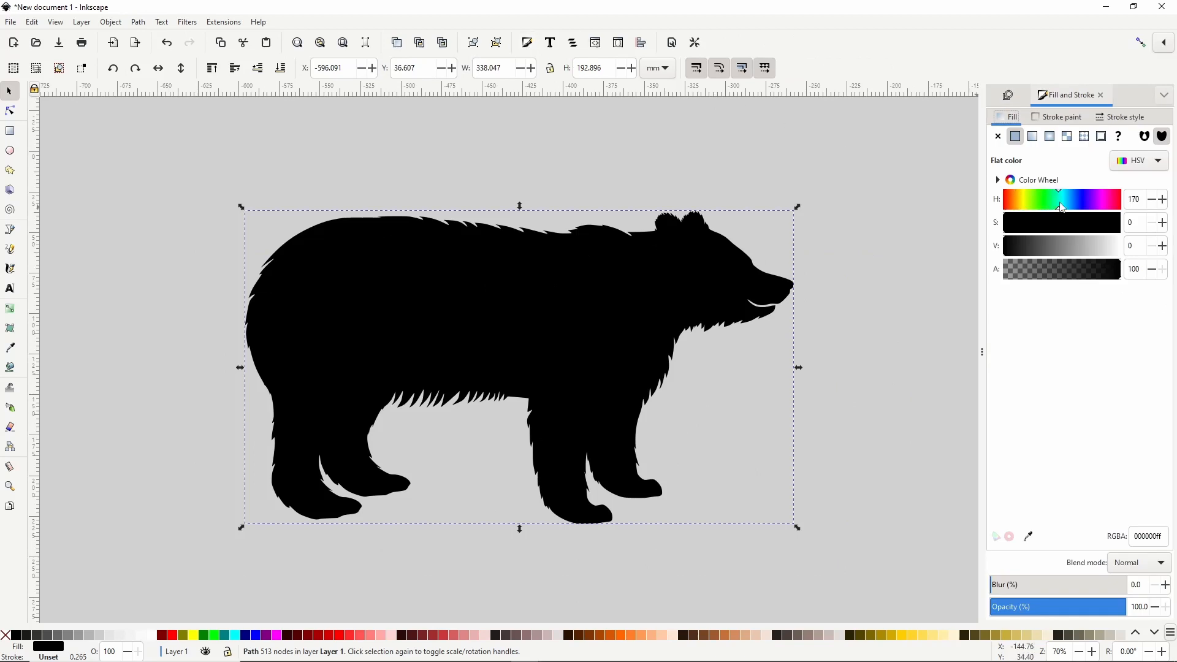
drag(1060, 198, 1075, 208)
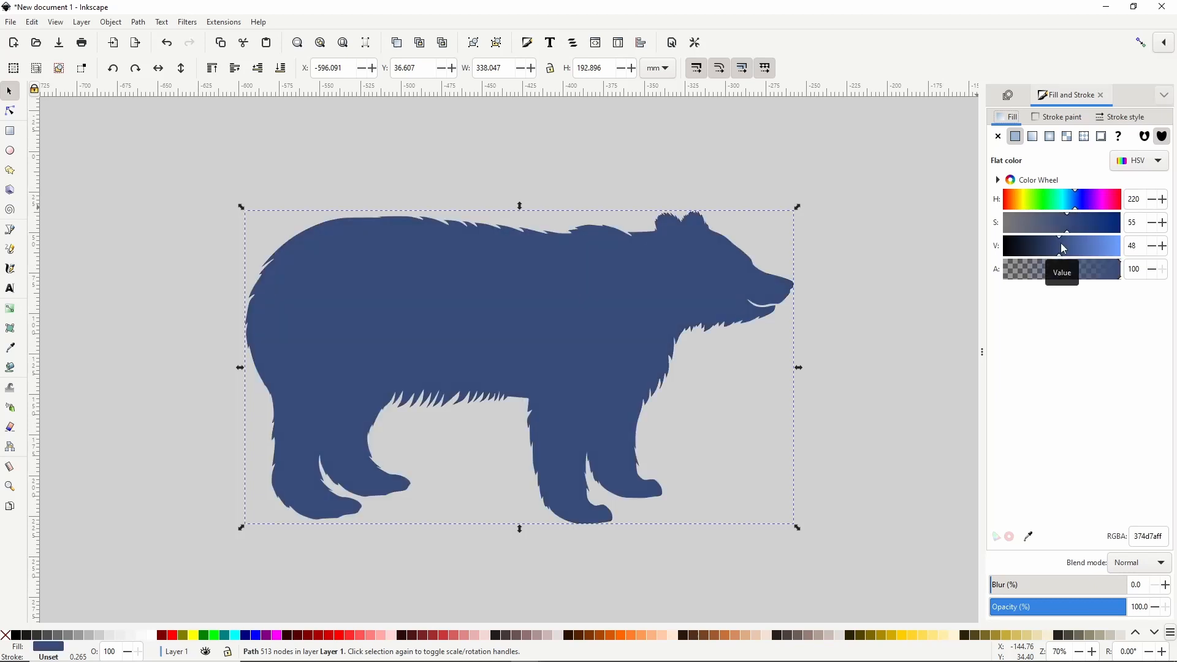
drag(1062, 245, 1047, 245)
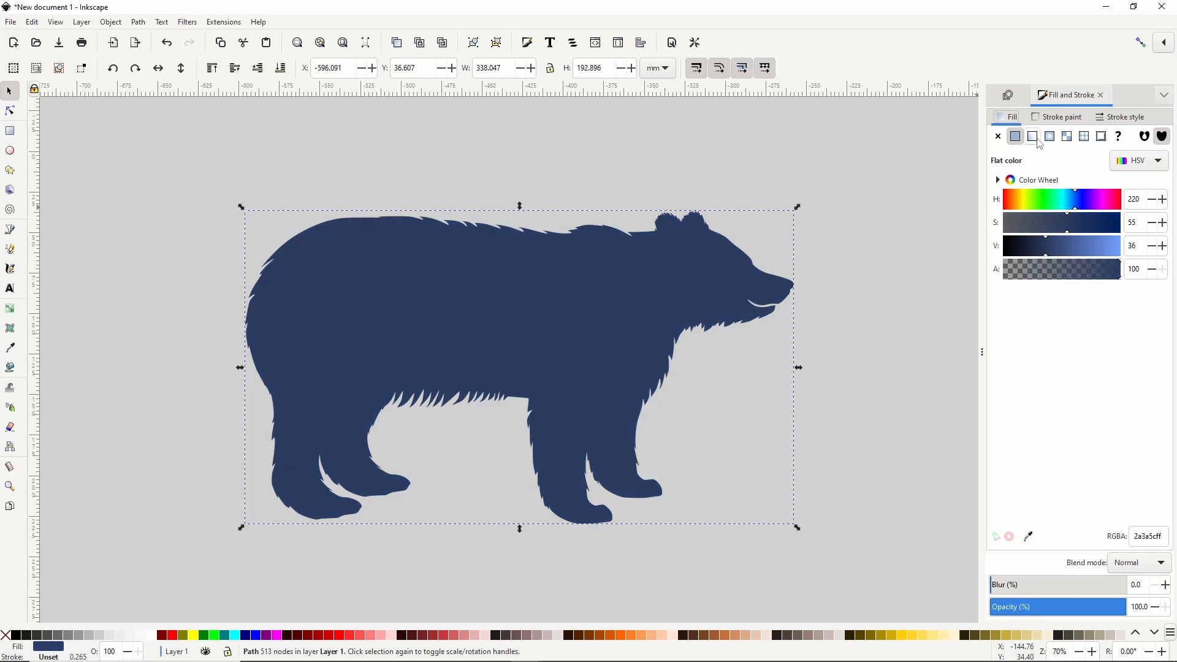
click(1023, 136)
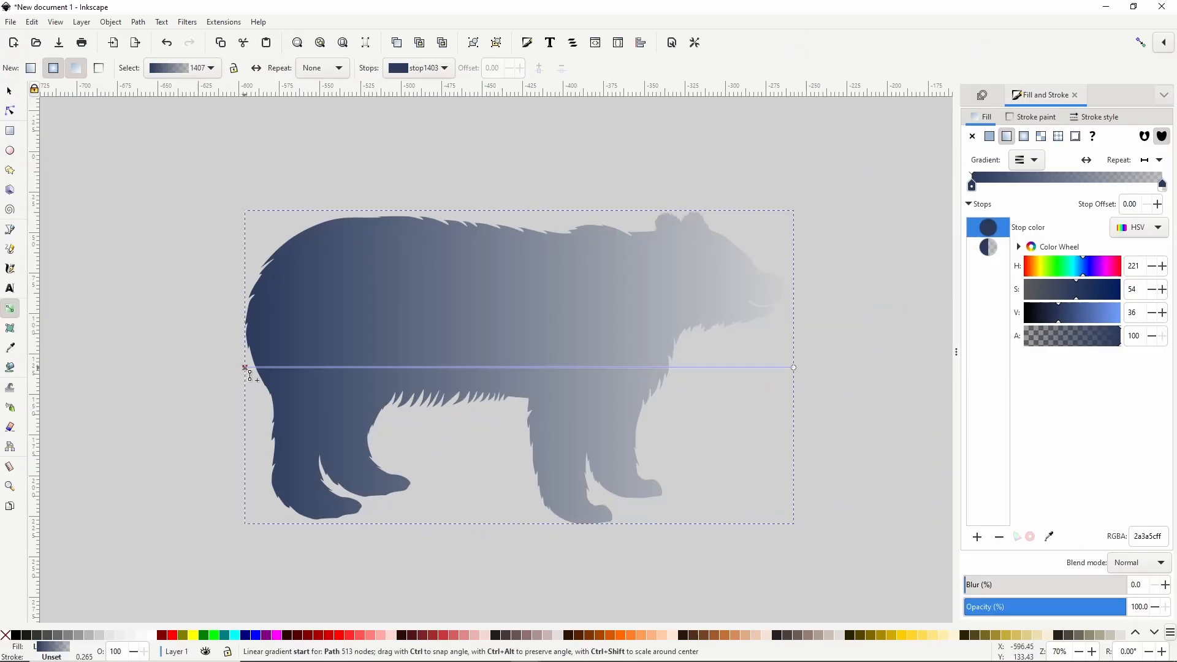
Reposition the gradient handles so the gradient runs vertically from above the bear to its bottom
drag(247, 368, 486, 220)
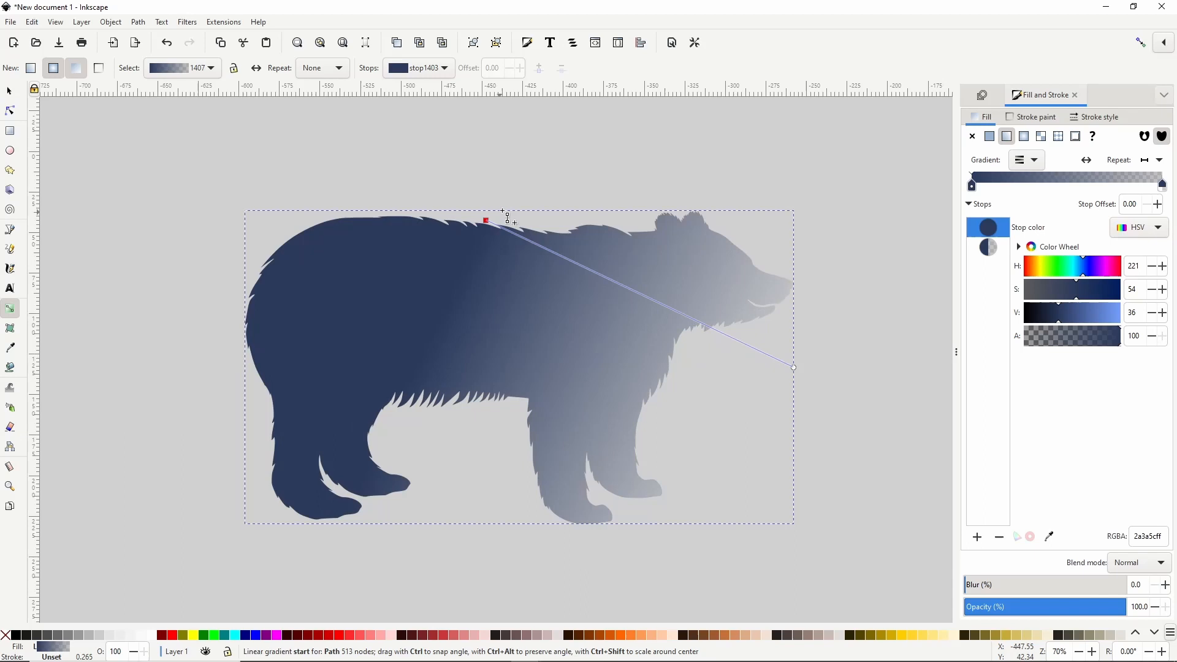
drag(486, 220, 507, 204)
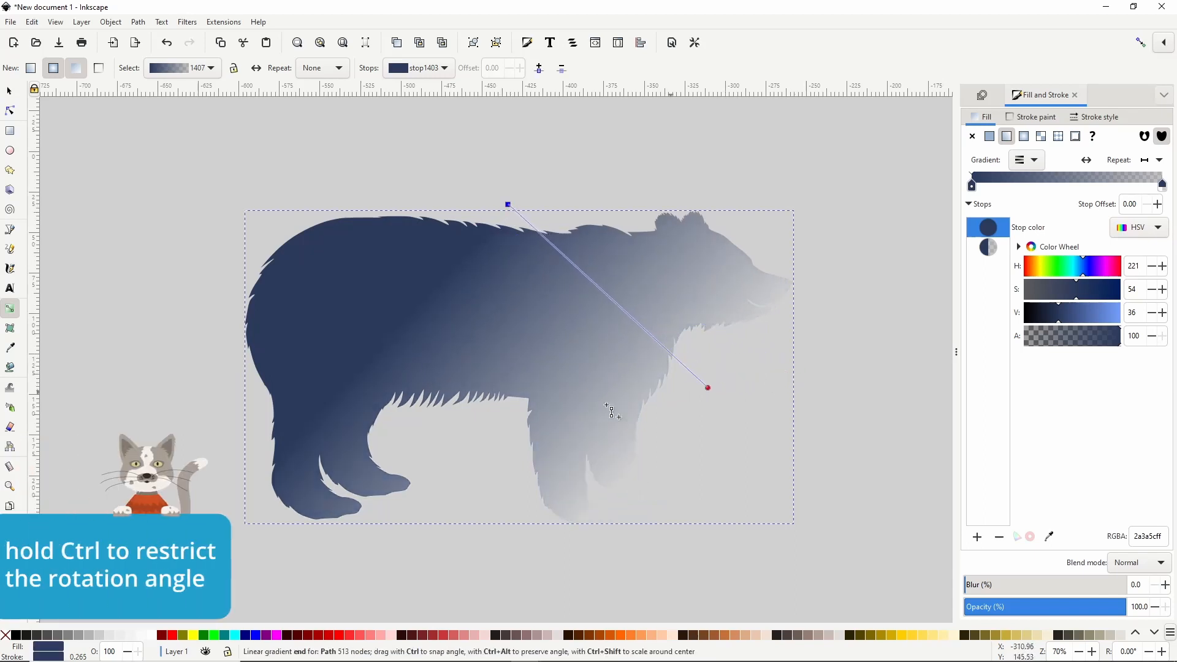
drag(706, 387, 508, 432)
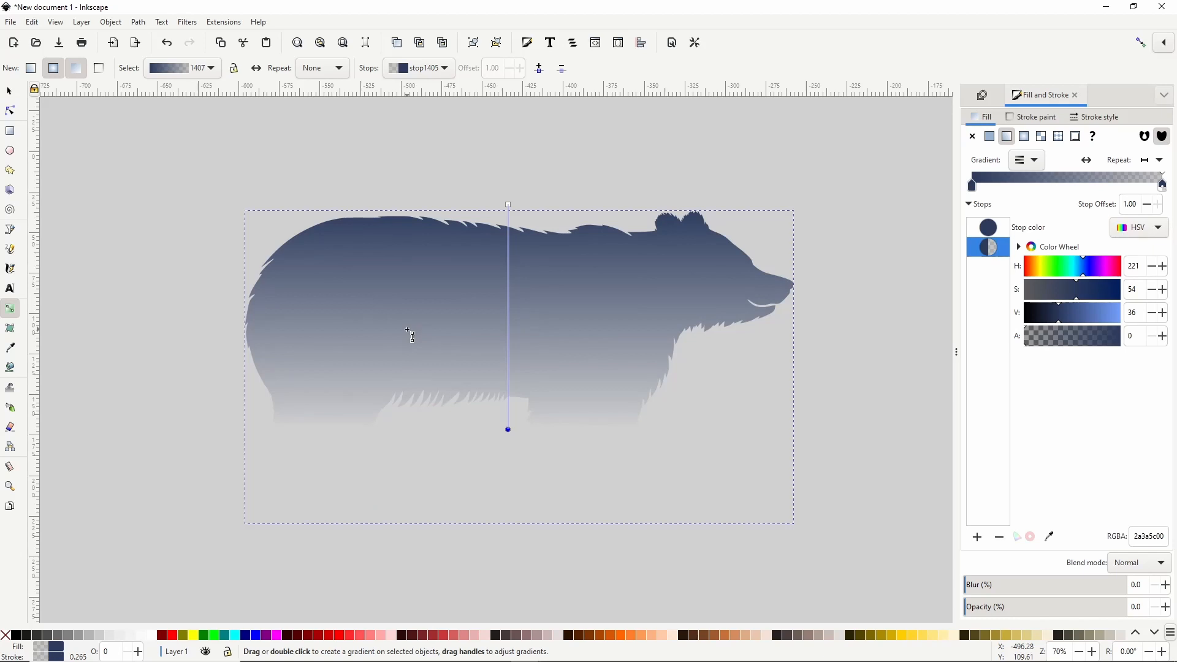
mouse_move(1042, 341)
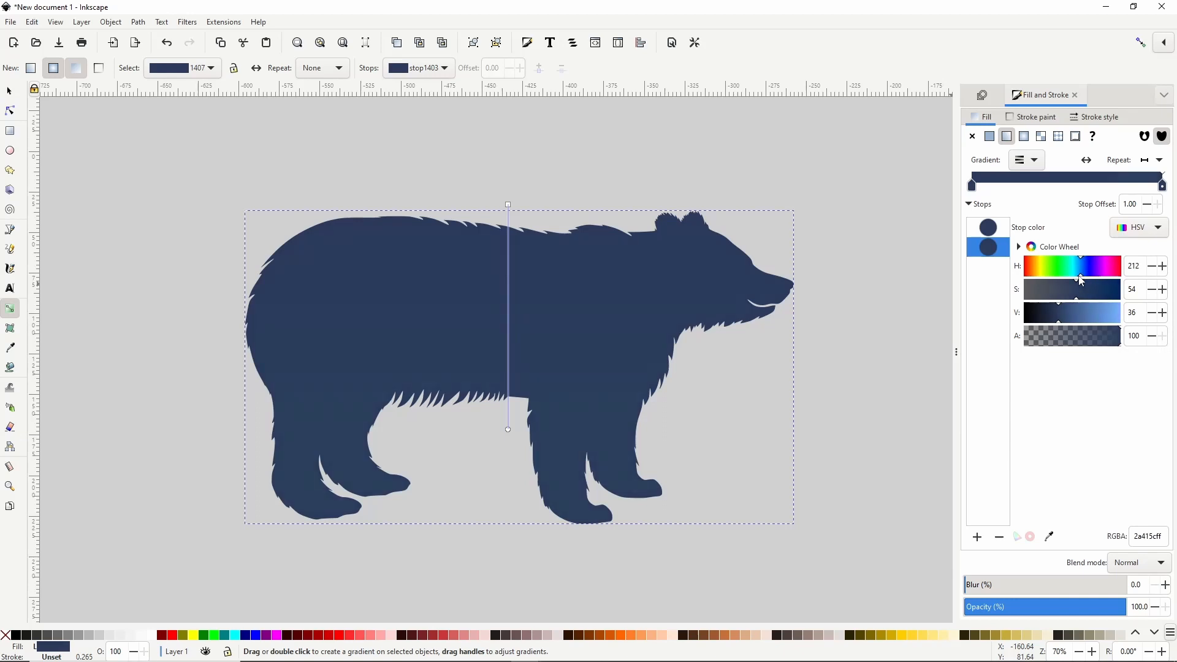
Set the bottom gradient stop to an opaque bright teal
drag(1077, 265, 1069, 265)
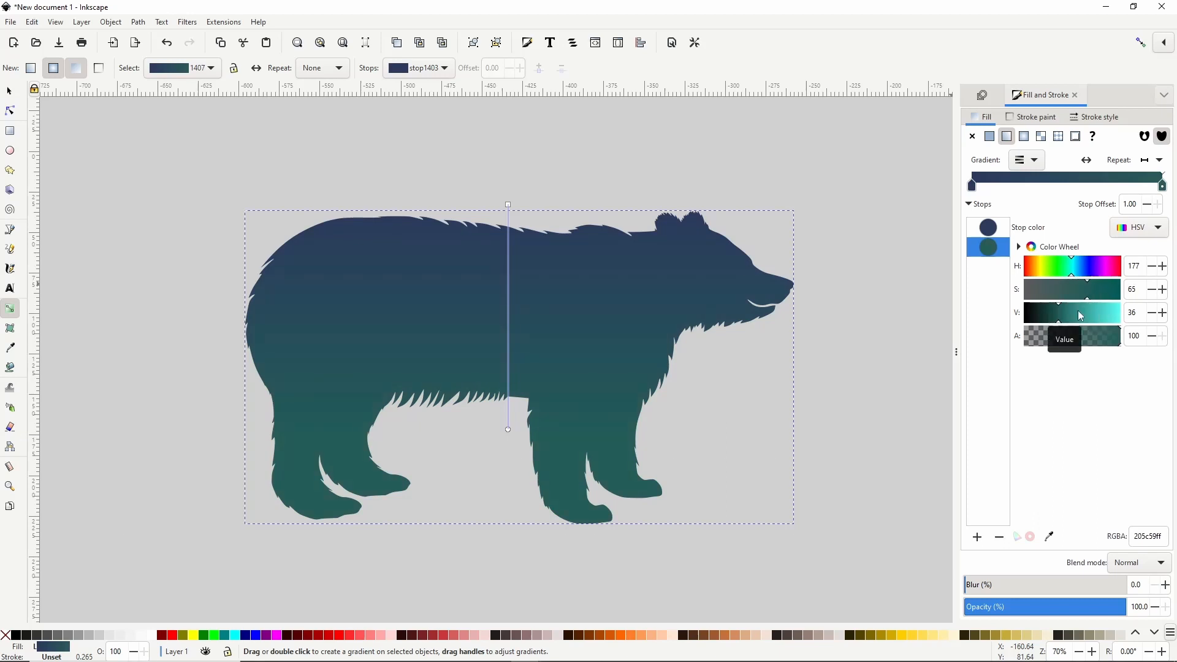
drag(1043, 314, 1080, 313)
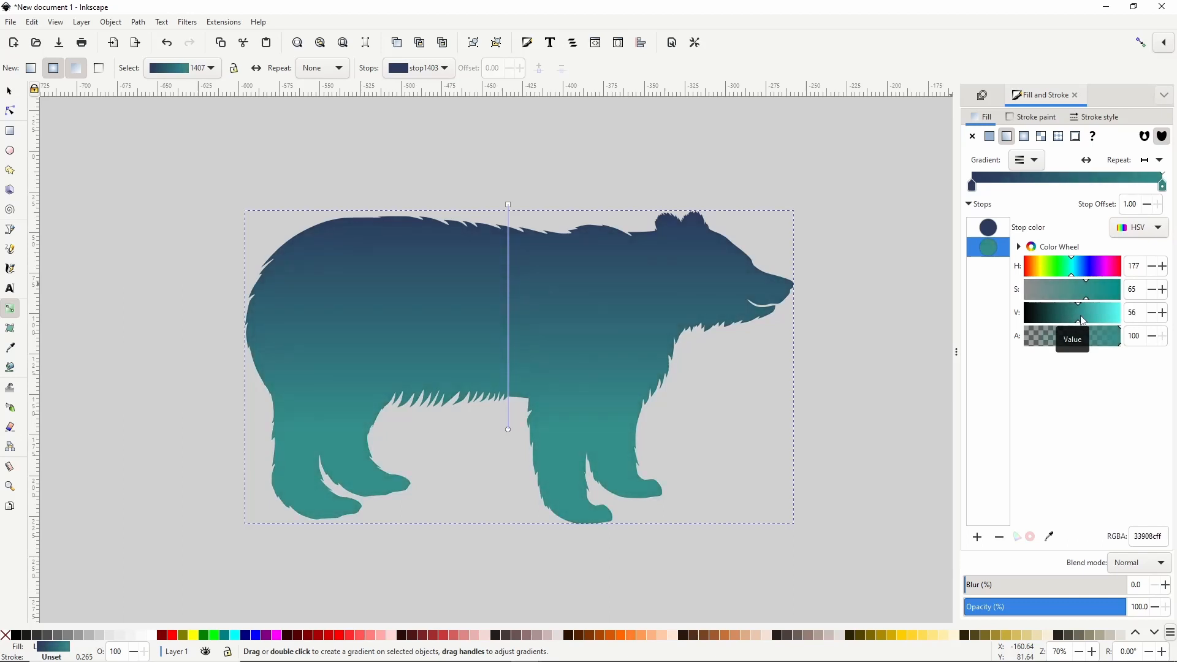
drag(1036, 312, 1103, 312)
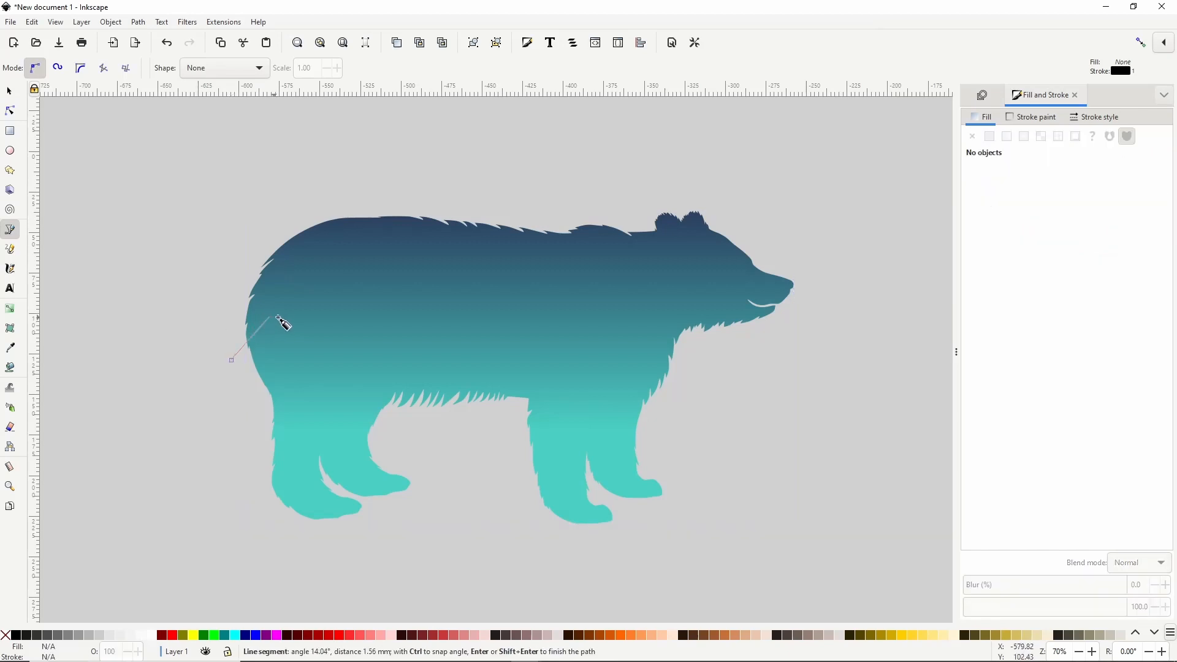
Draw a zigzag ridge line from left of the bear up to a peak and down near its chest
click(324, 311)
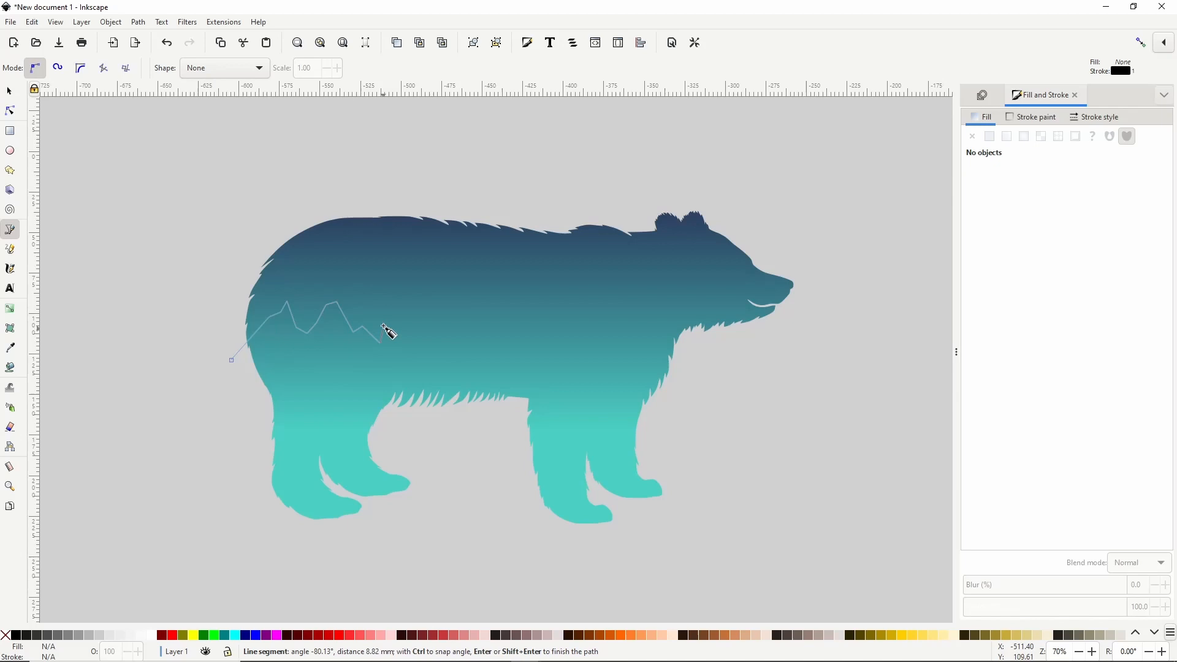
click(452, 312)
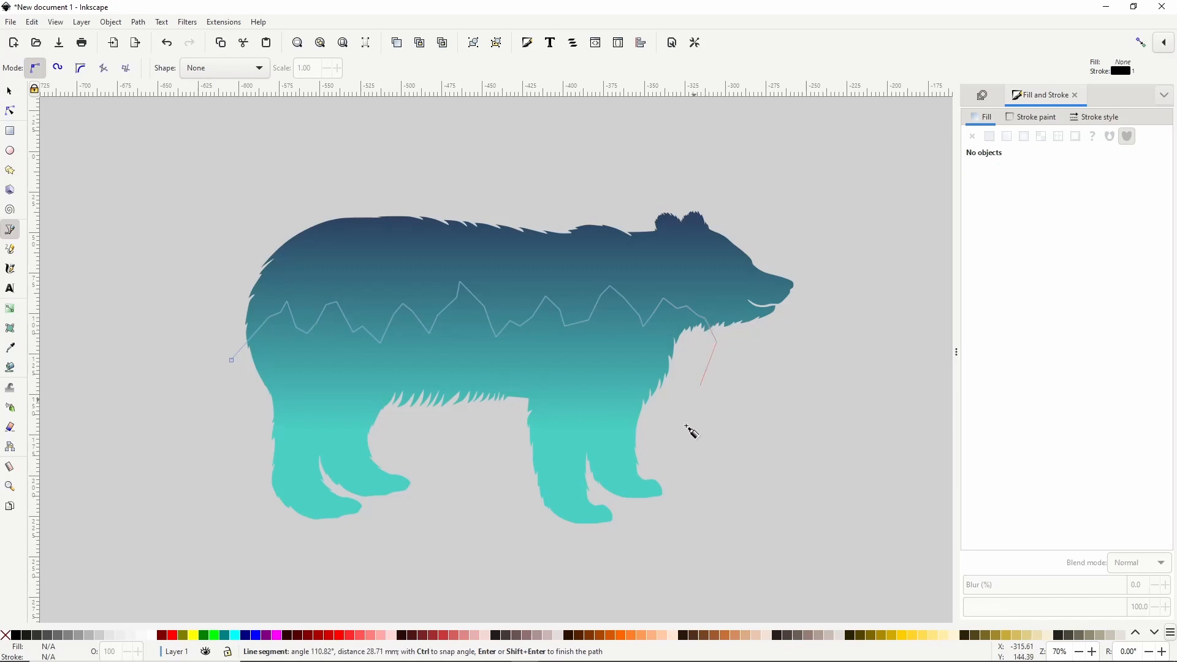
click(233, 495)
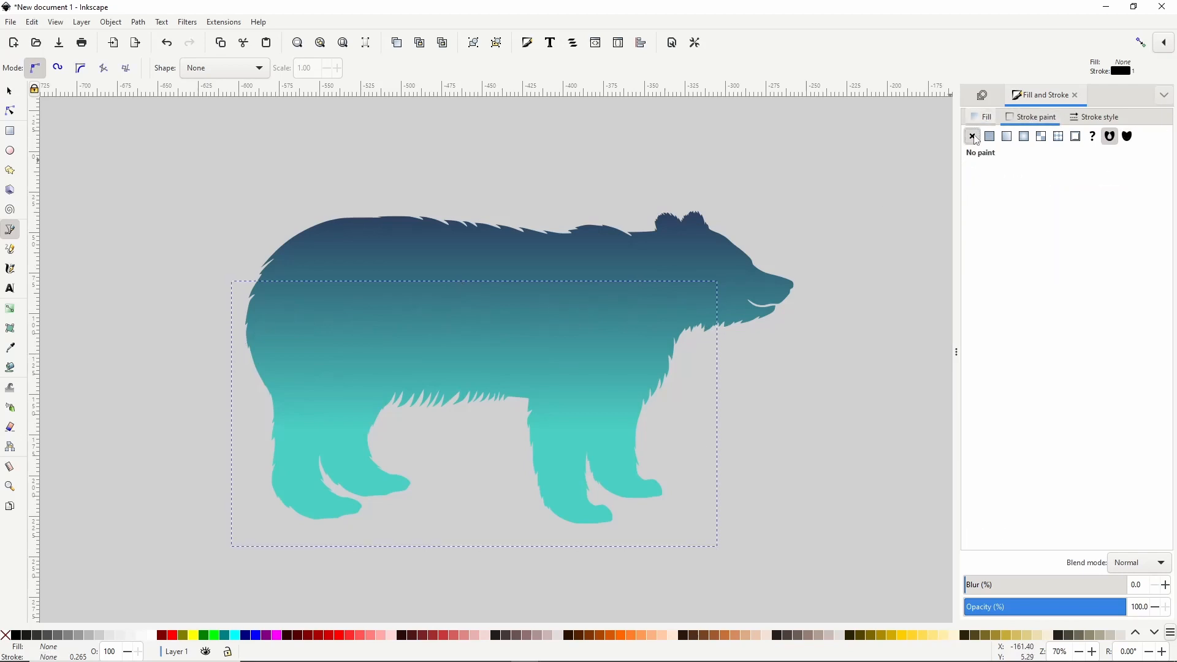
Give the mountain shape a flat white fill, RGBA ffffffff
click(986, 116)
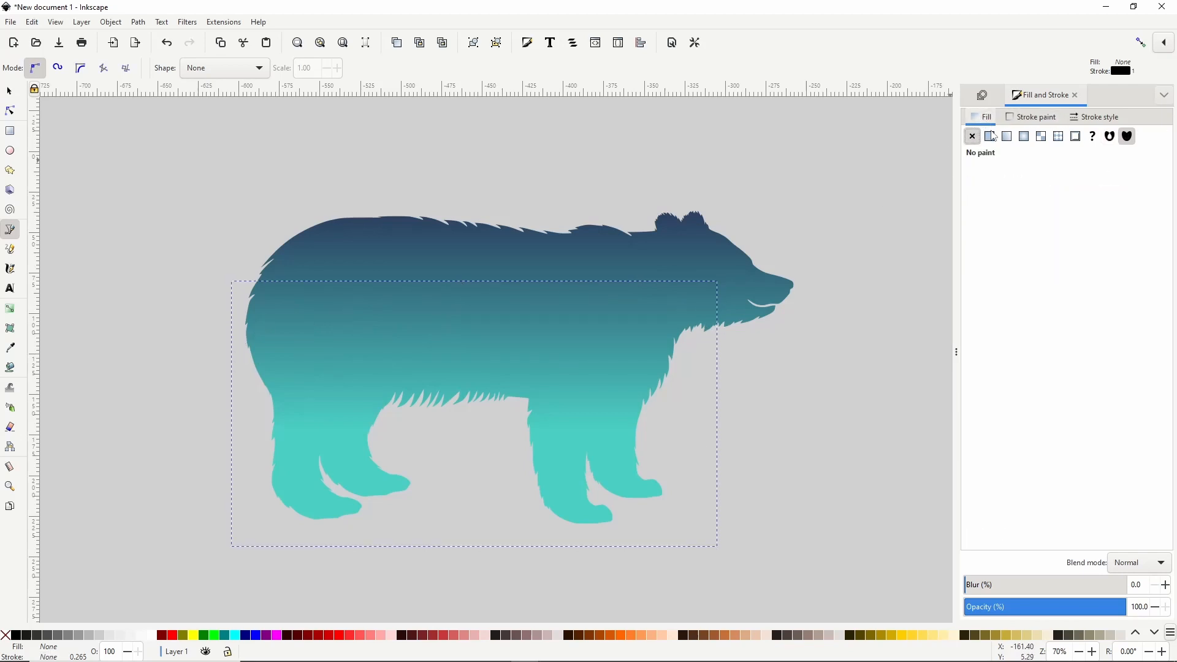
click(990, 136)
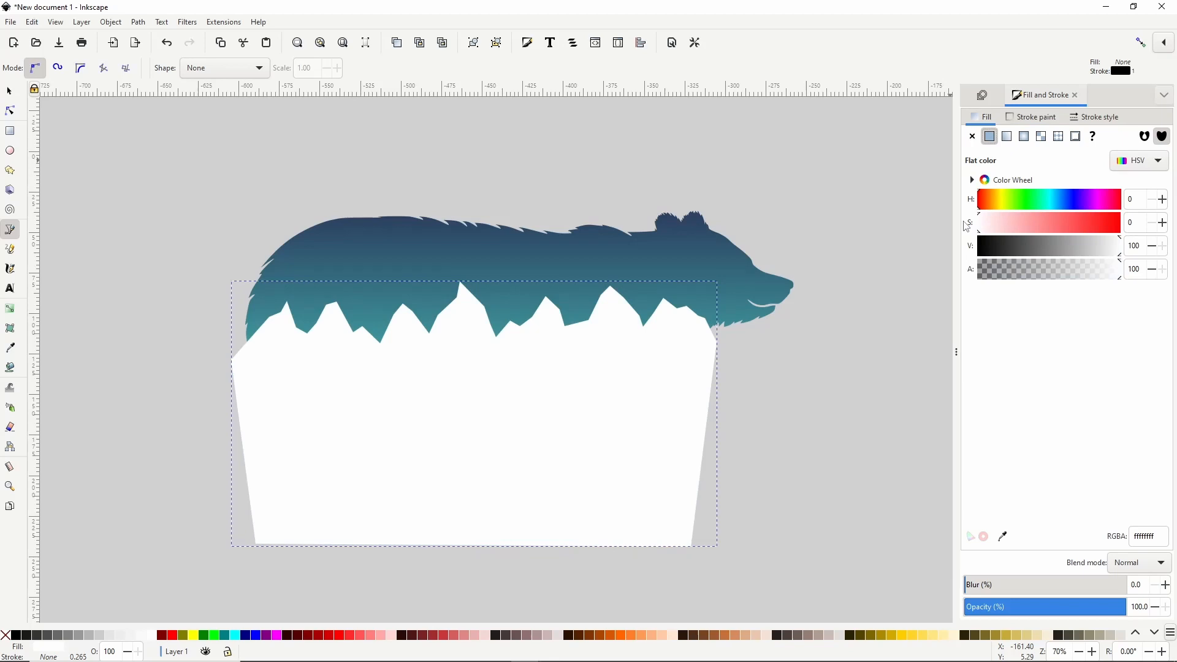
mouse_move(217, 33)
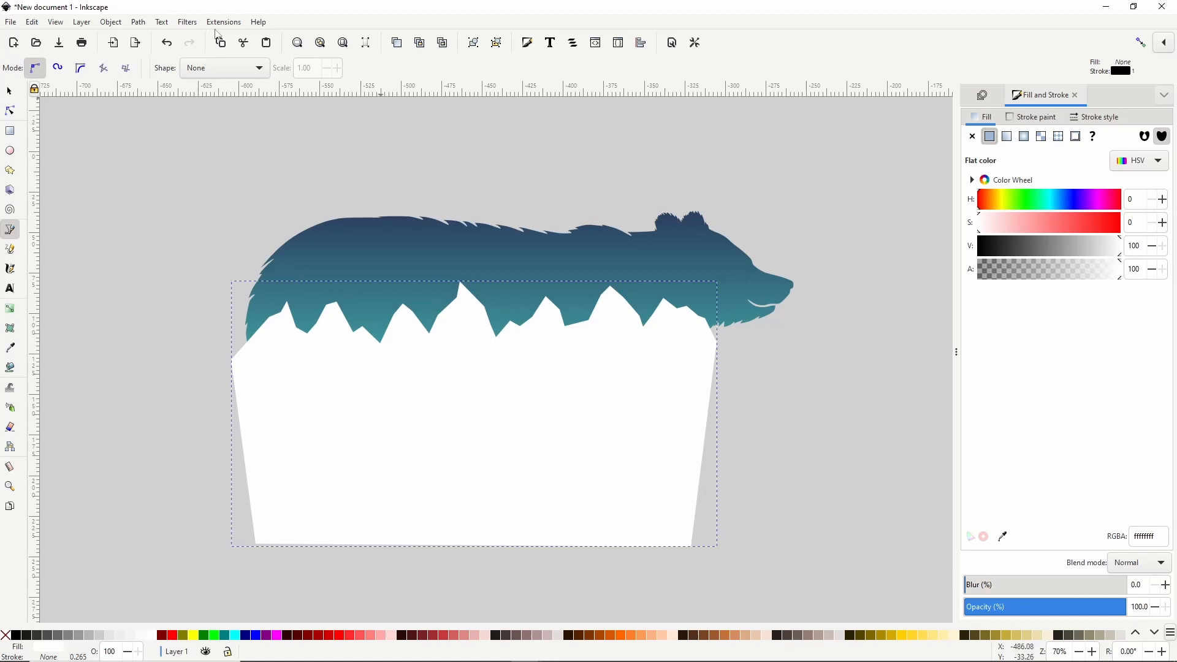
Add a Drop Shadow filter with live preview, keeping the outer shadow type
click(187, 22)
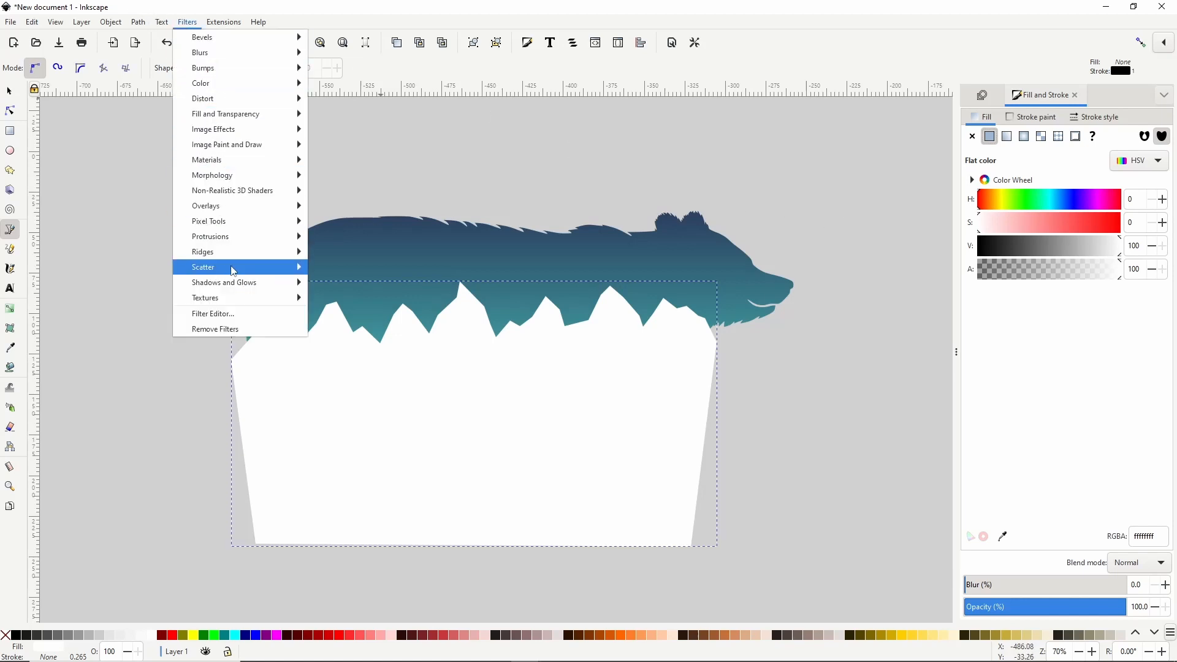
mouse_move(223, 282)
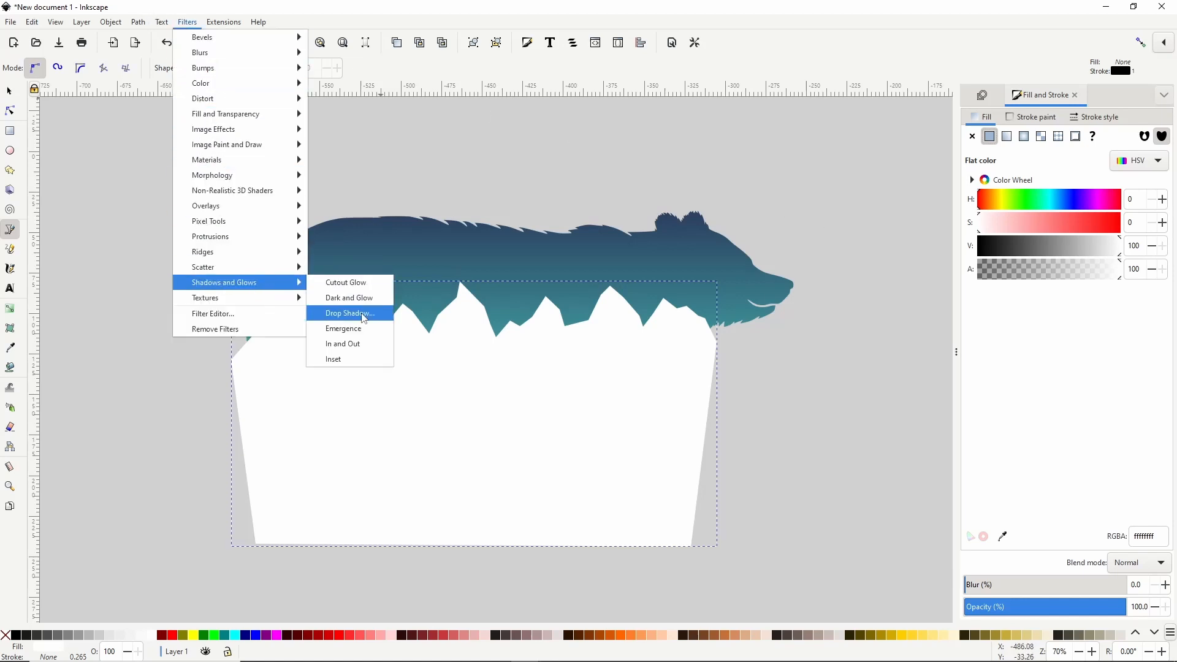
click(348, 313)
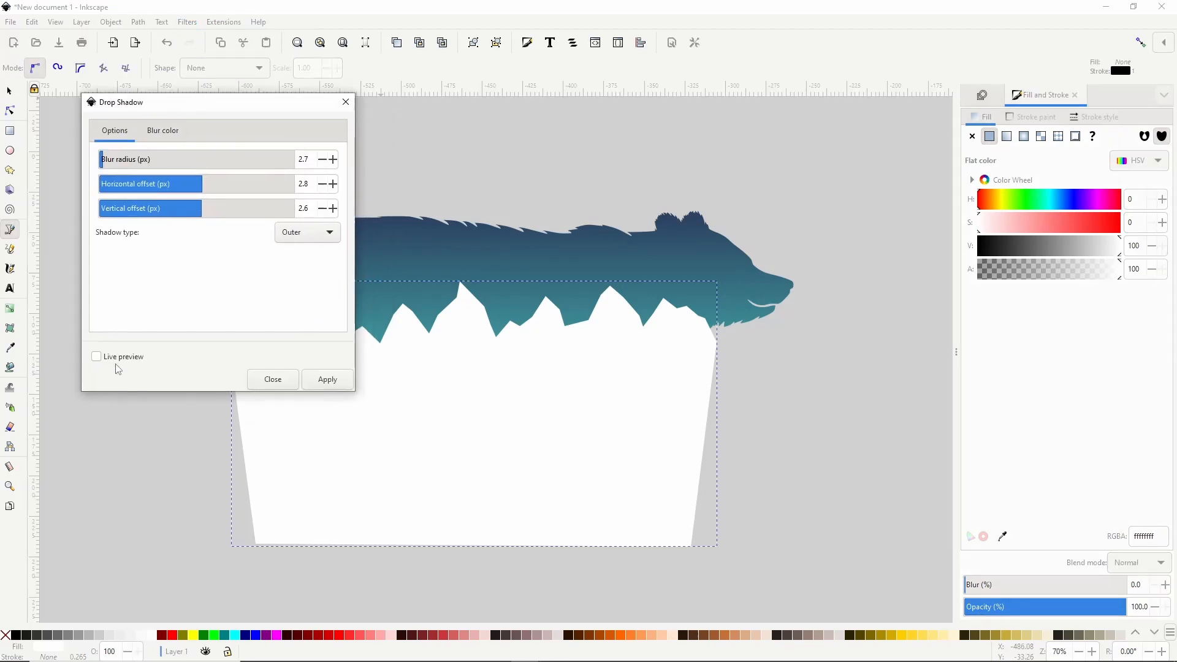
click(97, 357)
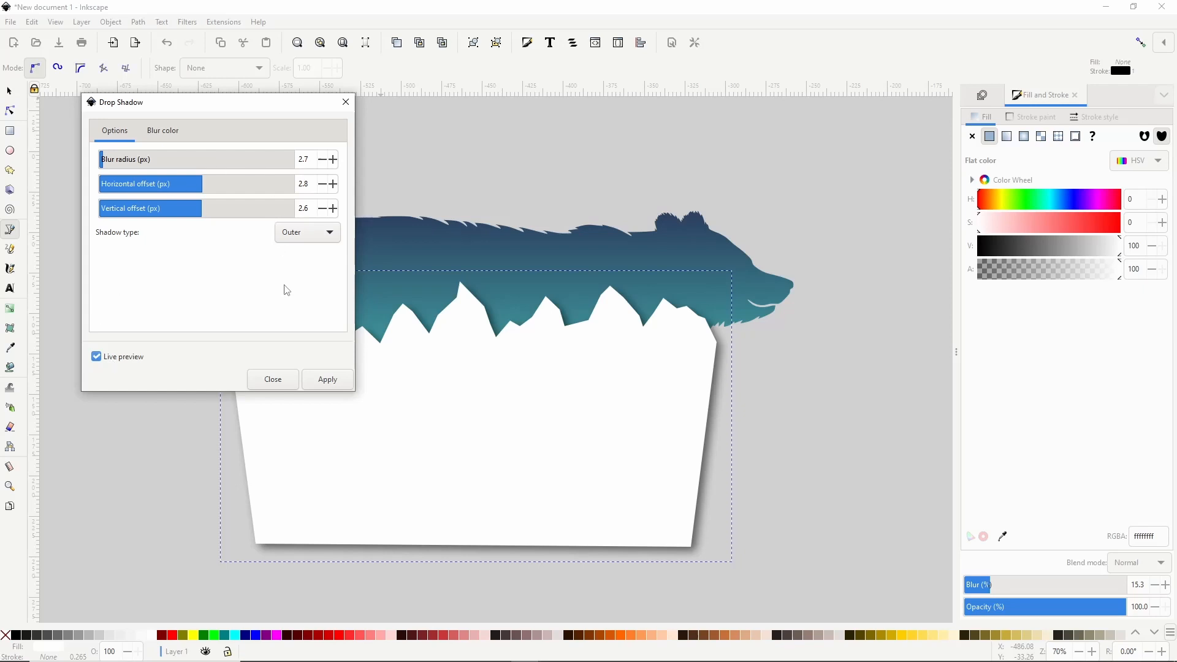
mouse_move(314, 292)
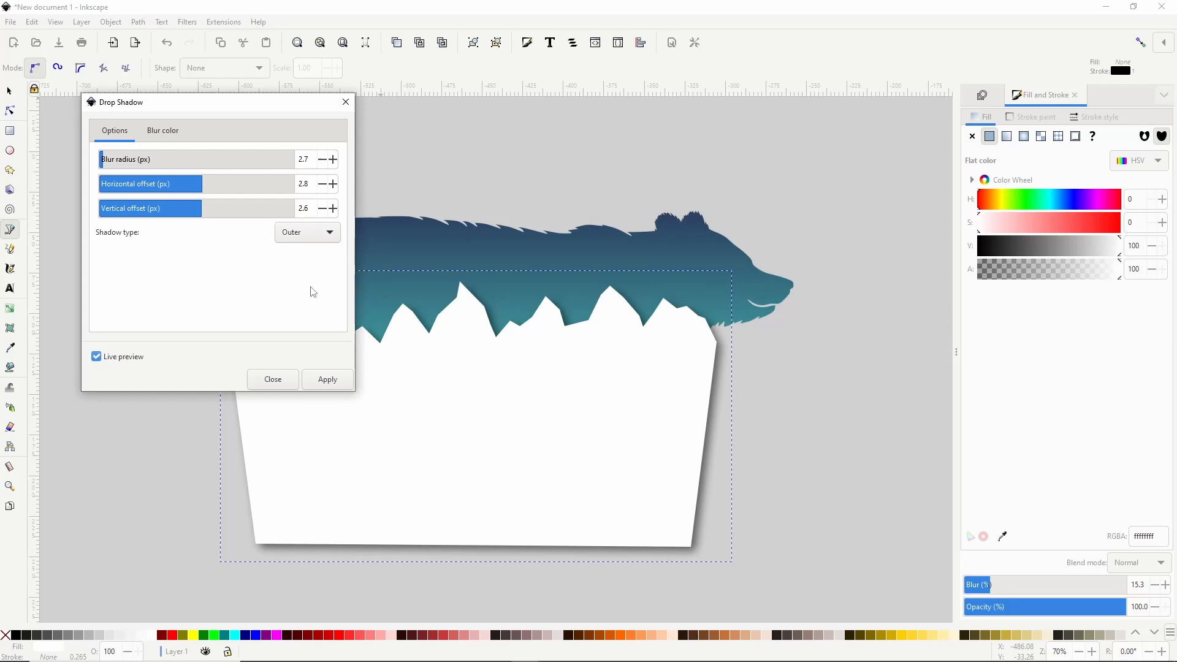
mouse_move(571, 561)
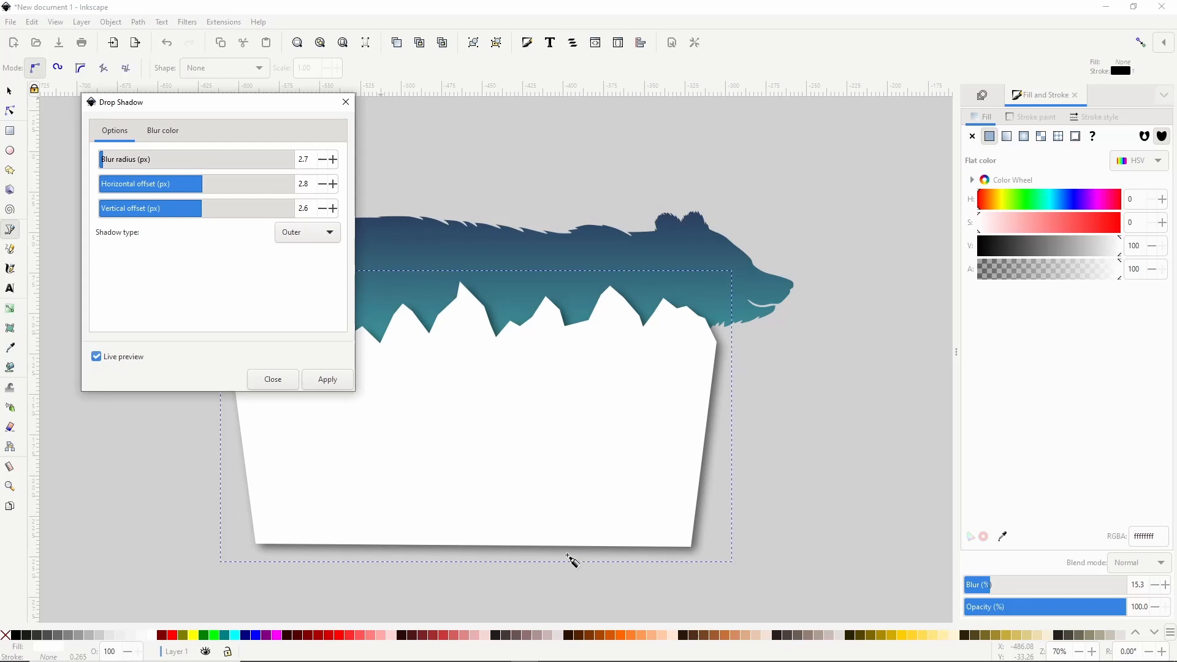
mouse_move(750, 474)
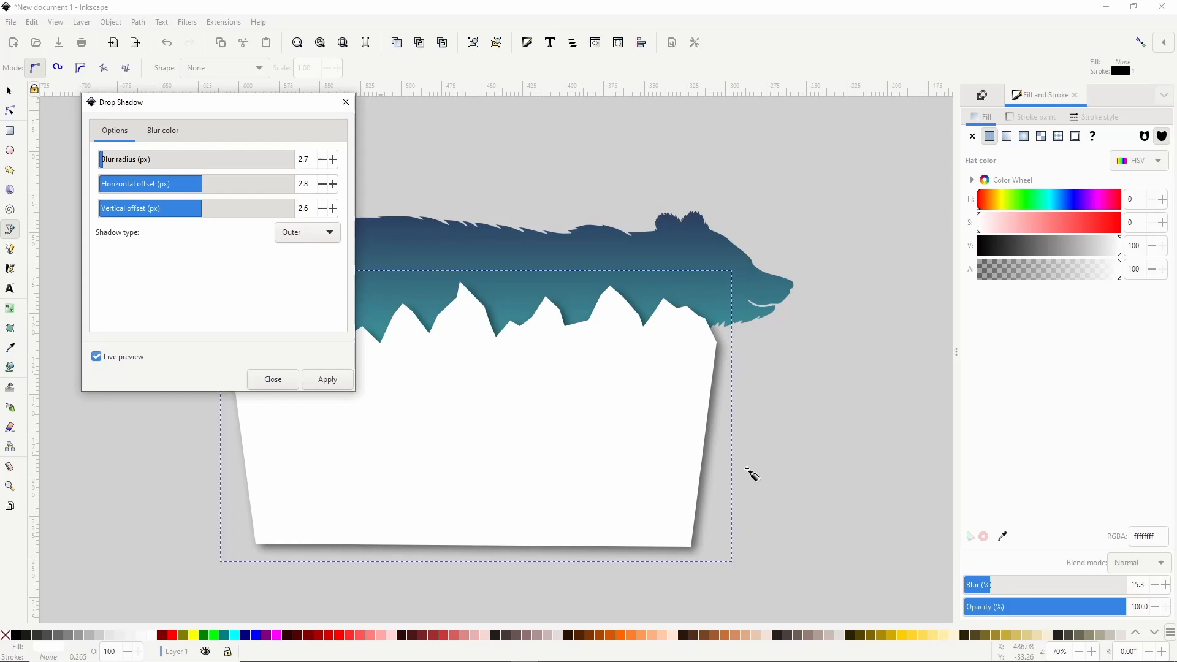
mouse_move(465, 363)
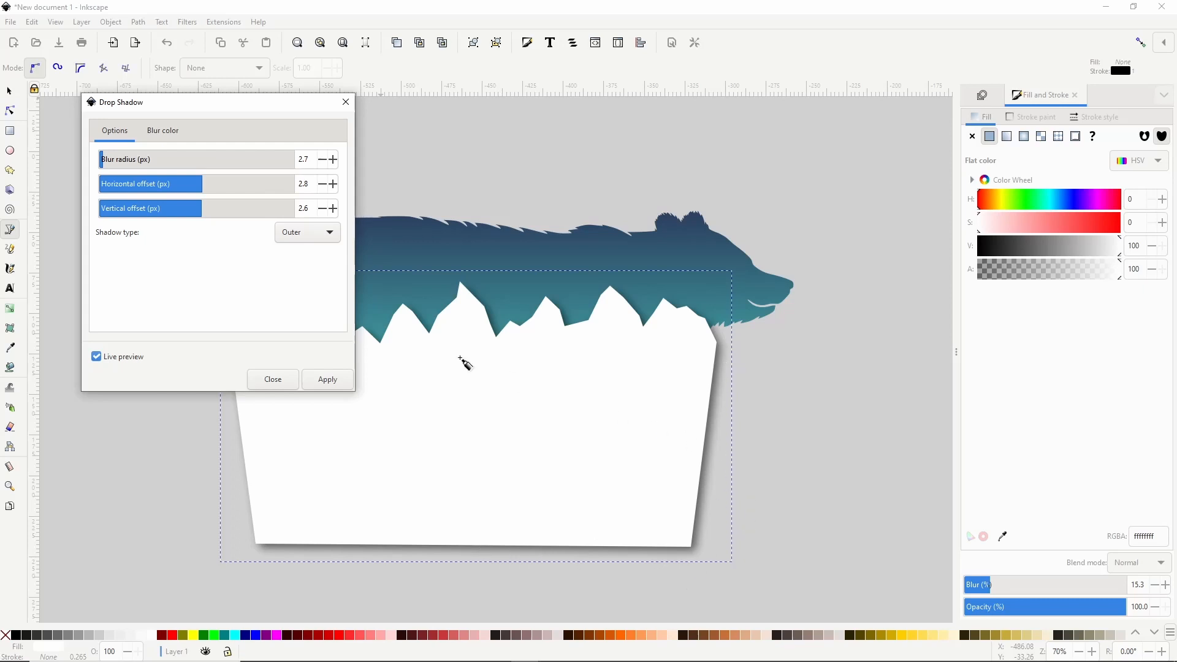
click(305, 231)
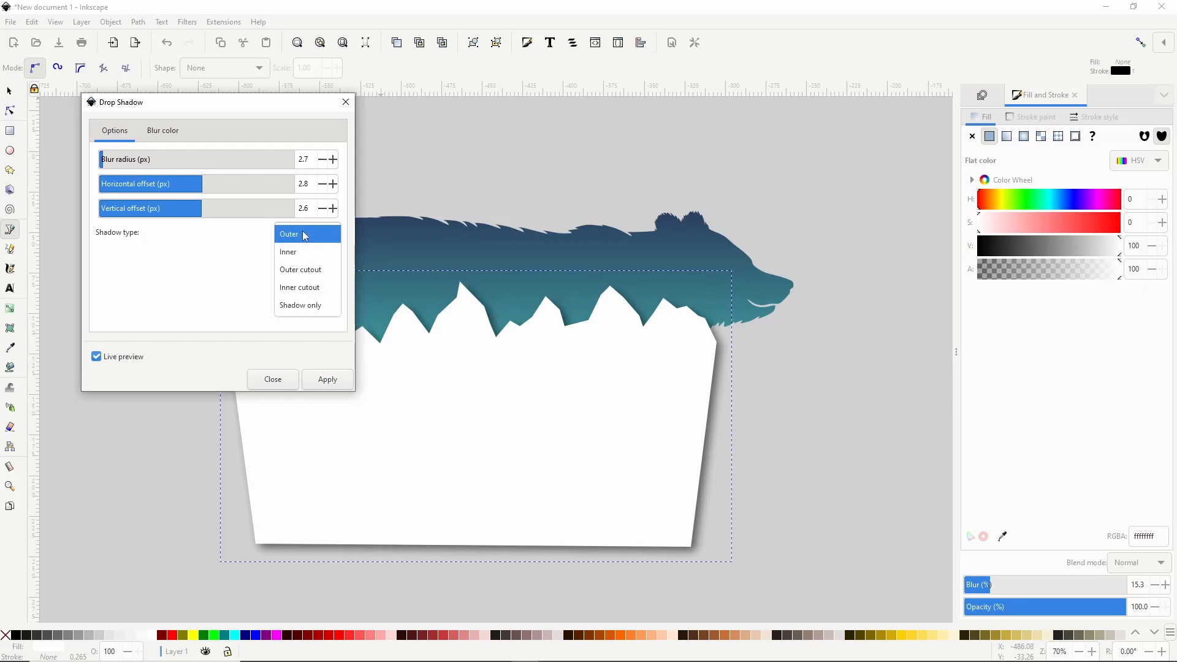
click(306, 234)
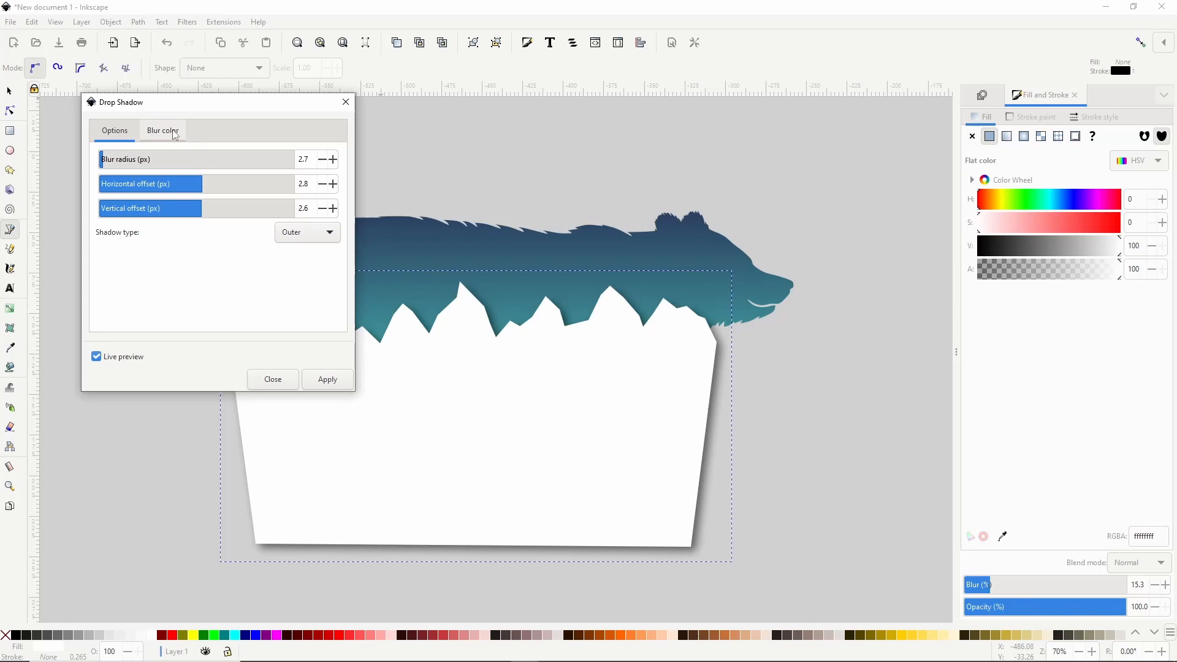
Make the shadow colour more opaque, adjust blur and offsets, then apply and close
click(161, 130)
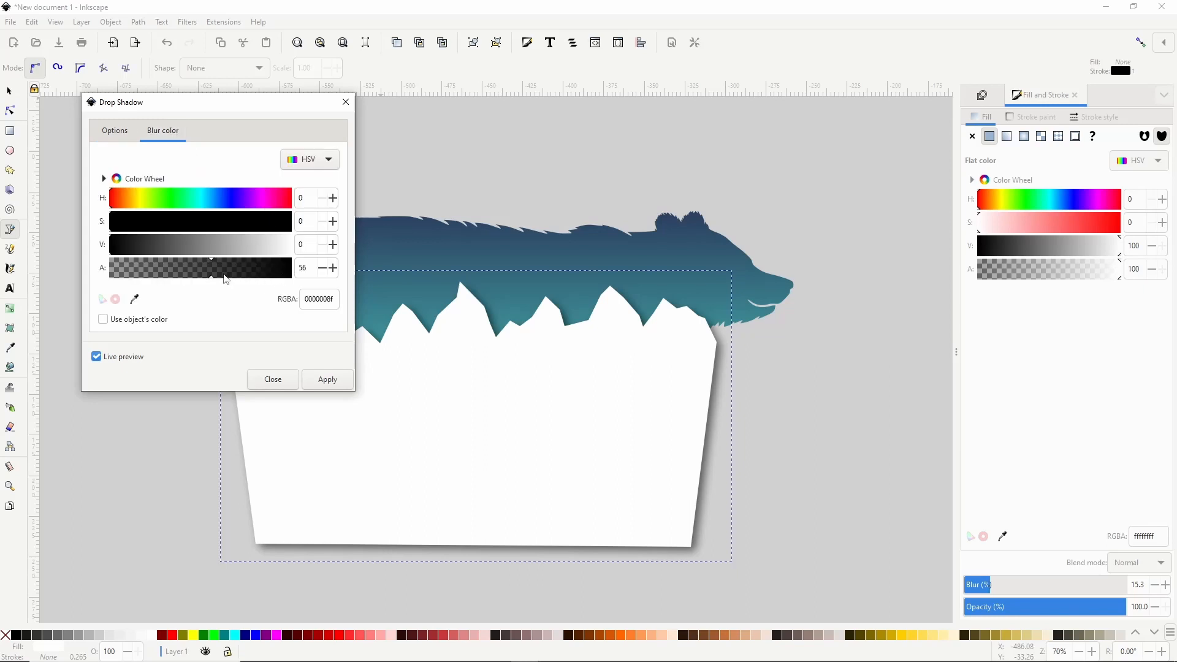
drag(211, 268, 231, 268)
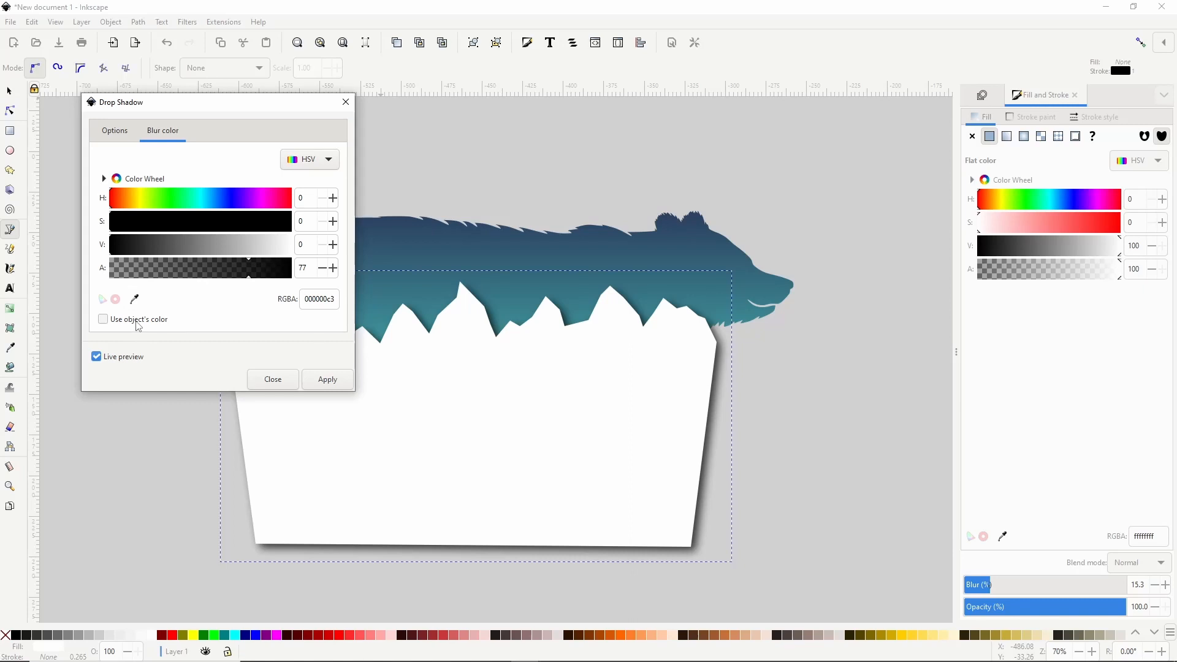
click(114, 130)
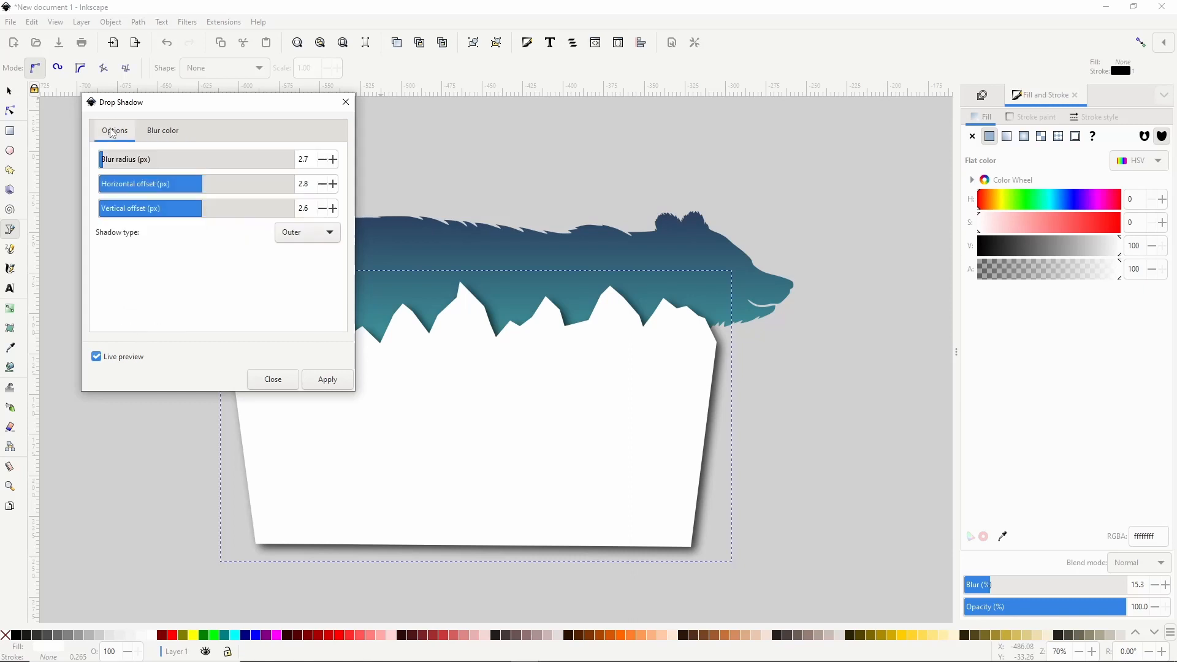
click(304, 159)
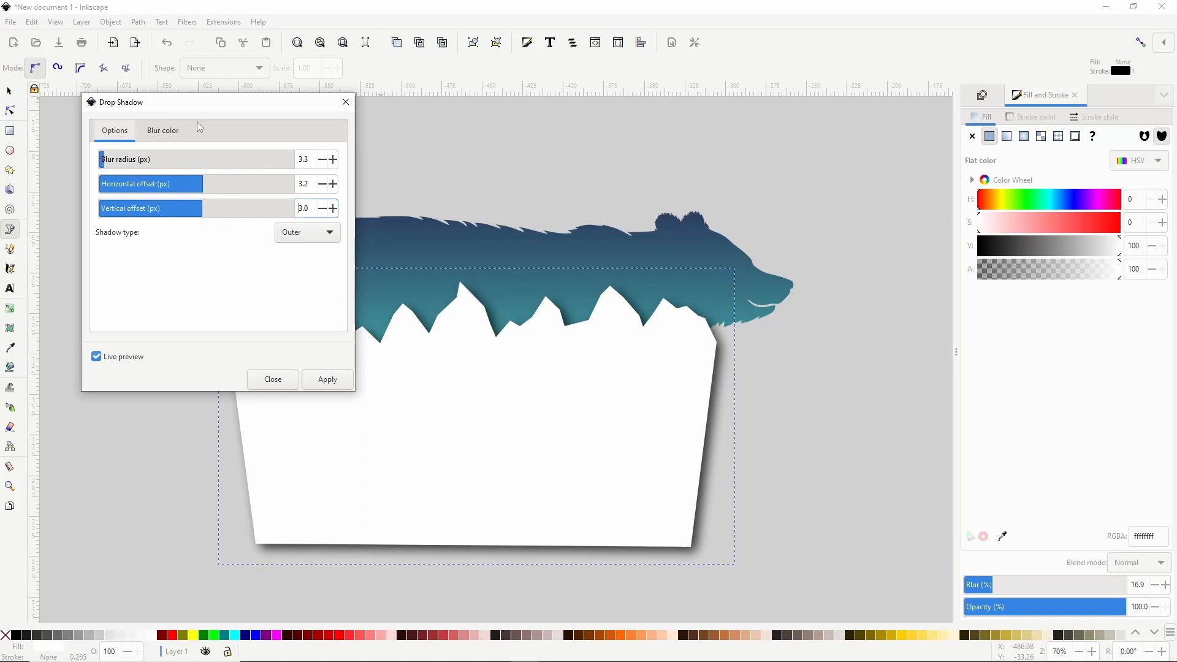
mouse_move(632, 418)
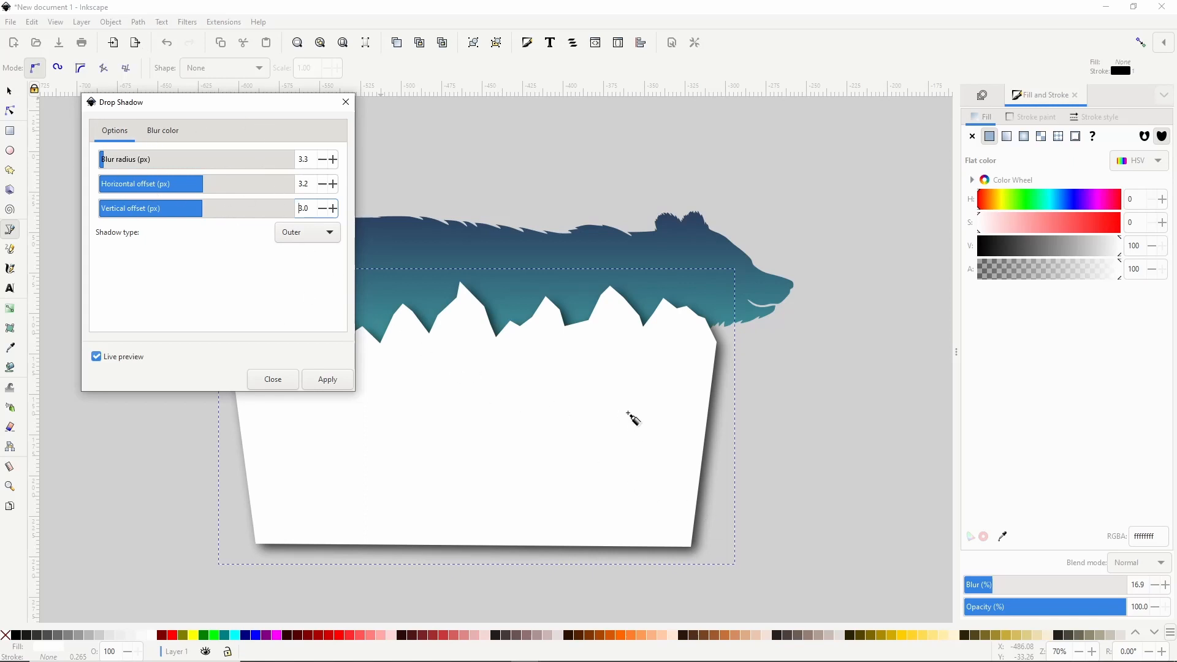
mouse_move(346, 432)
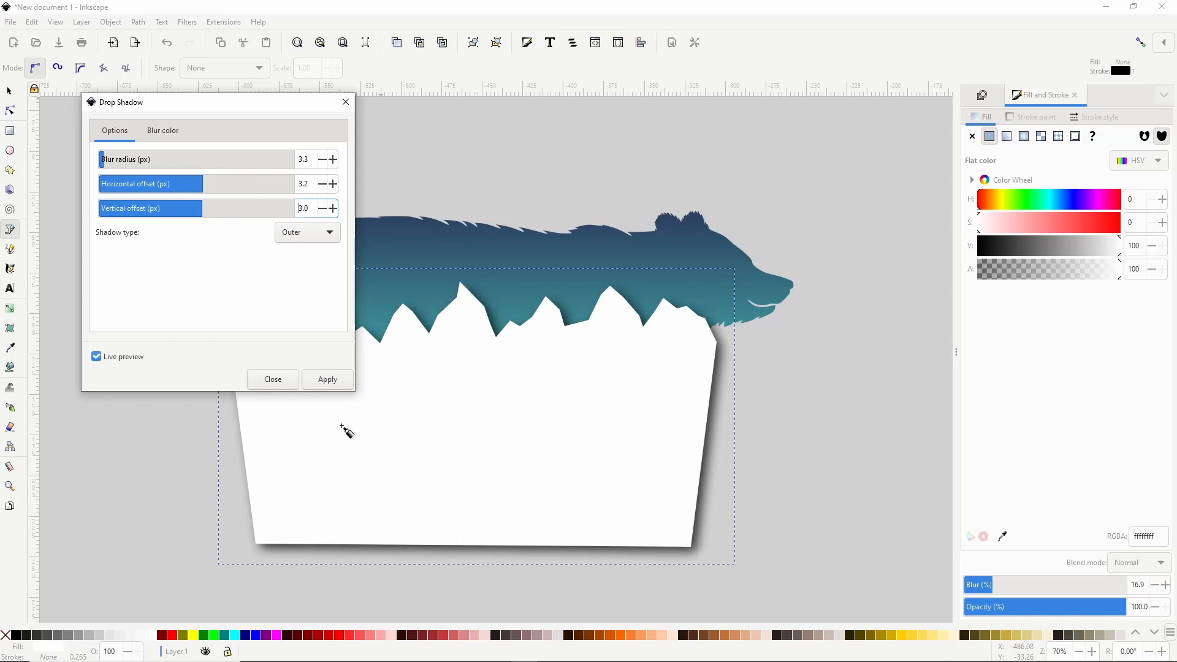
click(96, 356)
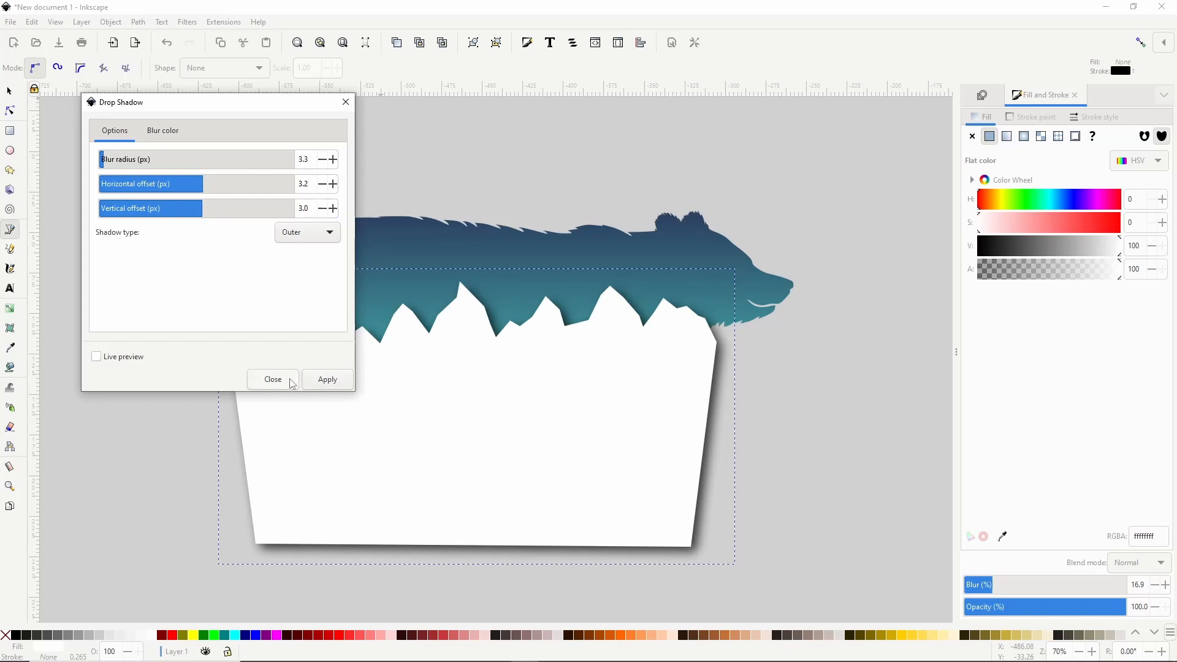
click(272, 379)
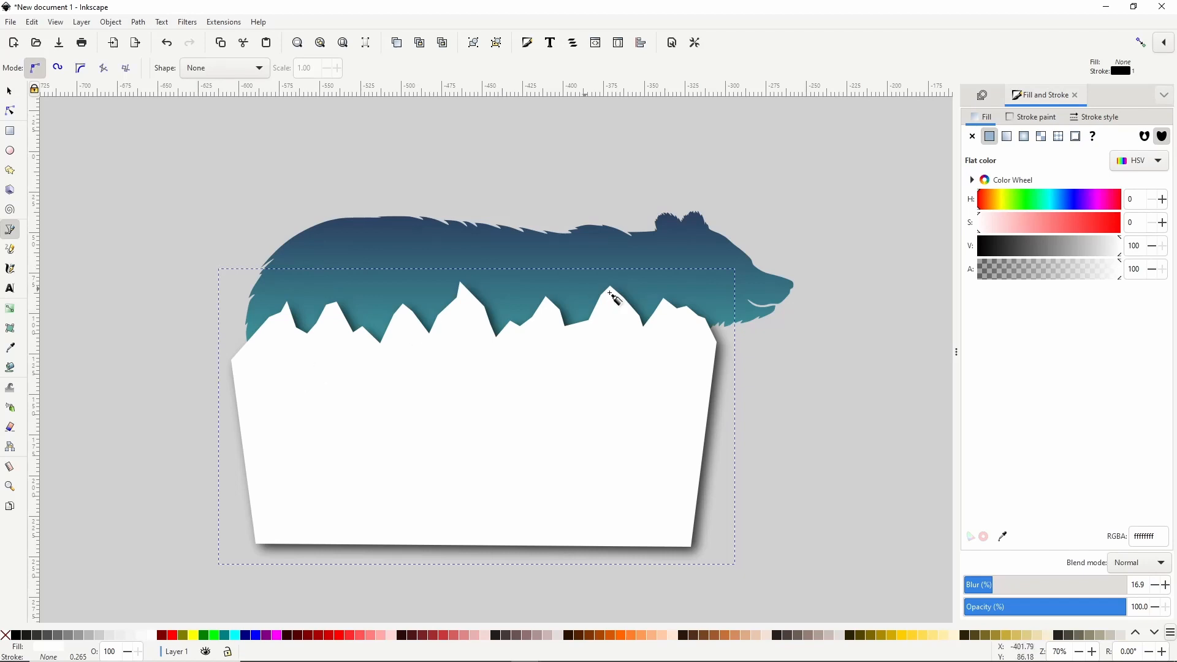
mouse_move(231, 320)
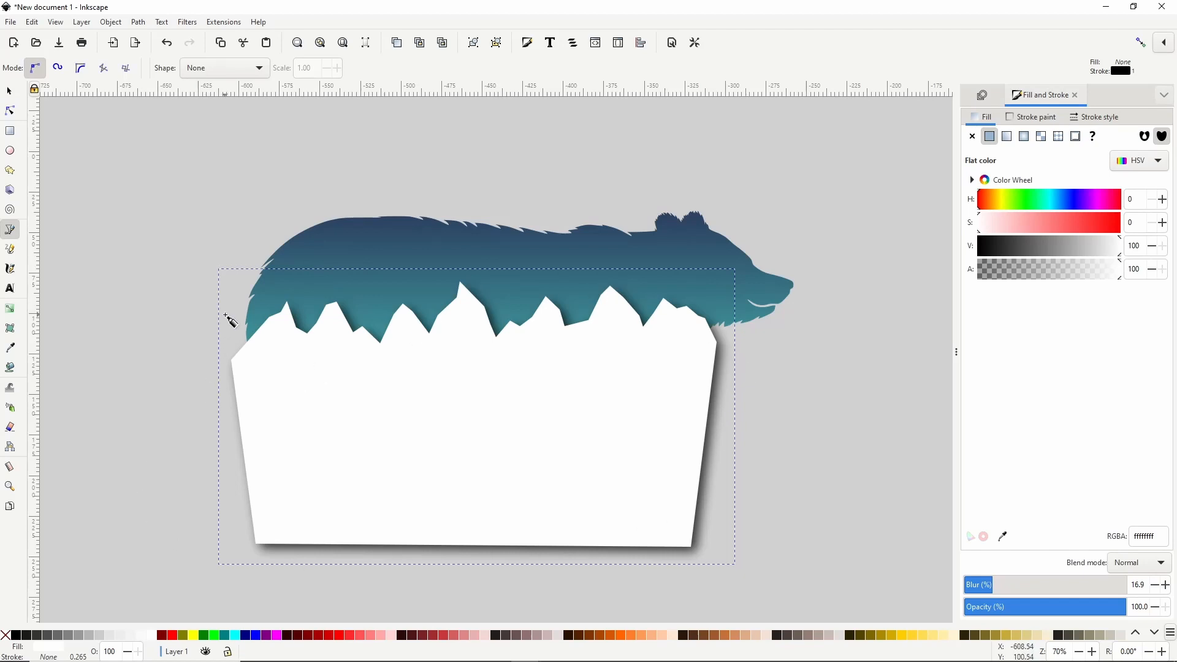
mouse_move(267, 315)
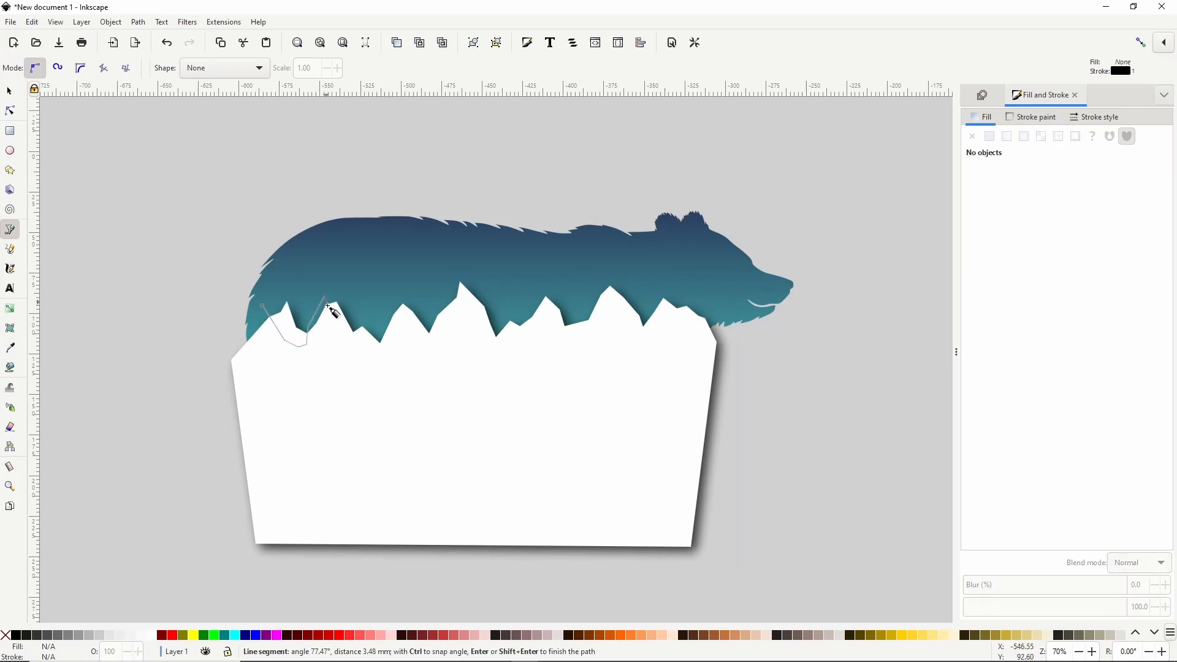
Pen-trace a closed outline along the peaks, past the right edge and below the shape
click(345, 350)
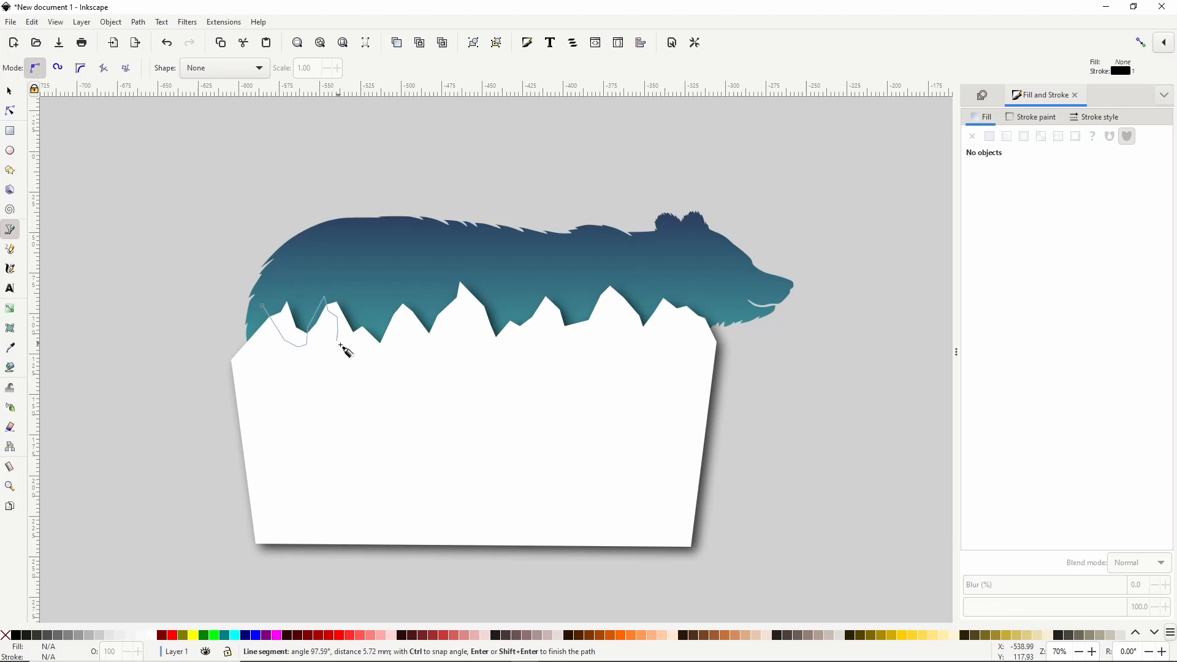
mouse_move(361, 339)
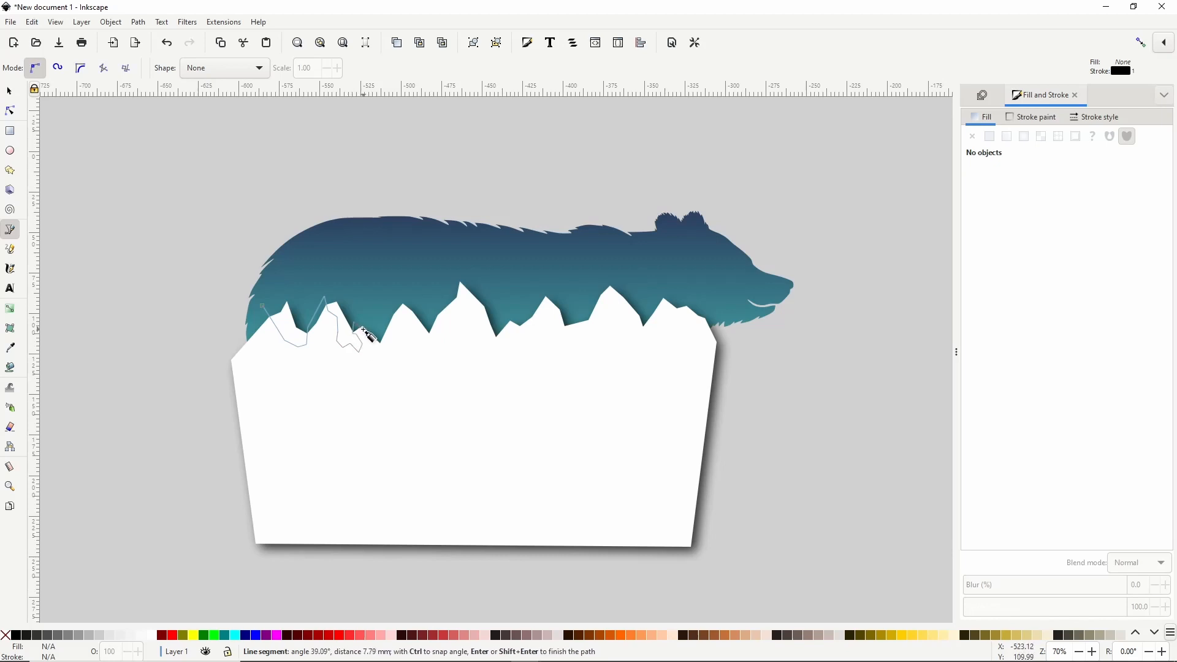
click(388, 344)
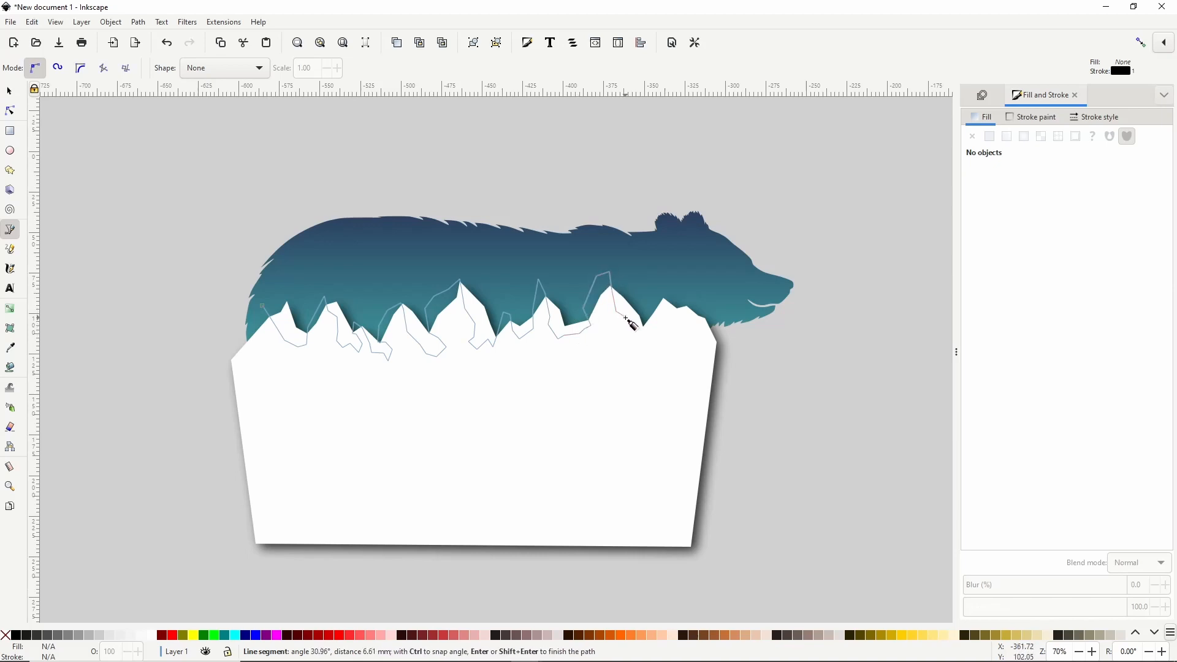
click(665, 312)
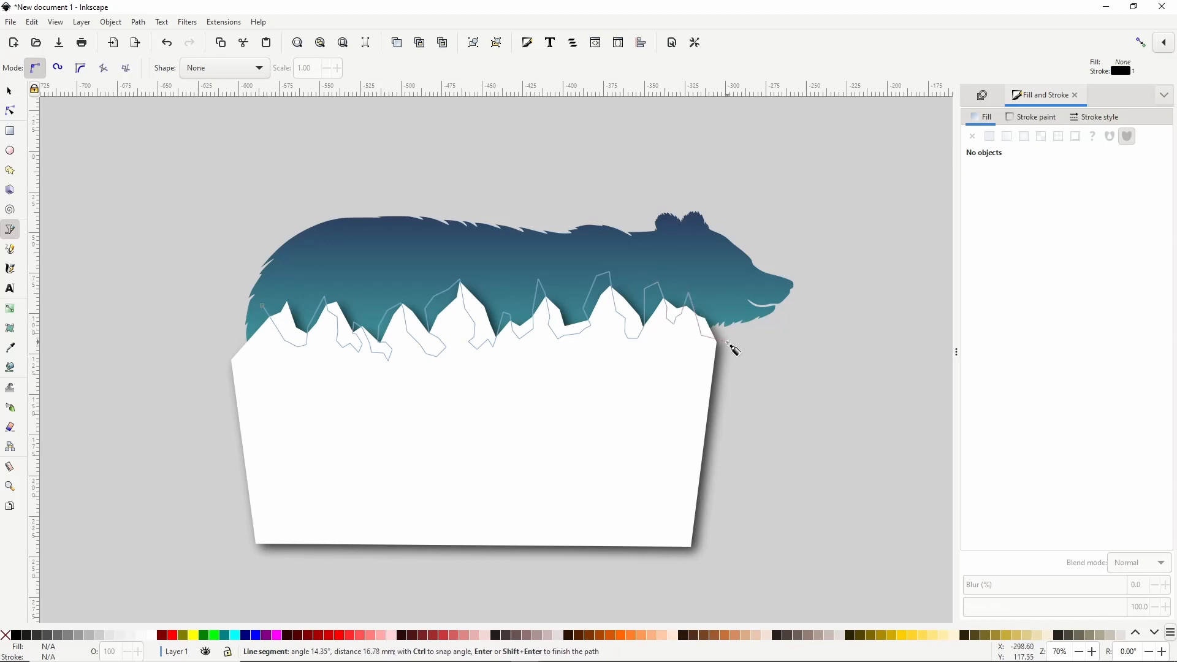
click(717, 589)
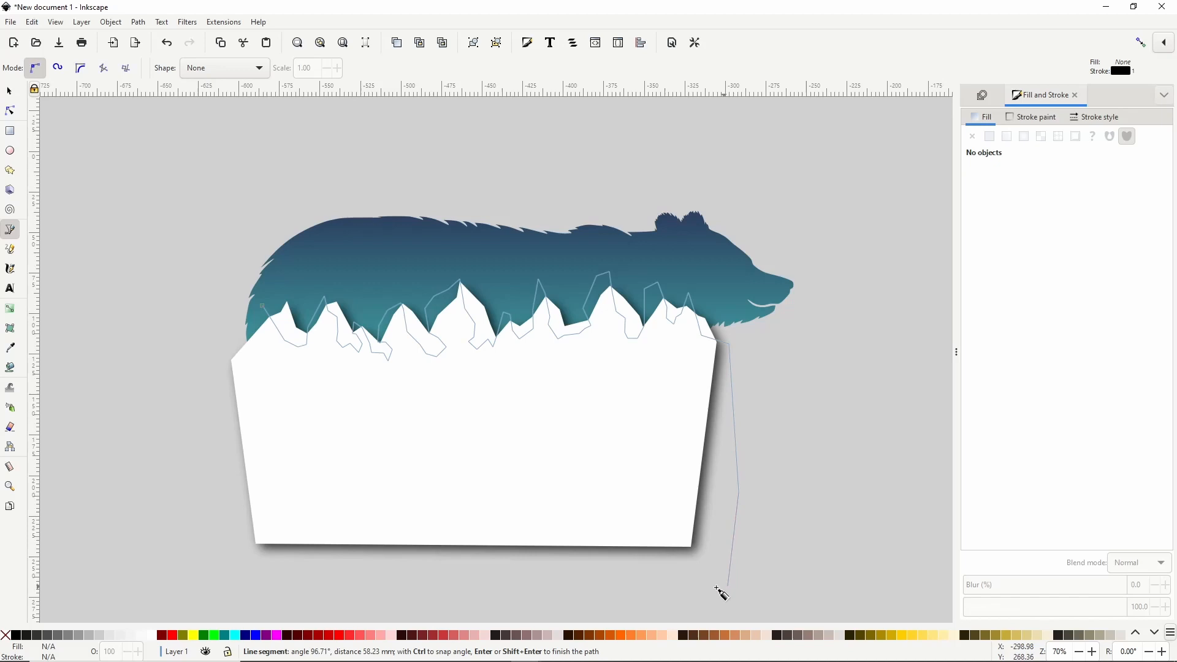
click(240, 310)
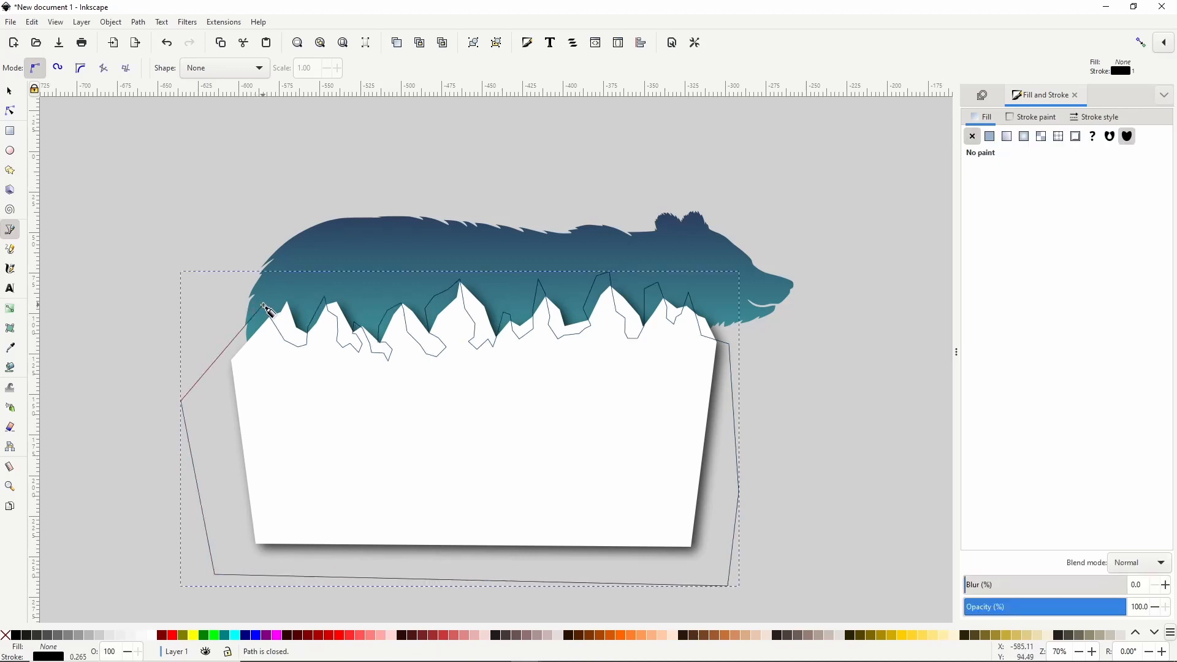
click(1036, 117)
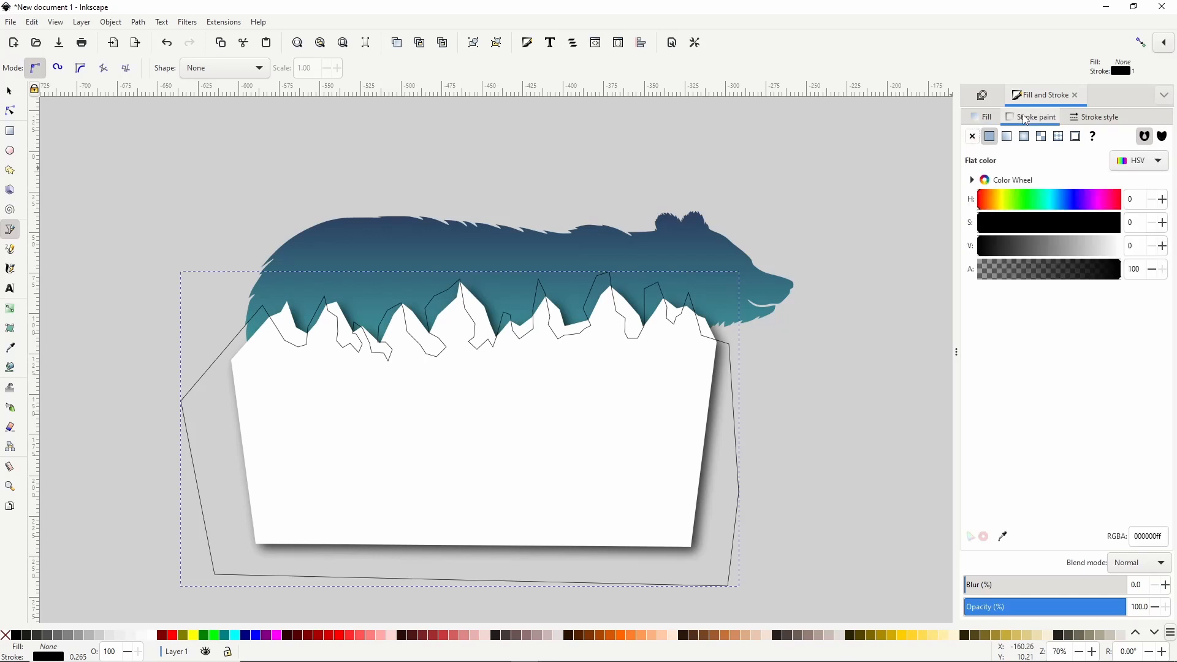
Give the new outline a flat muted blue fill, 6aadc2, using the HSV sliders
click(986, 116)
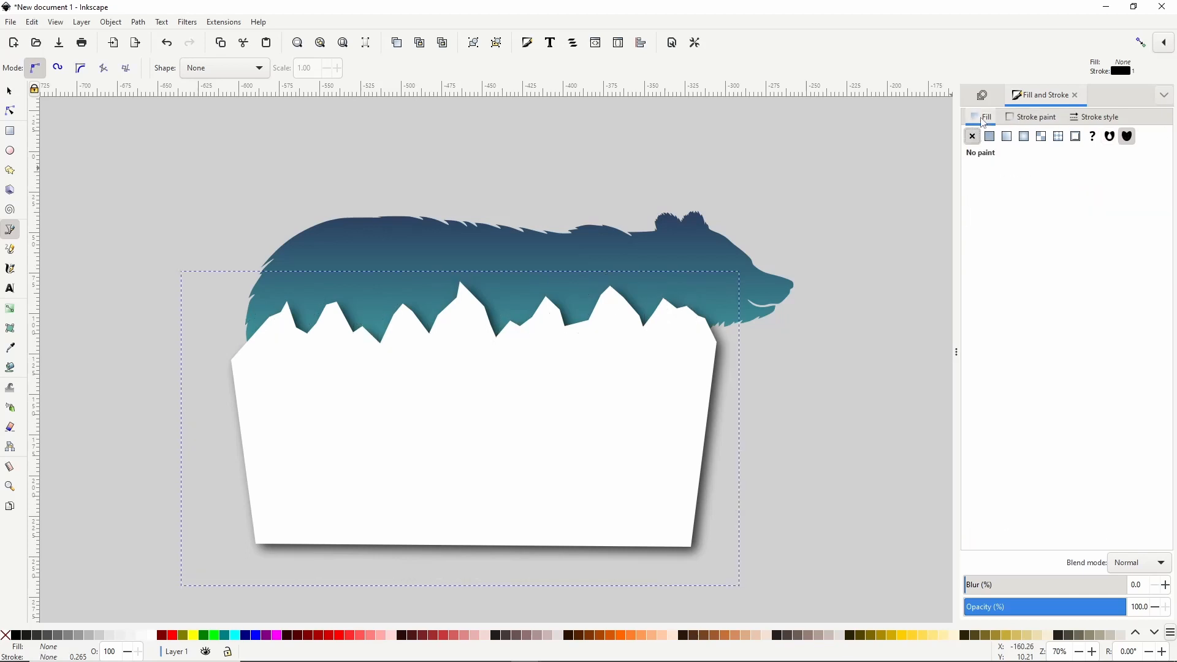
click(989, 136)
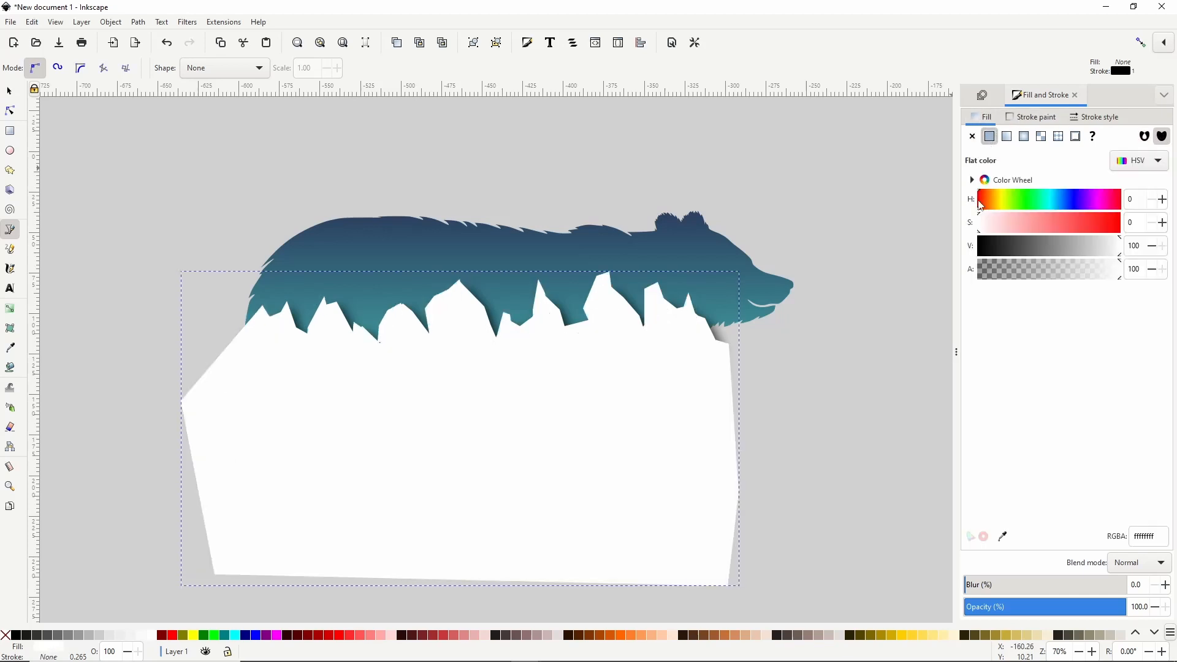
drag(979, 199, 1064, 199)
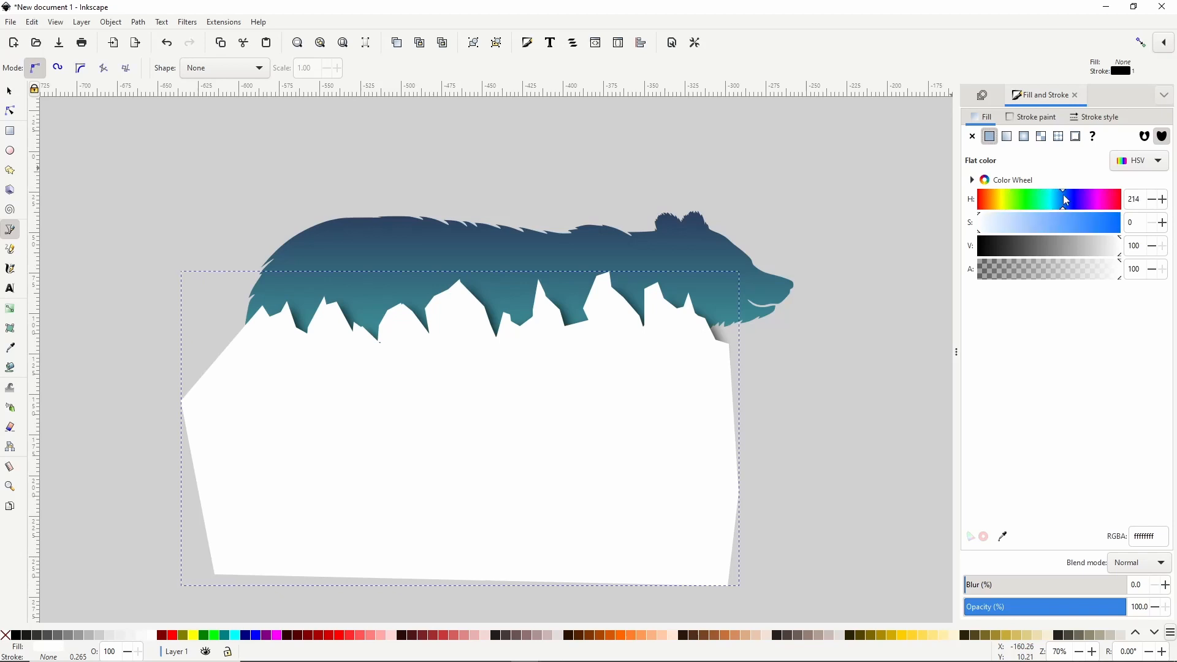
drag(1064, 198, 1053, 198)
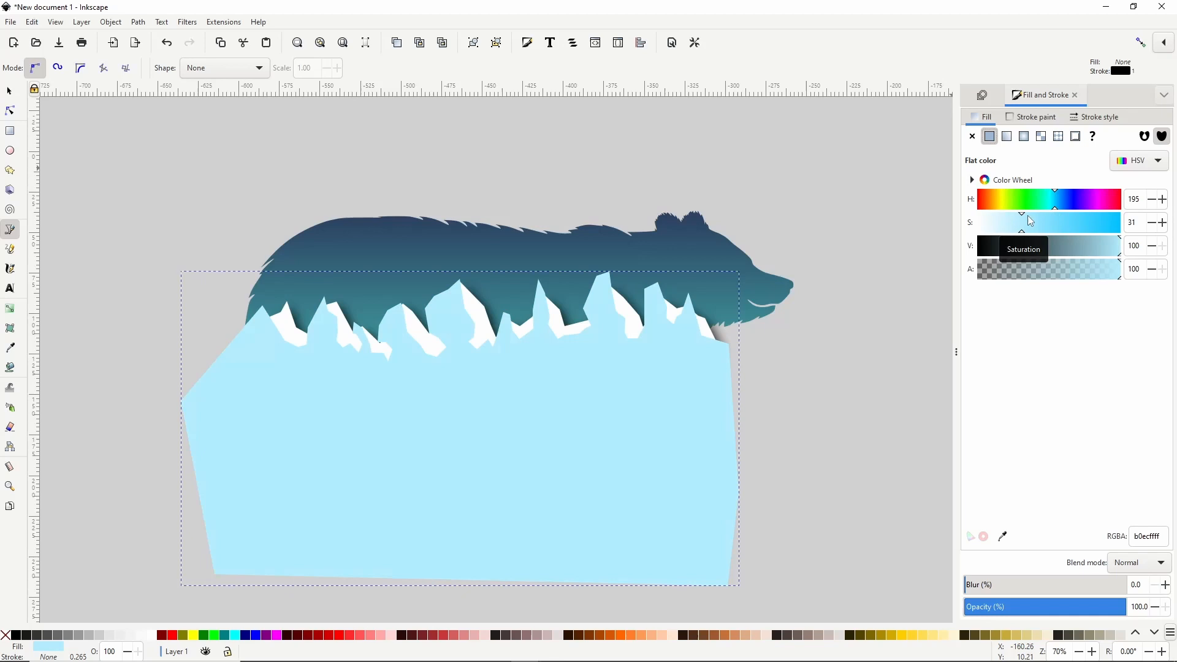
drag(1021, 222, 1043, 222)
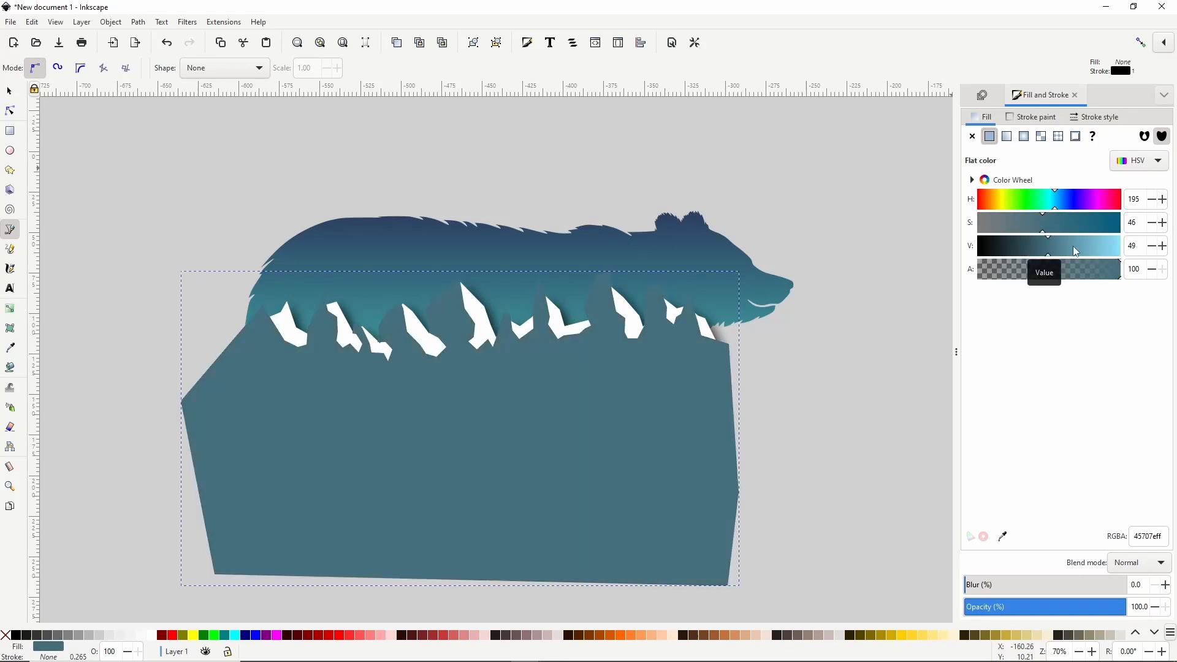
drag(1054, 246, 1089, 246)
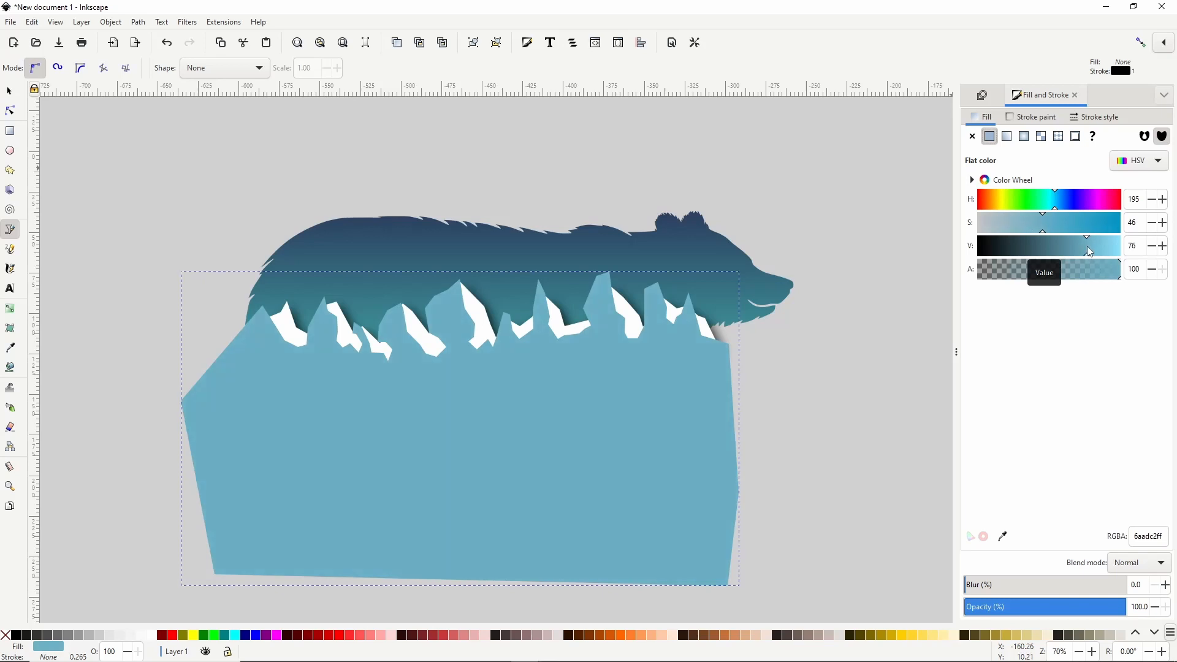
mouse_move(391, 571)
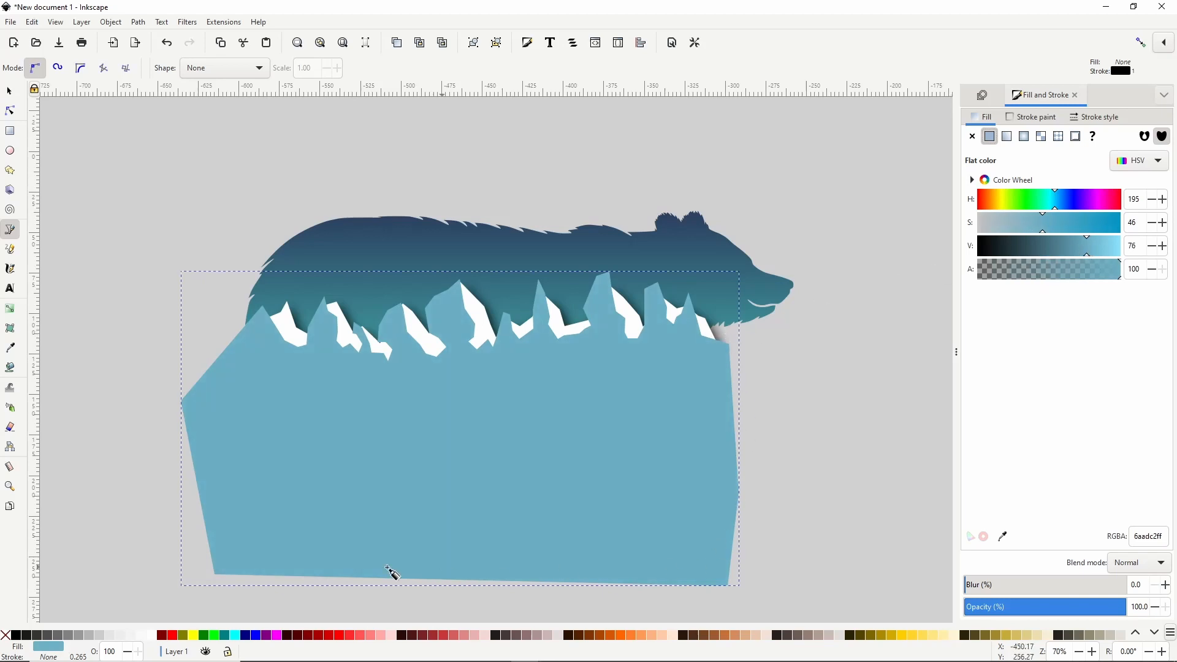
mouse_move(210, 319)
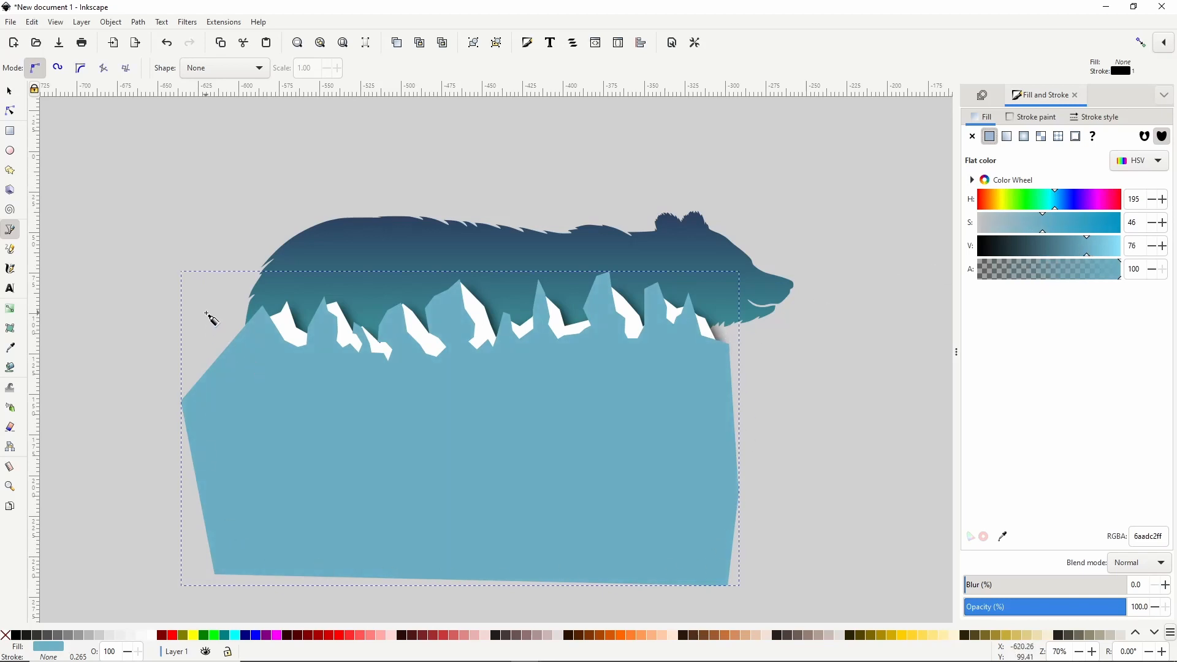
click(10, 90)
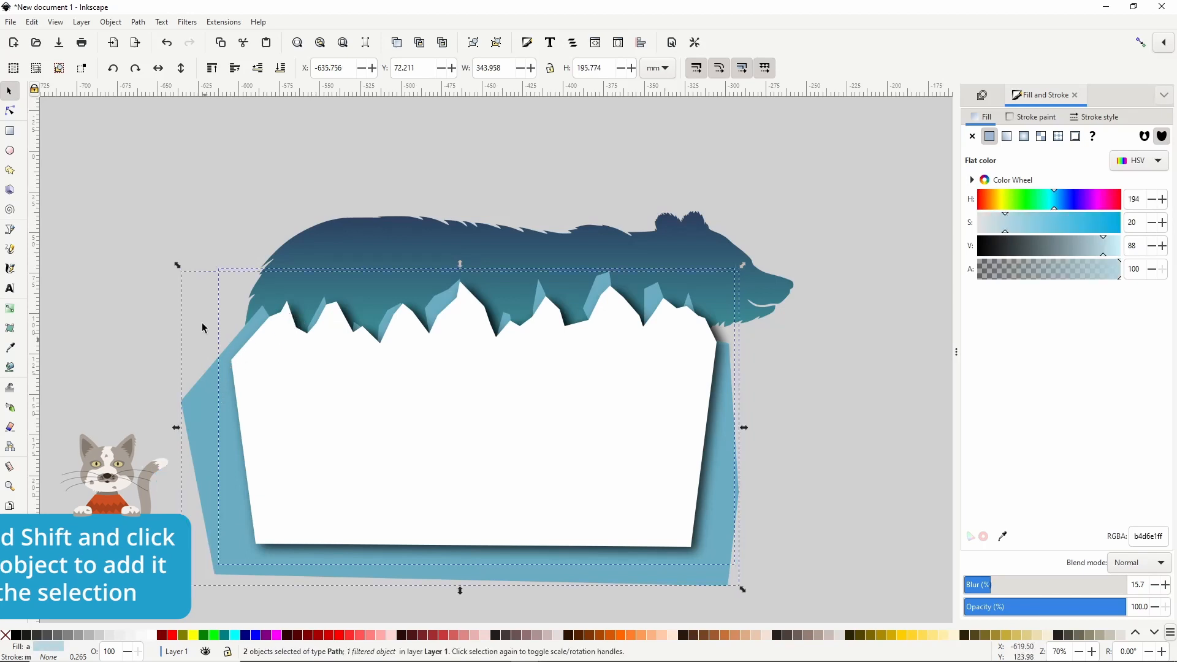
Subtract the blurred shape from the blue landscape with Path > Difference, leaving an inner shadow
click(138, 22)
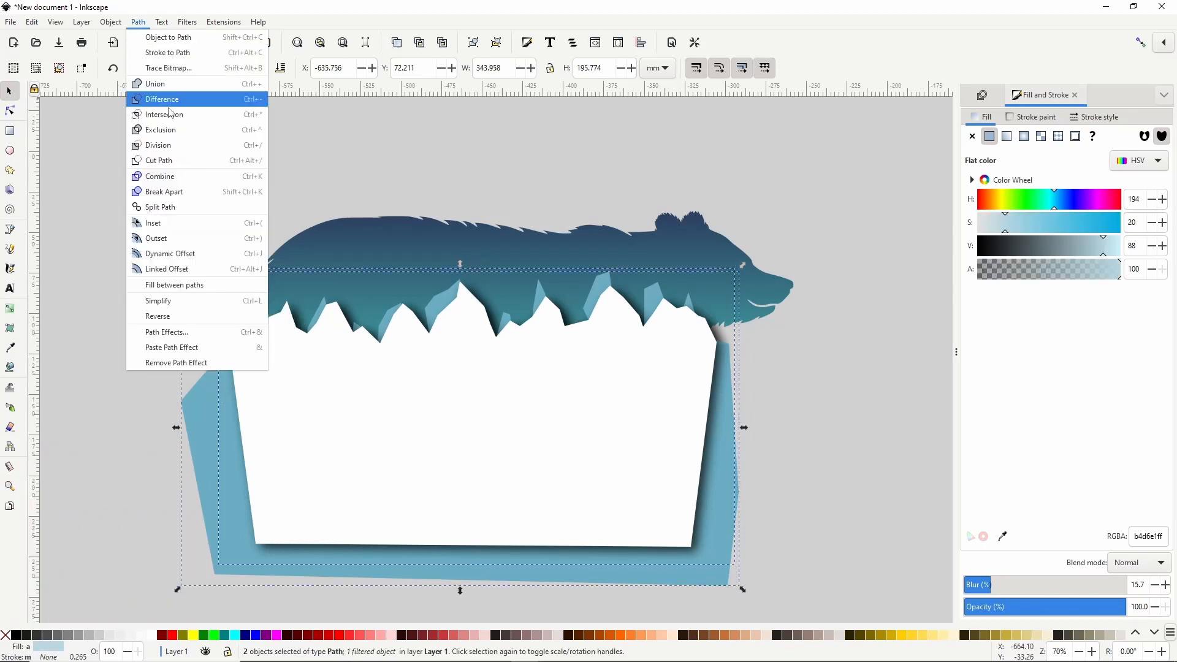
click(161, 99)
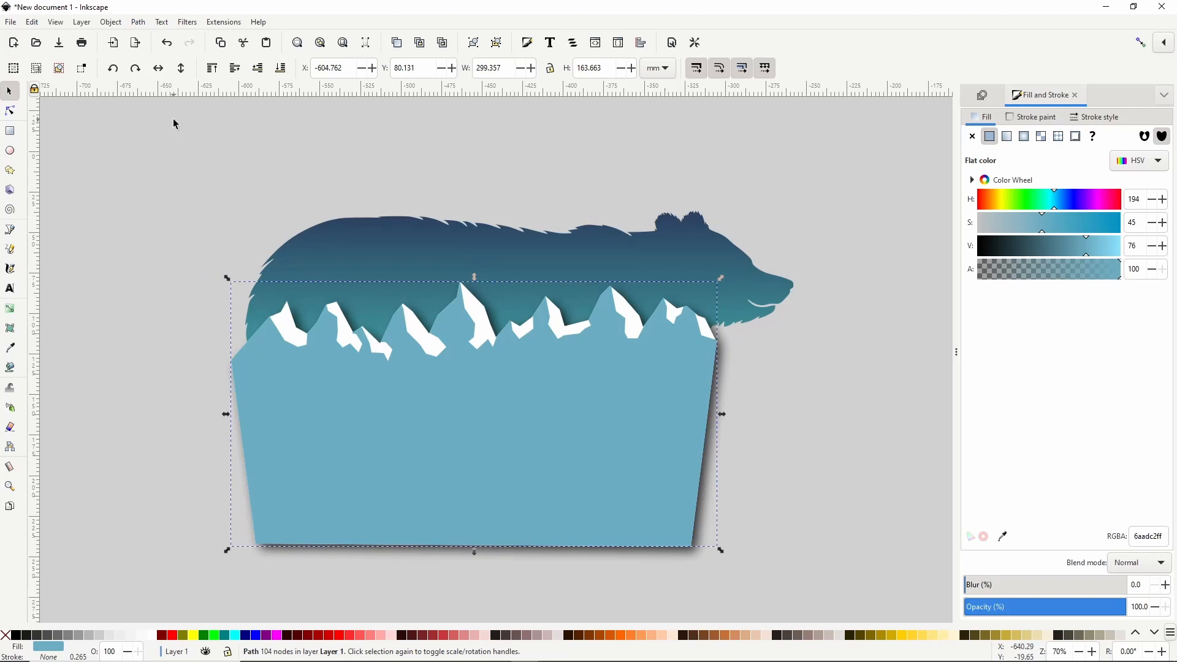
mouse_move(364, 134)
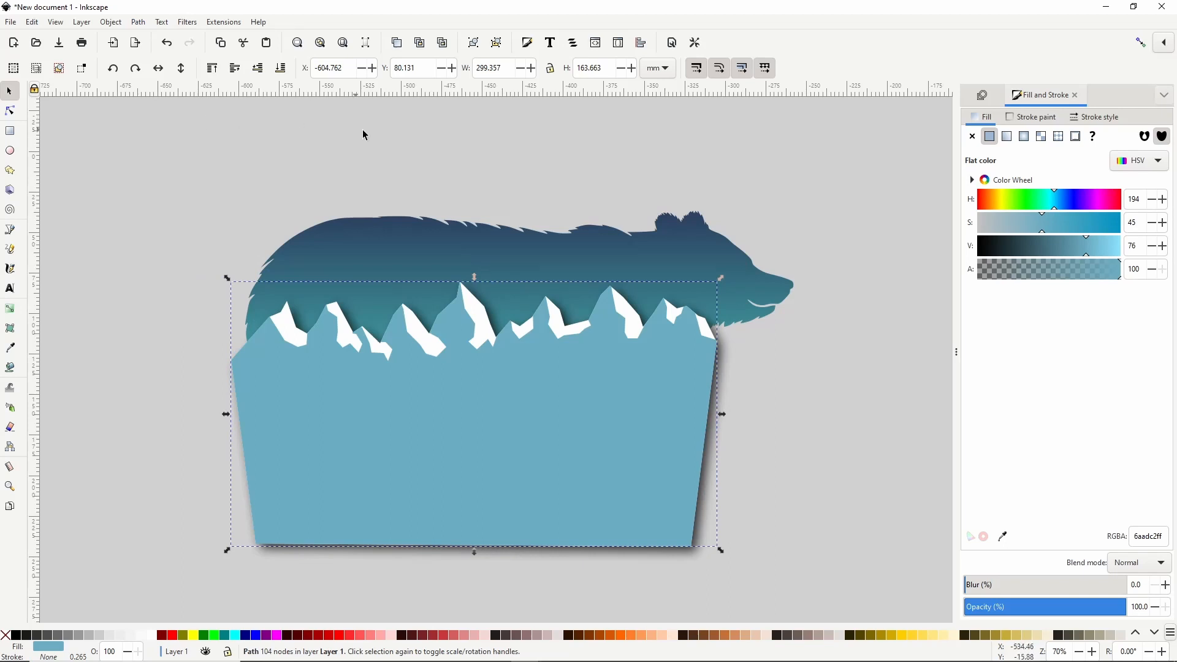
mouse_move(468, 344)
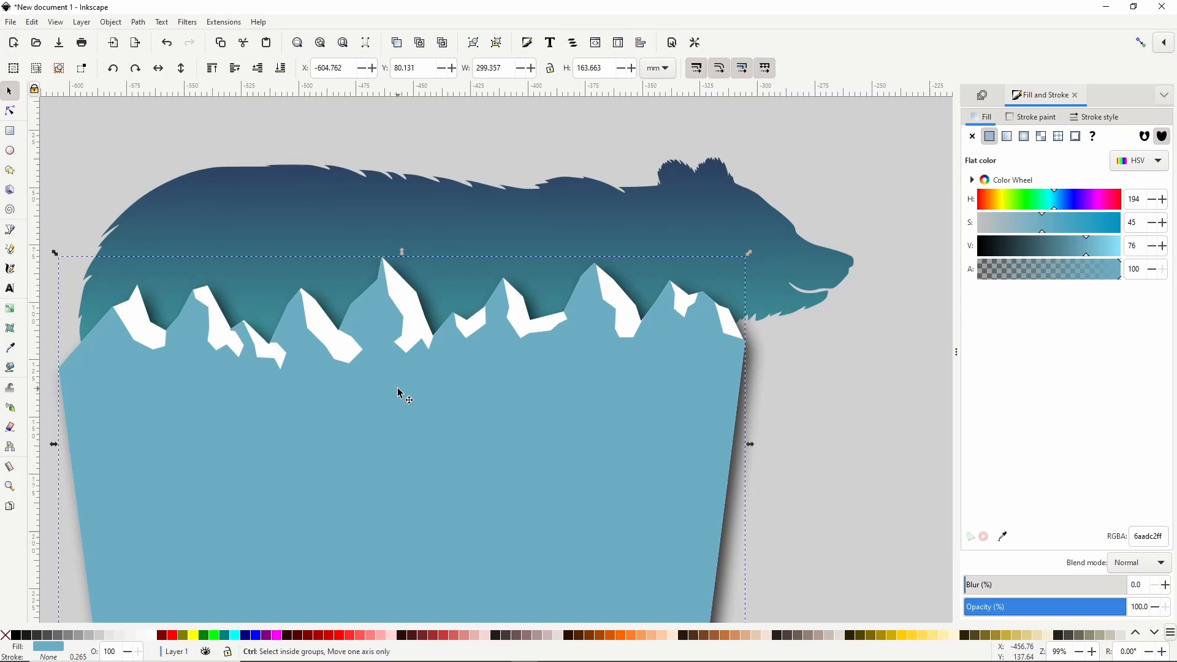
mouse_move(413, 304)
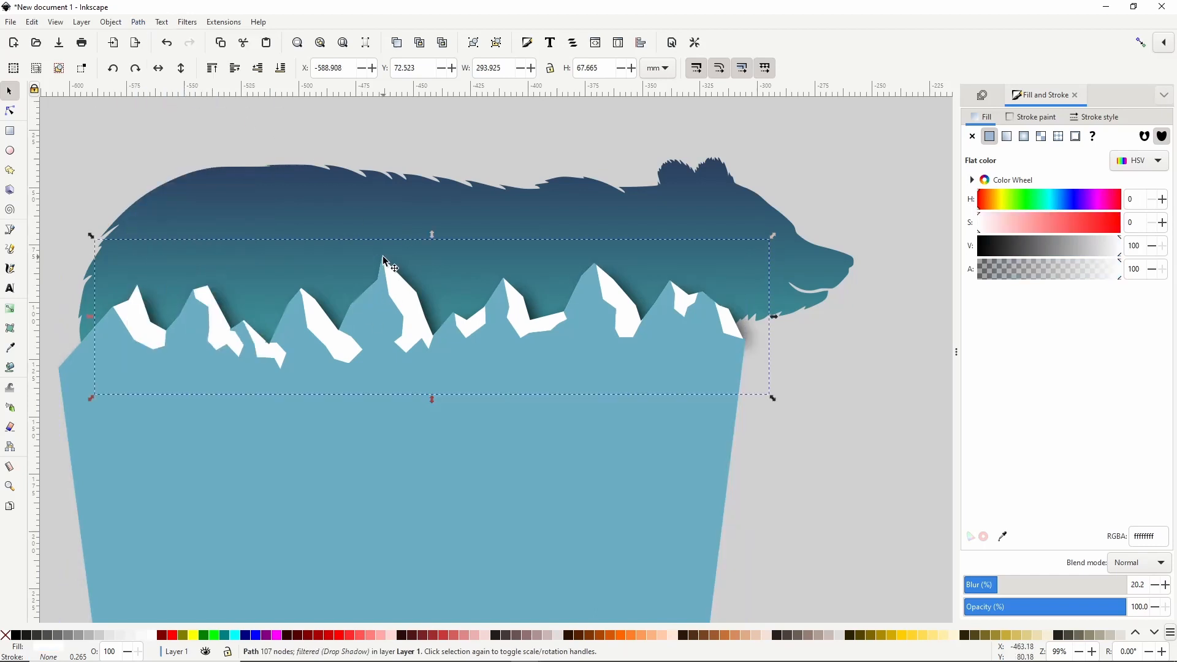
mouse_move(634, 238)
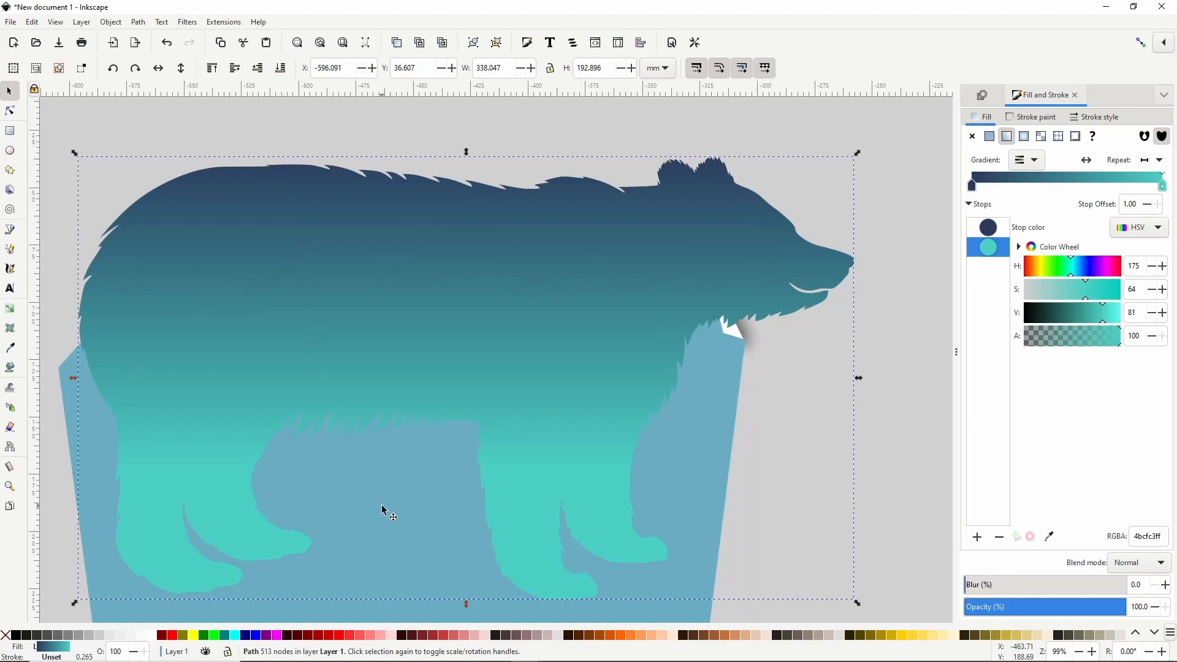
Clip the mountain landscape group to the bear silhouette with Set Clip
right_click(382, 509)
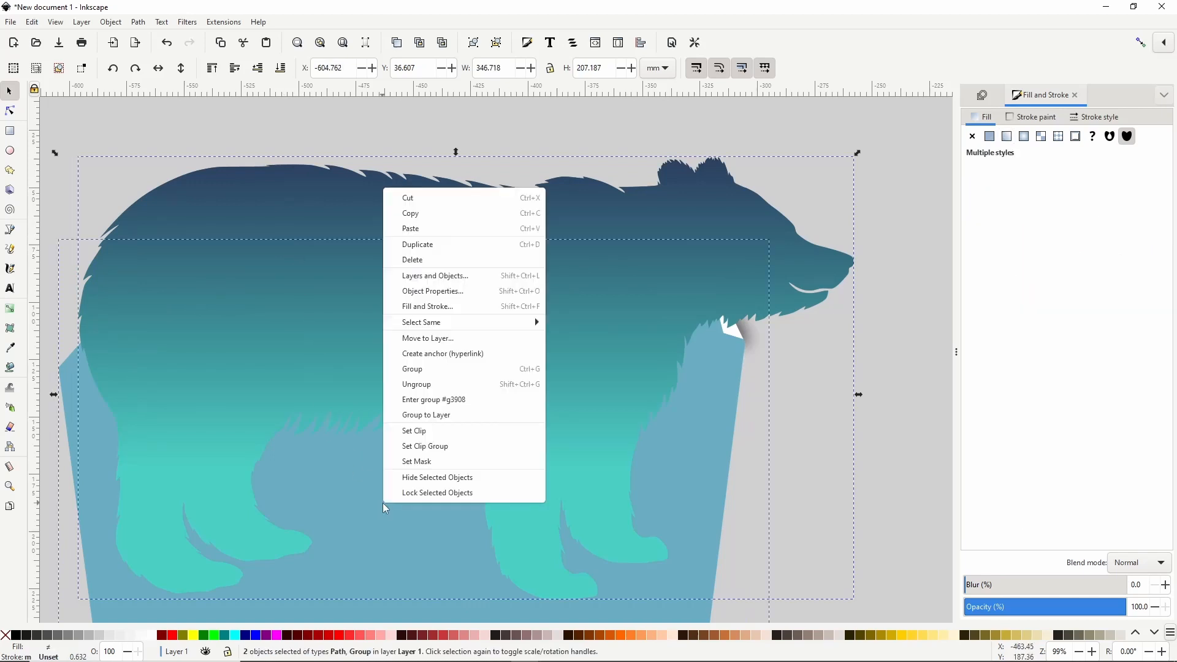
click(414, 430)
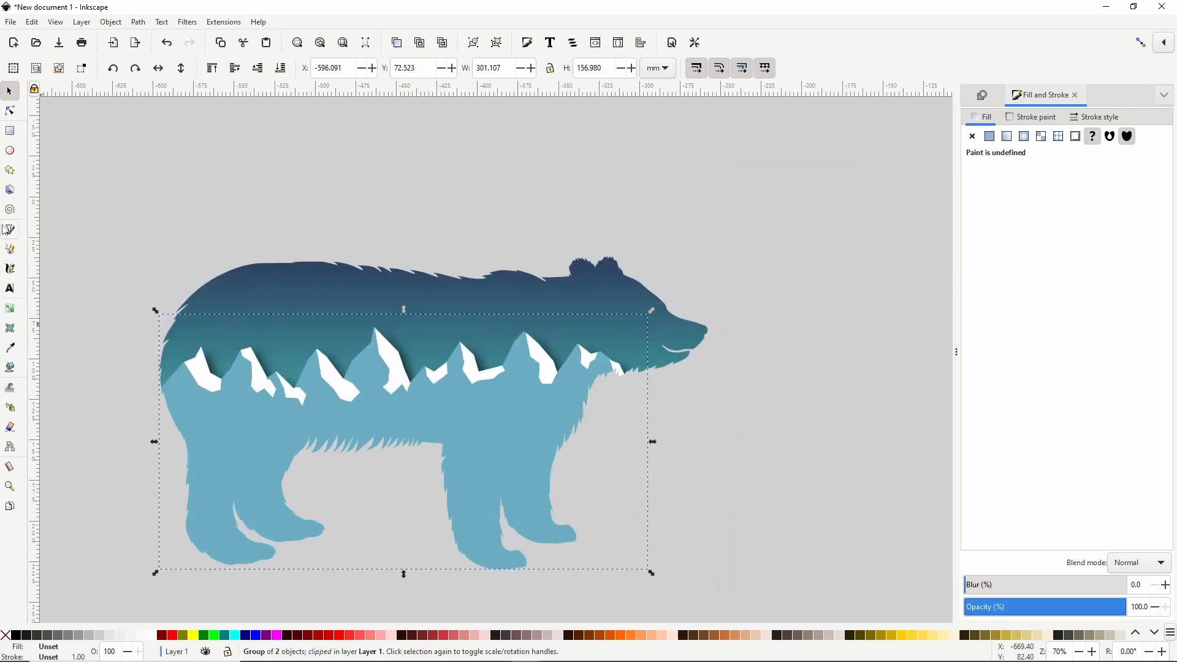
click(10, 230)
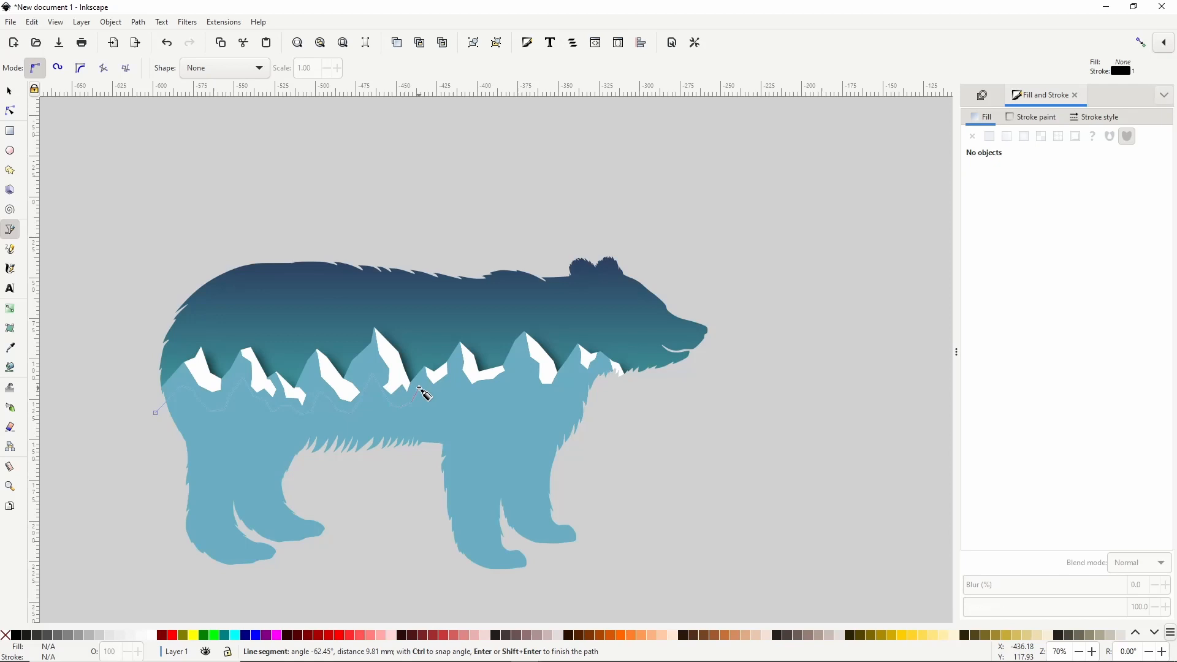
mouse_move(477, 401)
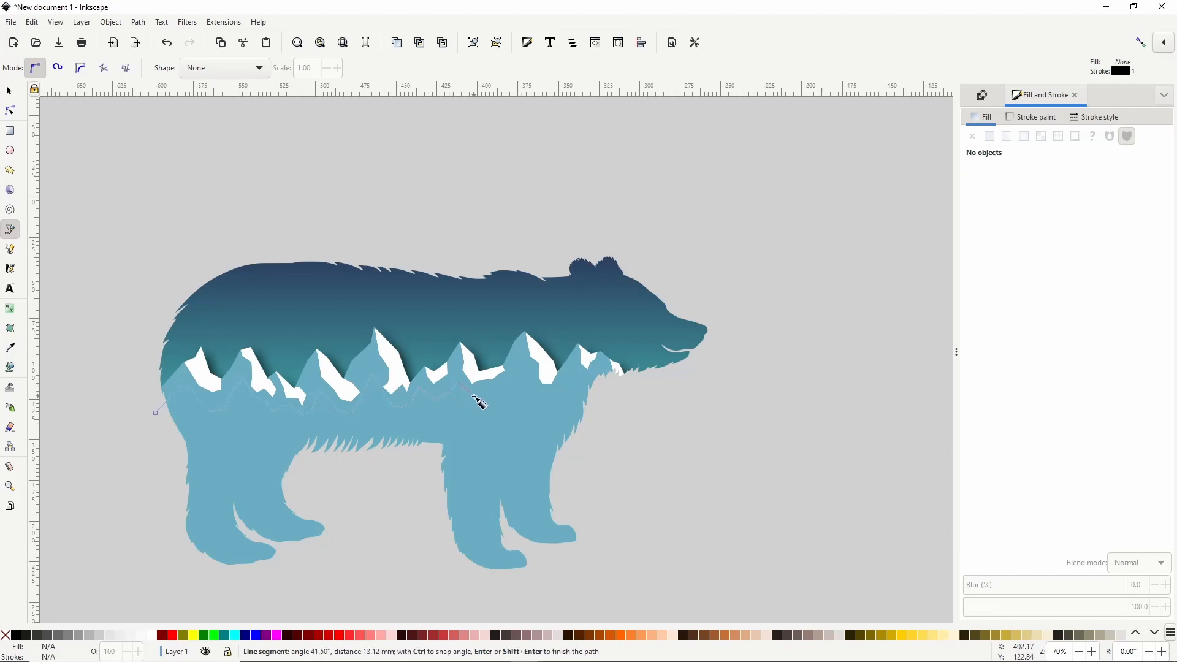
mouse_move(535, 384)
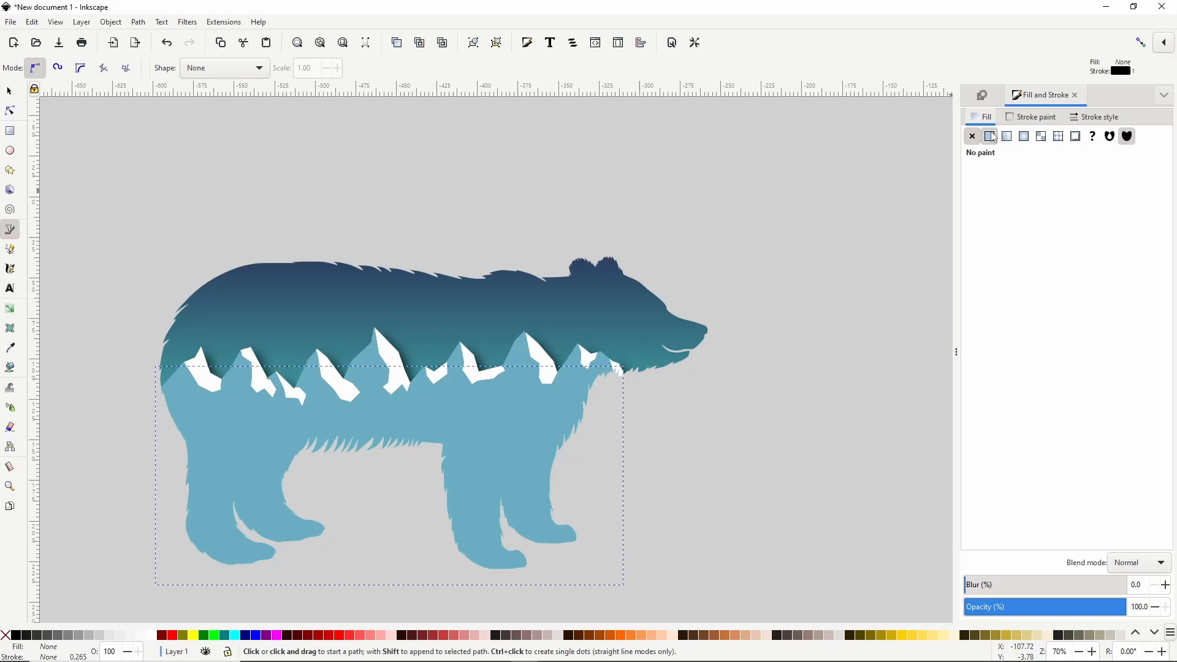
Fill the new mountain shape with a flat medium teal blue, 4e95a6
click(990, 136)
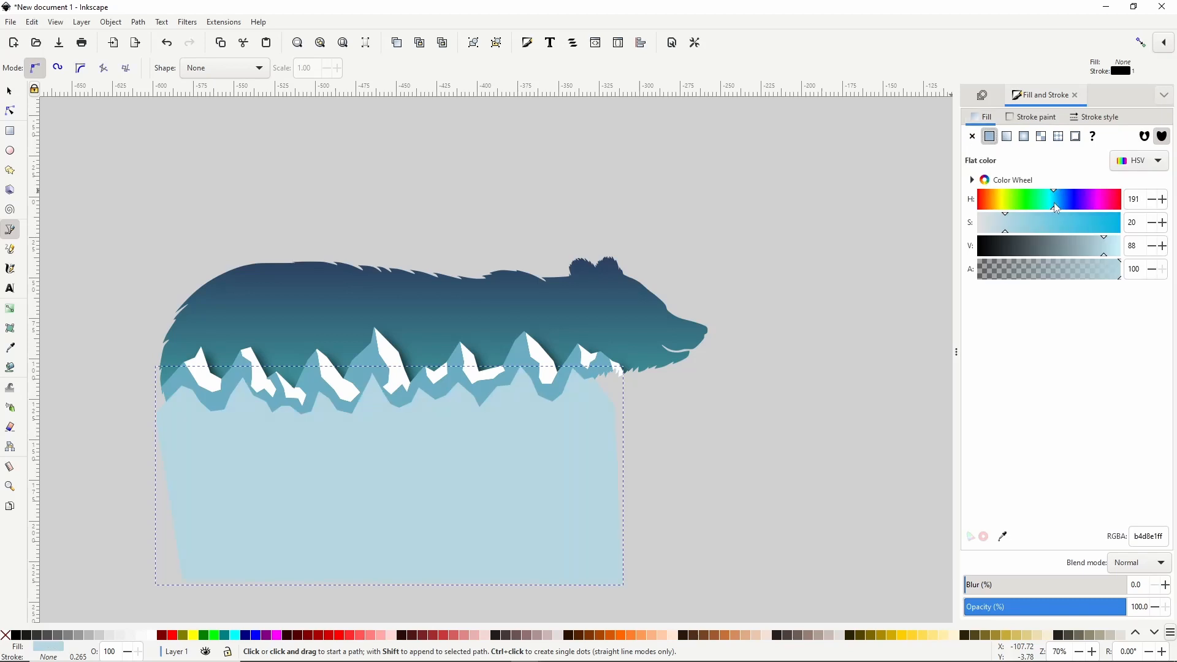
drag(1004, 222, 1032, 222)
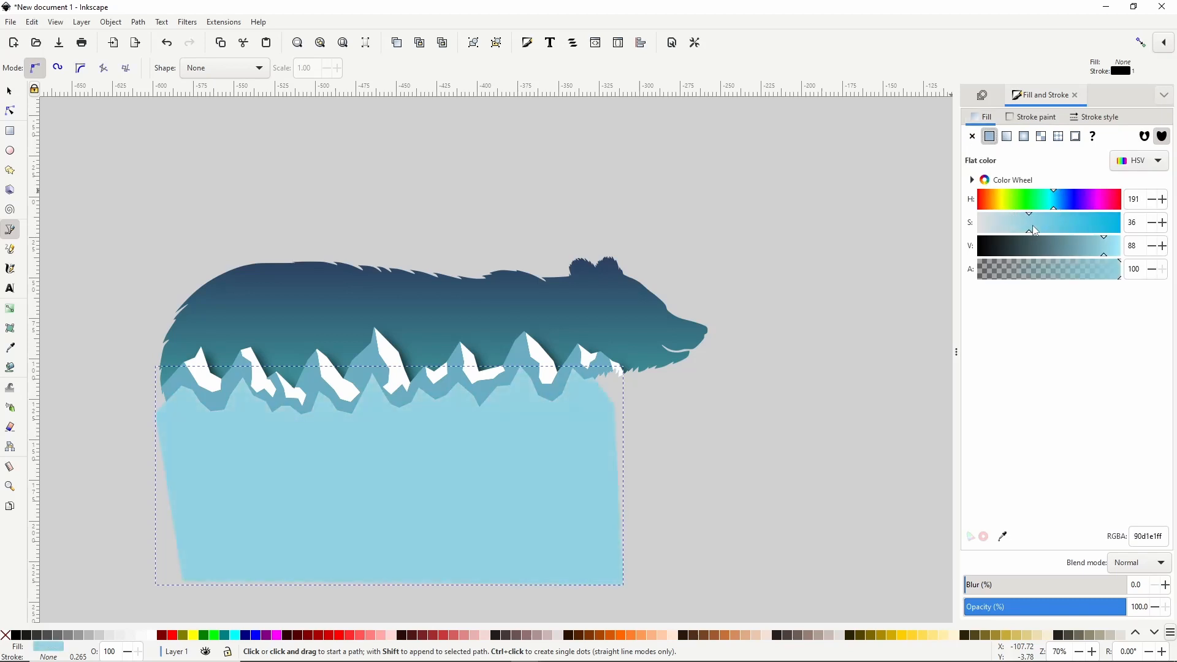
drag(1029, 223, 1053, 223)
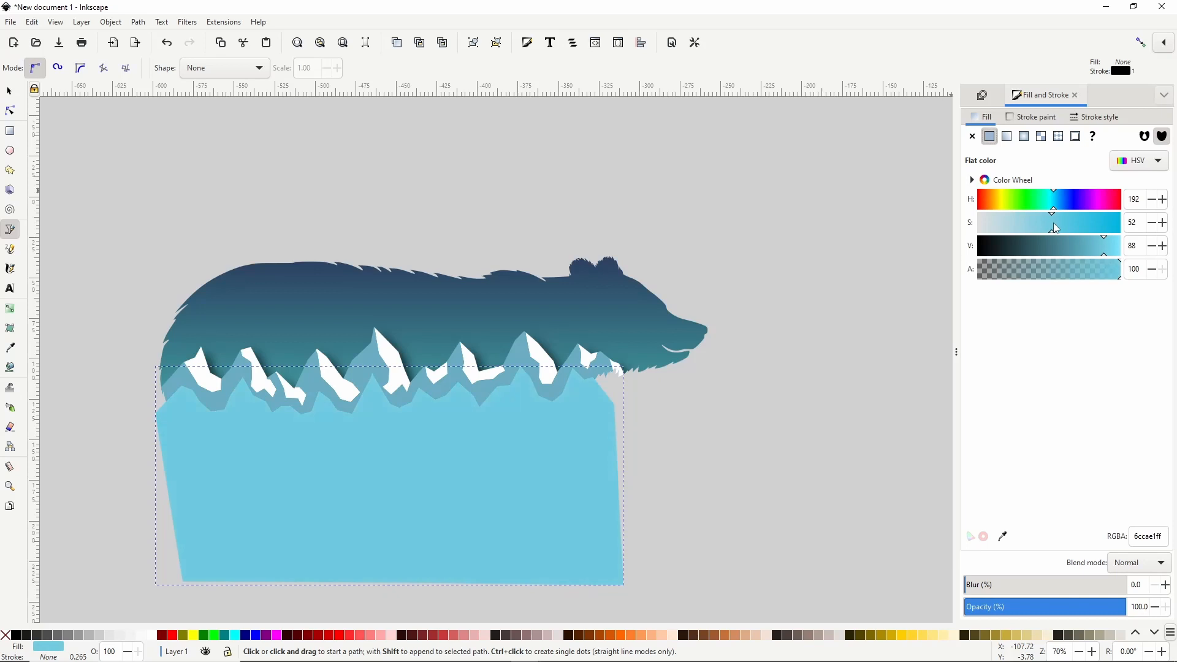
drag(1103, 257, 1085, 257)
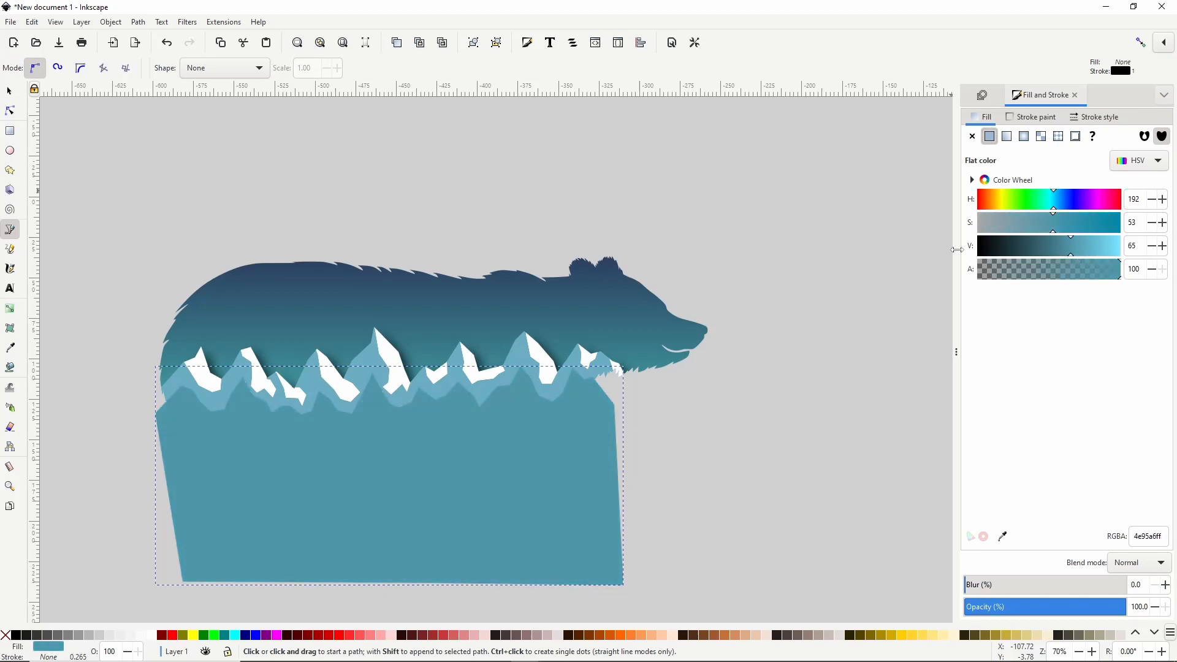
click(187, 22)
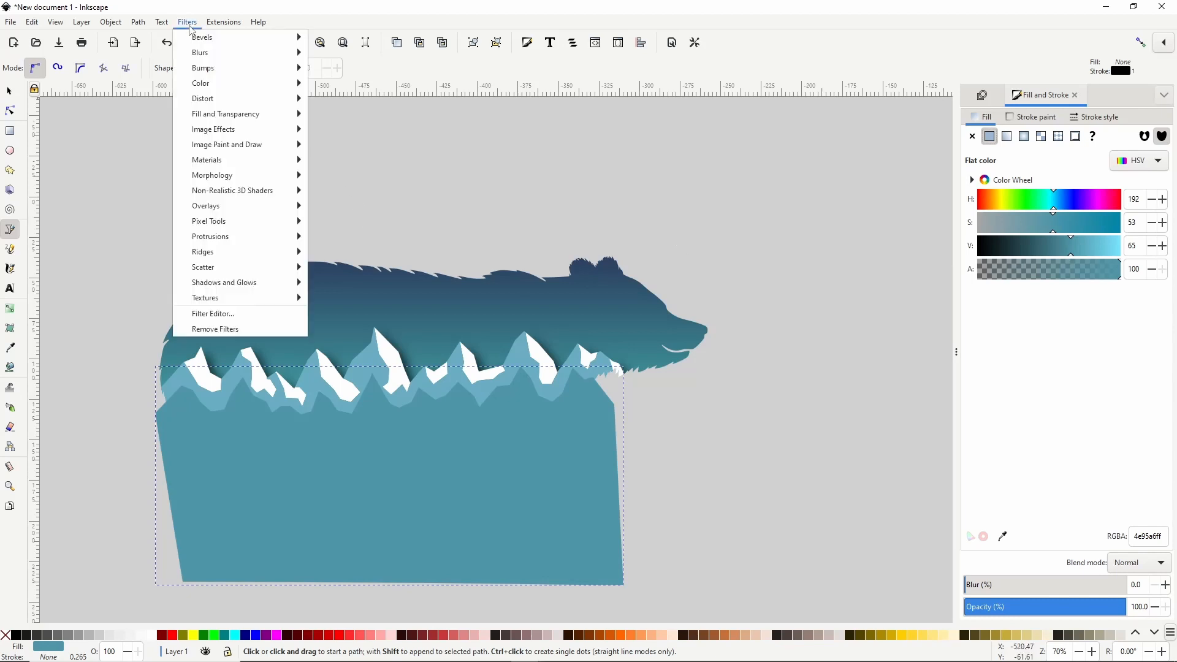
mouse_move(224, 282)
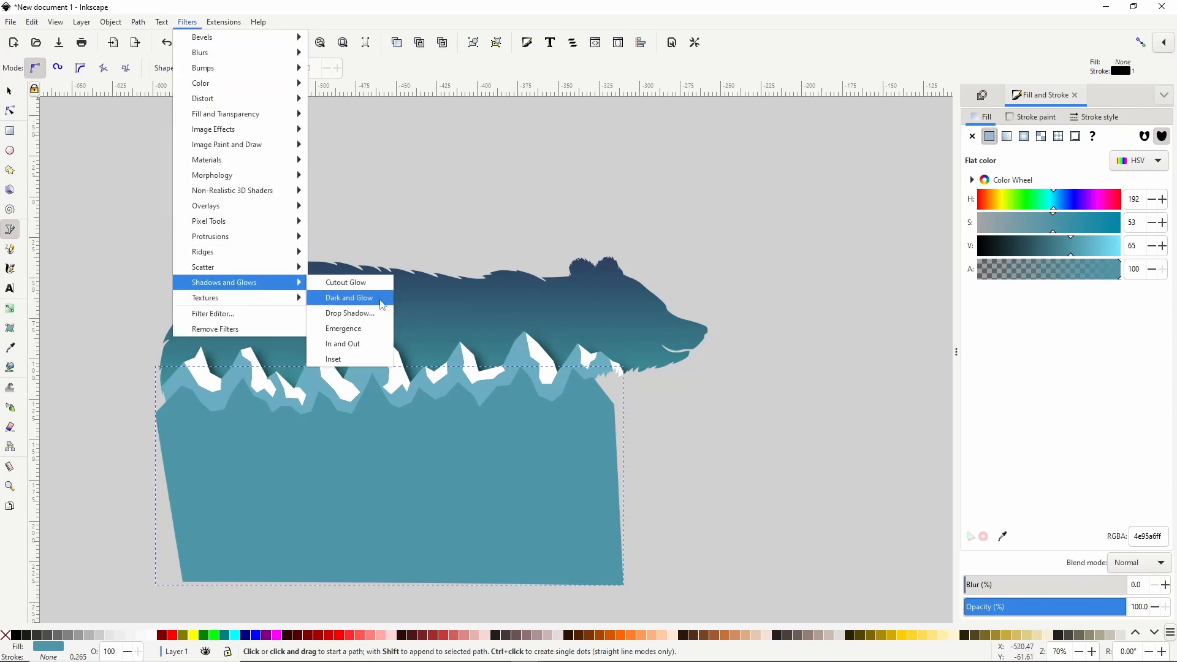
Apply the Shadows and Glows Drop Shadow filter to the teal mountain shape
click(348, 313)
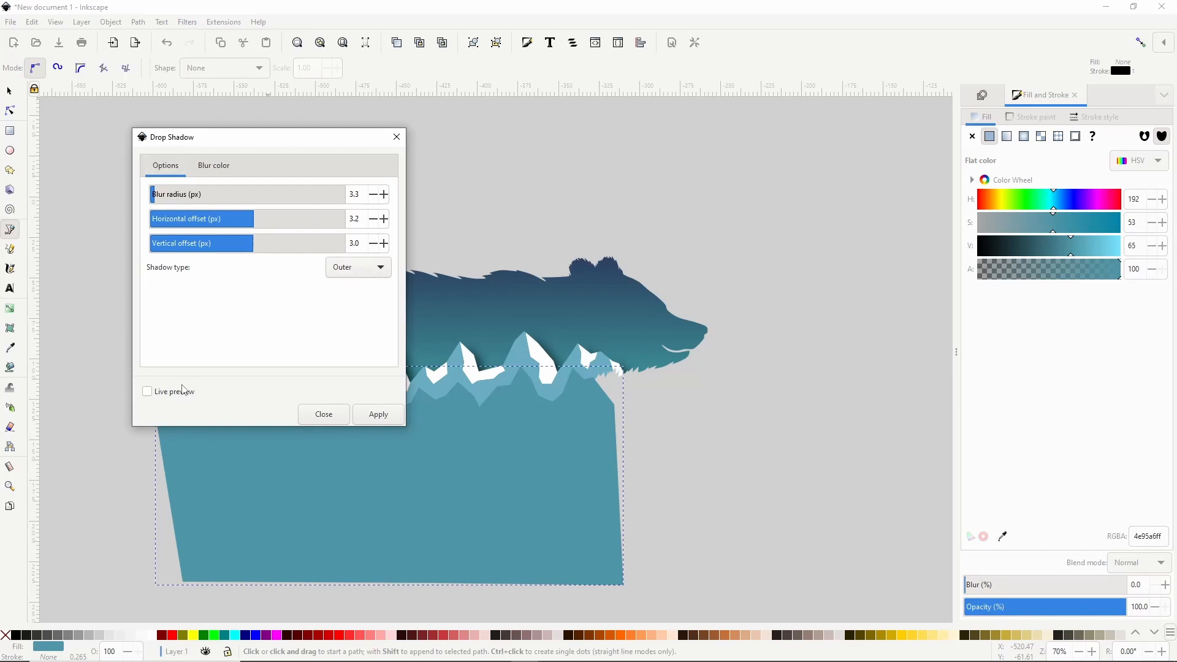
click(148, 391)
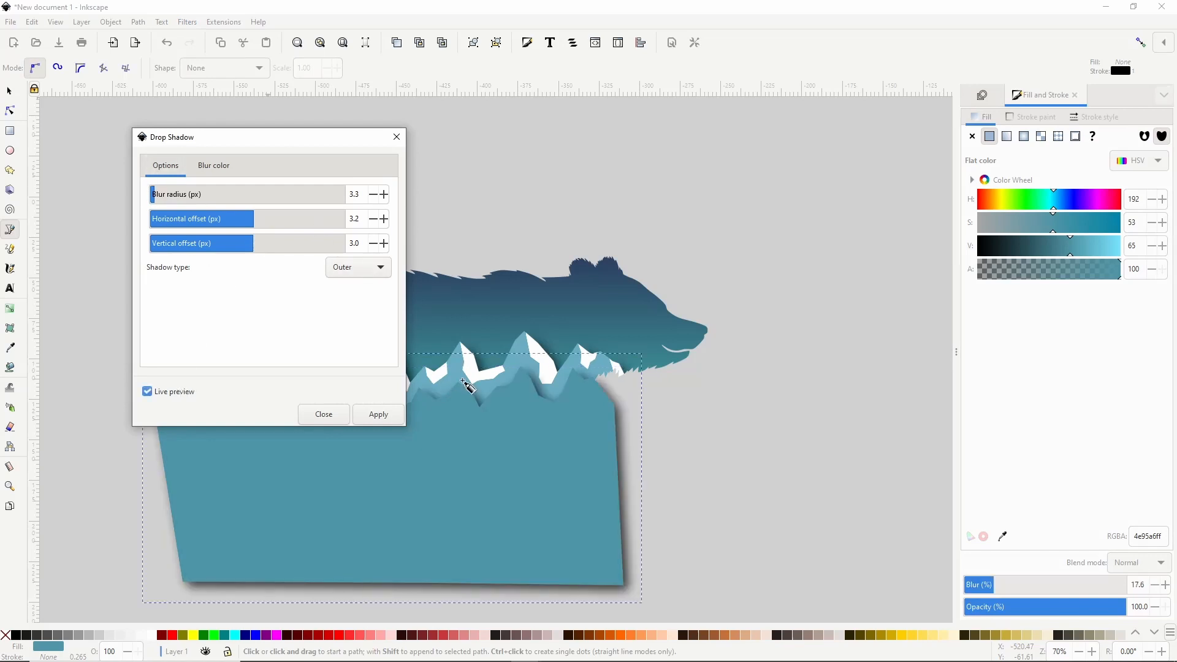
click(147, 391)
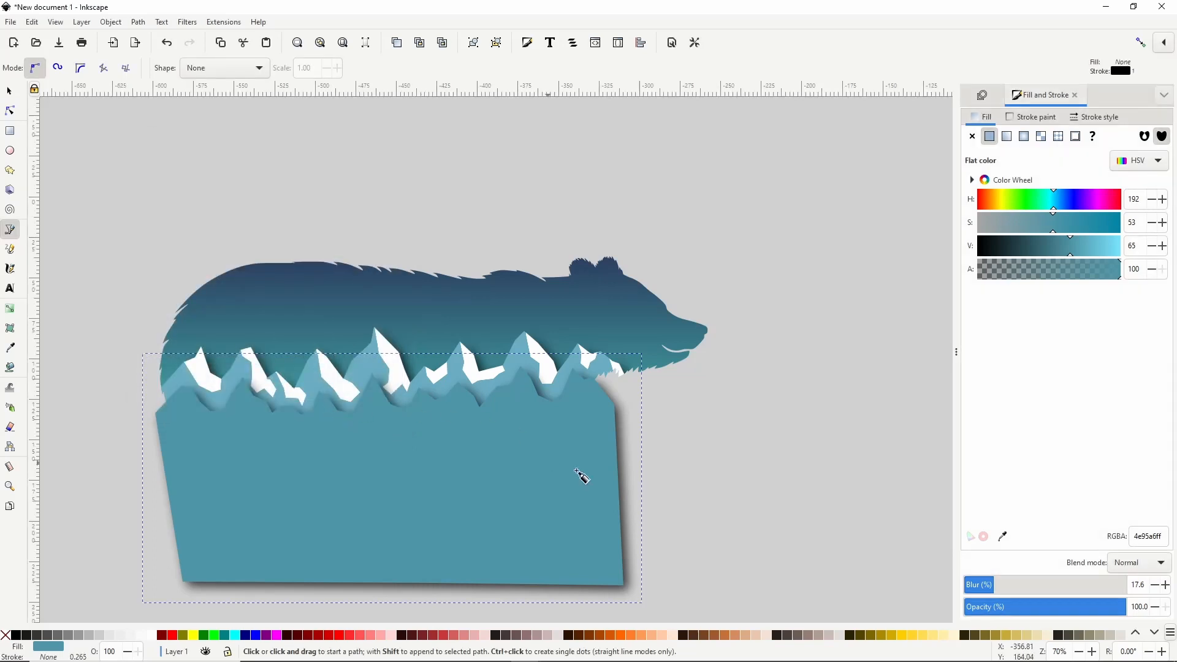
click(9, 90)
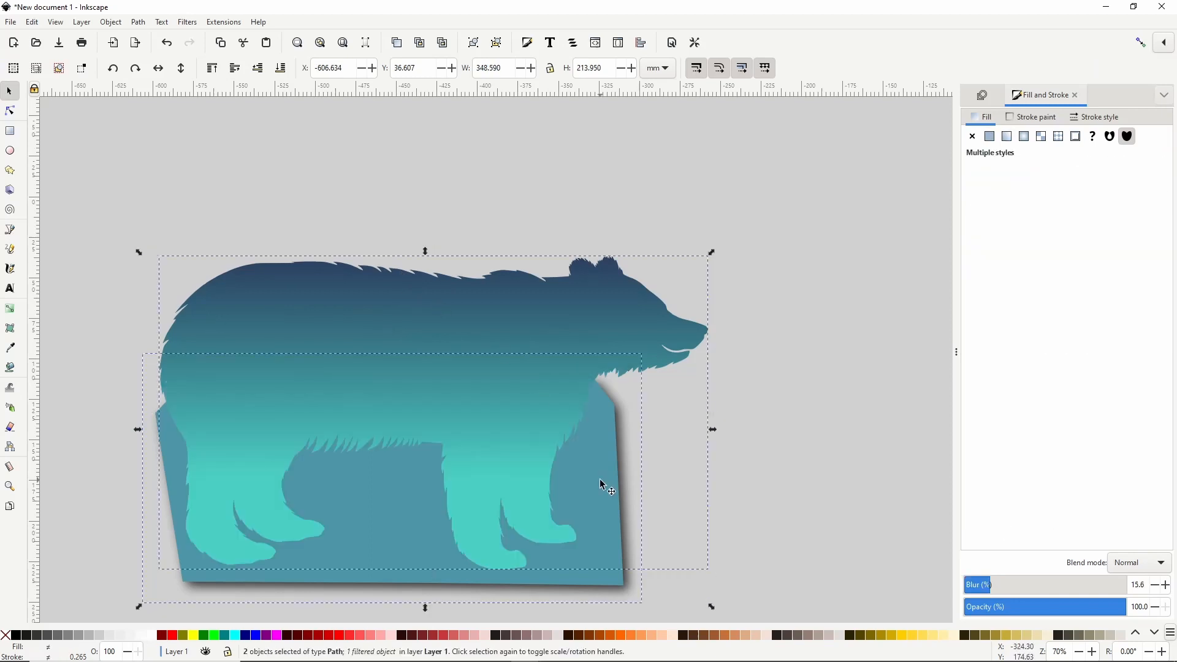
Clip the teal mountains to the bear, then outline a jagged treeline across its lower body
right_click(601, 486)
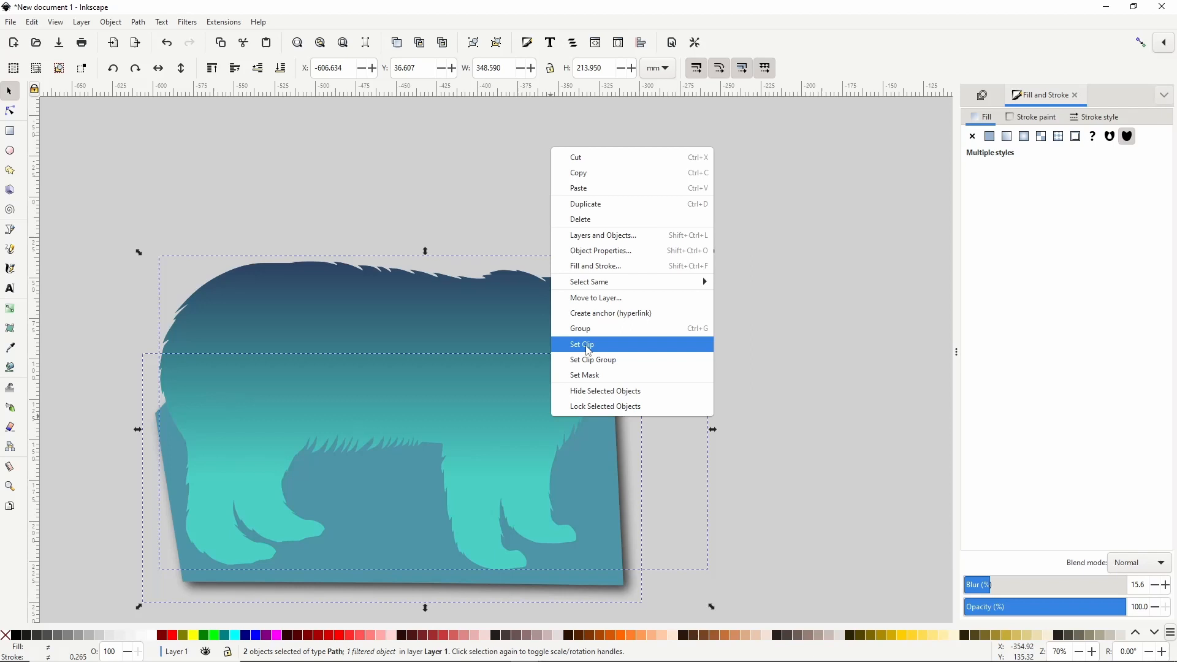
click(582, 344)
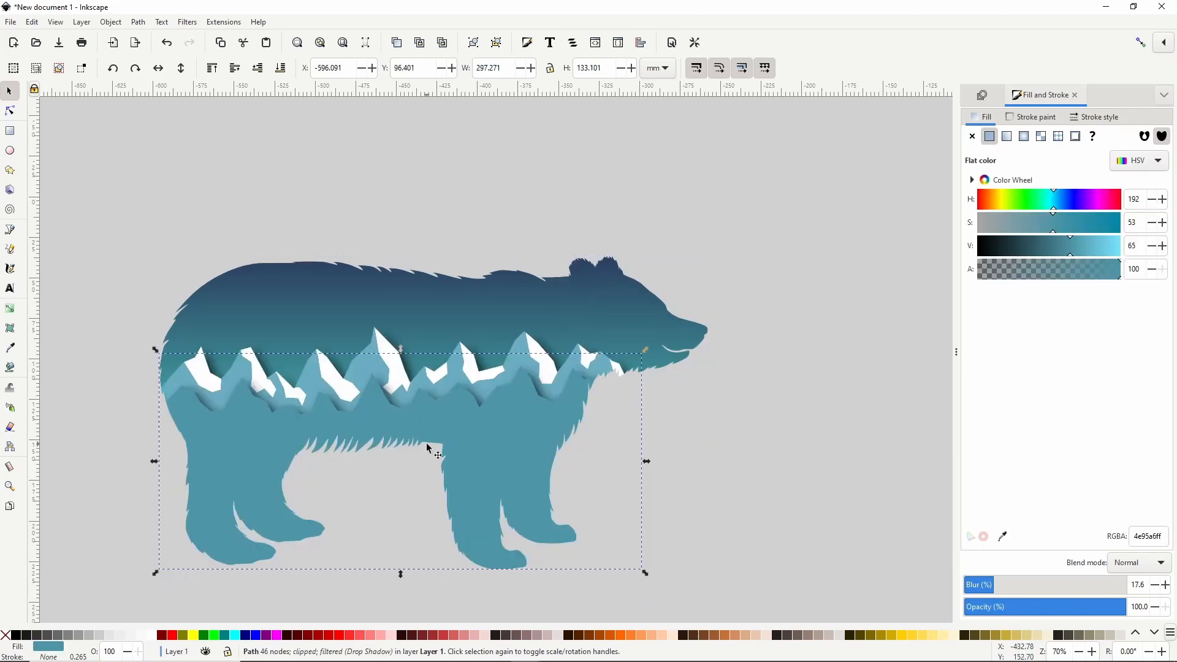
click(11, 229)
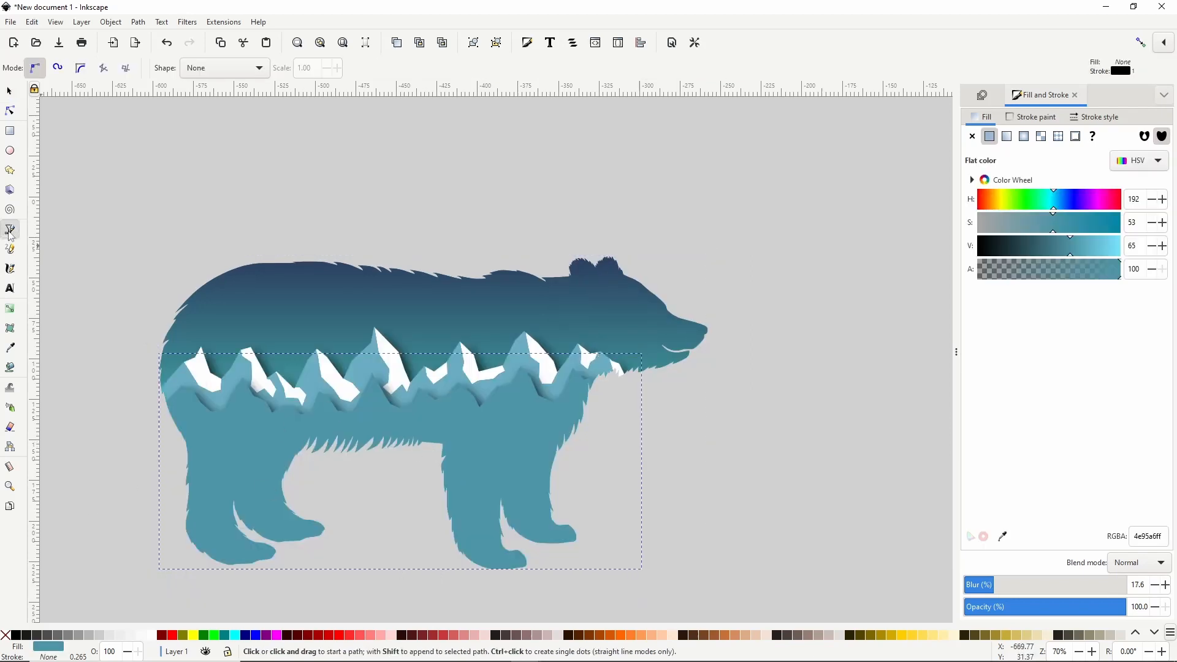
click(168, 425)
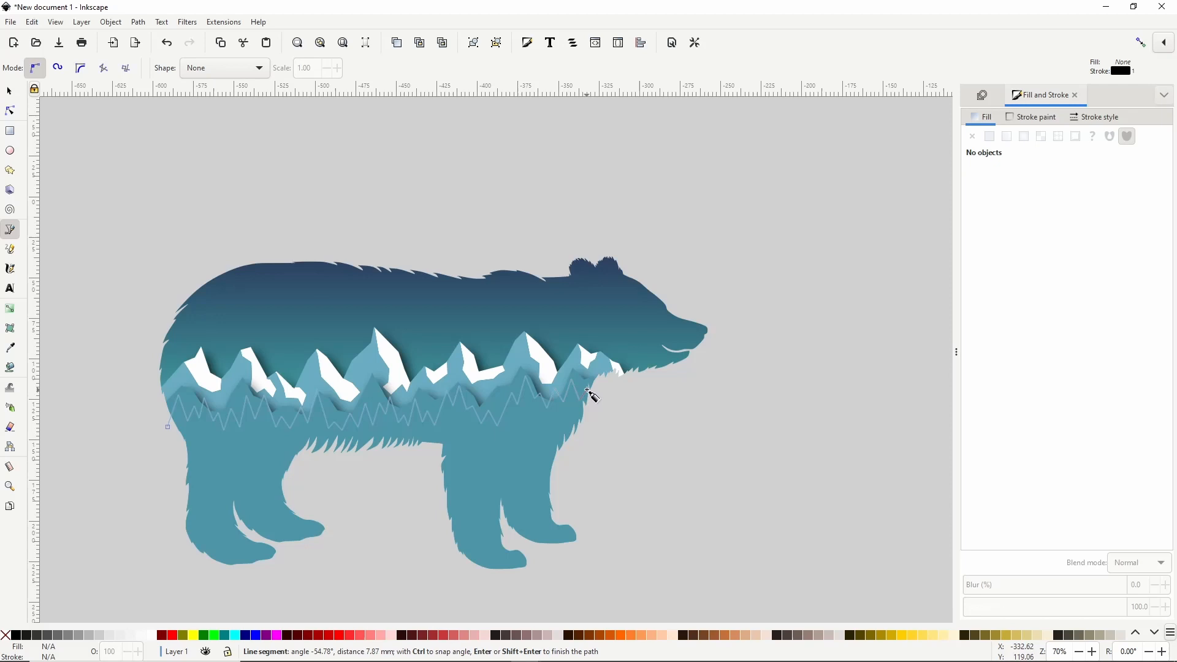
click(623, 578)
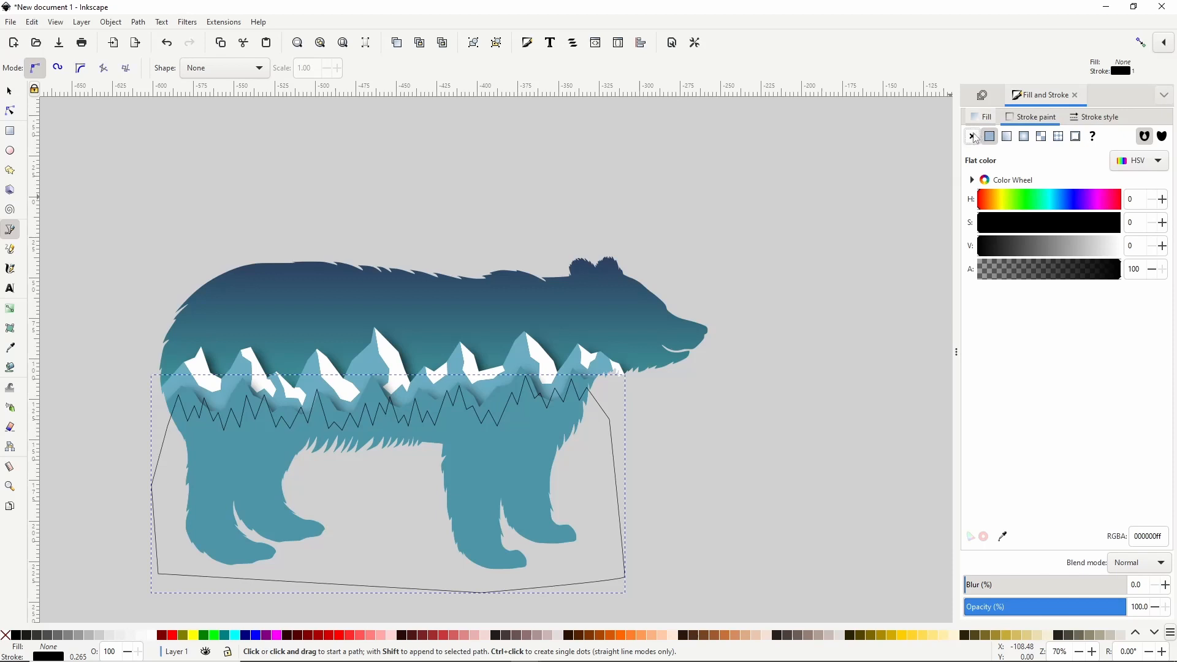
Remove the treeline's stroke and fill it with a flat dark forest green
click(970, 137)
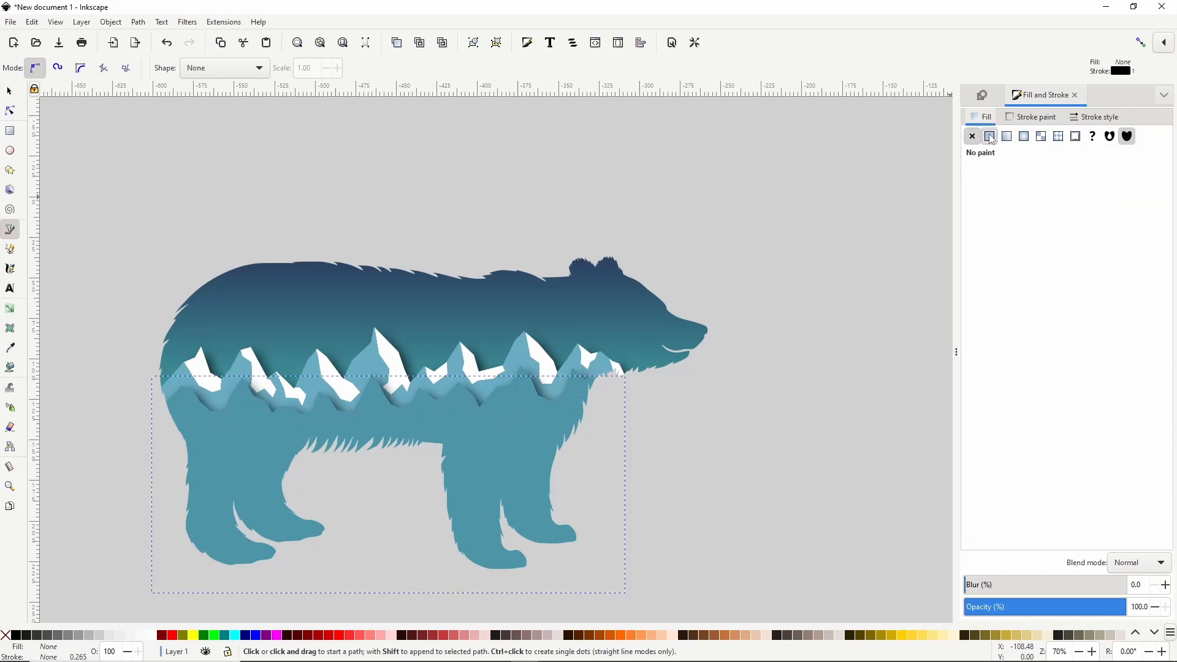
click(989, 136)
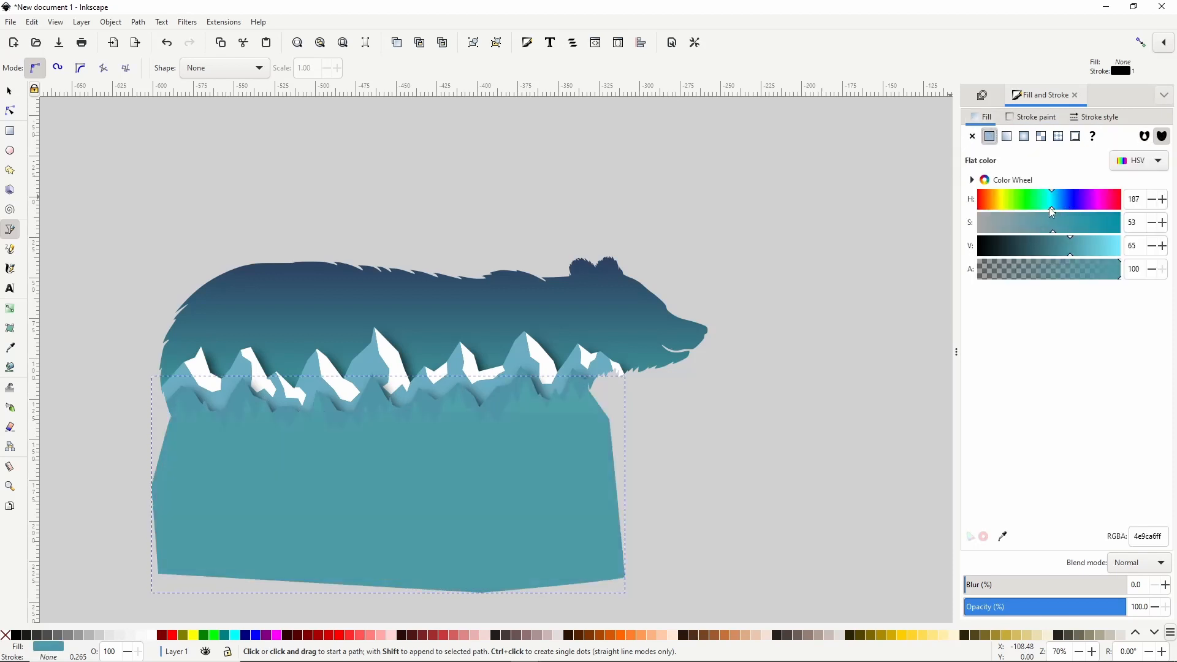
drag(1049, 209, 1042, 209)
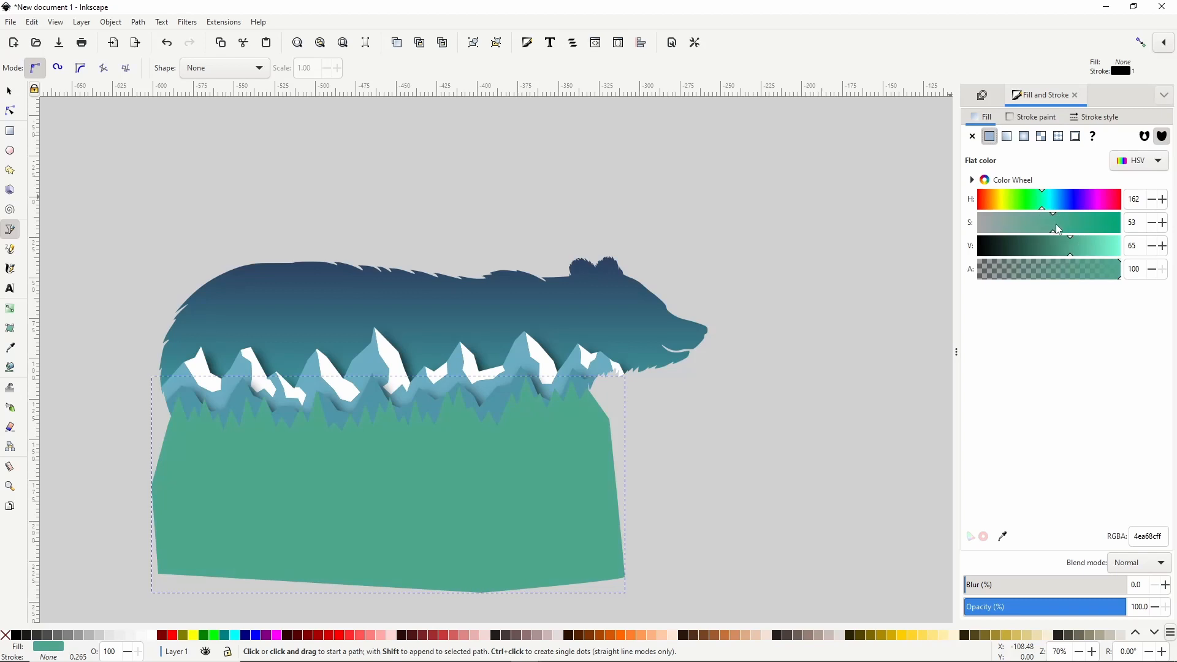
drag(1056, 229, 1072, 229)
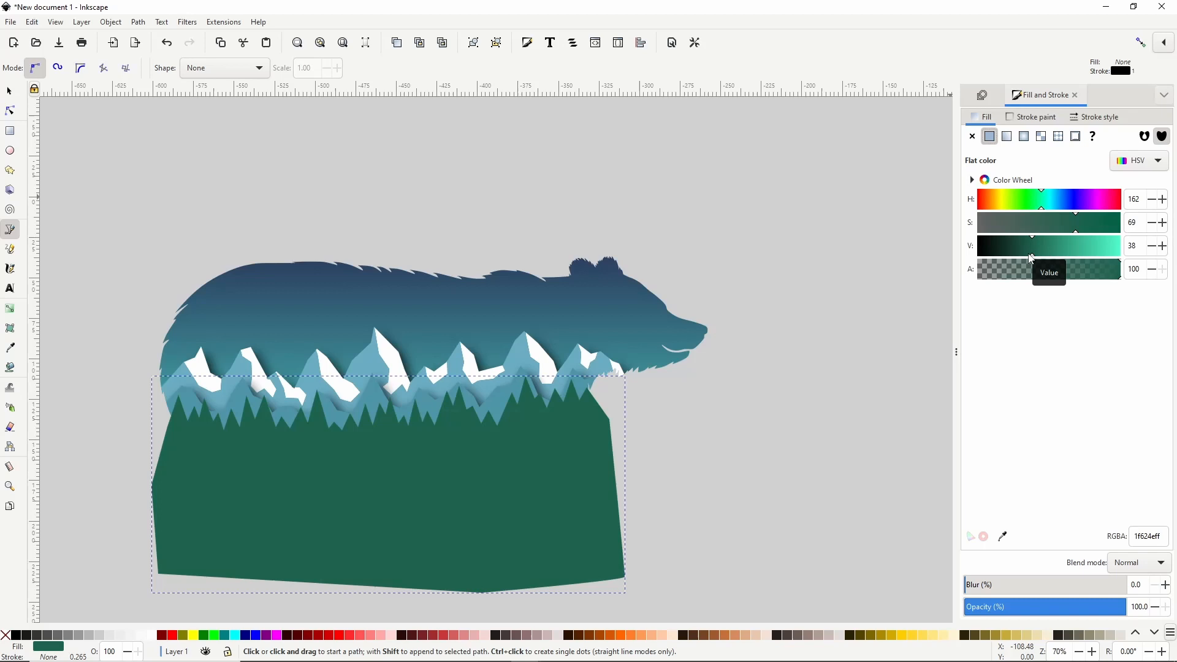
drag(1029, 258, 976, 257)
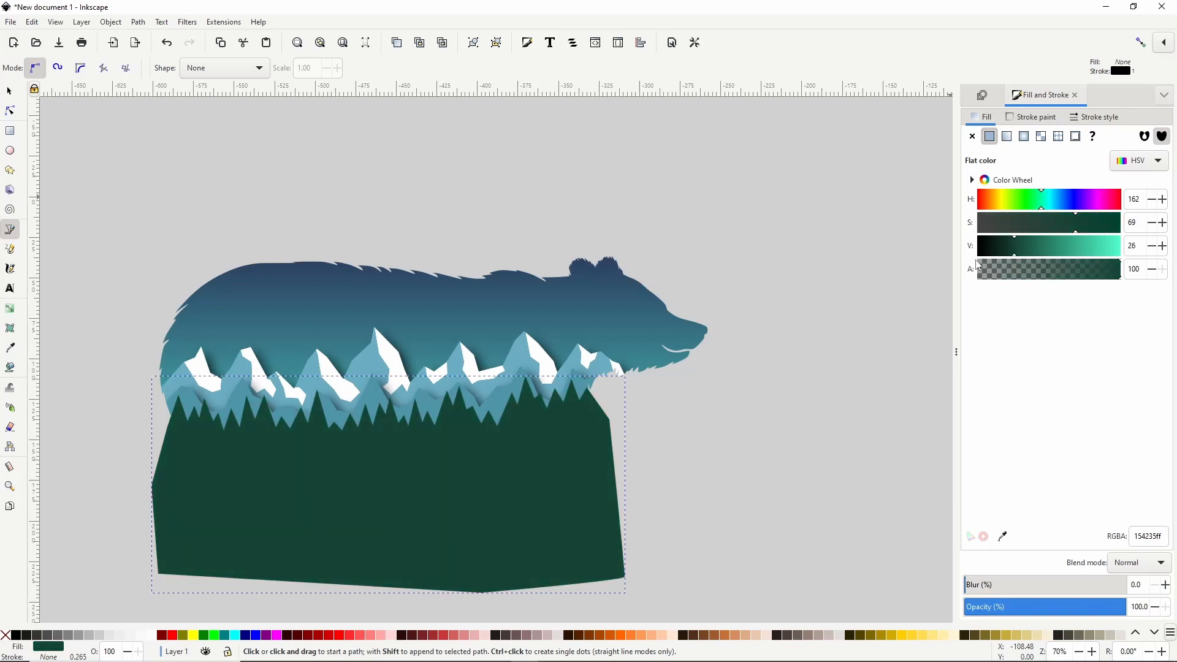
Apply a Drop Shadow filter to the dark green treeline
click(187, 22)
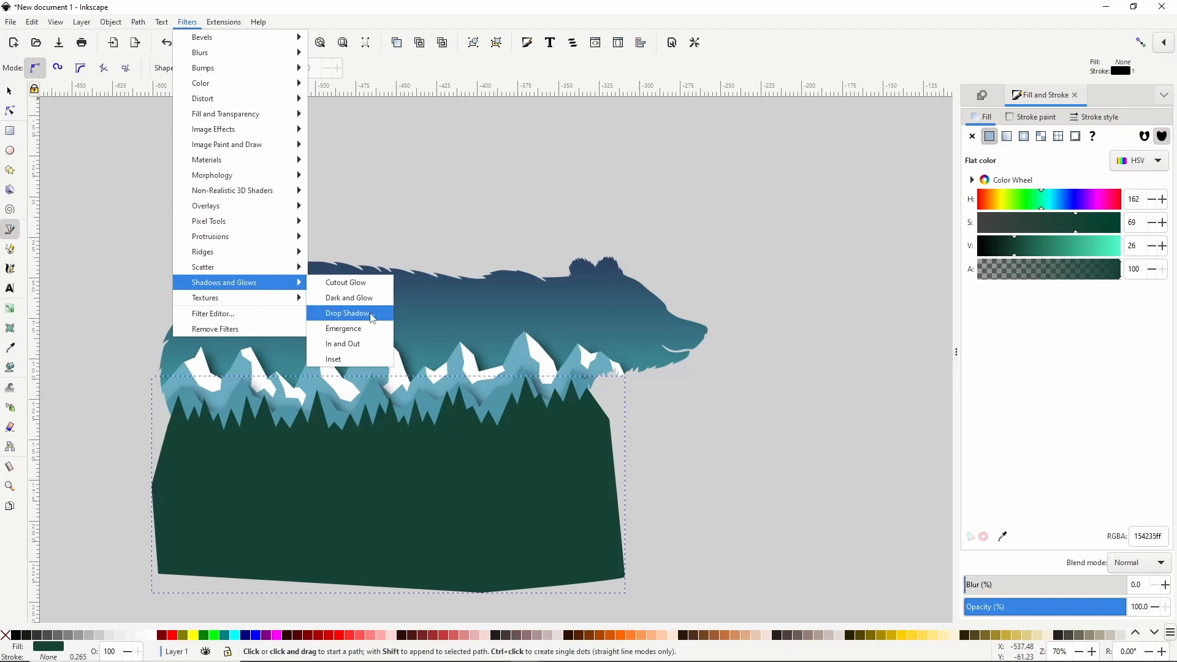
click(346, 313)
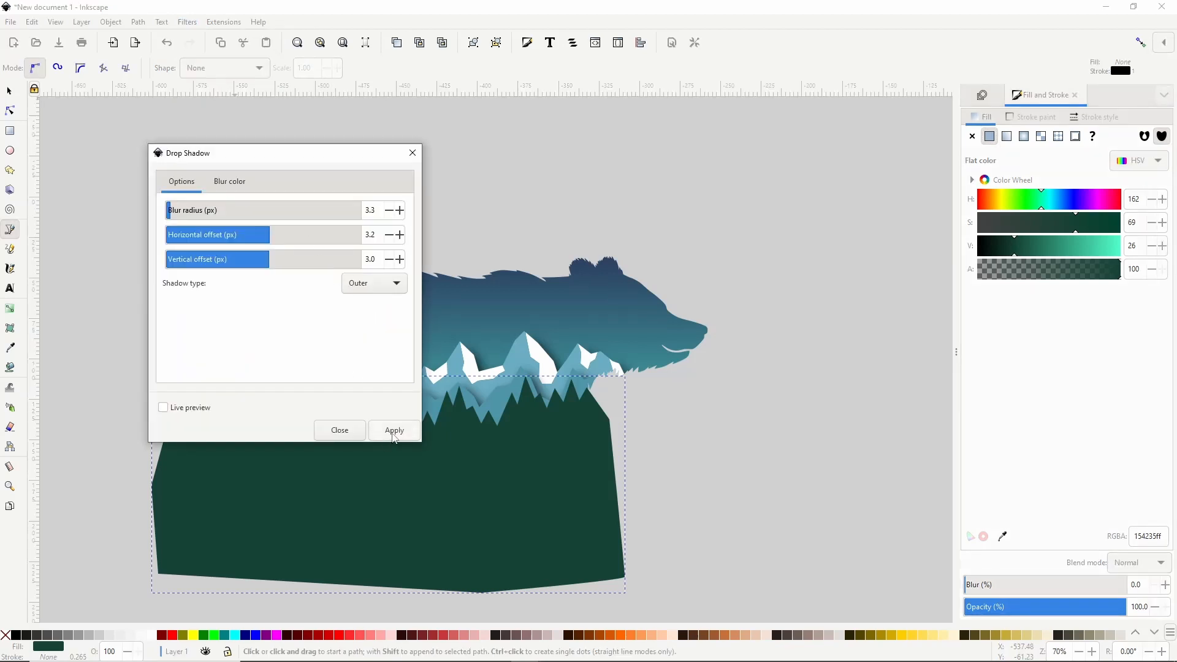
click(338, 430)
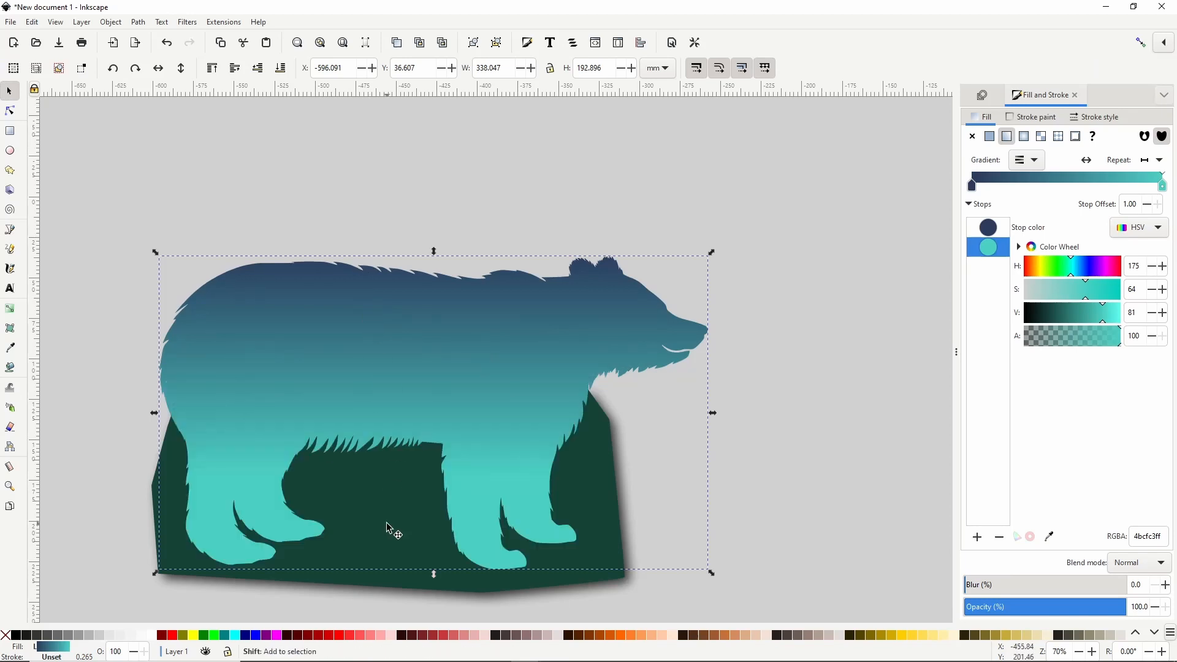
Clip the dark green treeline to the bear outline using Set Clip
right_click(390, 526)
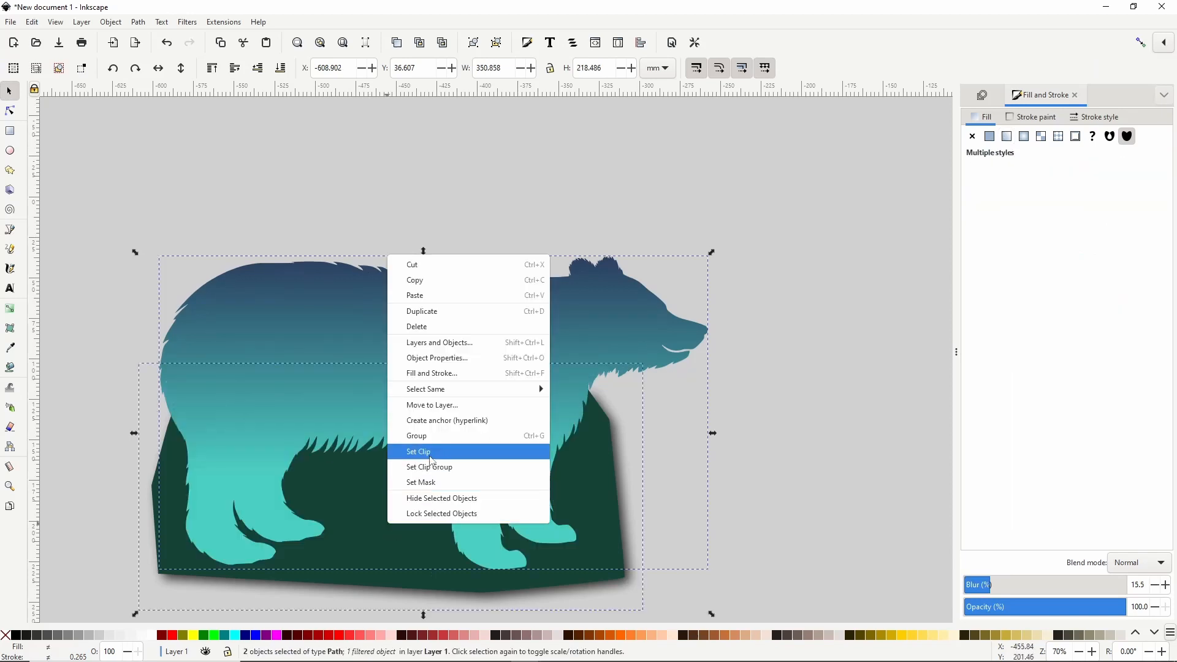
click(418, 451)
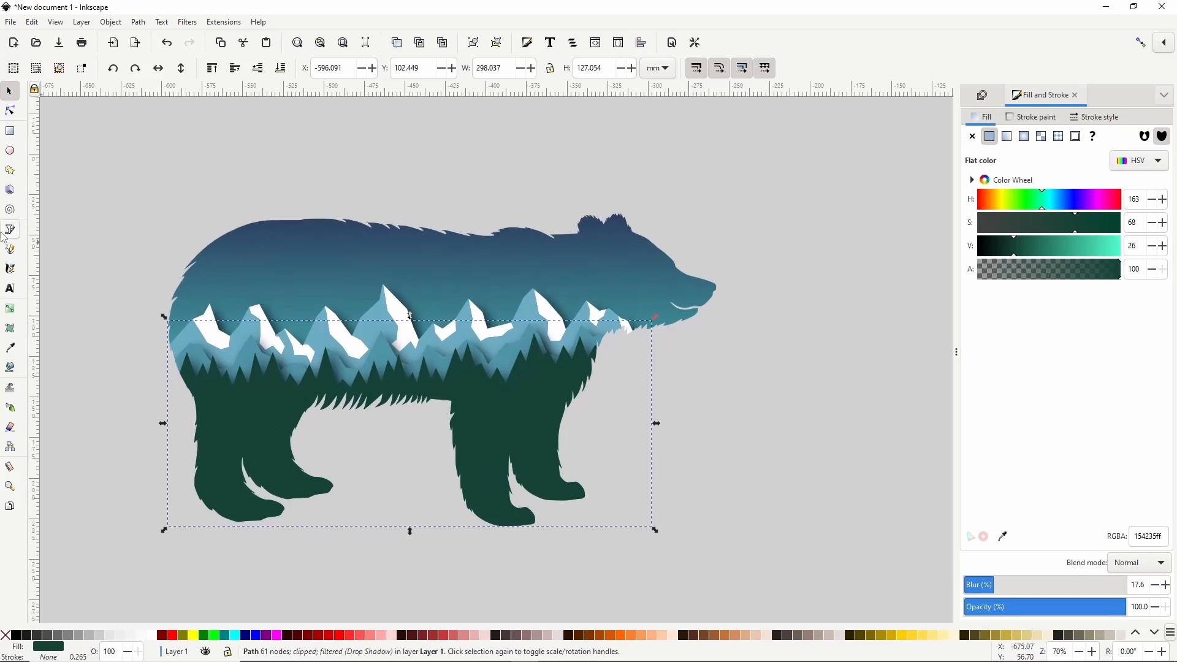
click(9, 230)
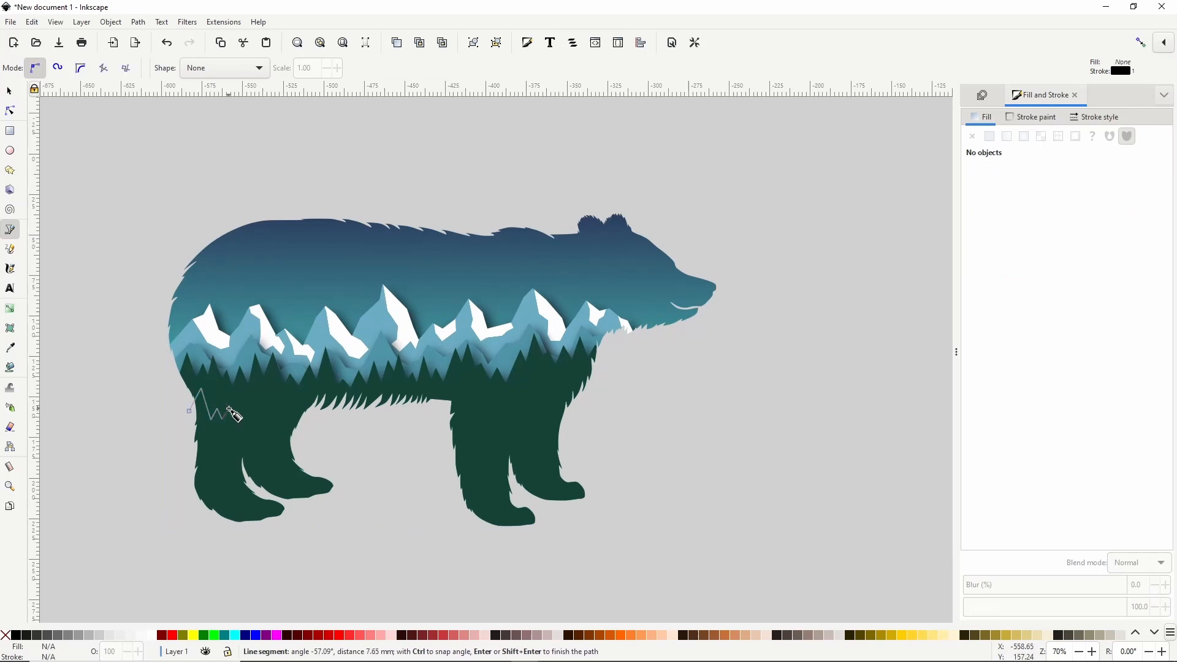
Place zigzag nodes from the bear's left side for a second treeline across its legs
click(263, 408)
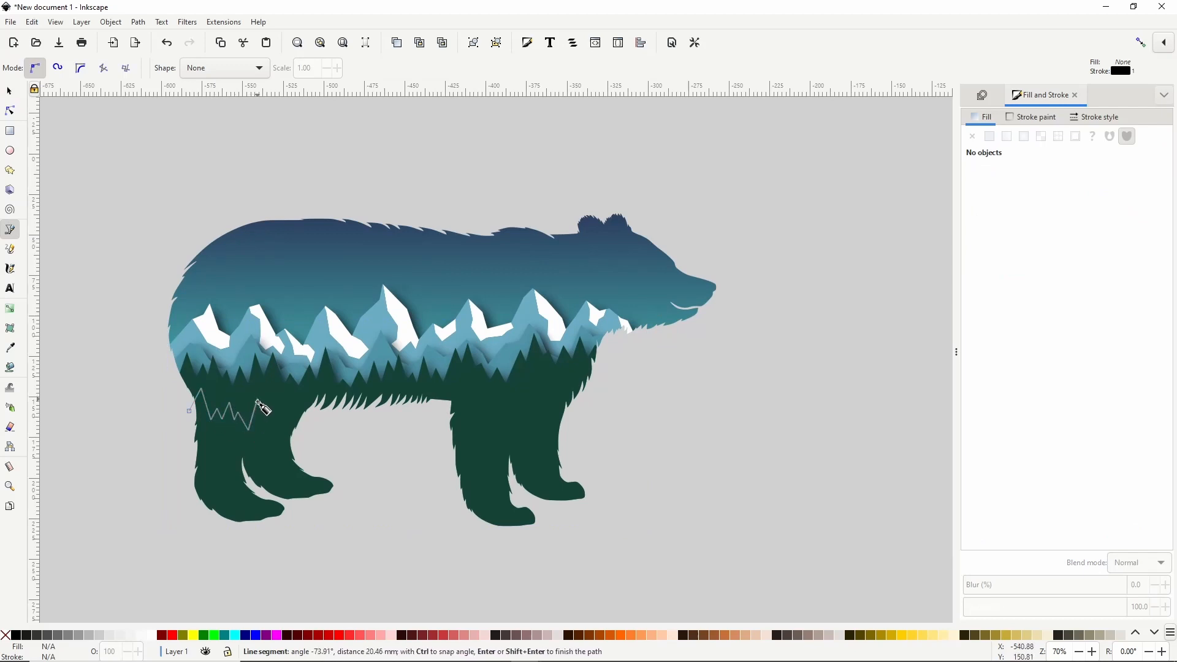
click(303, 396)
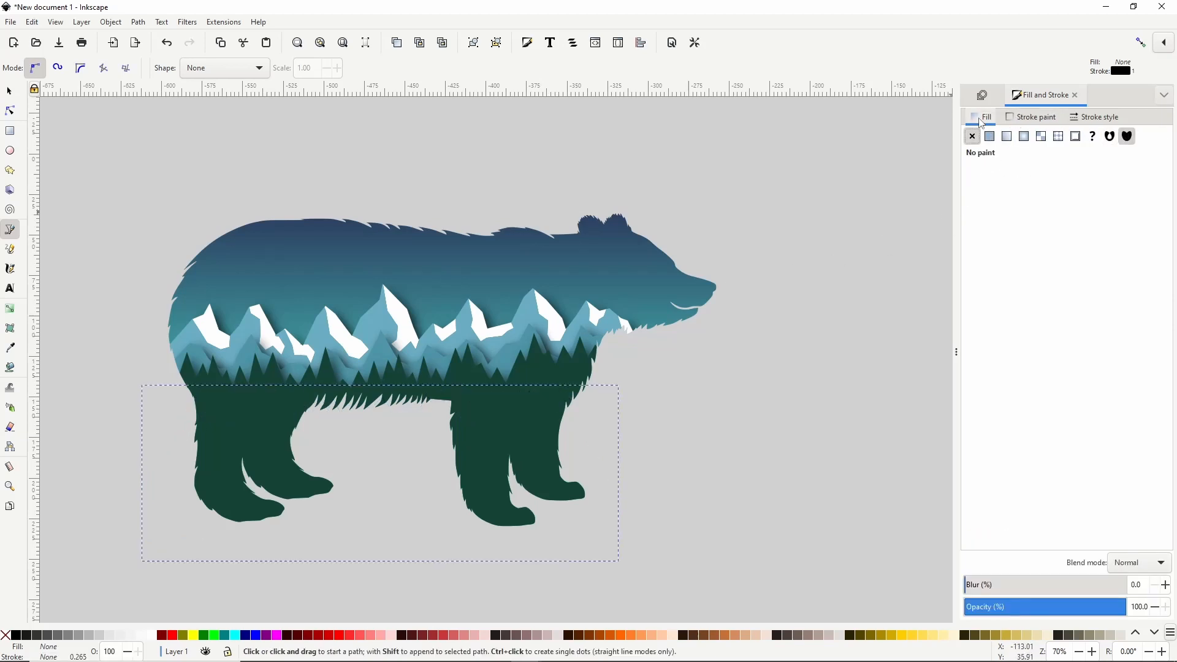
Fill the second treeline with a flat, less saturated muted green
click(989, 136)
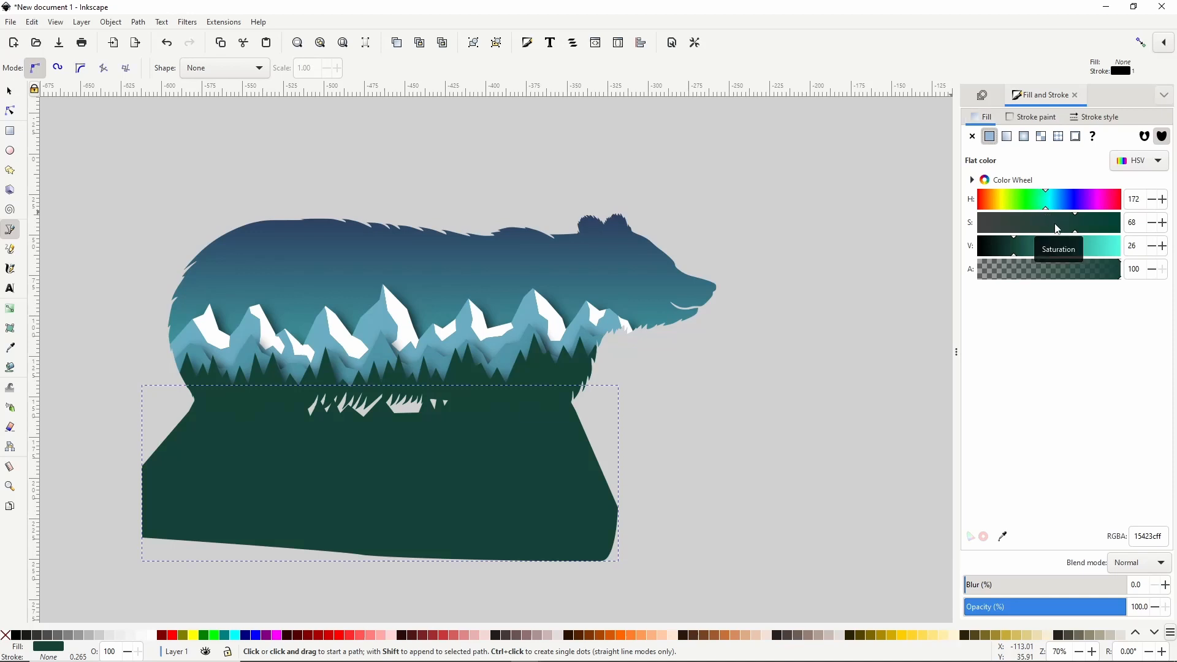
drag(1066, 222, 1054, 231)
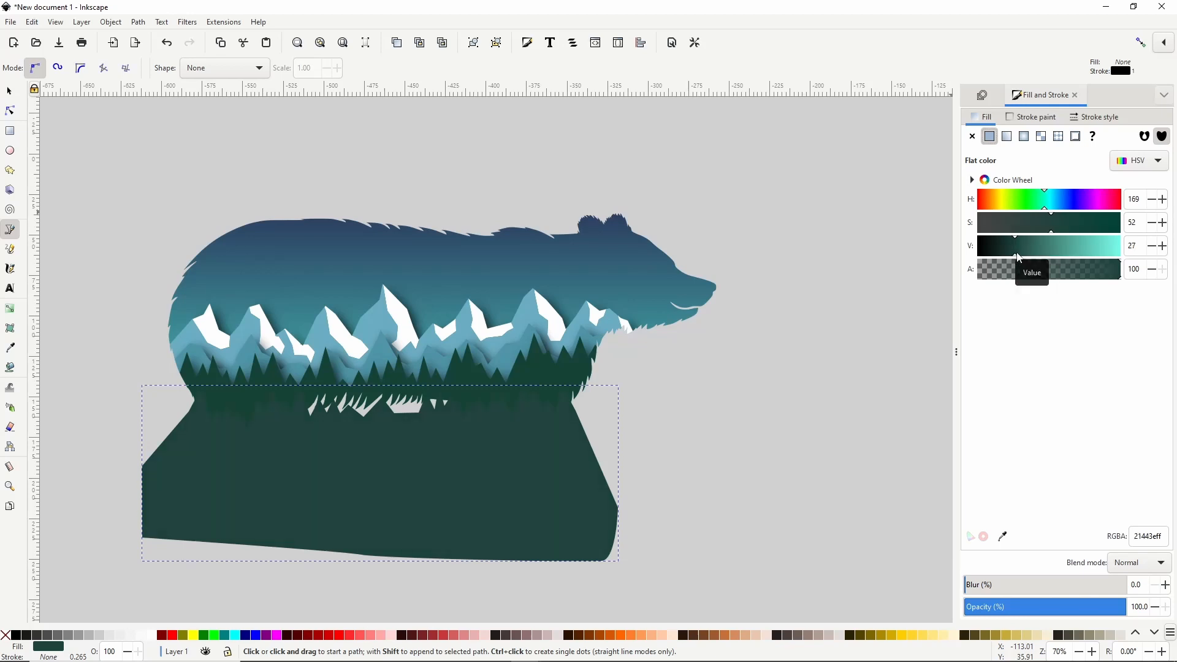
drag(1017, 257, 1036, 257)
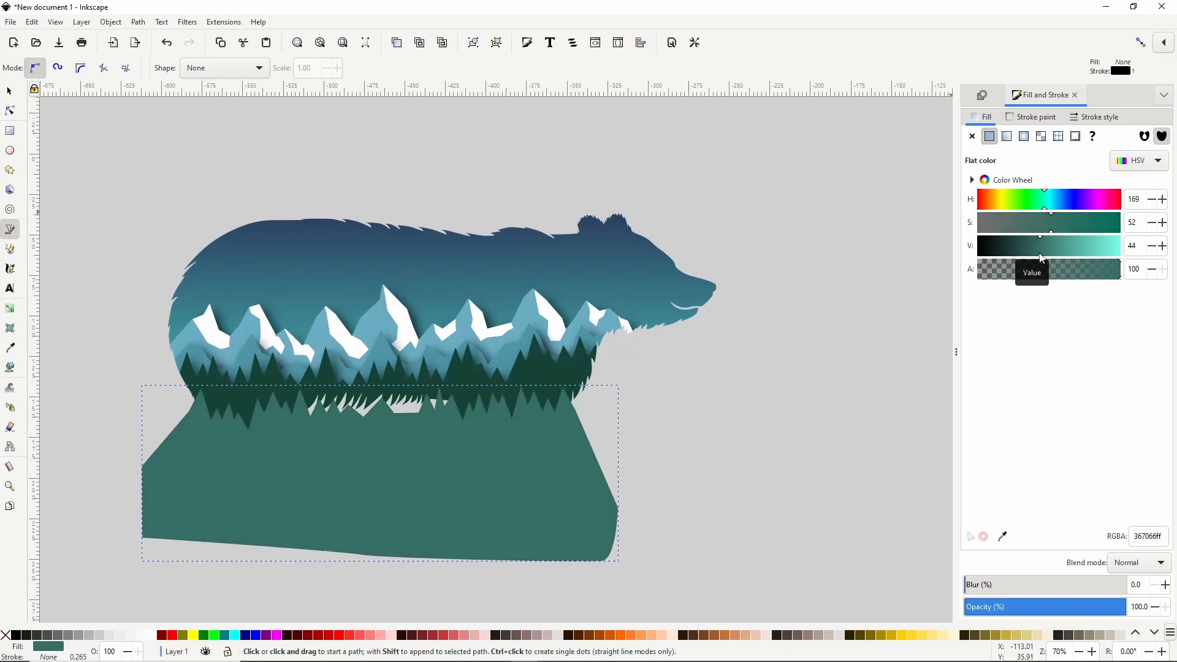
Give the second treeline a drop shadow and begin clipping it with the bear
click(187, 22)
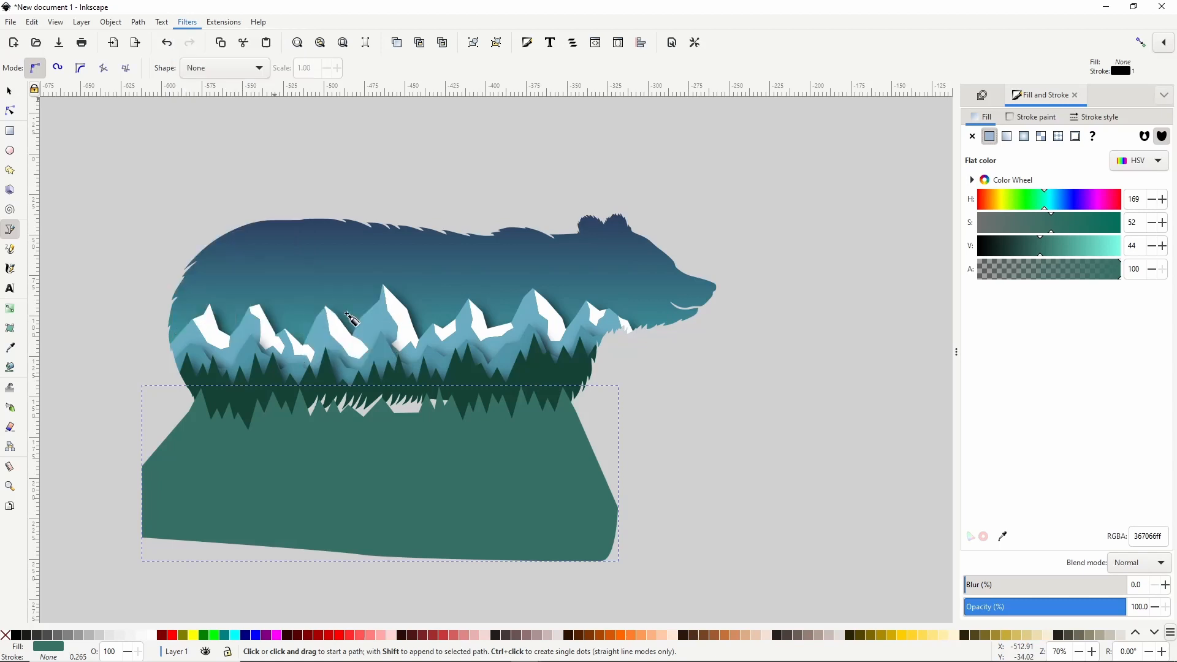
click(266, 303)
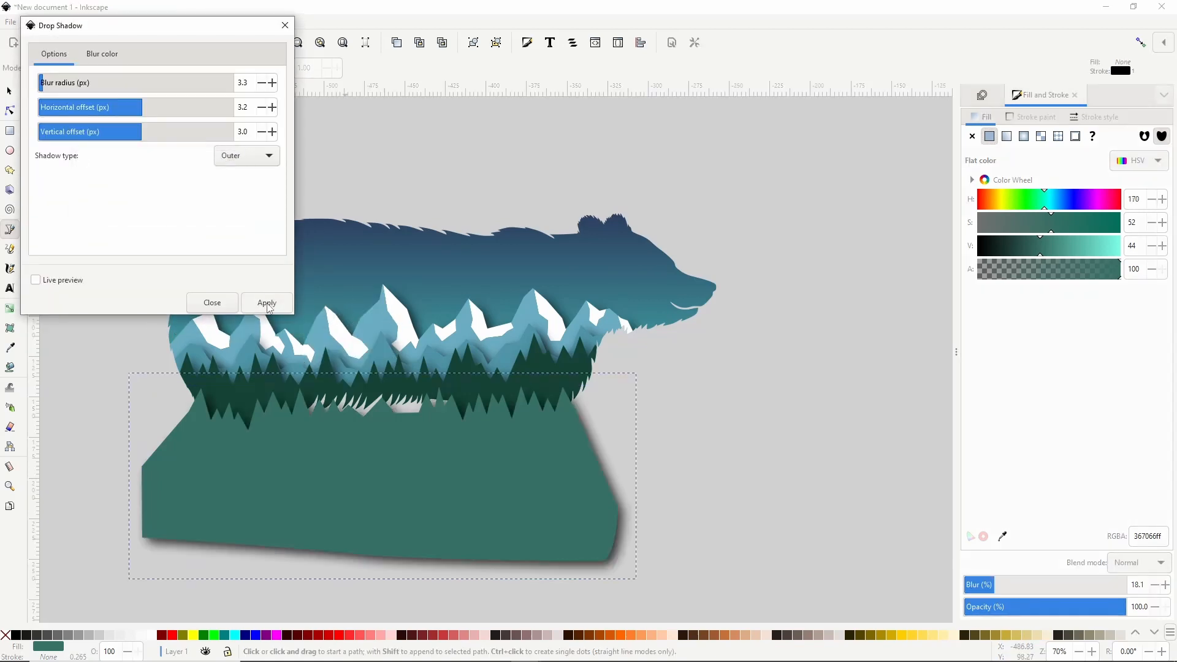
click(212, 303)
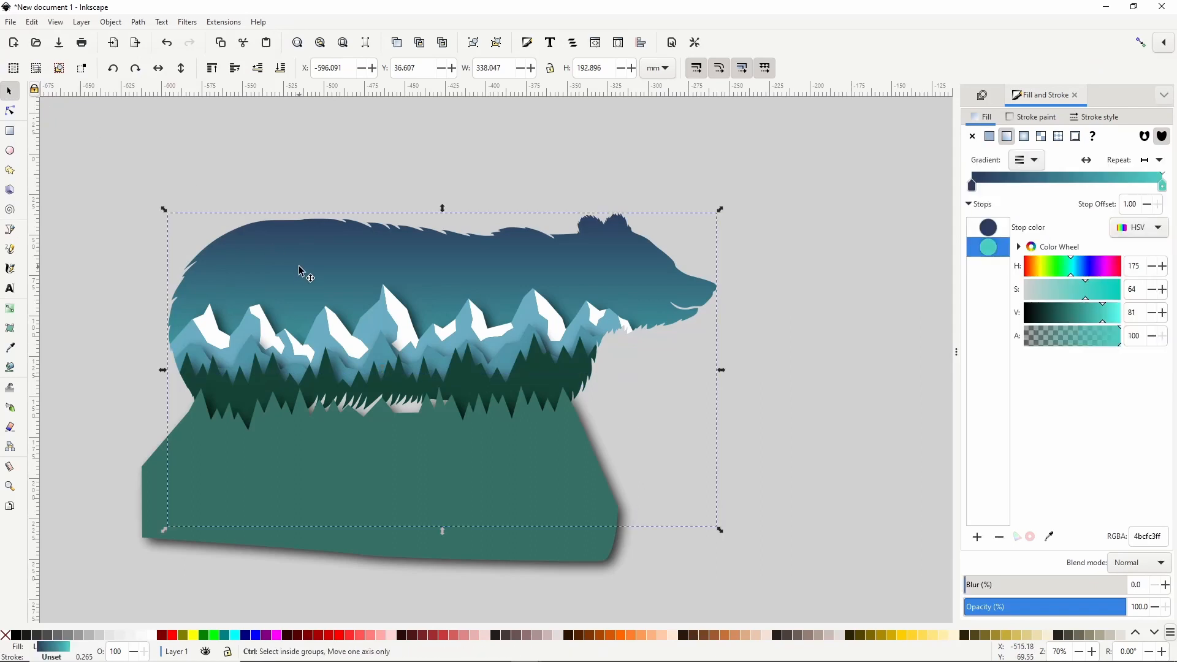
right_click(304, 271)
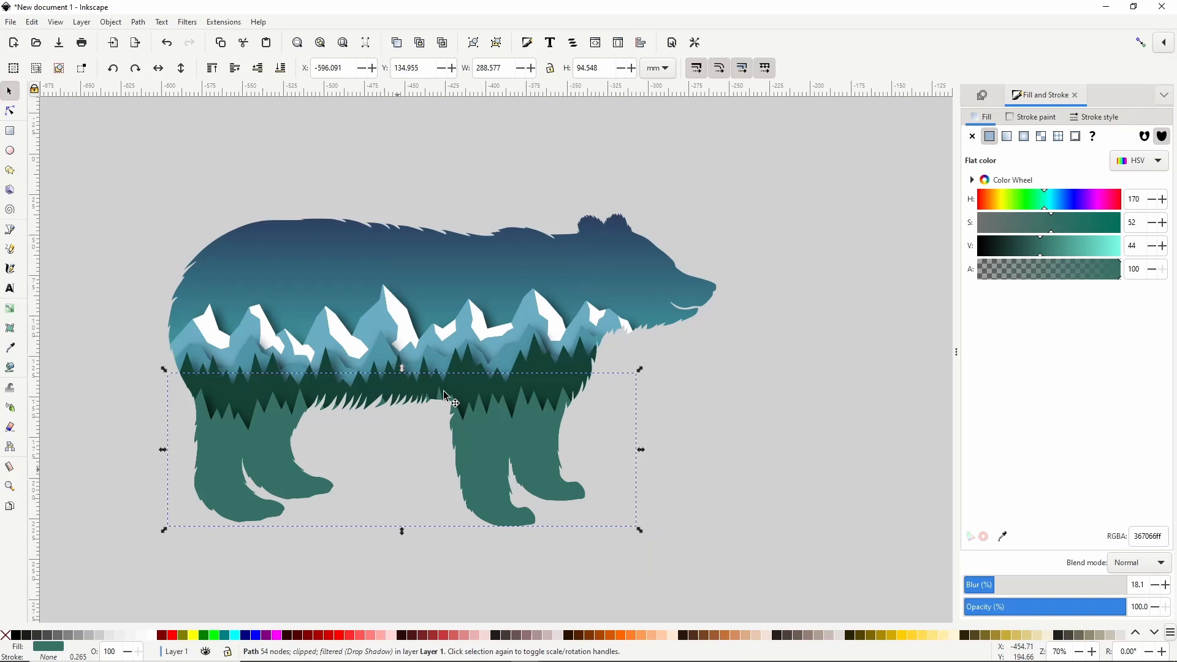
mouse_move(320, 210)
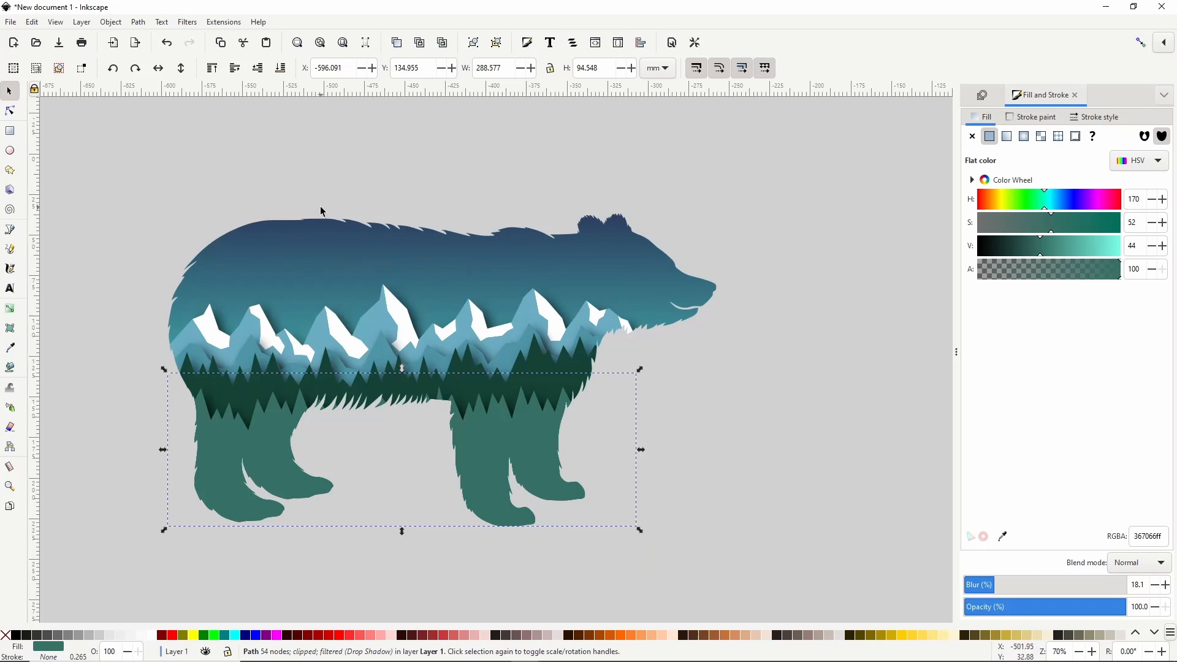
mouse_move(325, 193)
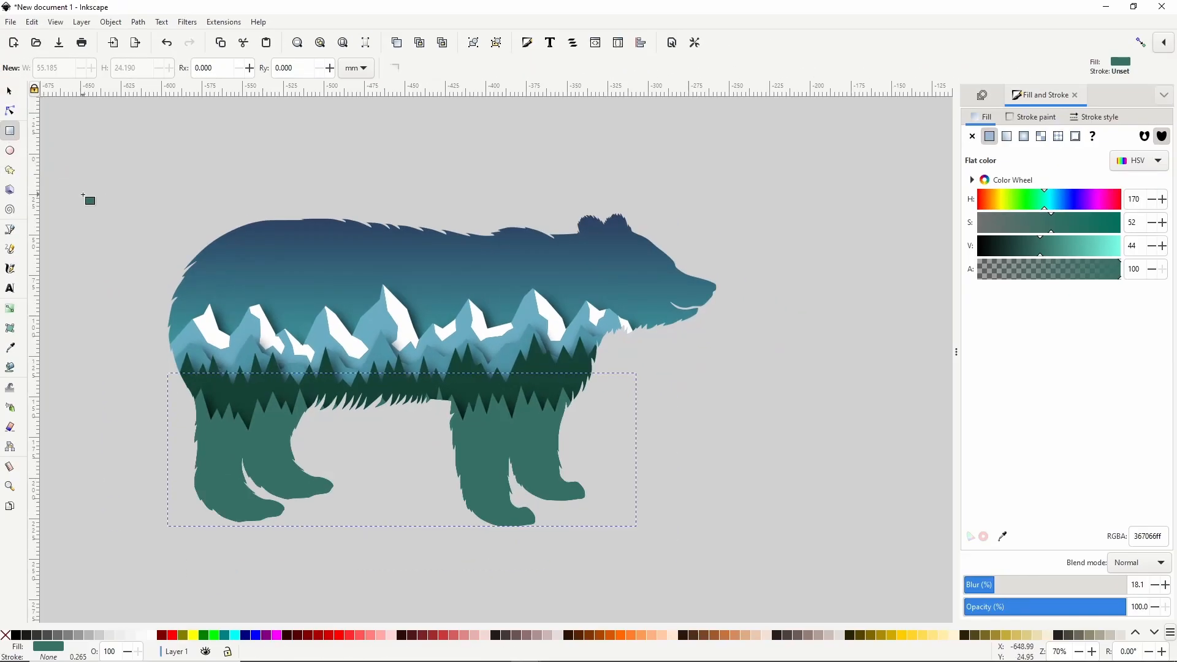
Draw a thin rounded bar above the bear, convert it to path, and stretch its left end into a spike
drag(101, 192, 191, 185)
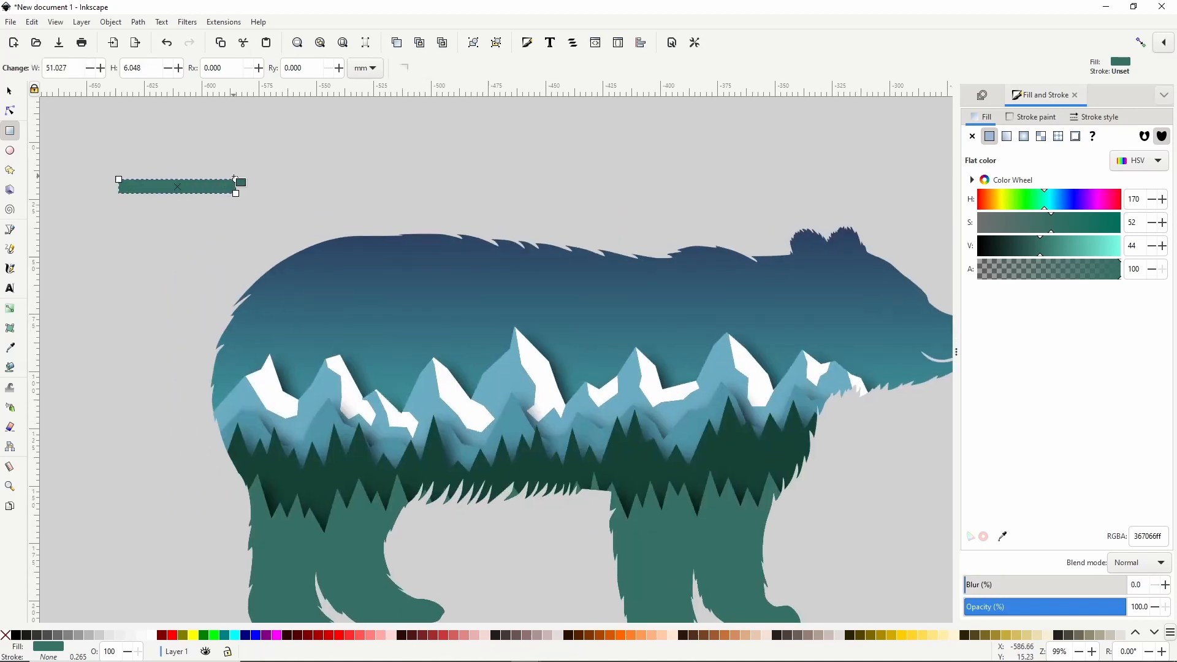
drag(237, 180, 245, 206)
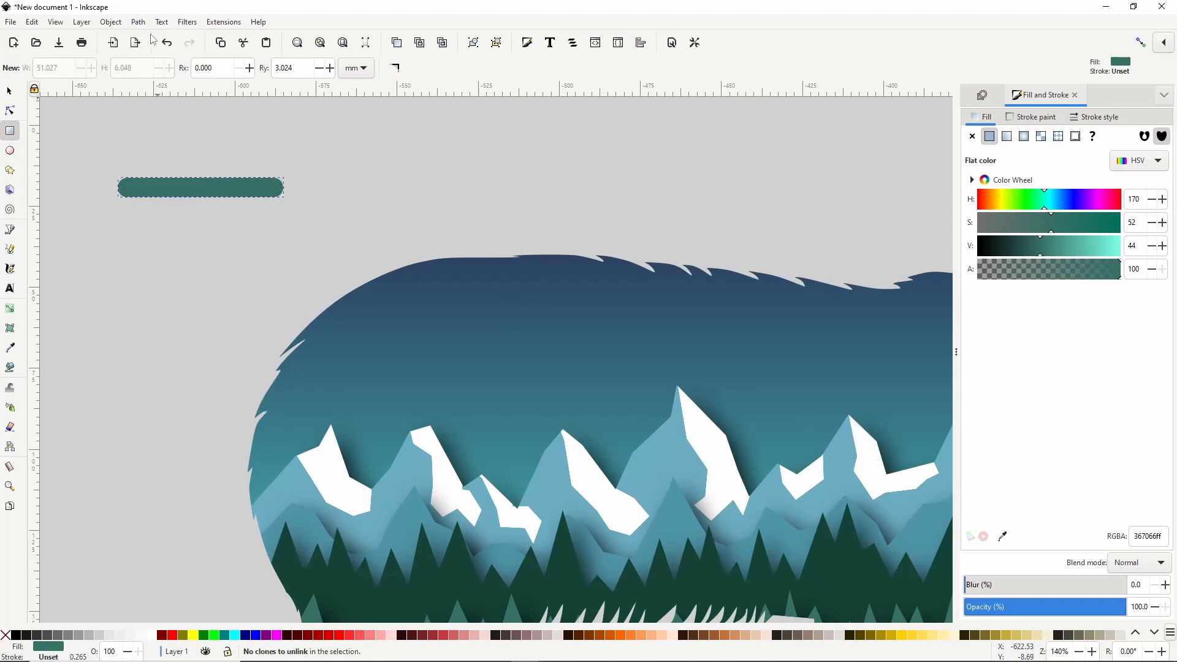
click(11, 110)
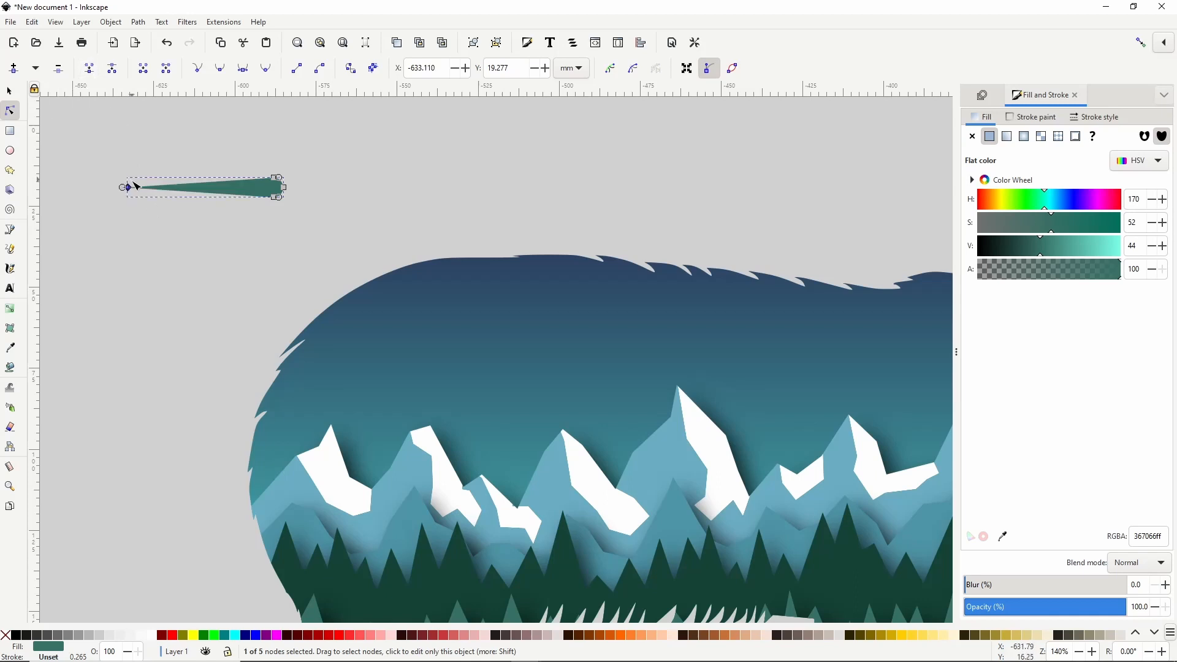
drag(126, 187, 90, 187)
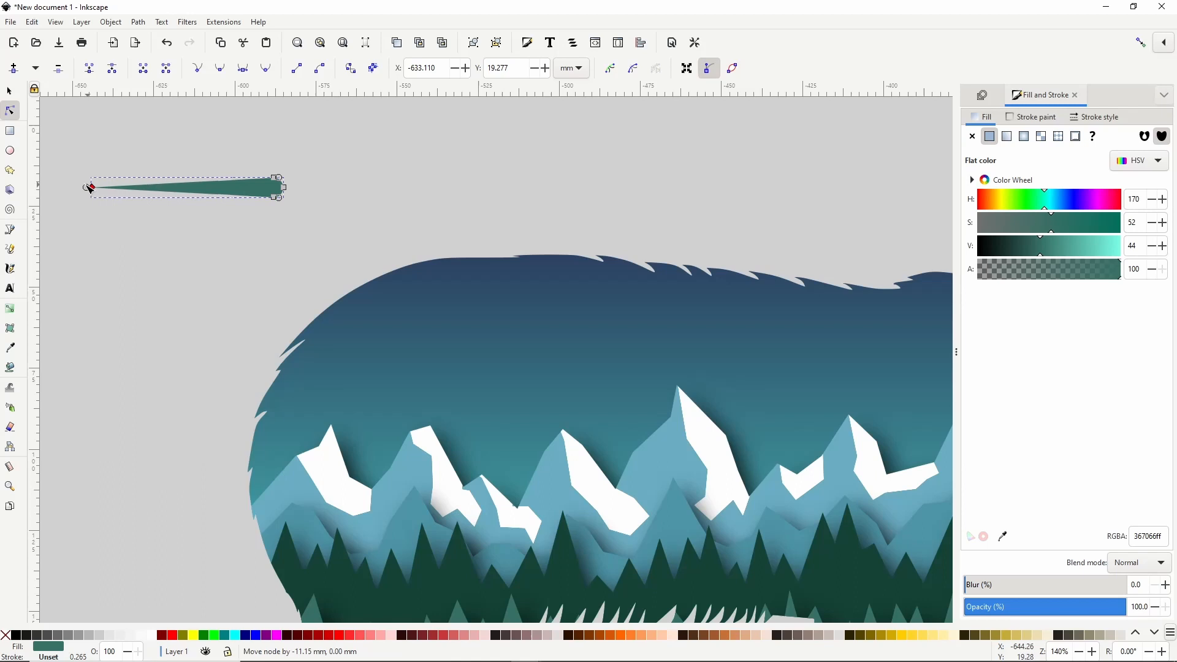
drag(90, 188, 52, 187)
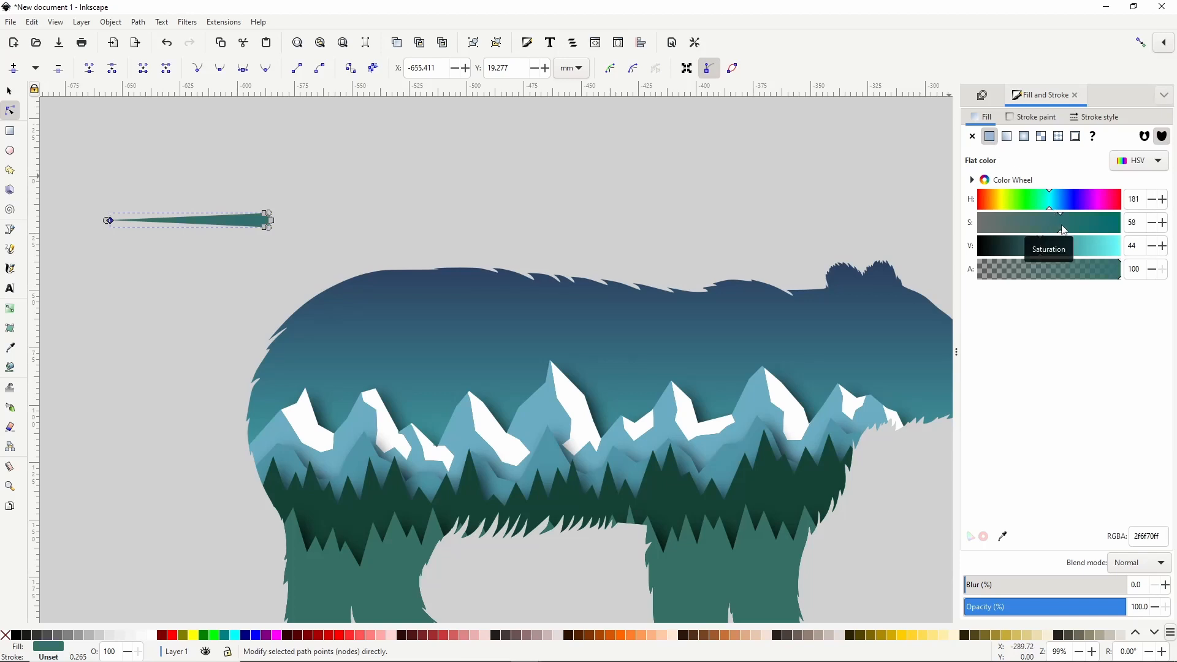
Stretch the comet longer and give it a light cyan gradient fading to transparent
drag(1061, 245, 1074, 245)
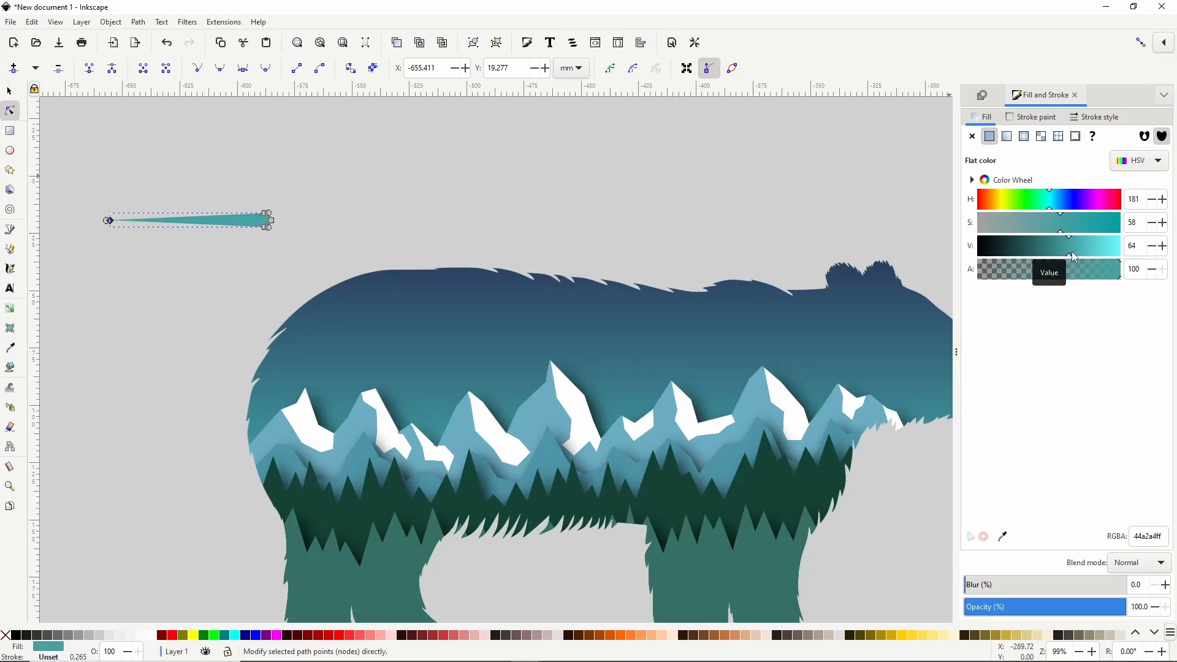
drag(1073, 256, 1081, 256)
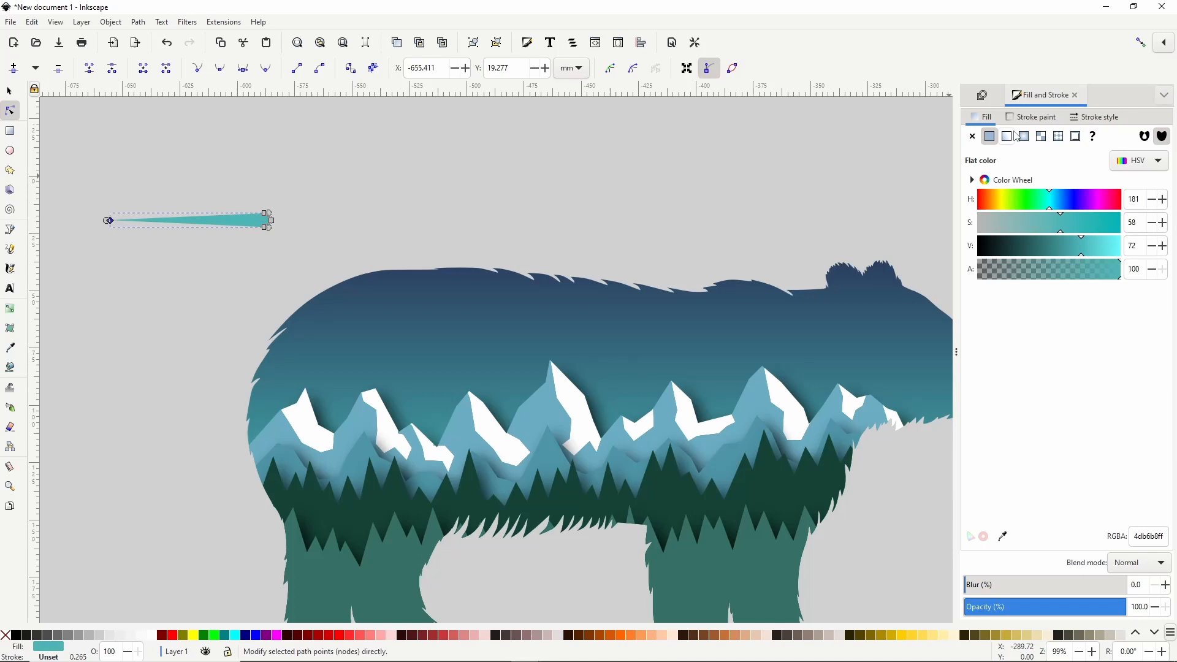
click(1006, 137)
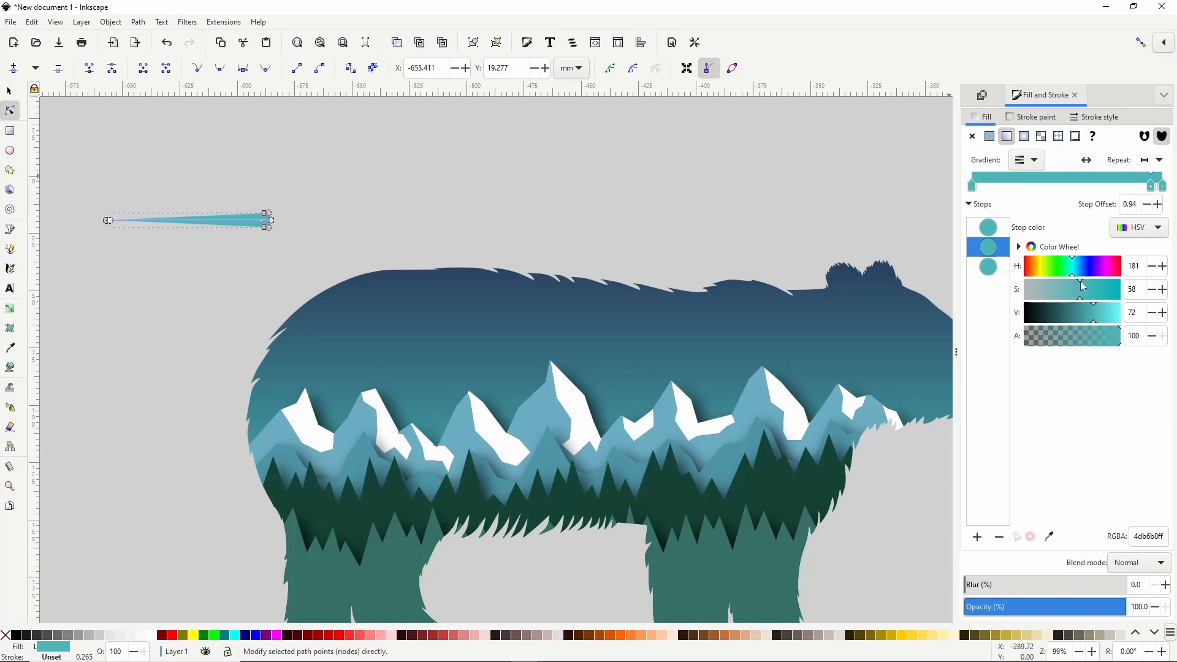
drag(1081, 289, 1070, 289)
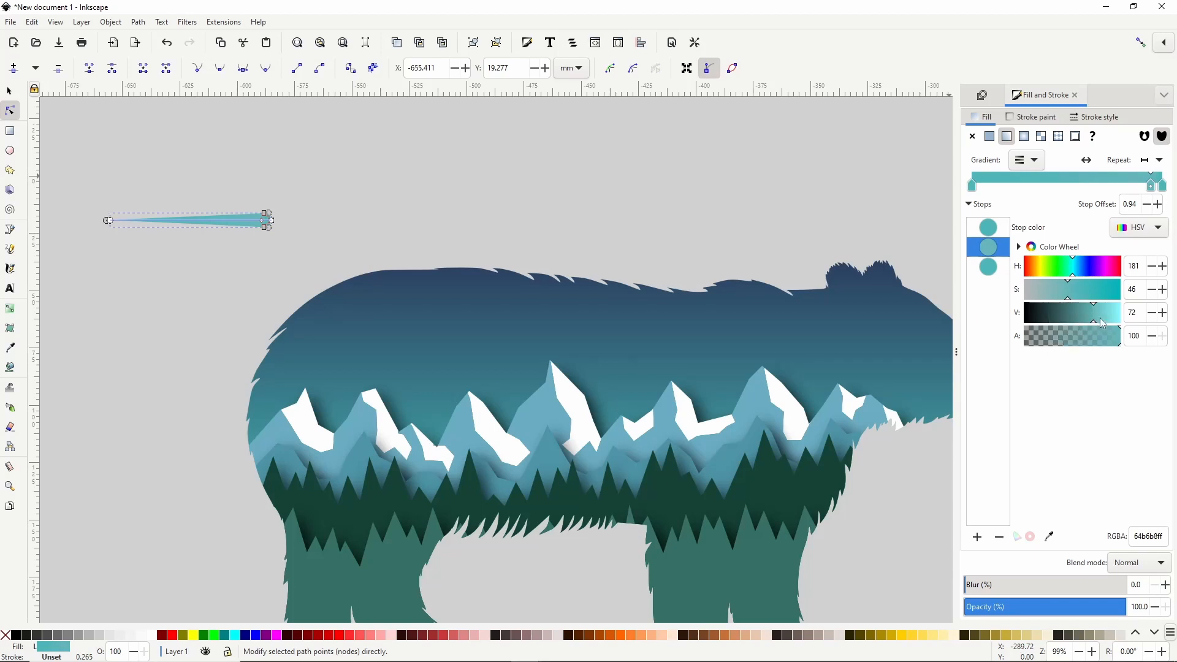
drag(1066, 321, 1107, 321)
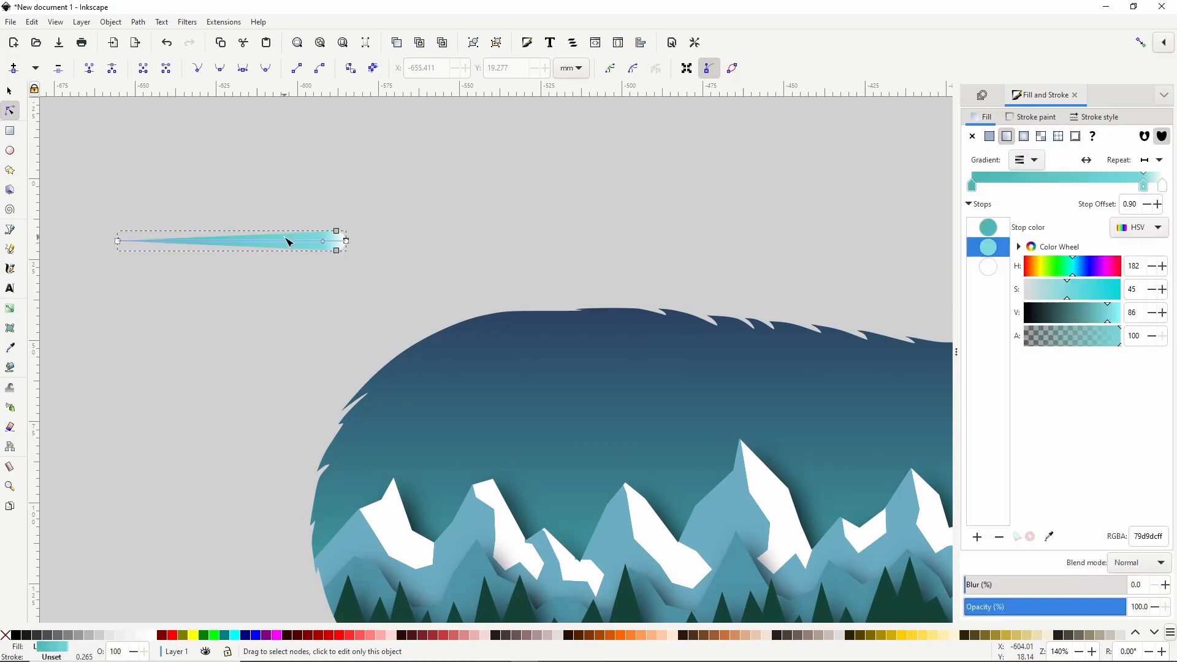
scroll(down, 3)
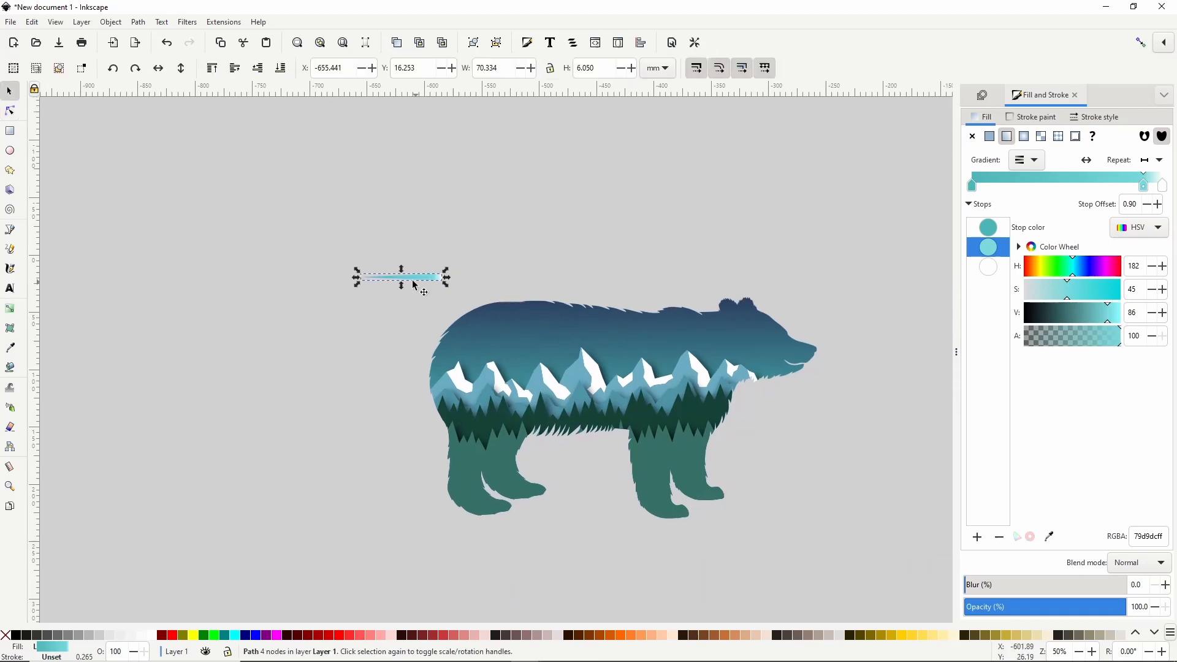
Move the comet into the bear's upper sky, shrink it and tilt it diagonally upward
drag(402, 278, 509, 332)
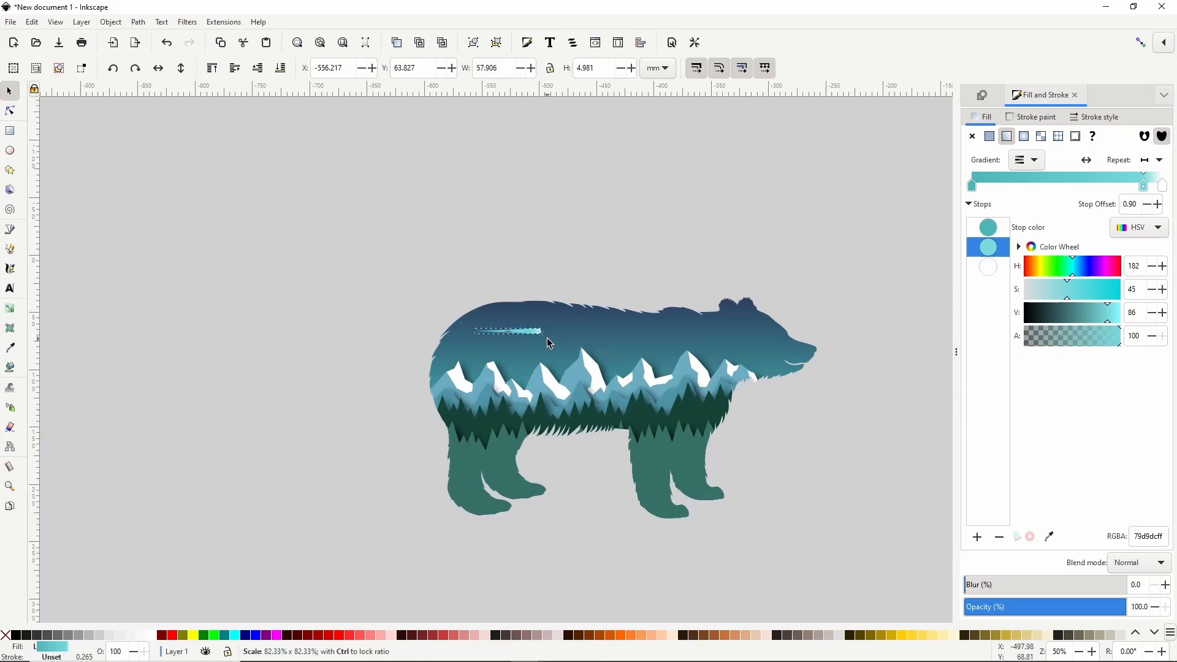
click(511, 331)
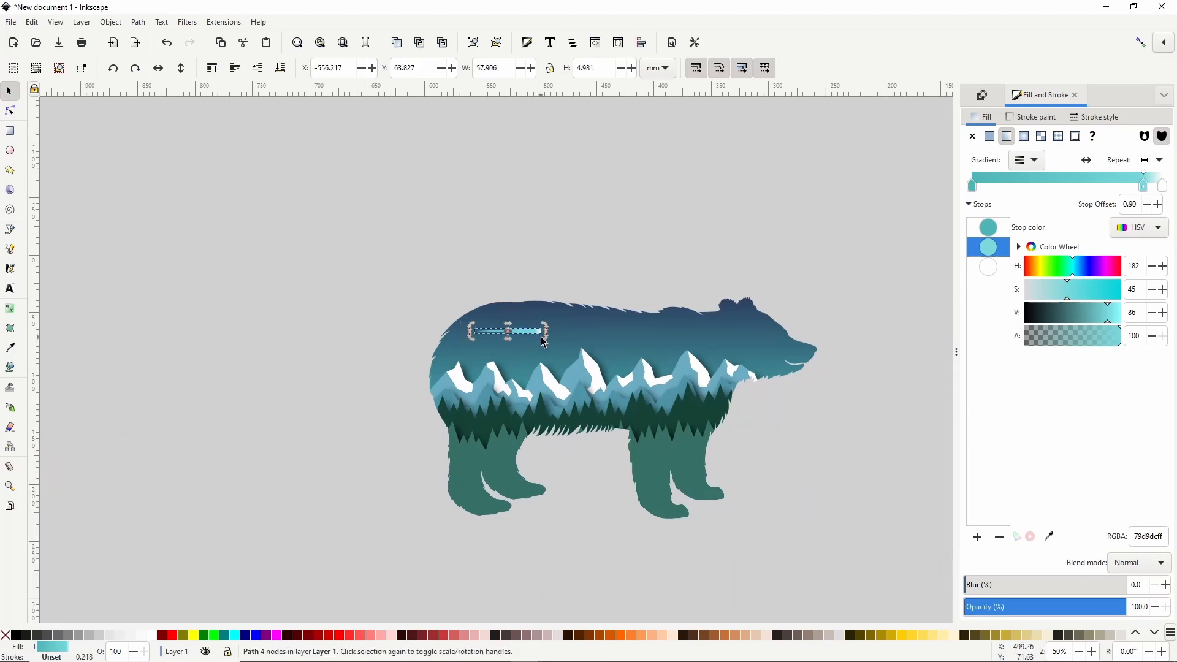
drag(541, 331, 502, 353)
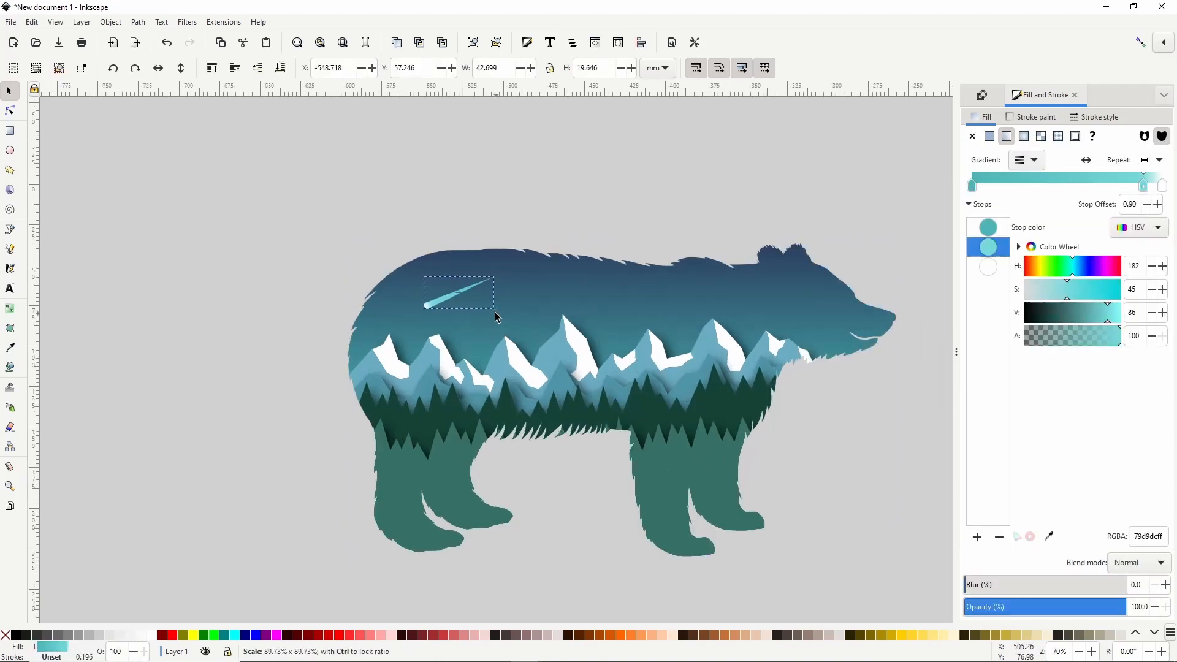
click(458, 293)
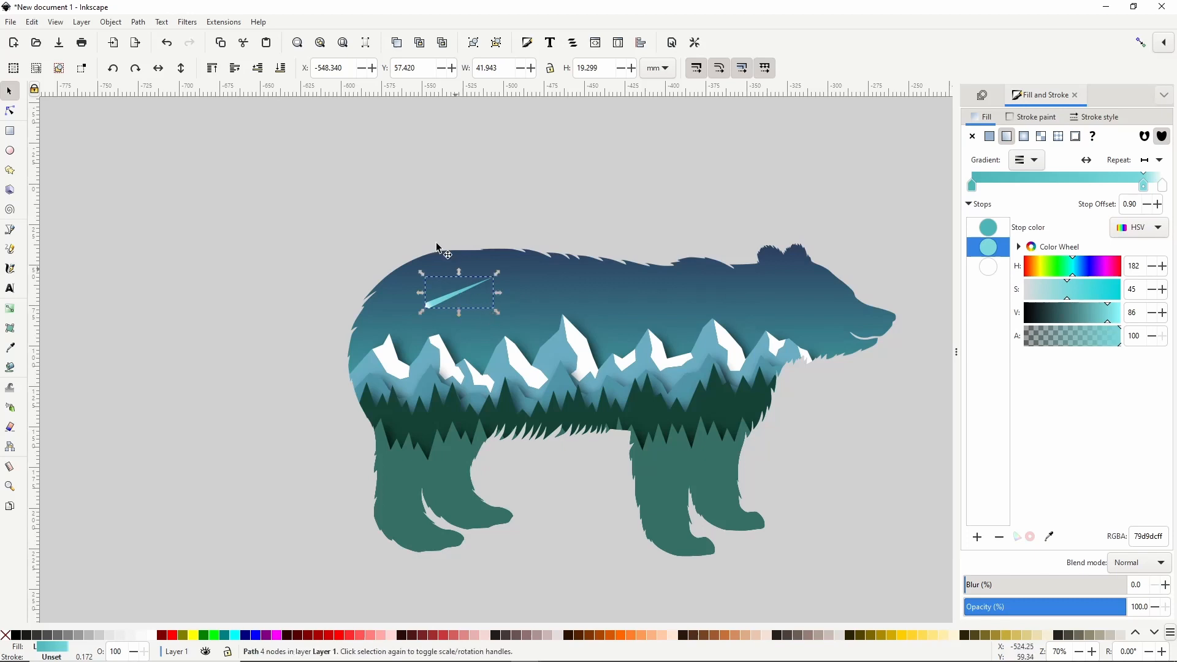
click(187, 22)
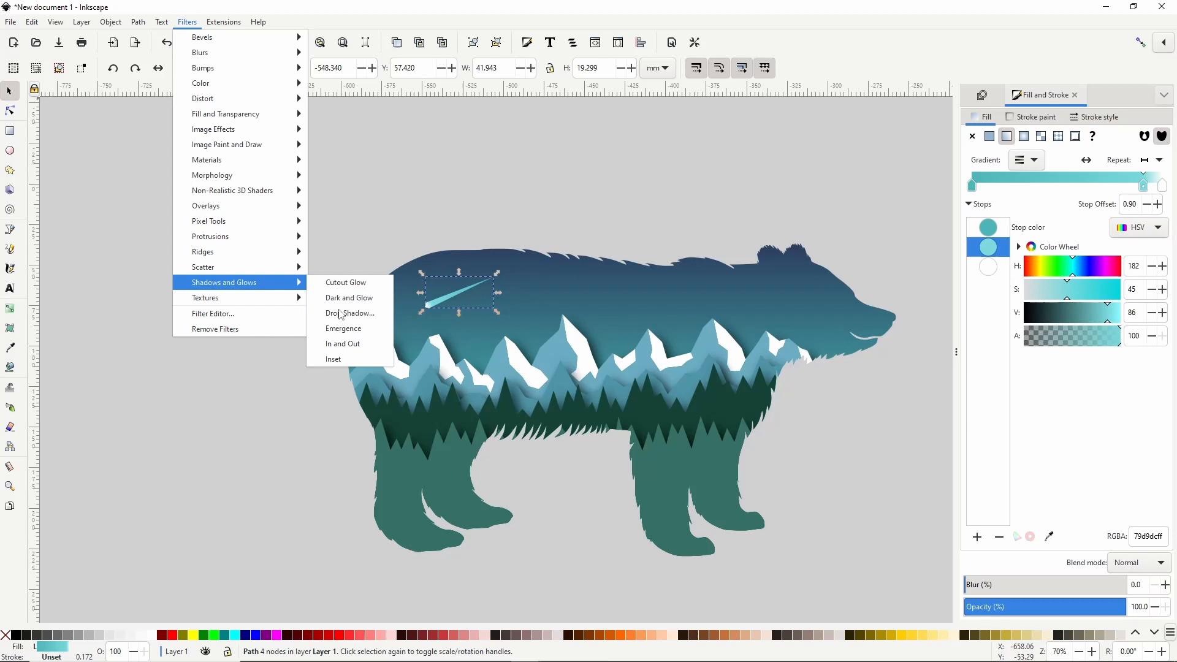
Add a Drop Shadow filter to the comet with reduced blur radius and offsets
click(349, 314)
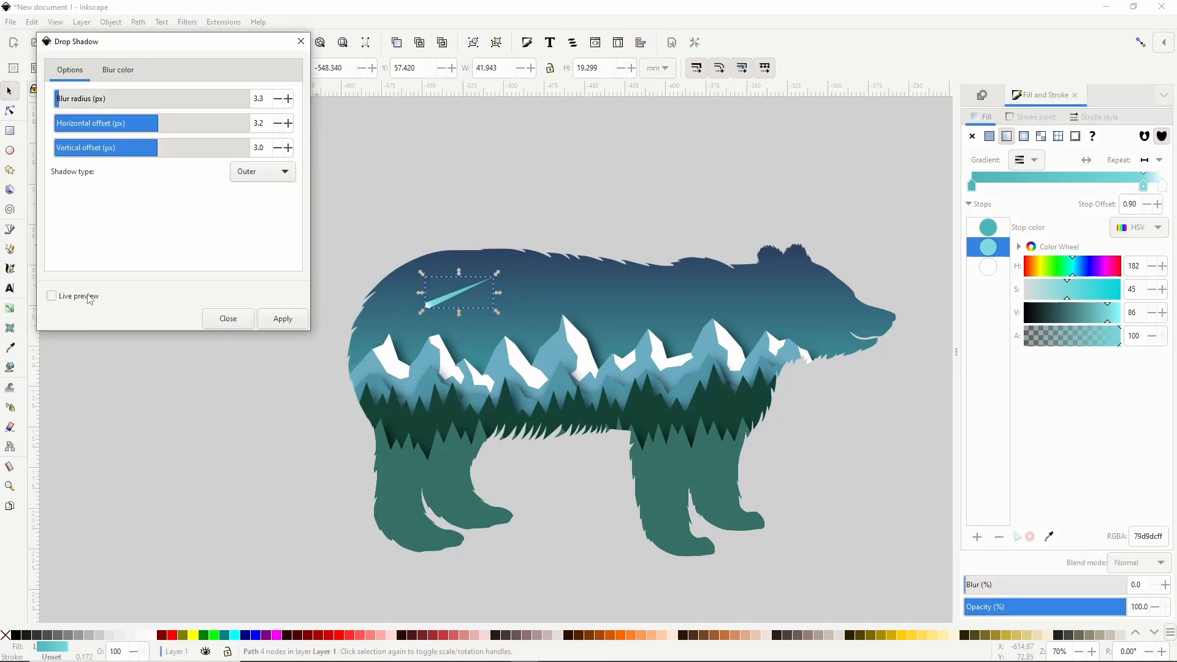
click(52, 295)
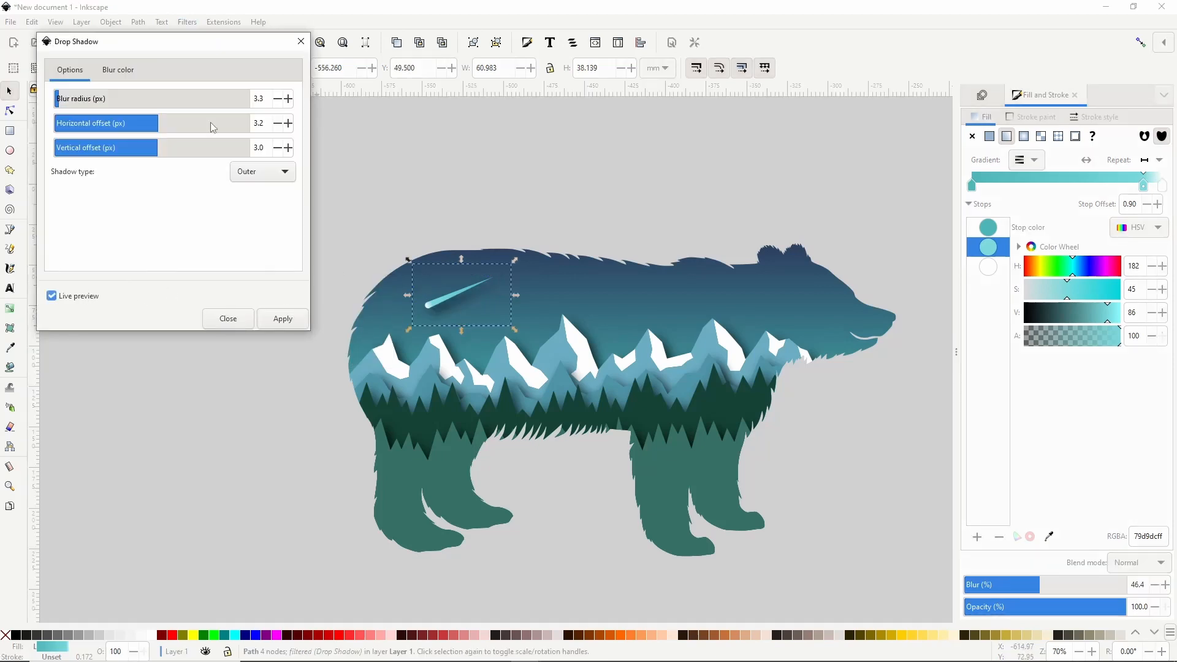
click(259, 99)
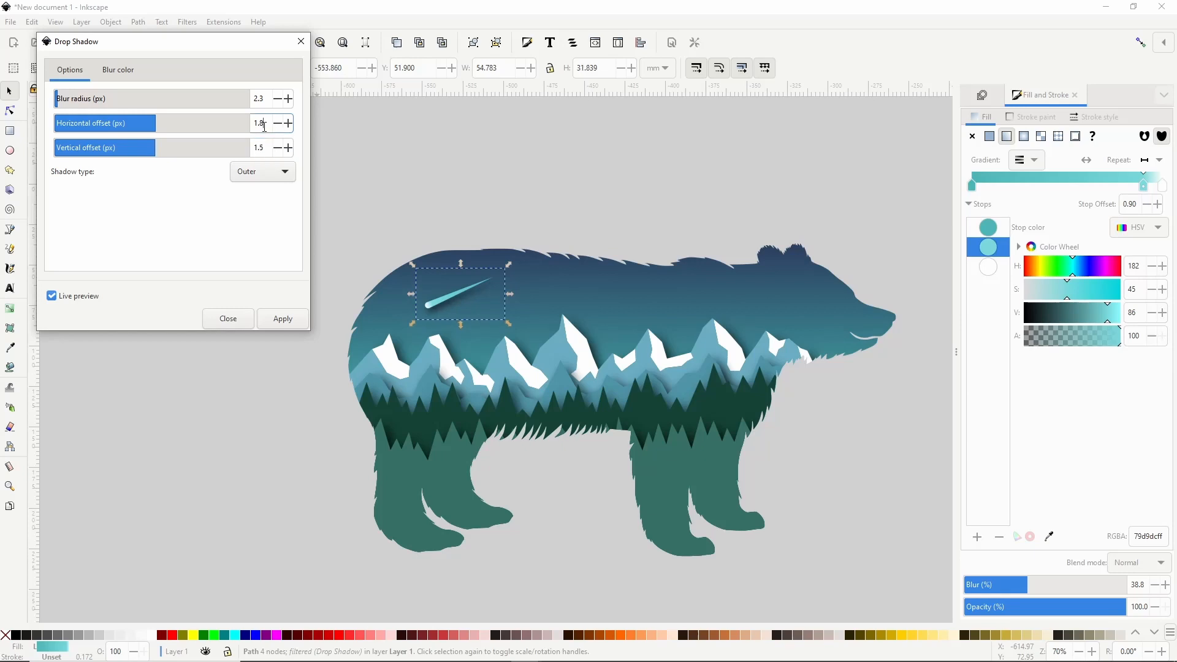
click(277, 123)
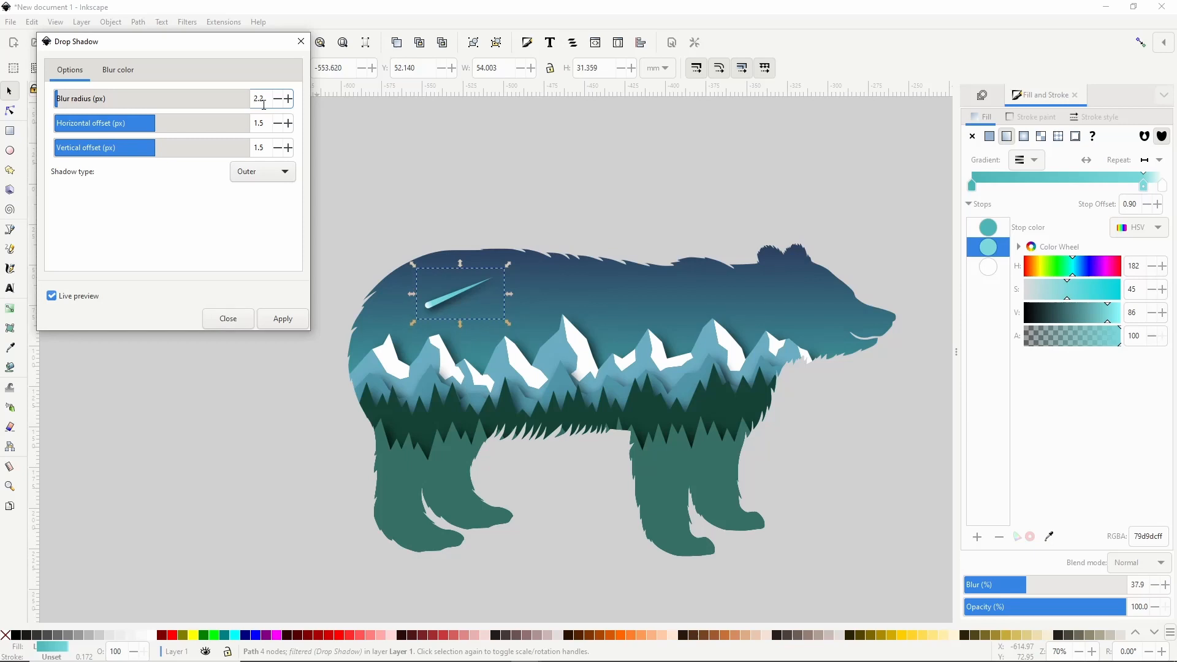
click(282, 318)
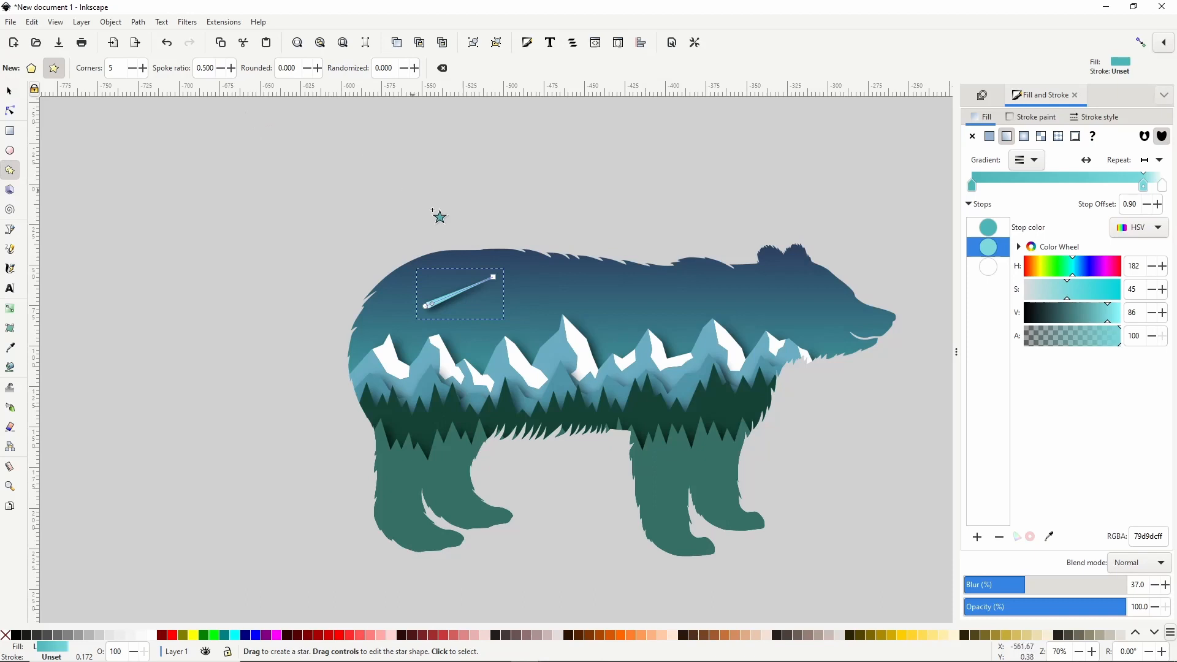
Draw a small five-pointed star beside the comet and fill it white
drag(526, 277, 539, 289)
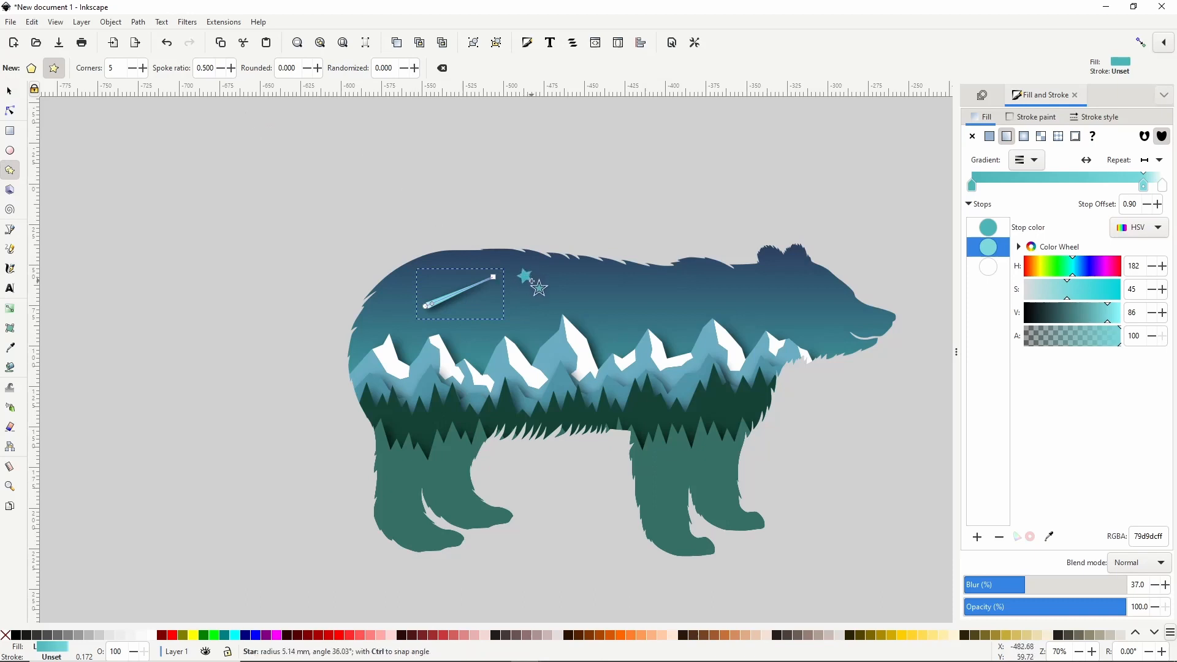
click(990, 136)
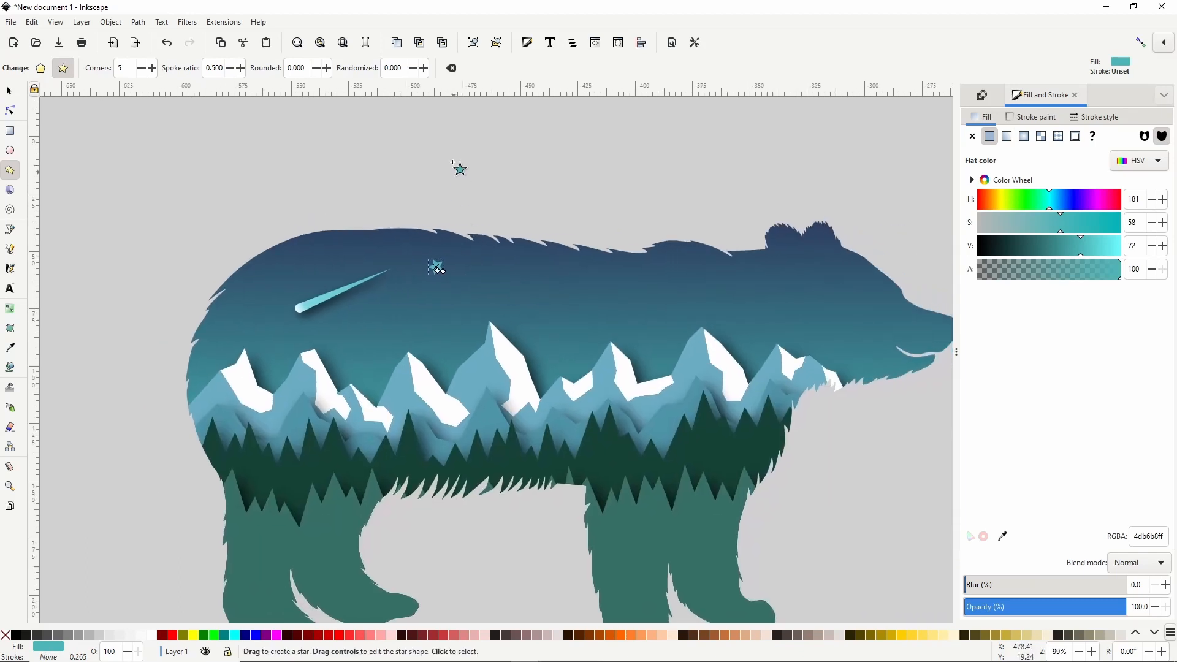
click(450, 67)
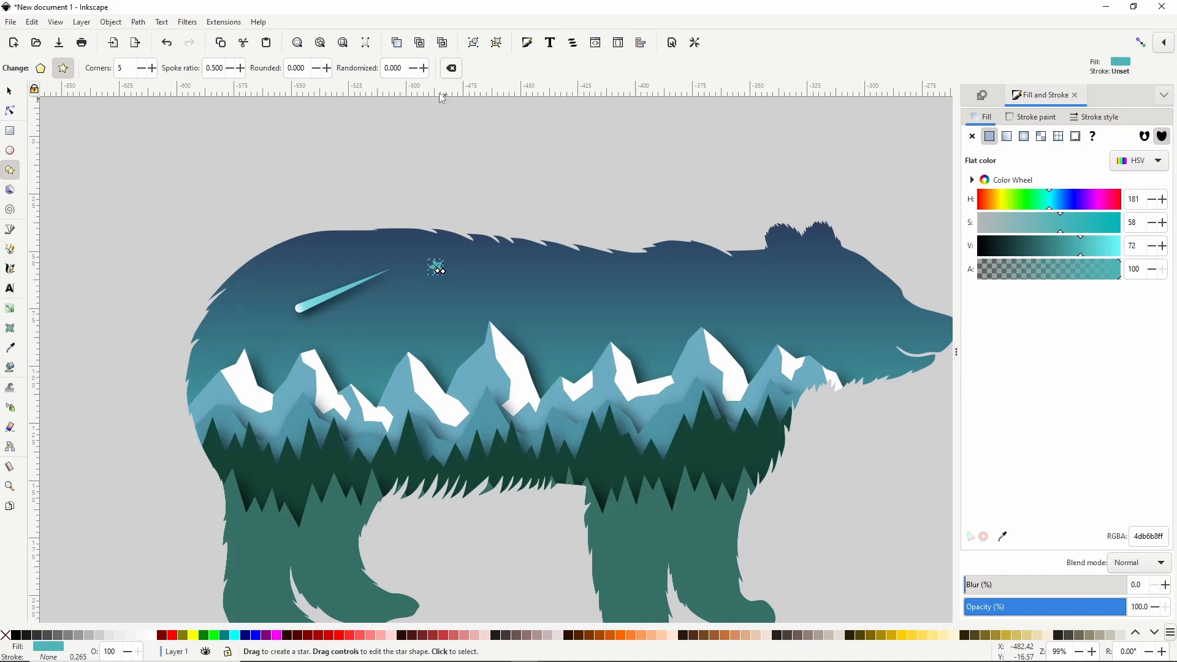
click(153, 635)
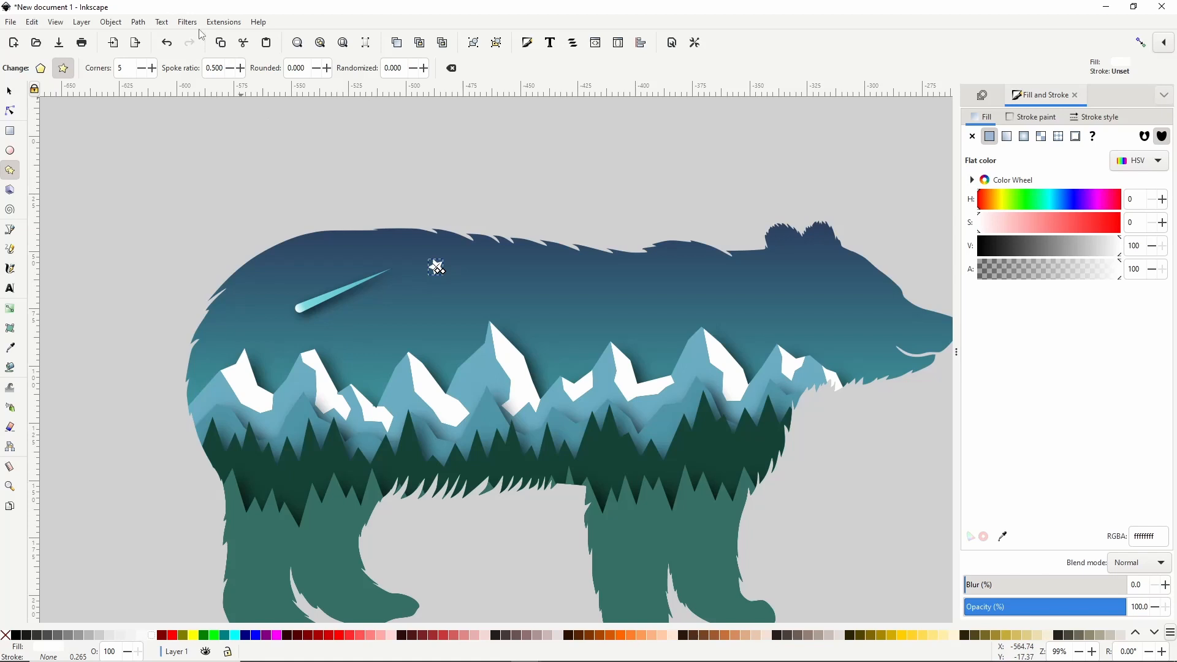
Give the star a drop shadow with blur 0.9 and offsets 0.8/0.9
click(187, 21)
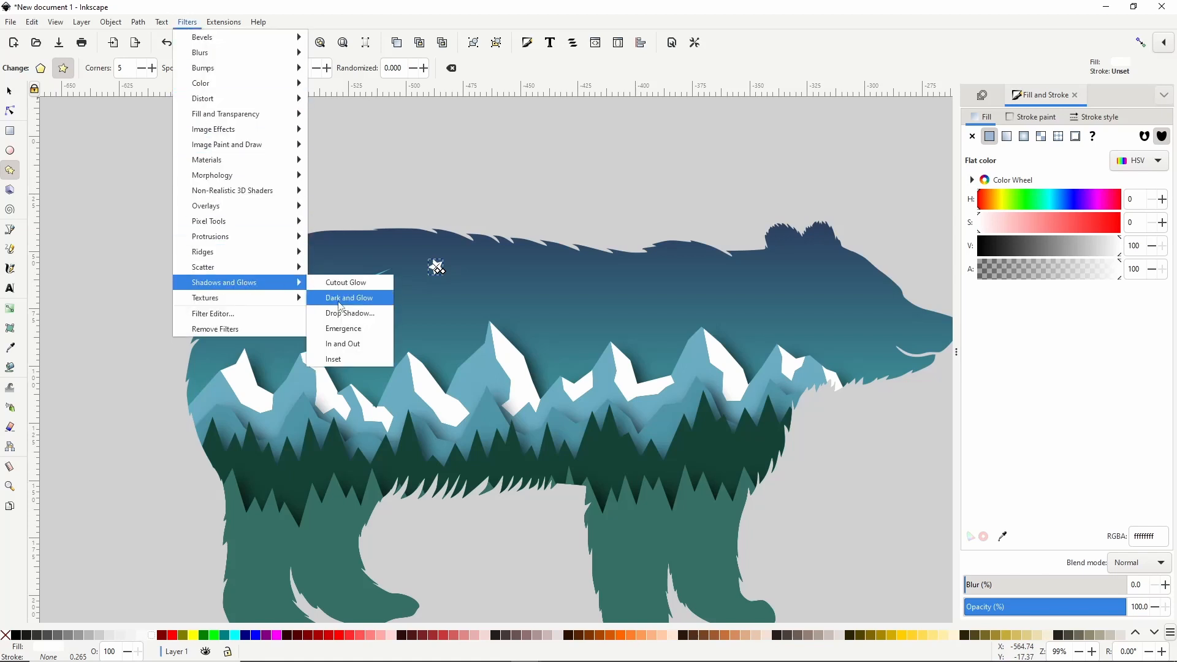
click(350, 313)
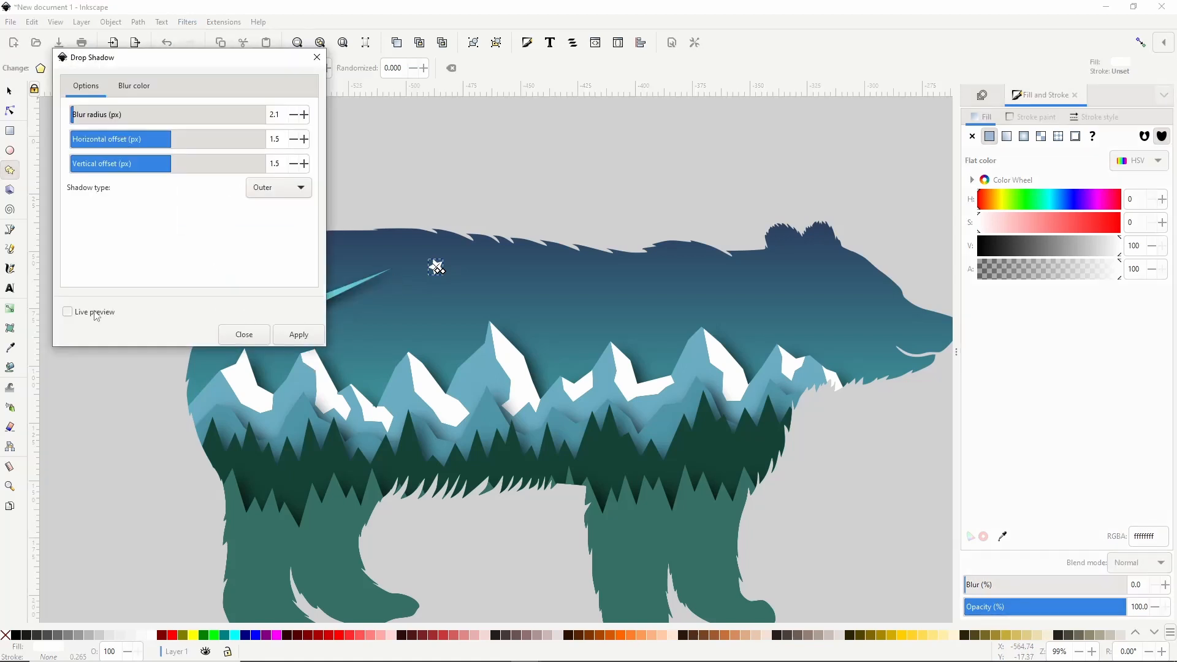
click(67, 312)
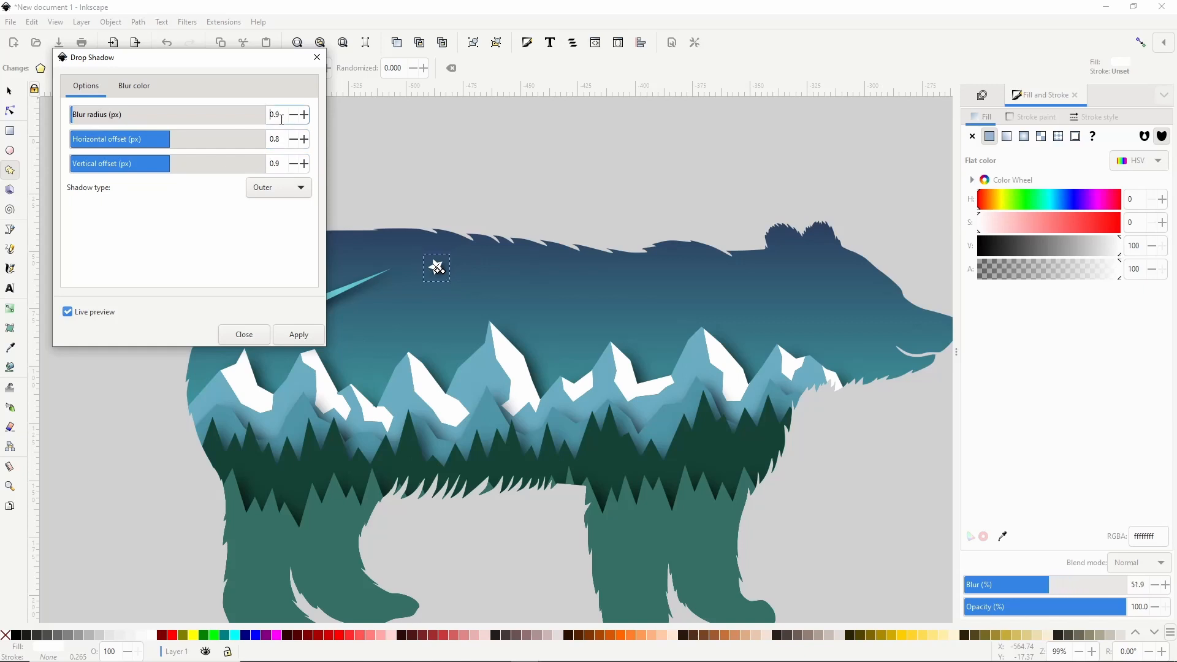
click(67, 312)
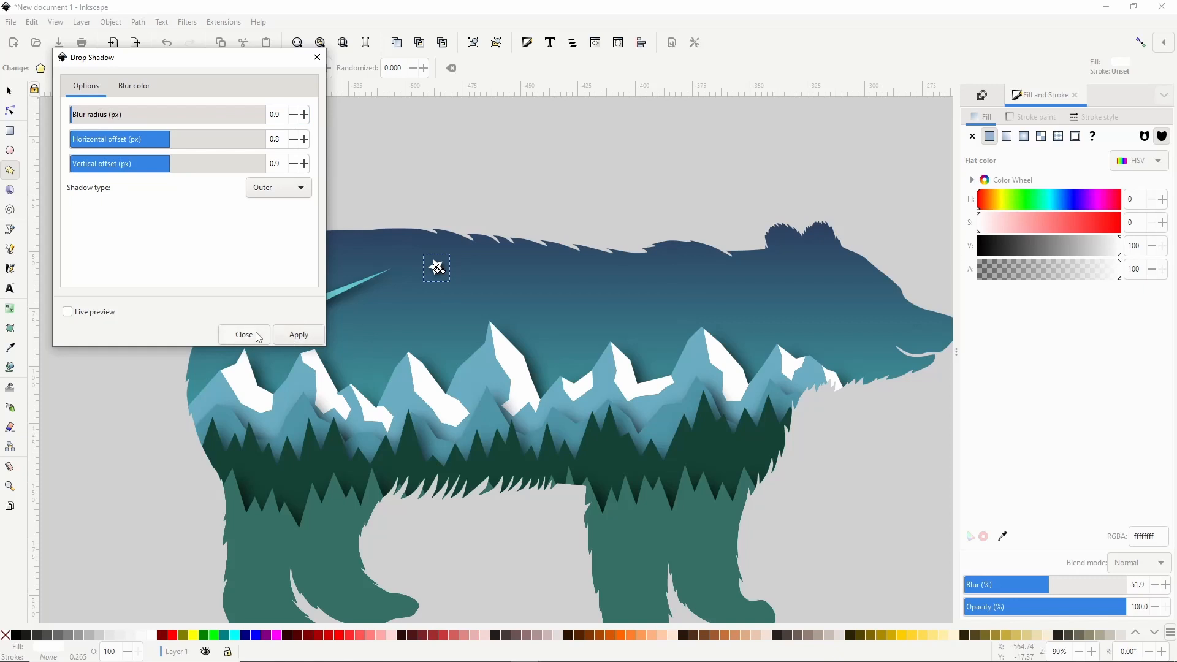
click(243, 335)
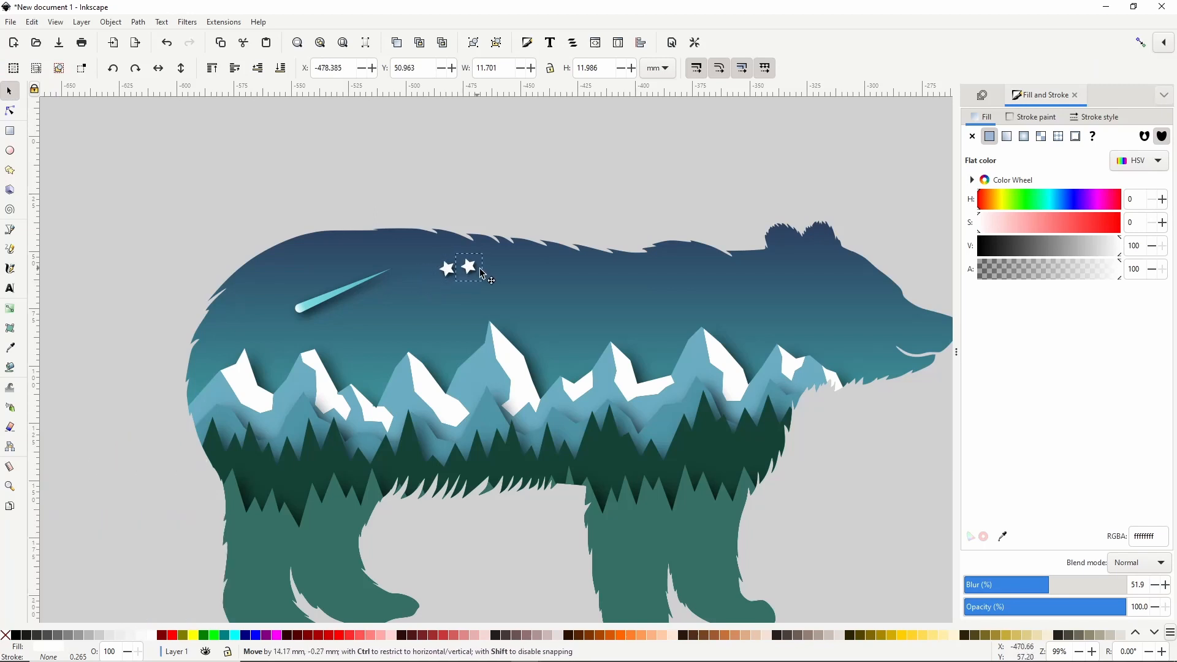
Place duplicated star copies beside the comet's tail, farther right, and above the comet
drag(469, 267, 288, 305)
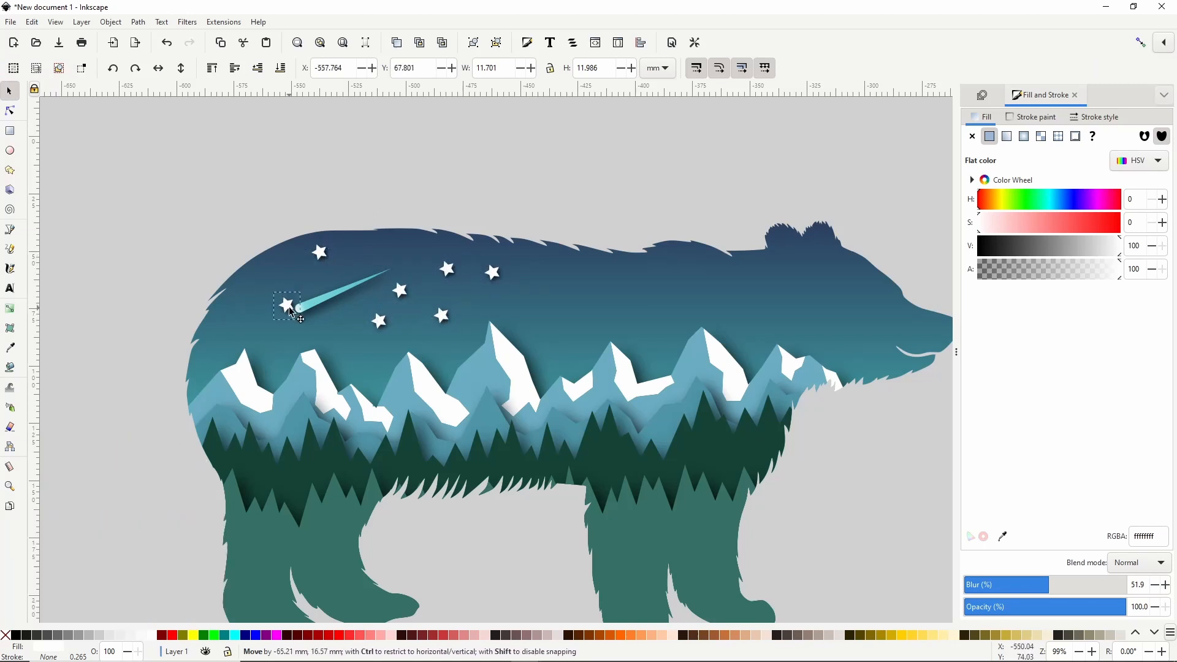
drag(289, 304, 597, 300)
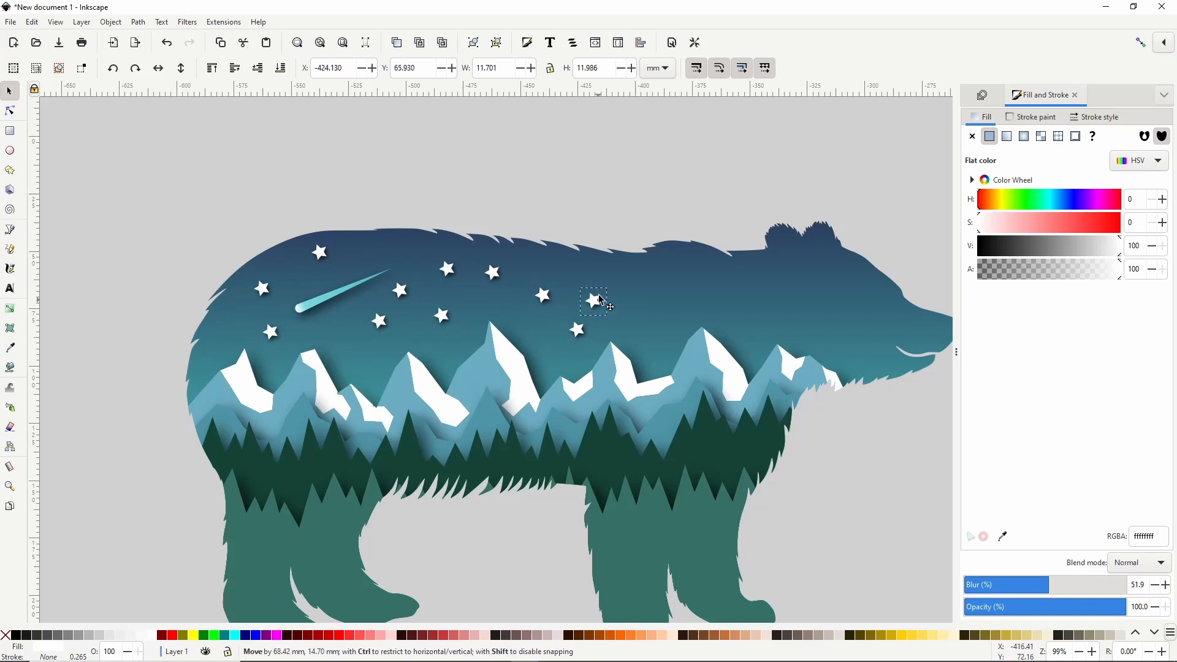
drag(593, 300, 783, 273)
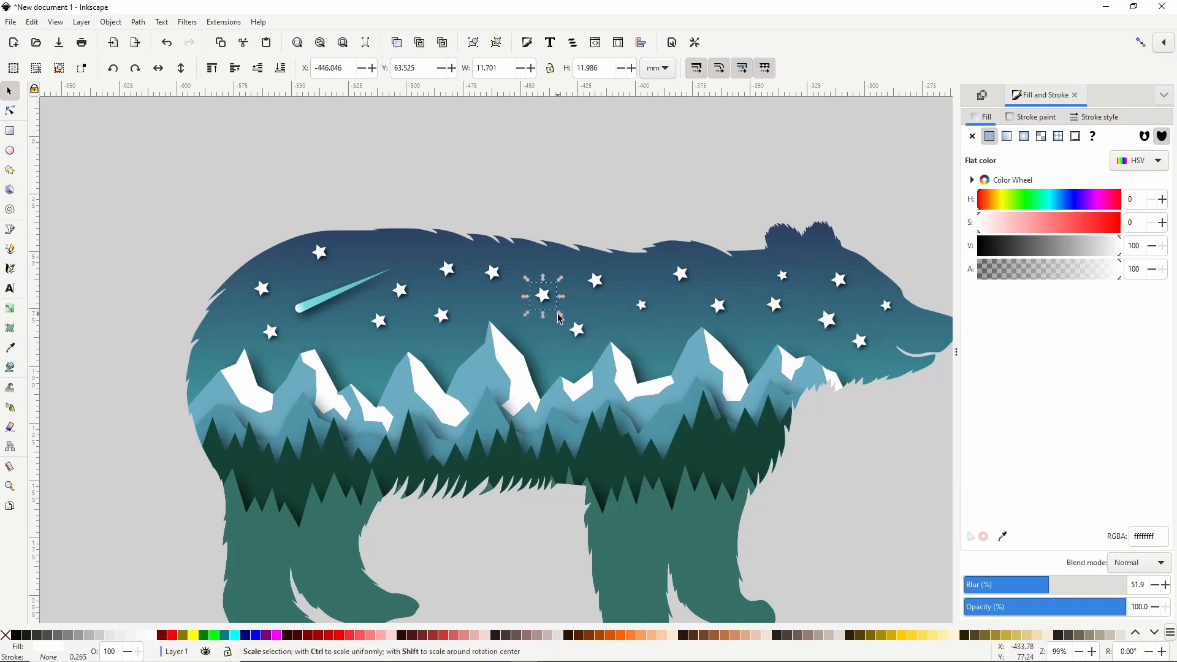
click(494, 271)
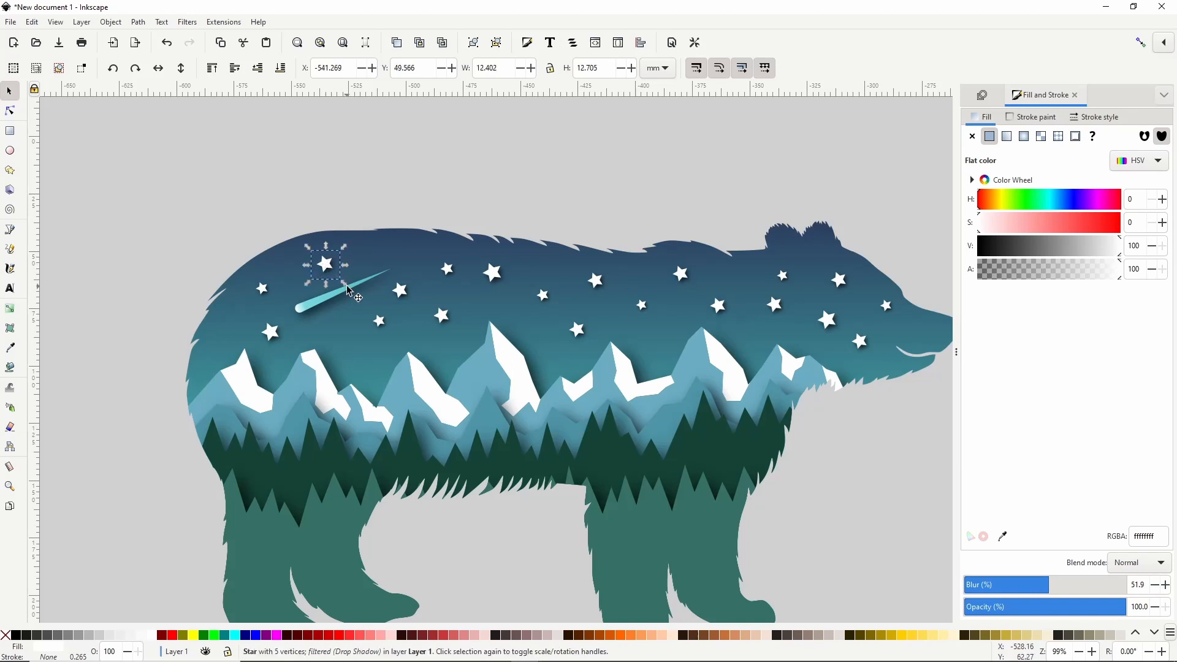
drag(324, 263, 399, 250)
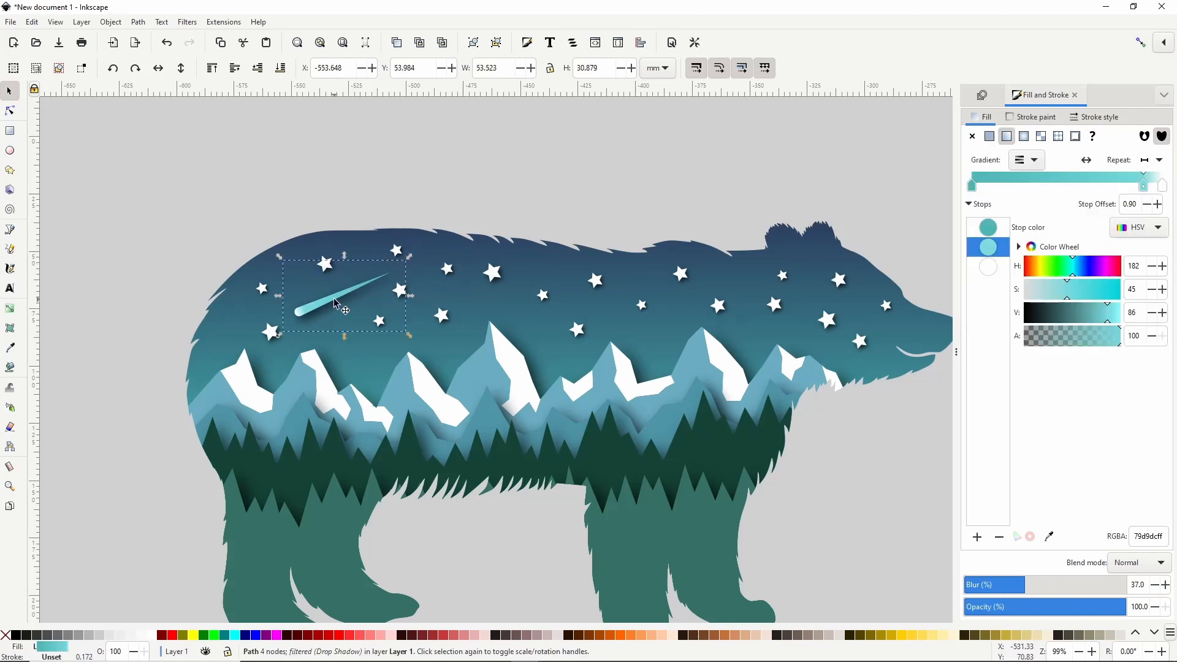
click(639, 364)
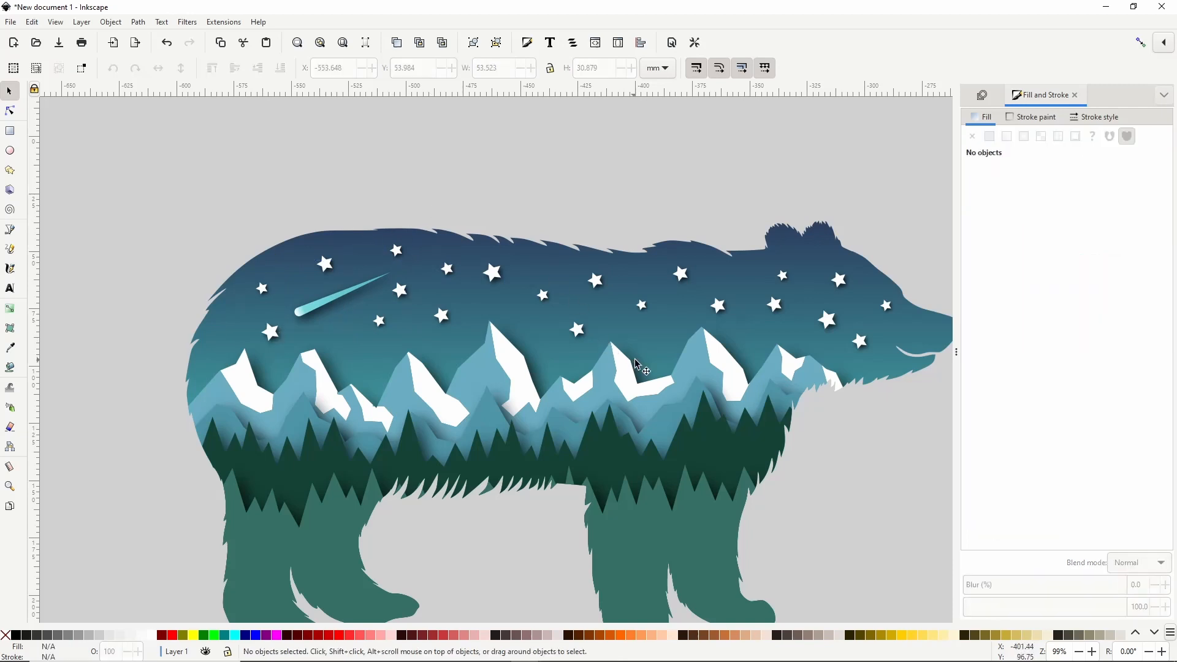
scroll(down, 3)
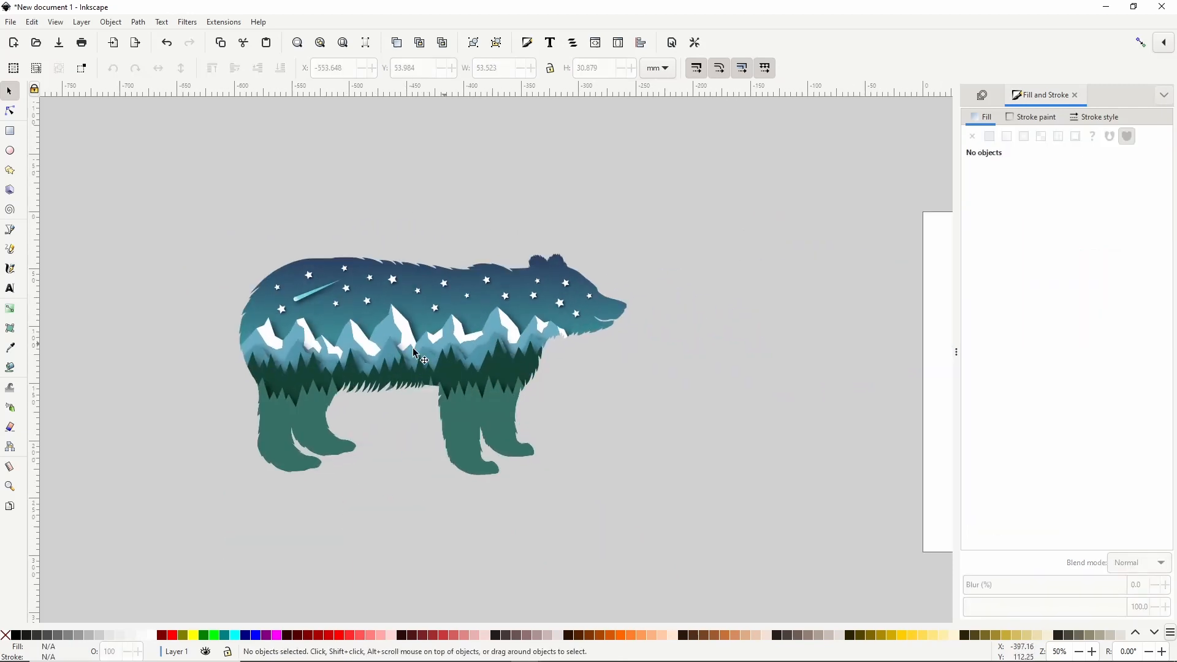
mouse_move(265, 323)
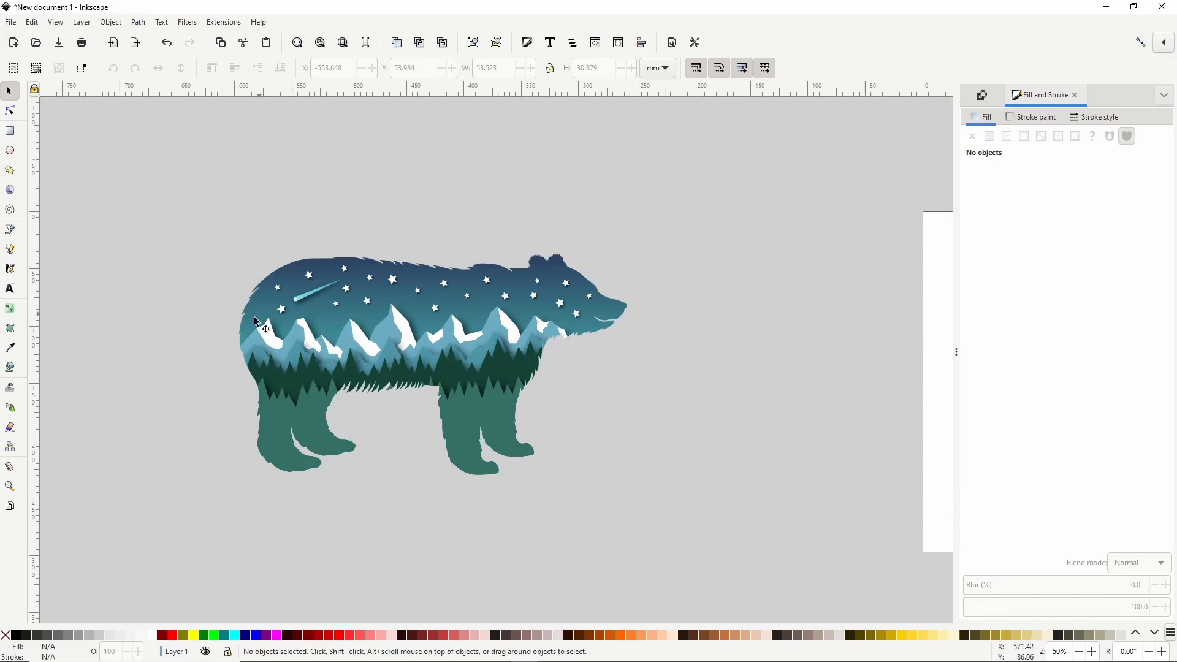
mouse_move(445, 237)
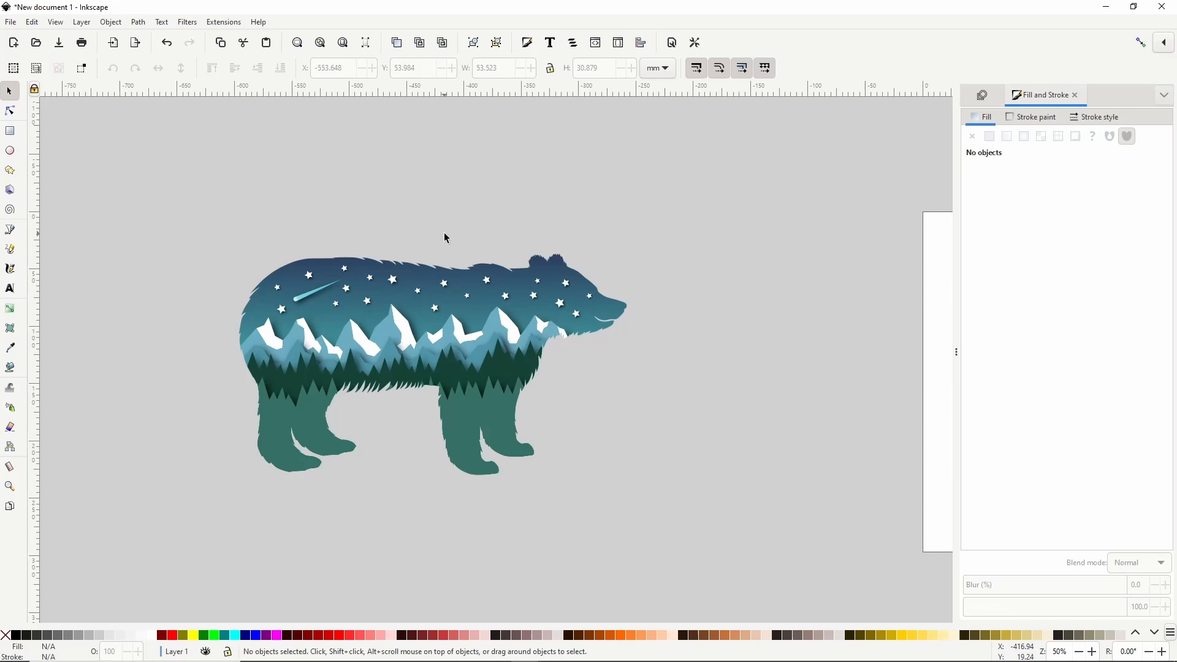
mouse_move(469, 274)
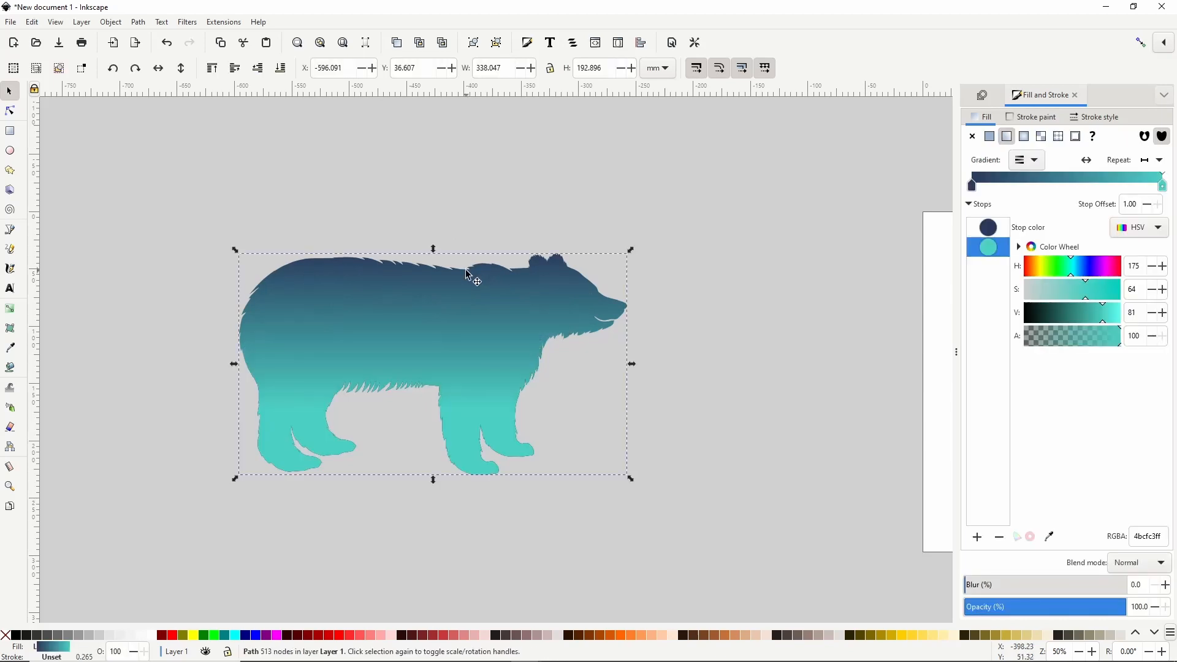
Apply an Inner cutout drop shadow to the bear with blur 3.0, offsets 3.1/3.0
click(187, 22)
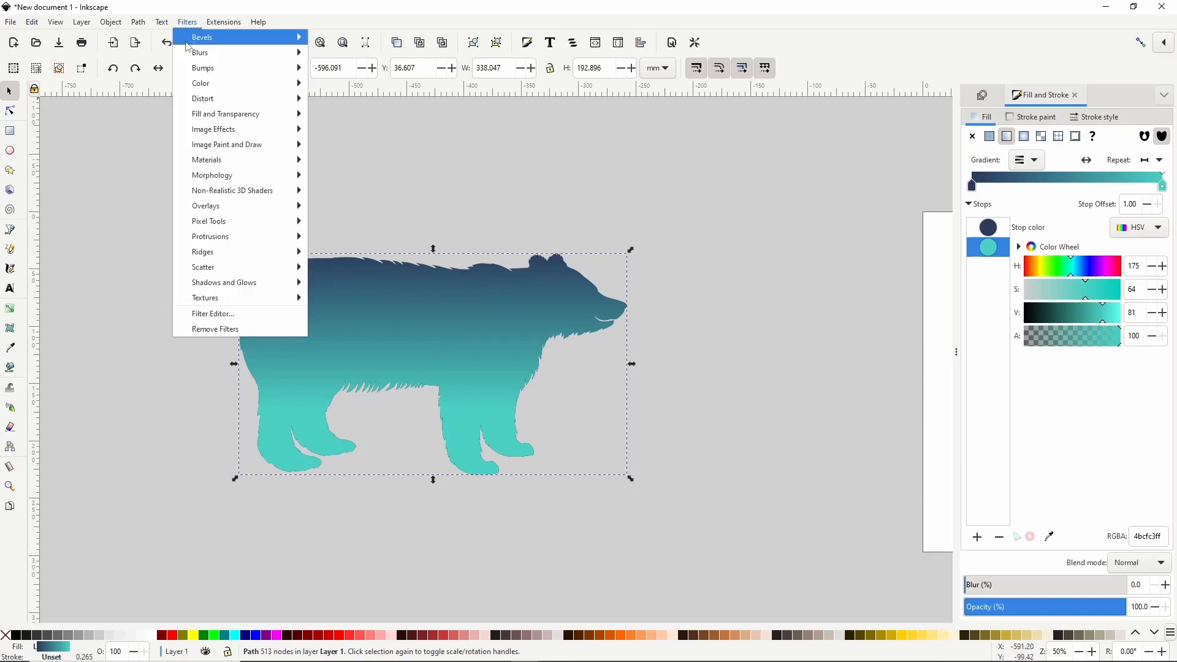
mouse_move(224, 282)
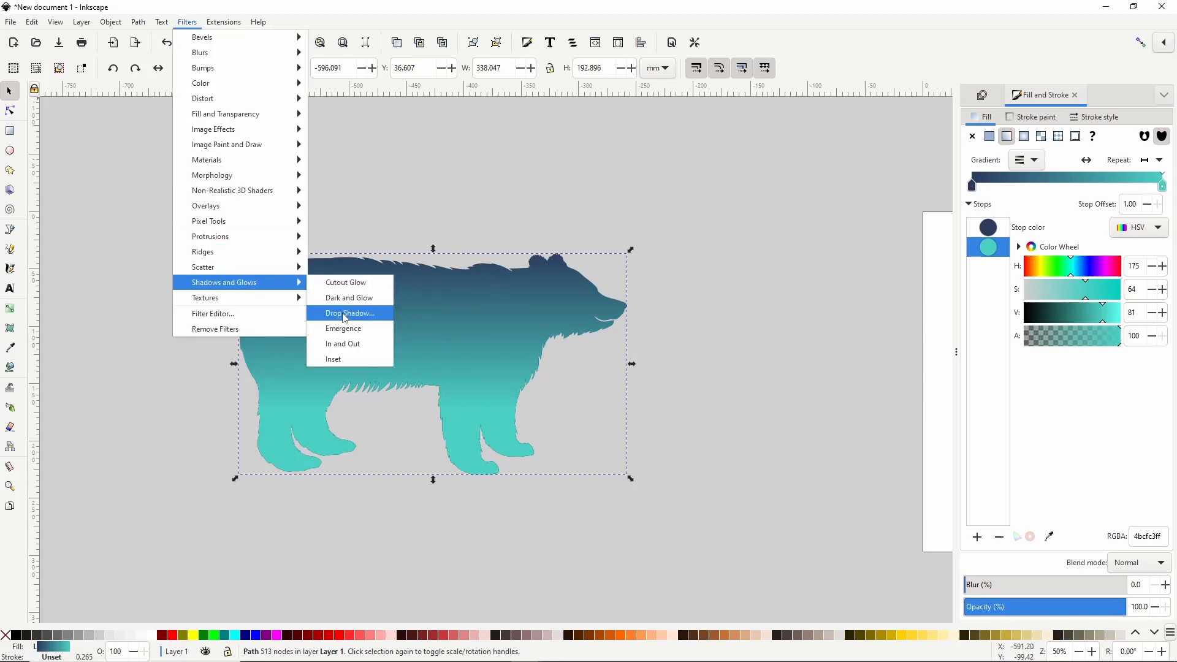
click(348, 313)
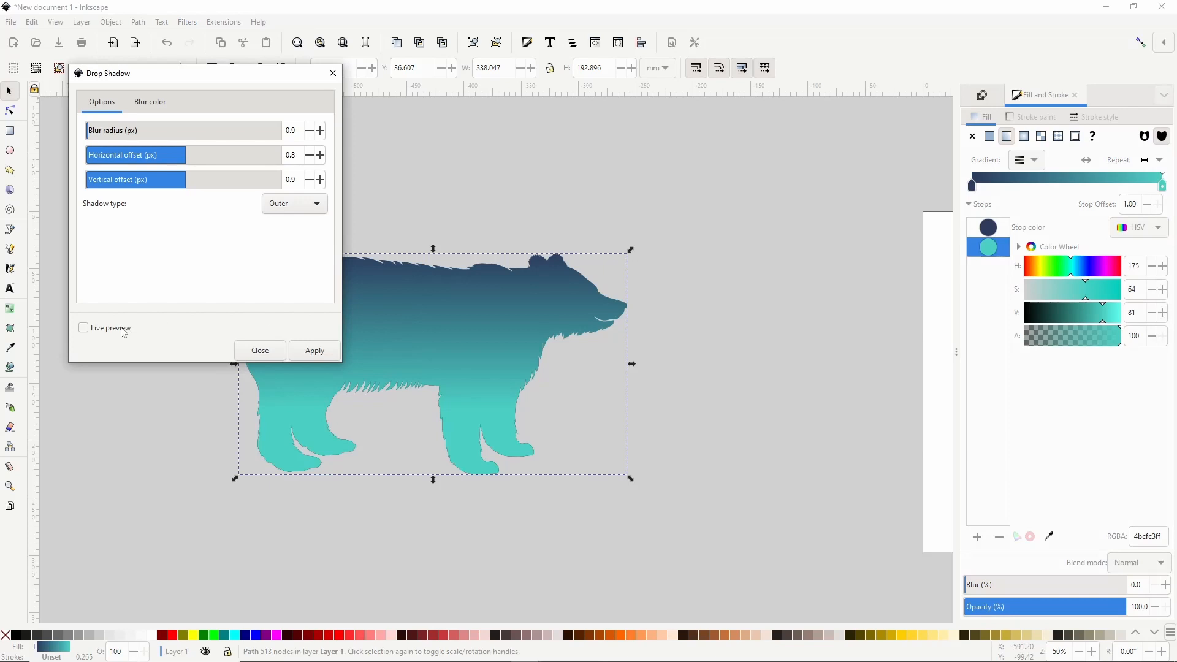
click(83, 327)
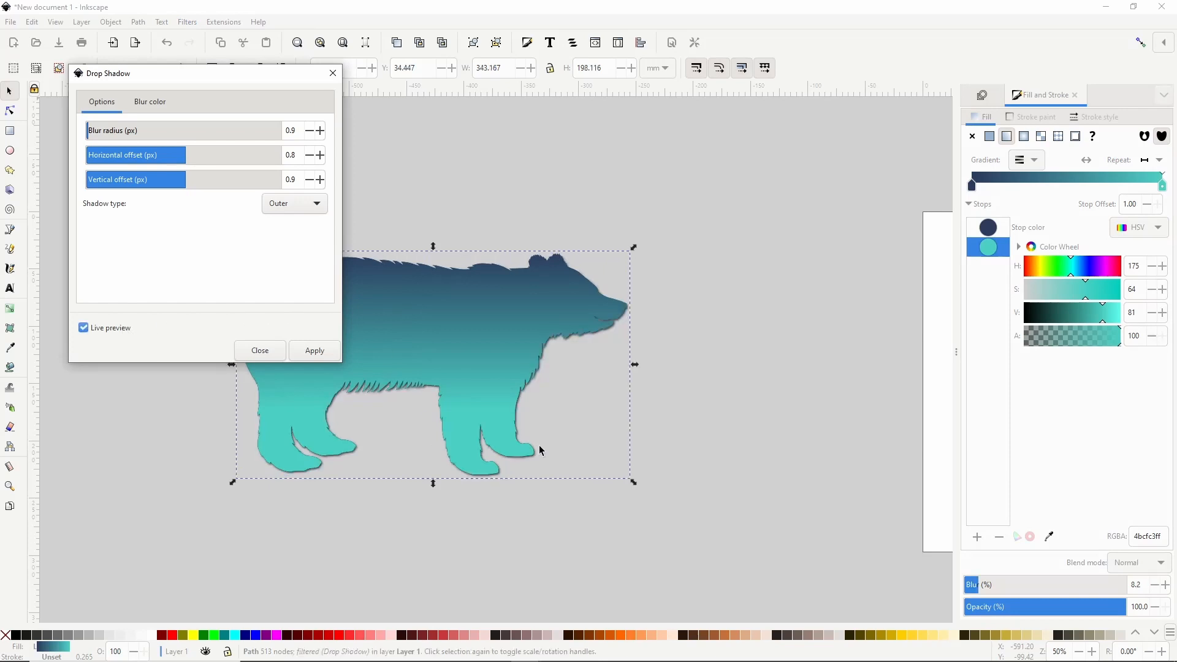
mouse_move(294, 211)
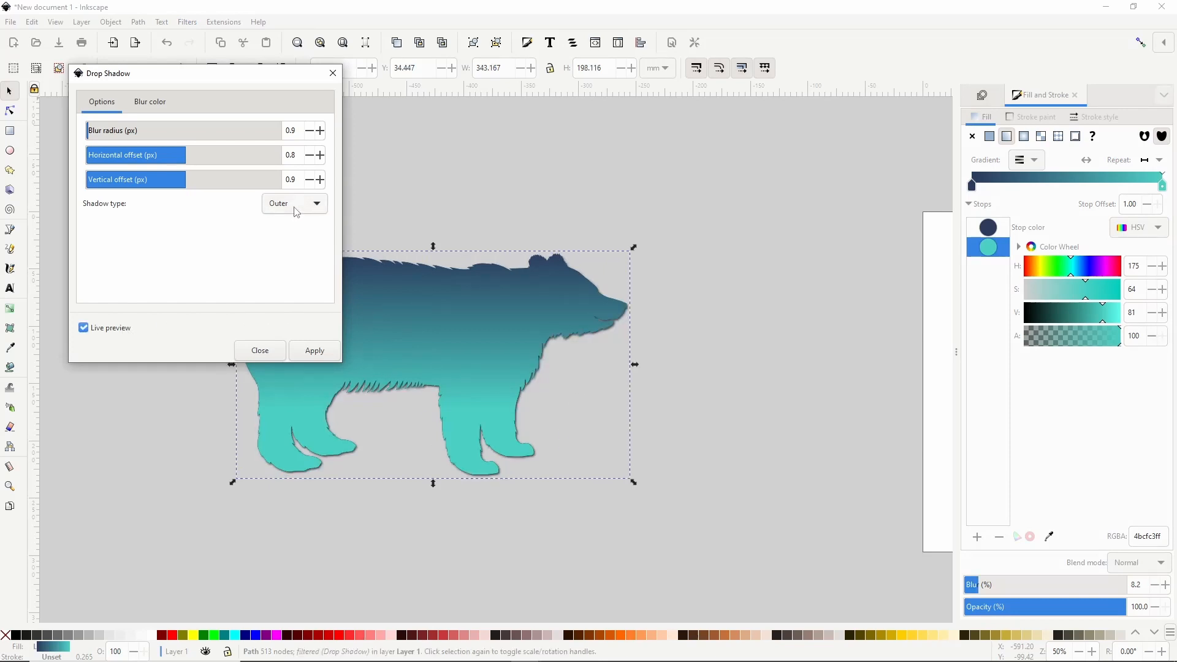
click(293, 203)
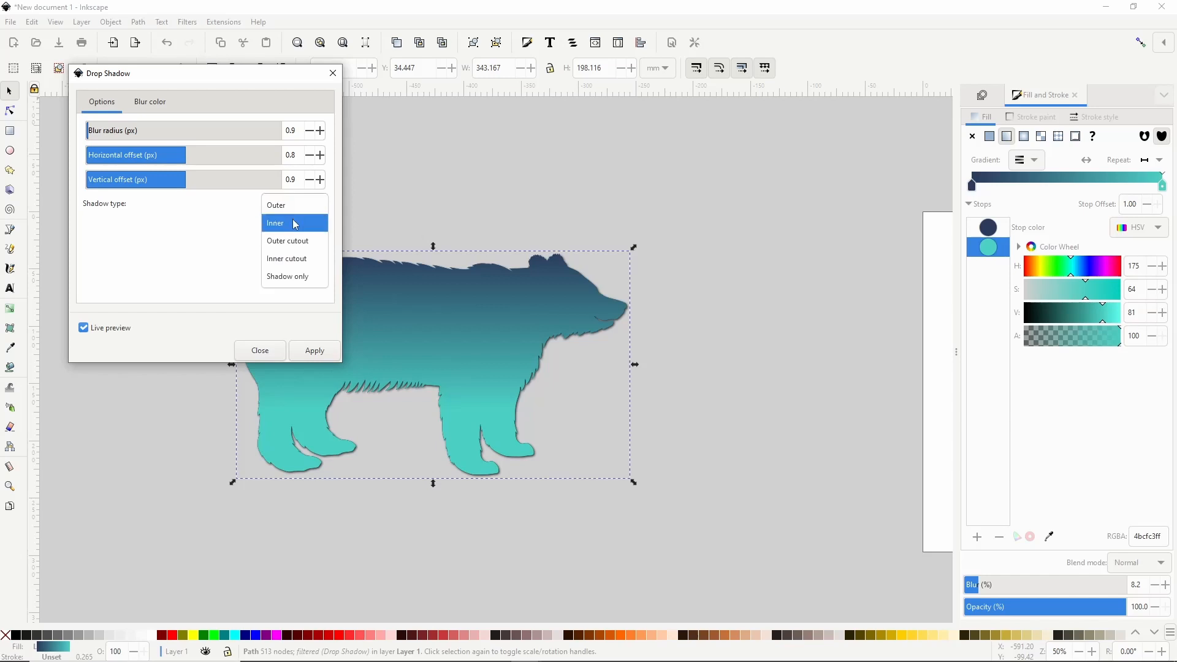
click(293, 224)
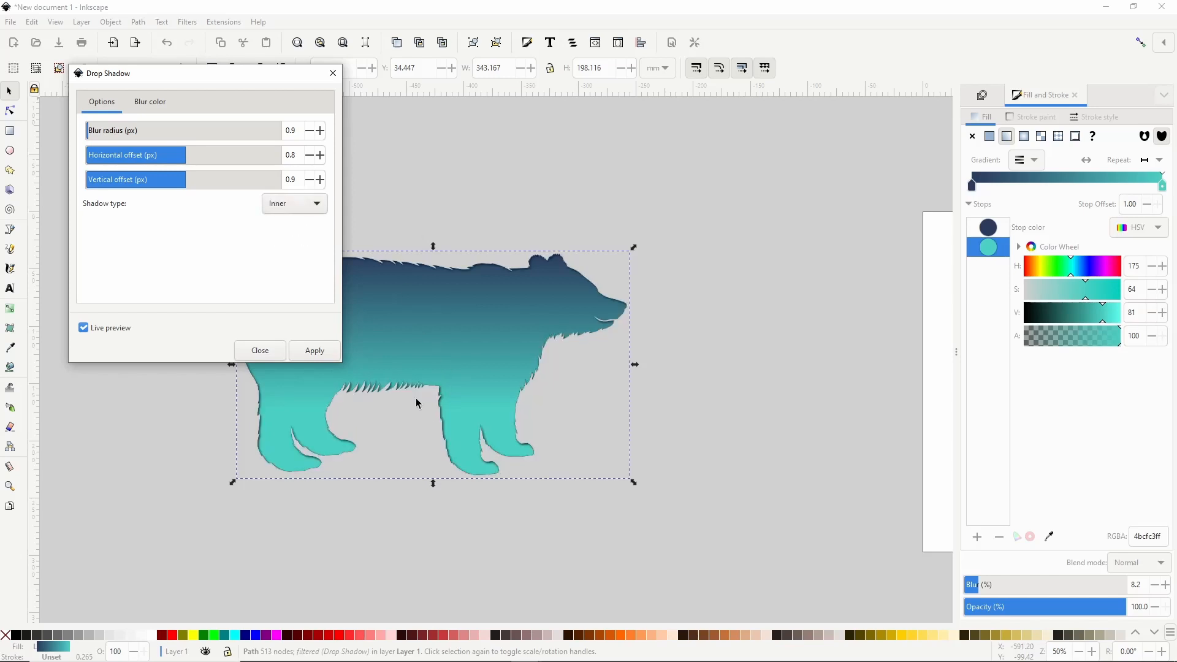
mouse_move(278, 401)
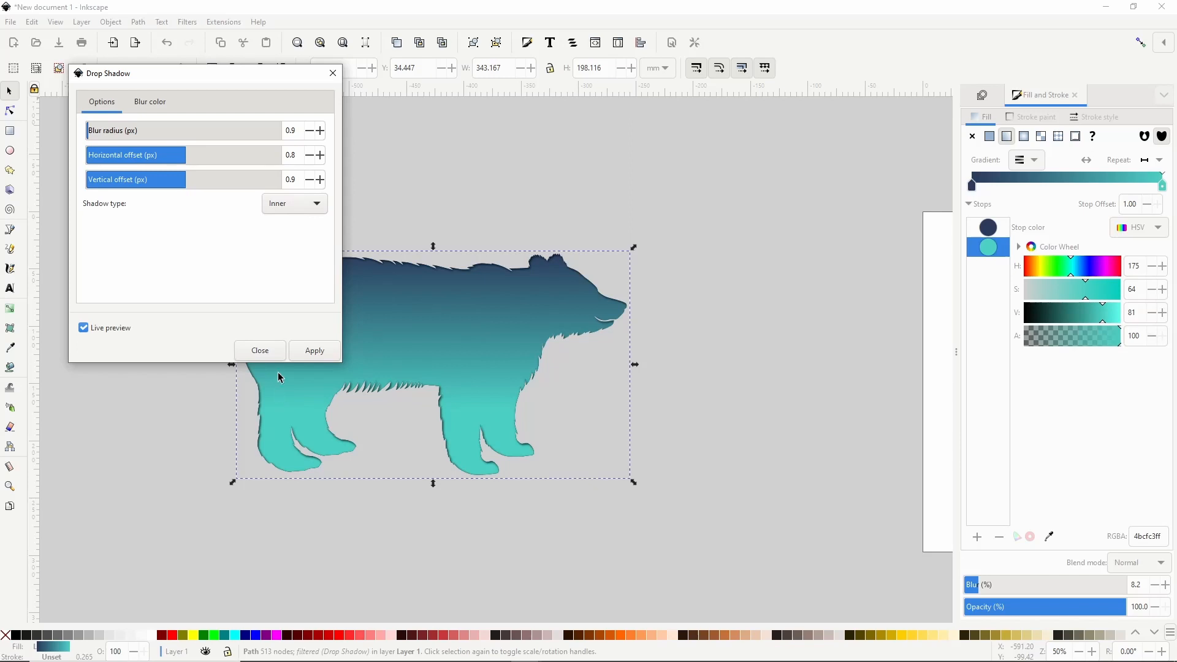
click(293, 204)
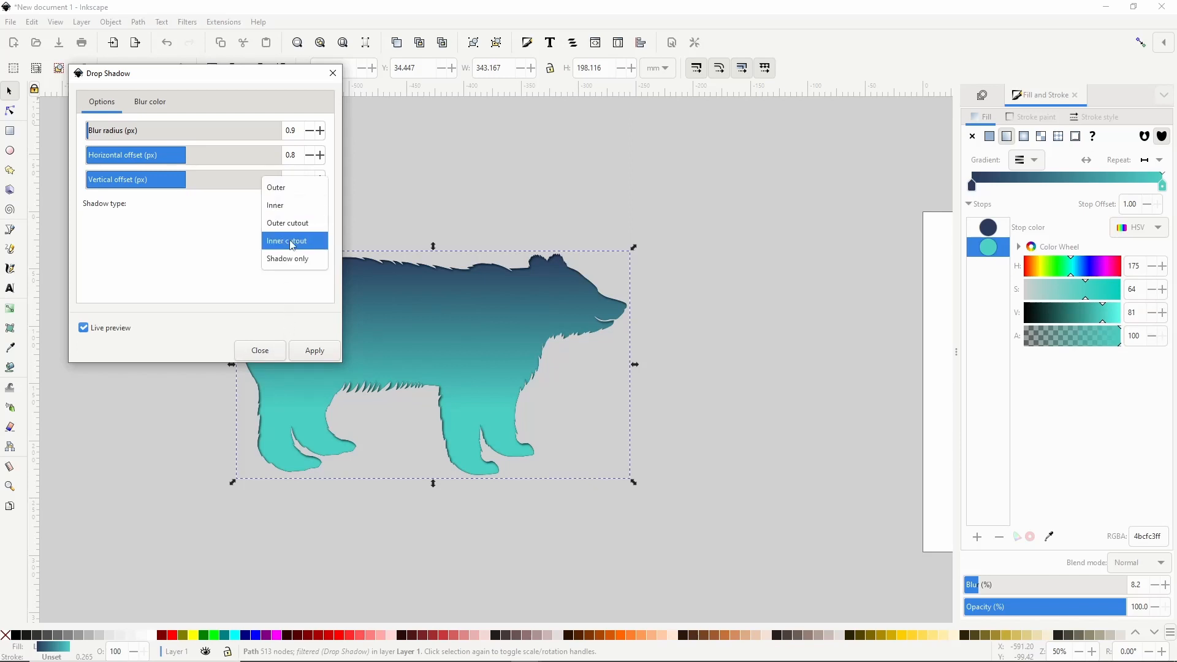
click(288, 240)
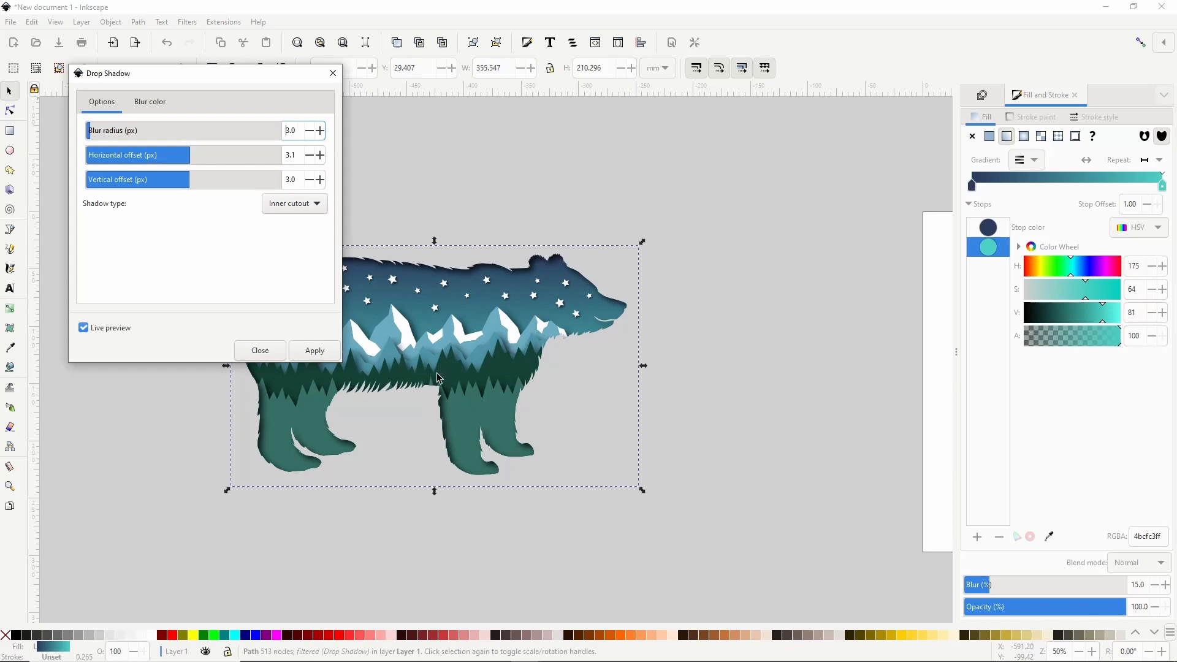
click(259, 350)
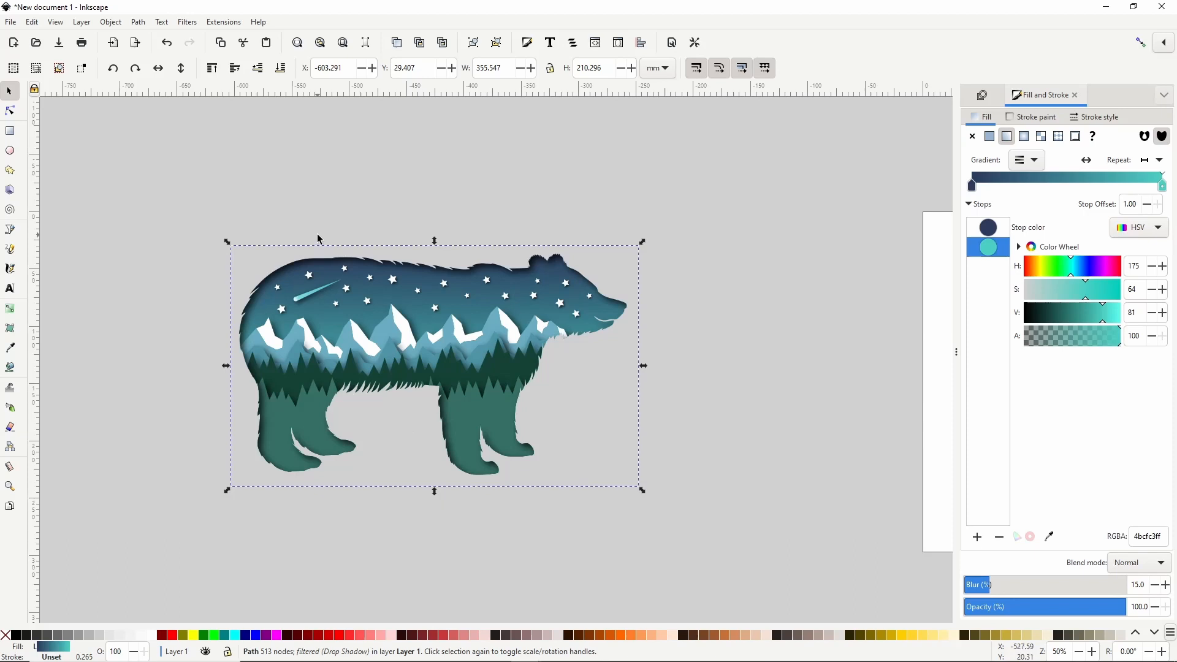
mouse_move(368, 236)
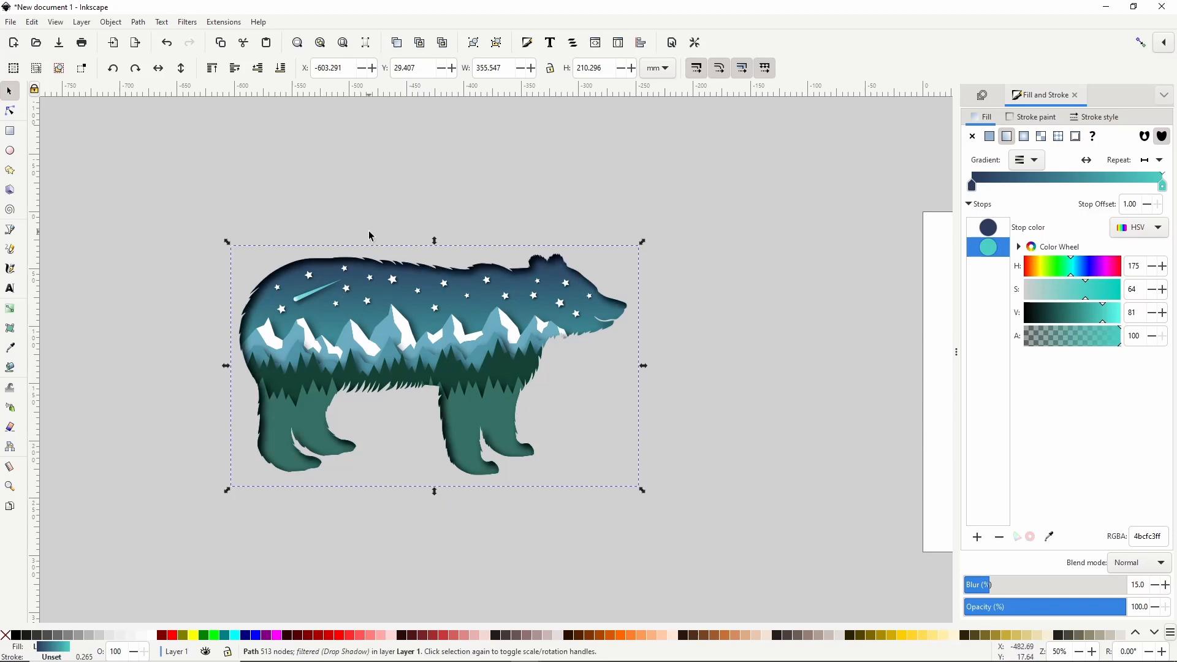
Fill the 513-node bear path with white and remove its shadow filter
click(989, 136)
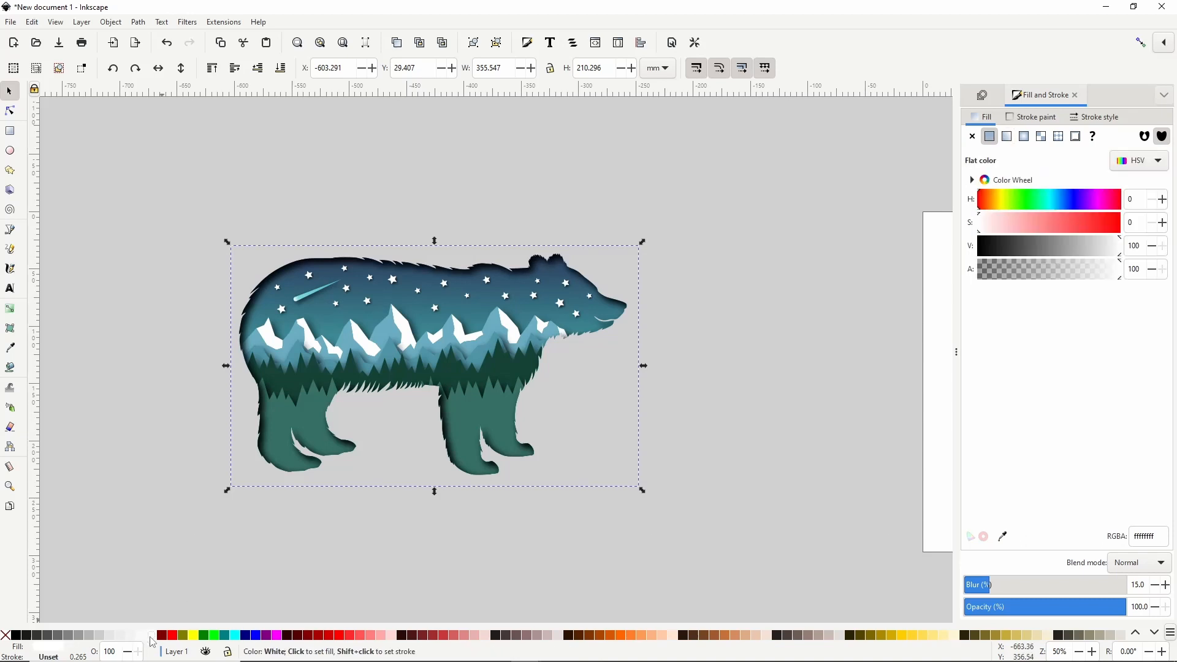
click(187, 22)
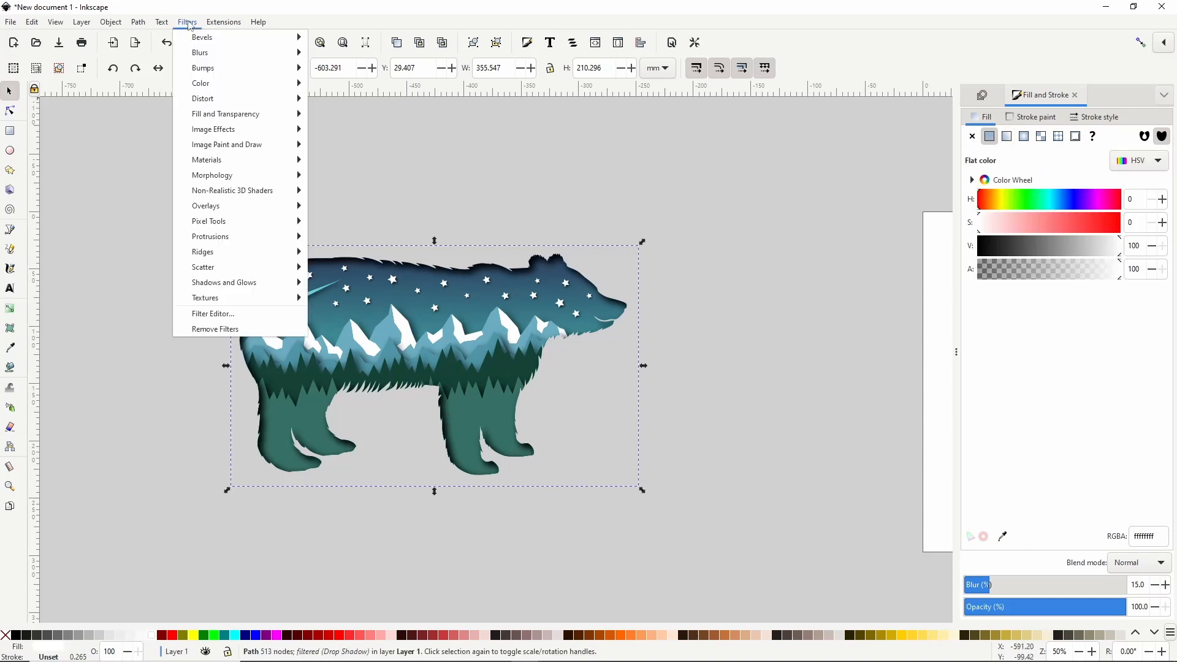
mouse_move(215, 328)
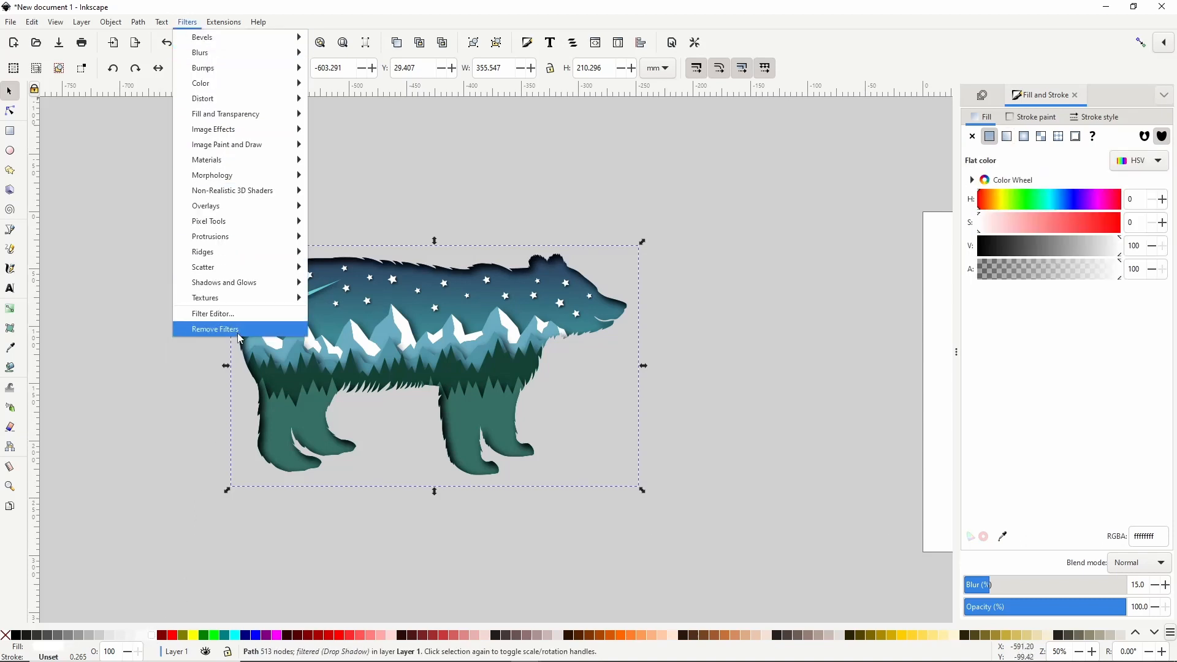
click(215, 328)
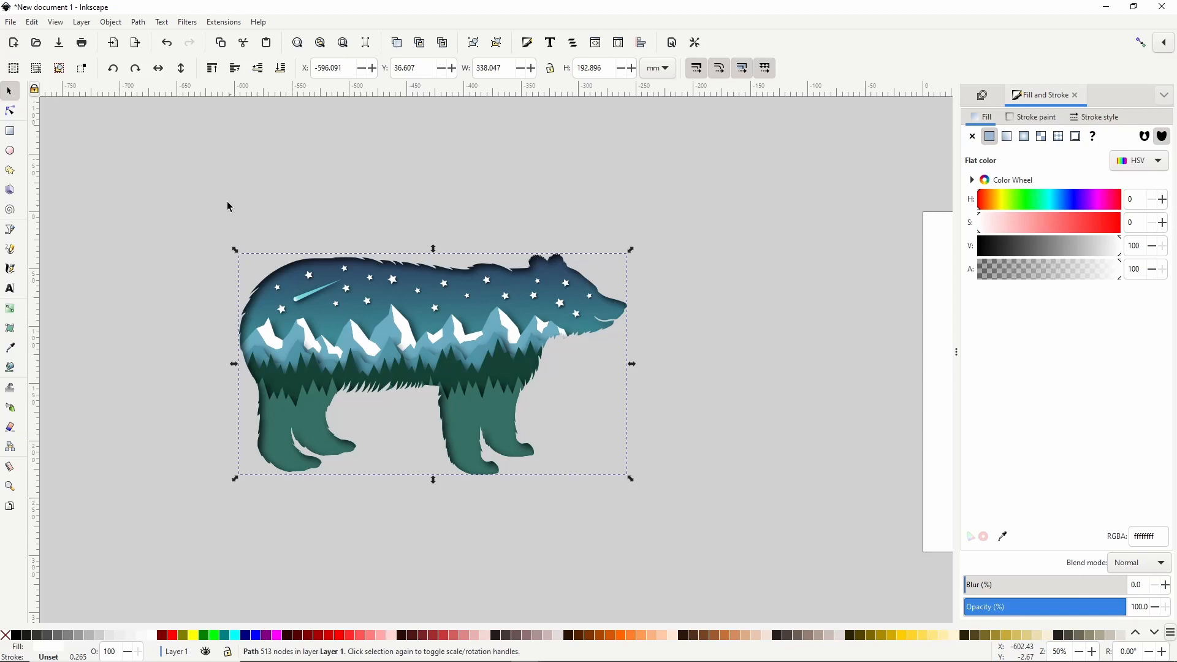
click(138, 21)
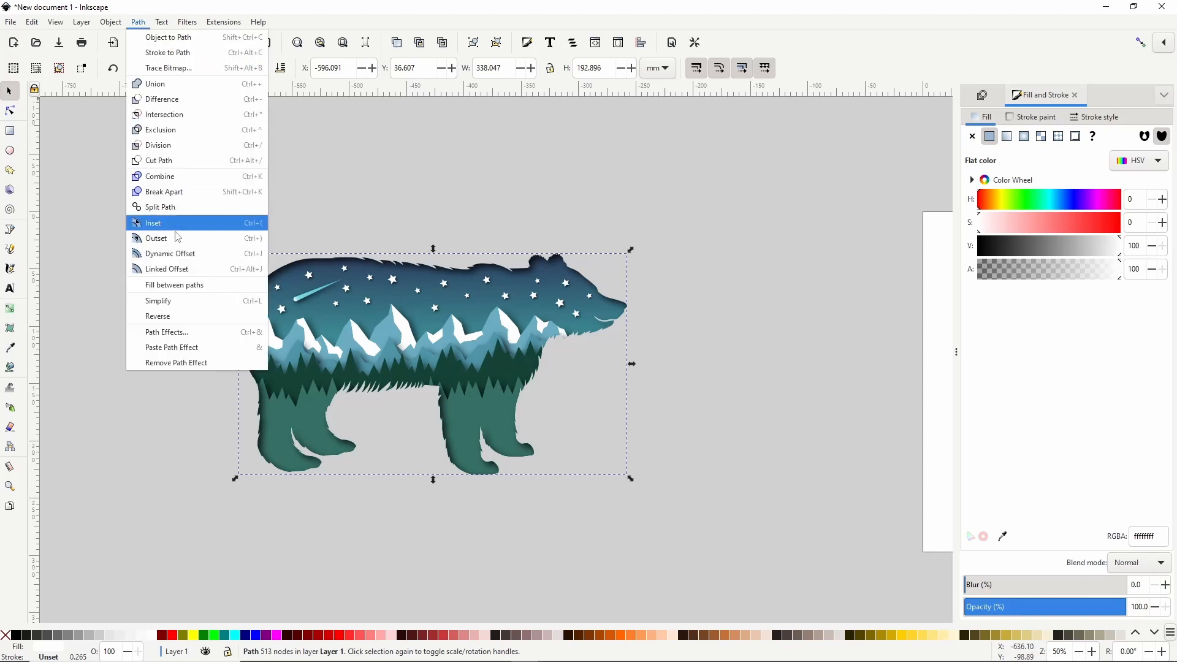
Add a thick dynamic offset border around the bear and convert it to a regular path
click(168, 253)
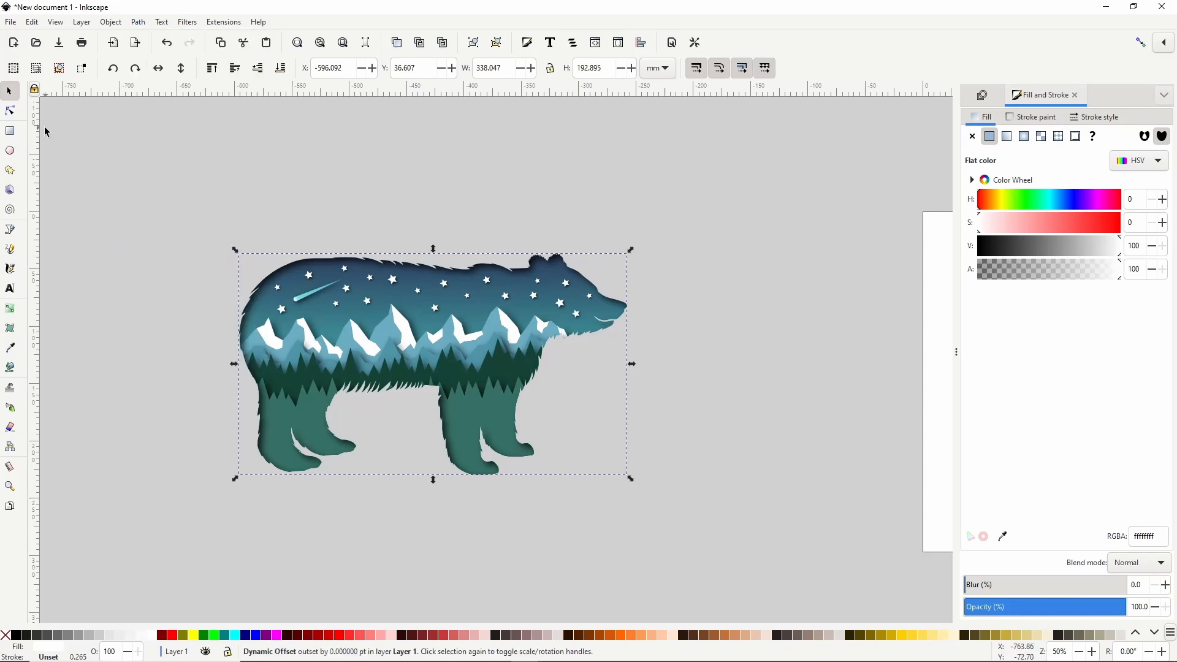
click(10, 111)
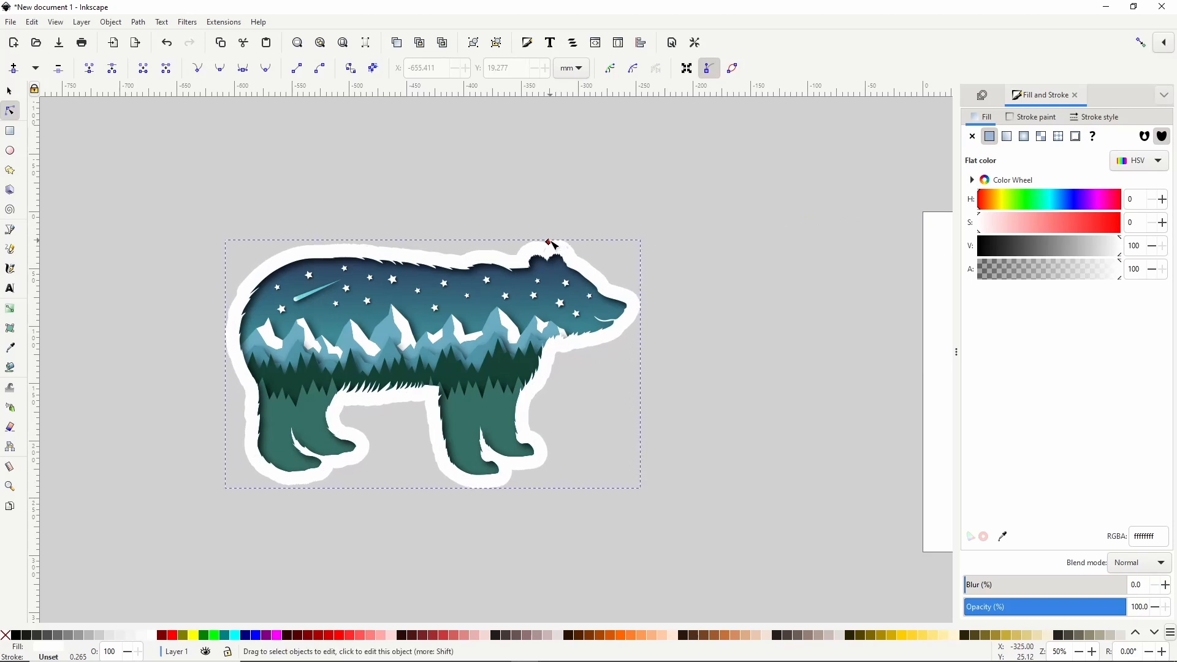
click(137, 22)
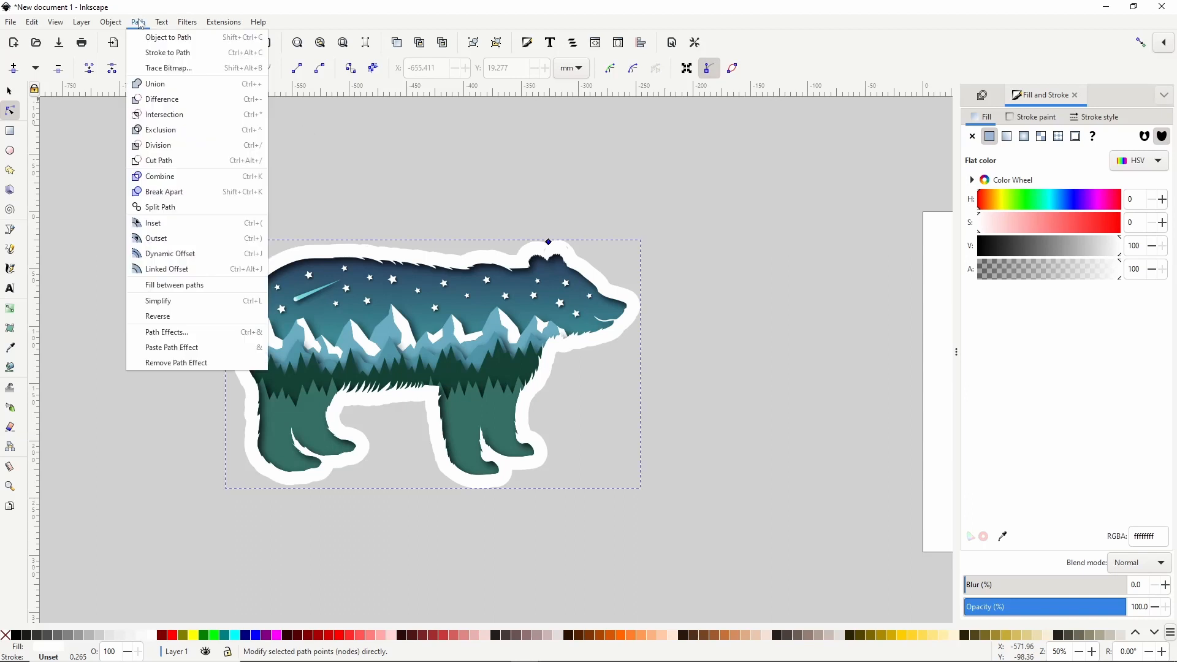
click(168, 37)
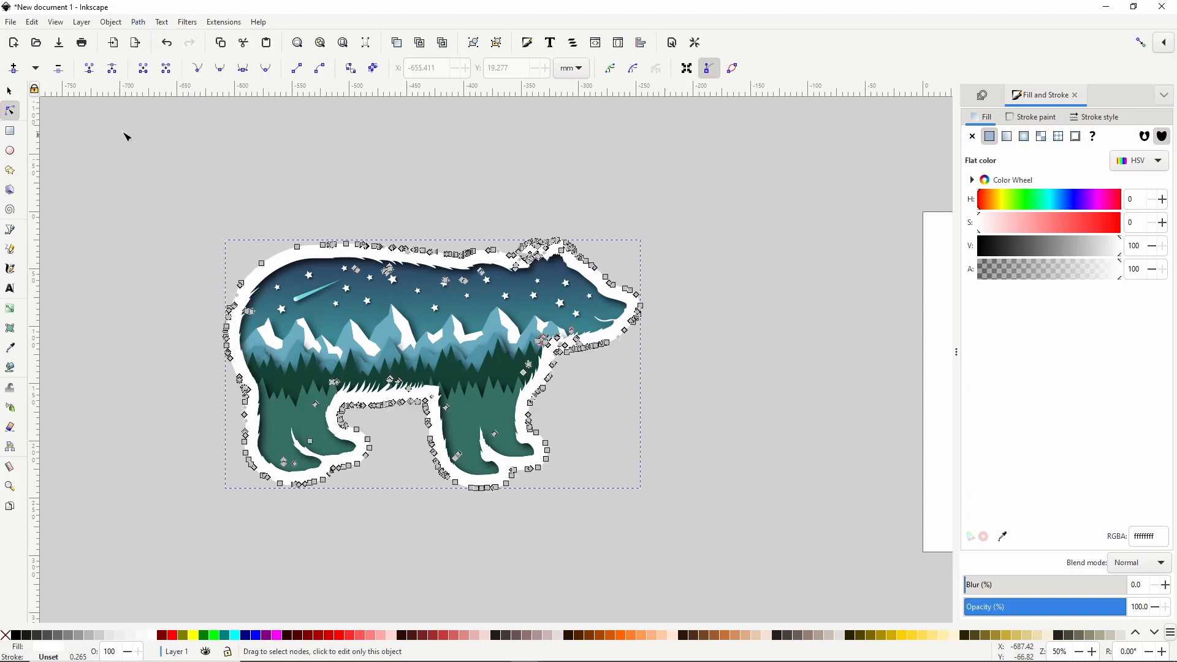
click(10, 90)
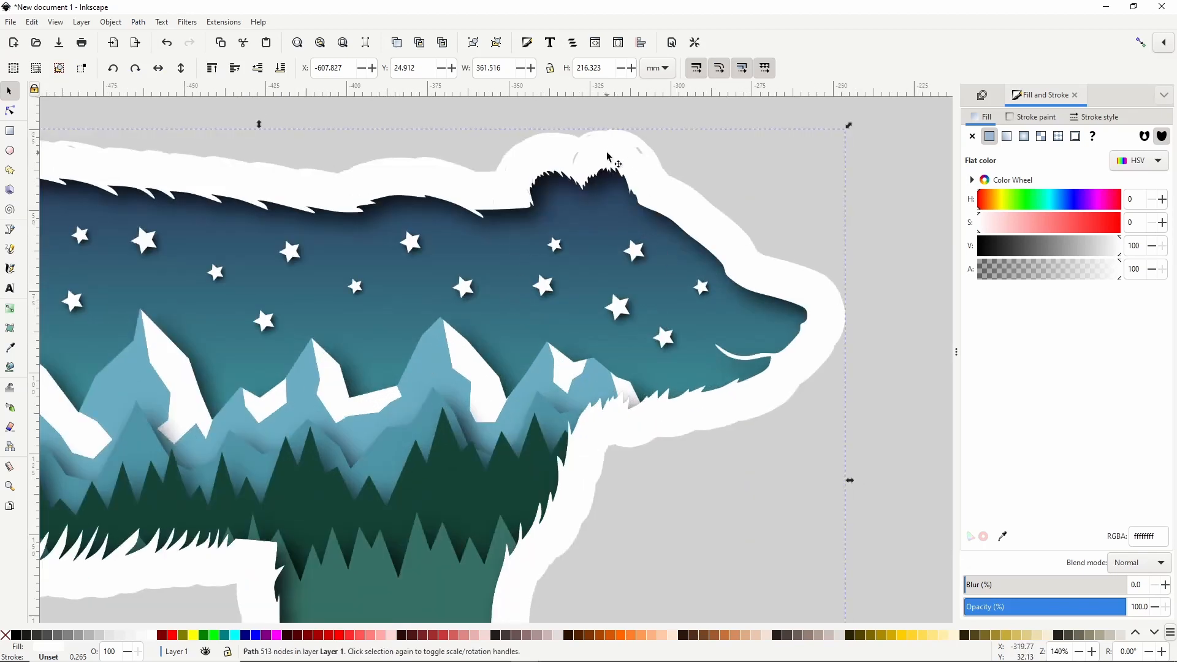
Simplify the white border path from 513 down to 326 nodes
click(138, 21)
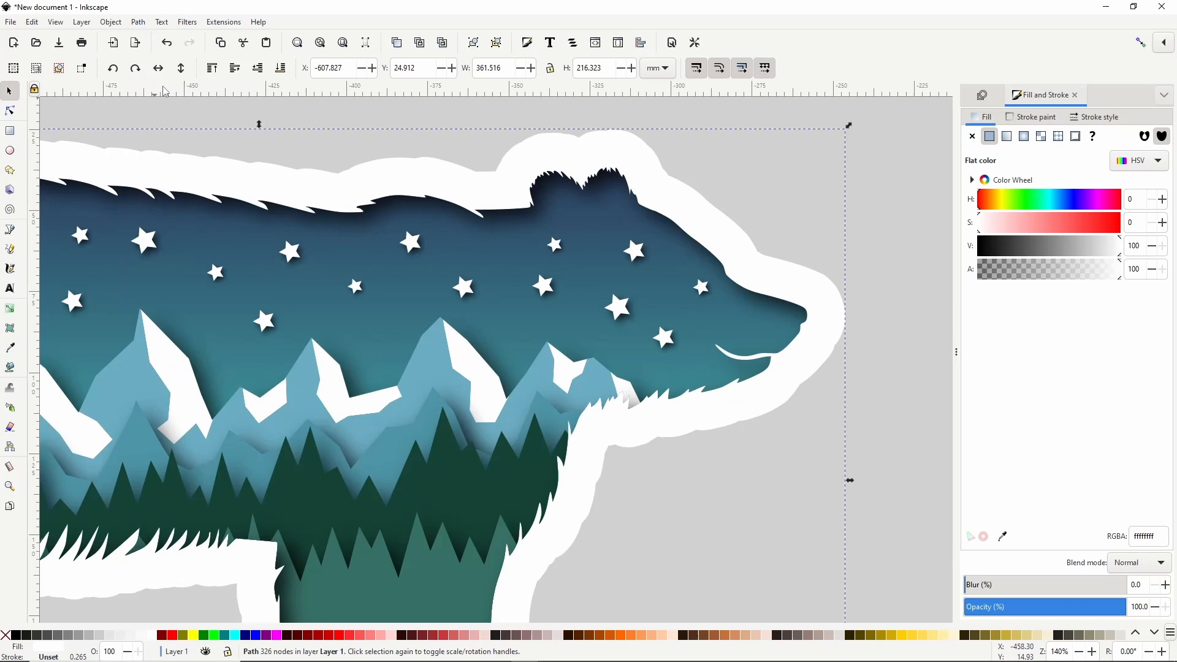
mouse_move(668, 160)
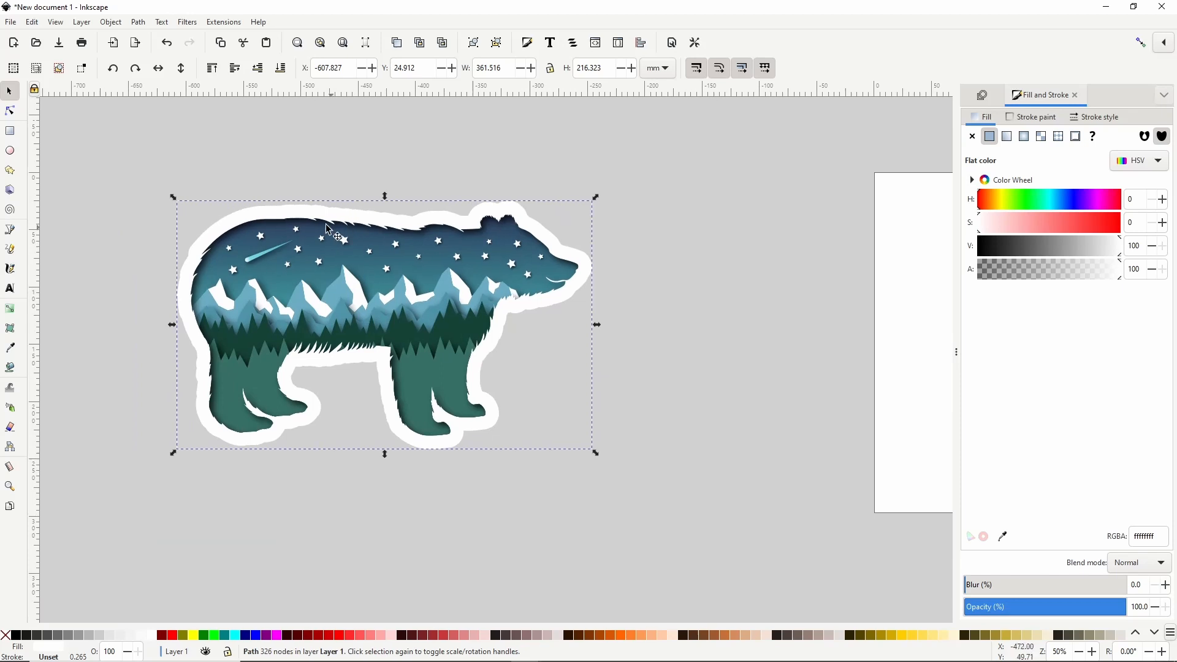
click(187, 21)
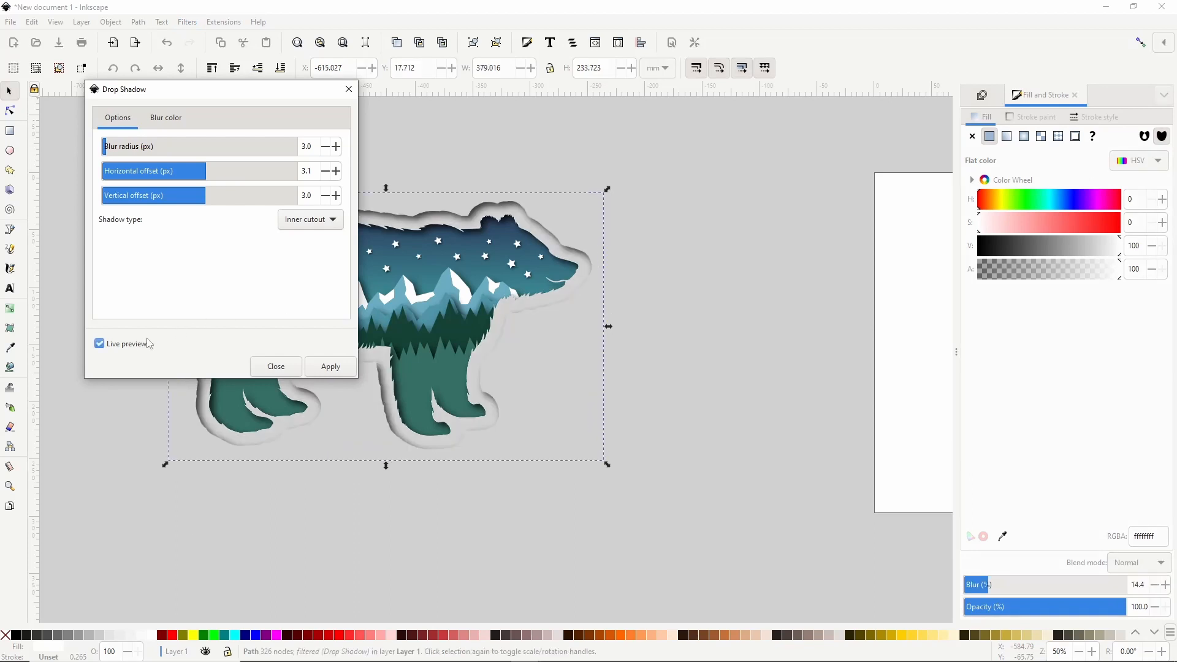
Set the Drop Shadow filter's shadow type to Outer and apply it to the sticker
click(310, 220)
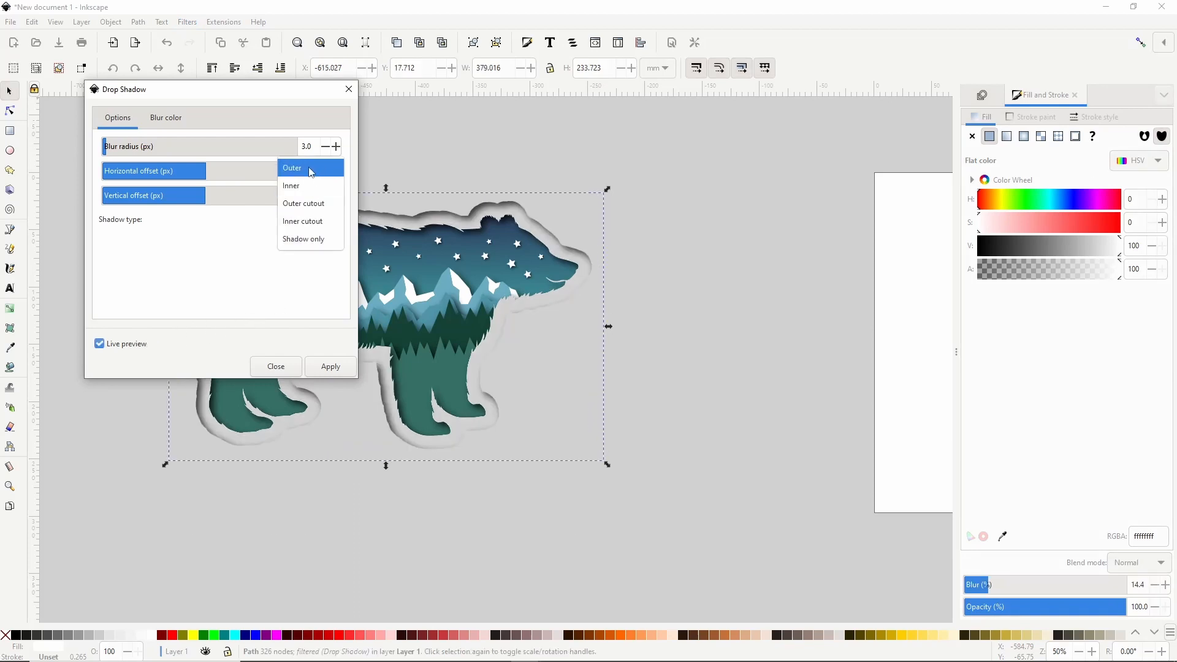
click(292, 167)
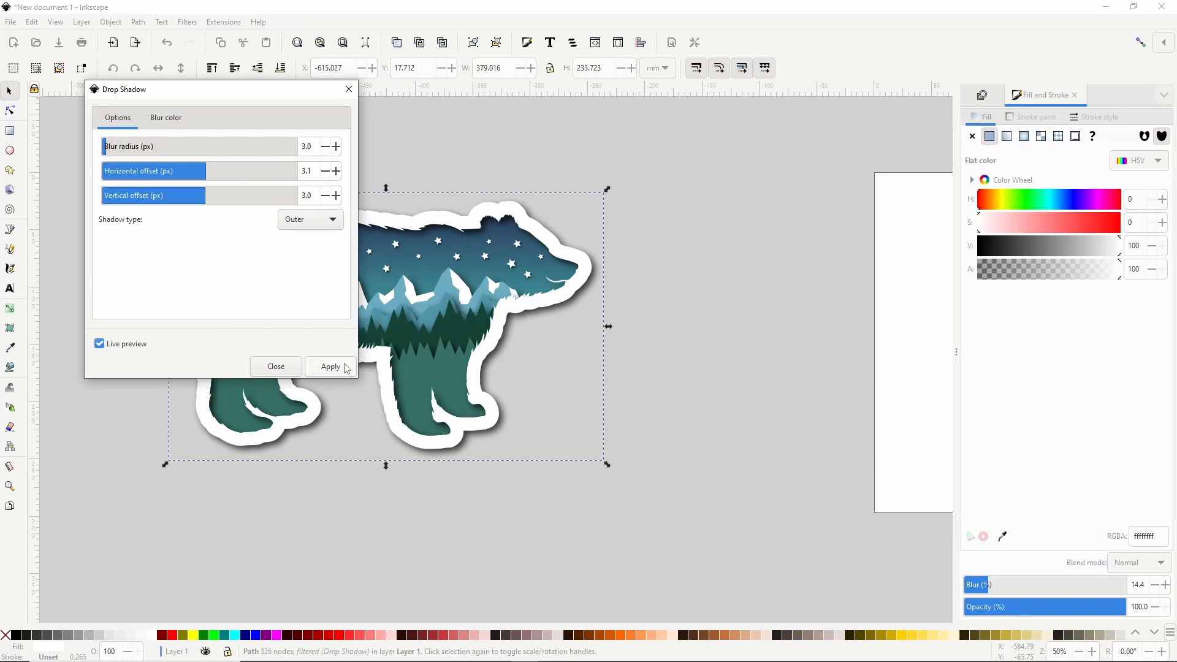
click(275, 367)
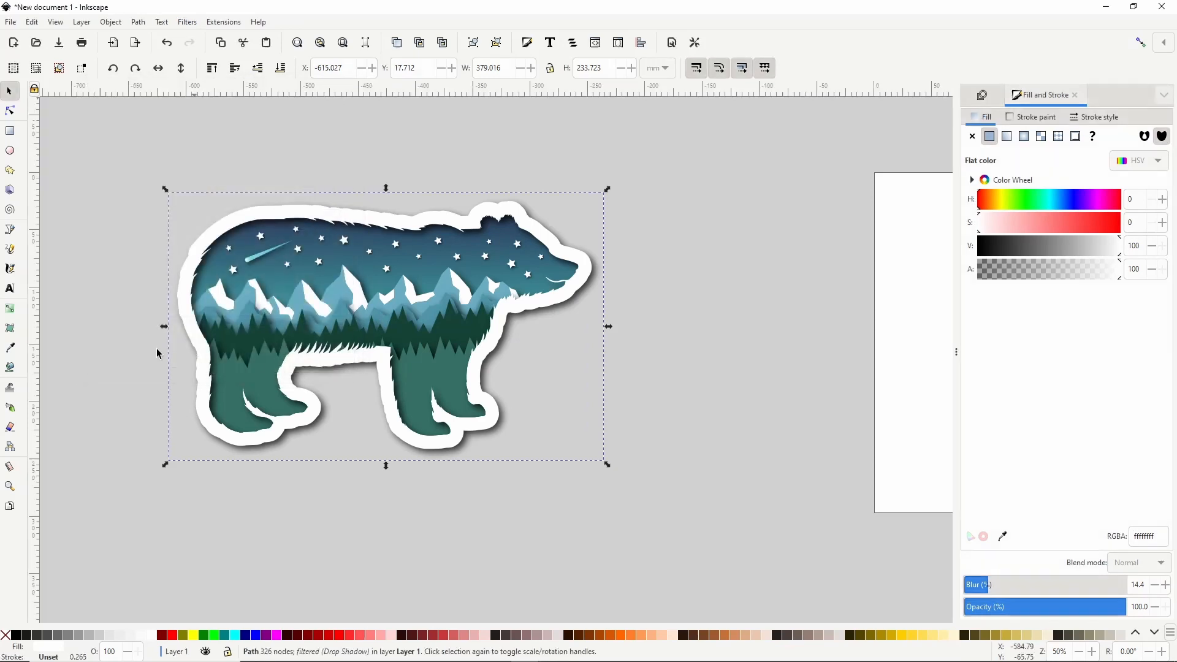